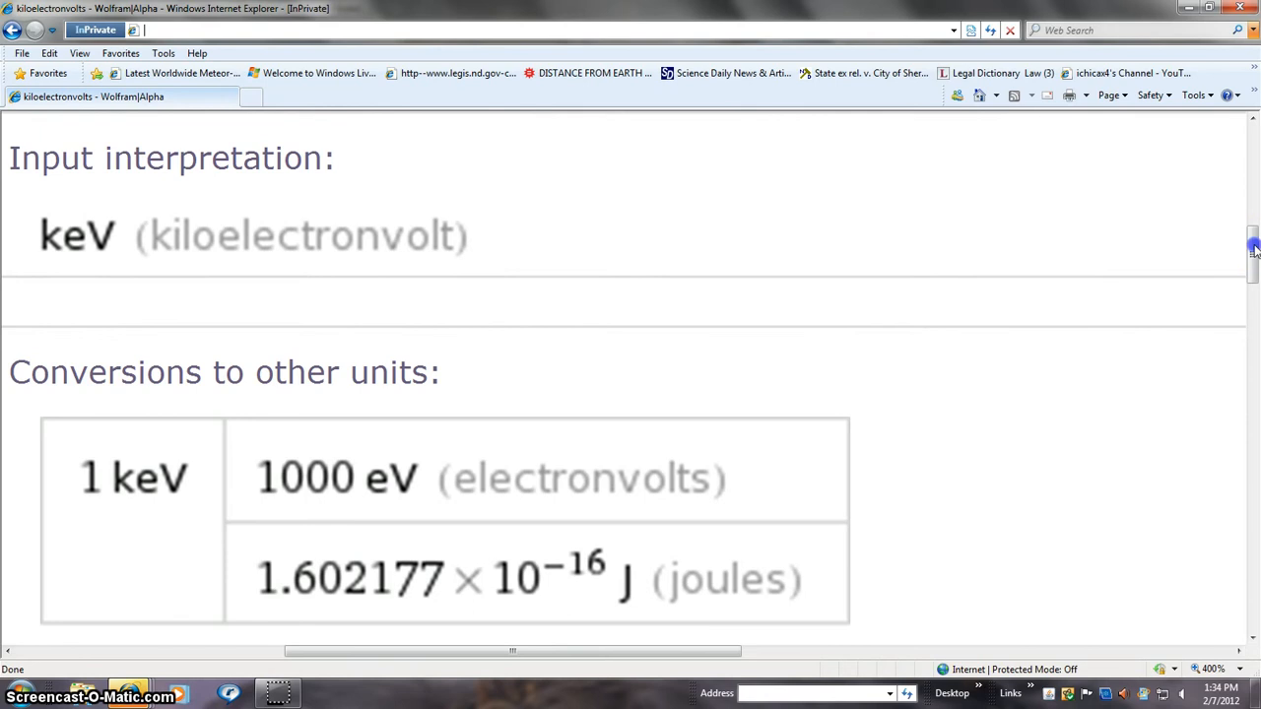
Scroll up SolarIMG to the ACE electron and proton flux charts starting 2012-02-06
scroll(up, 3)
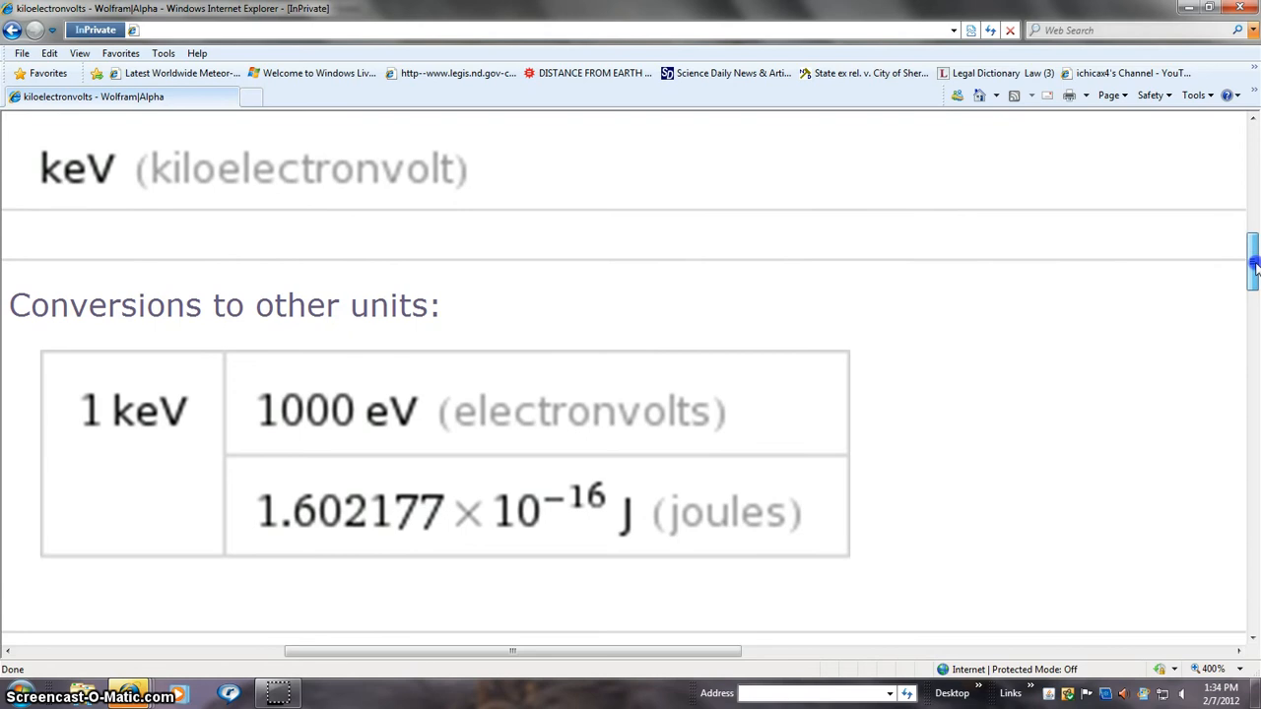
scroll(up, 3)
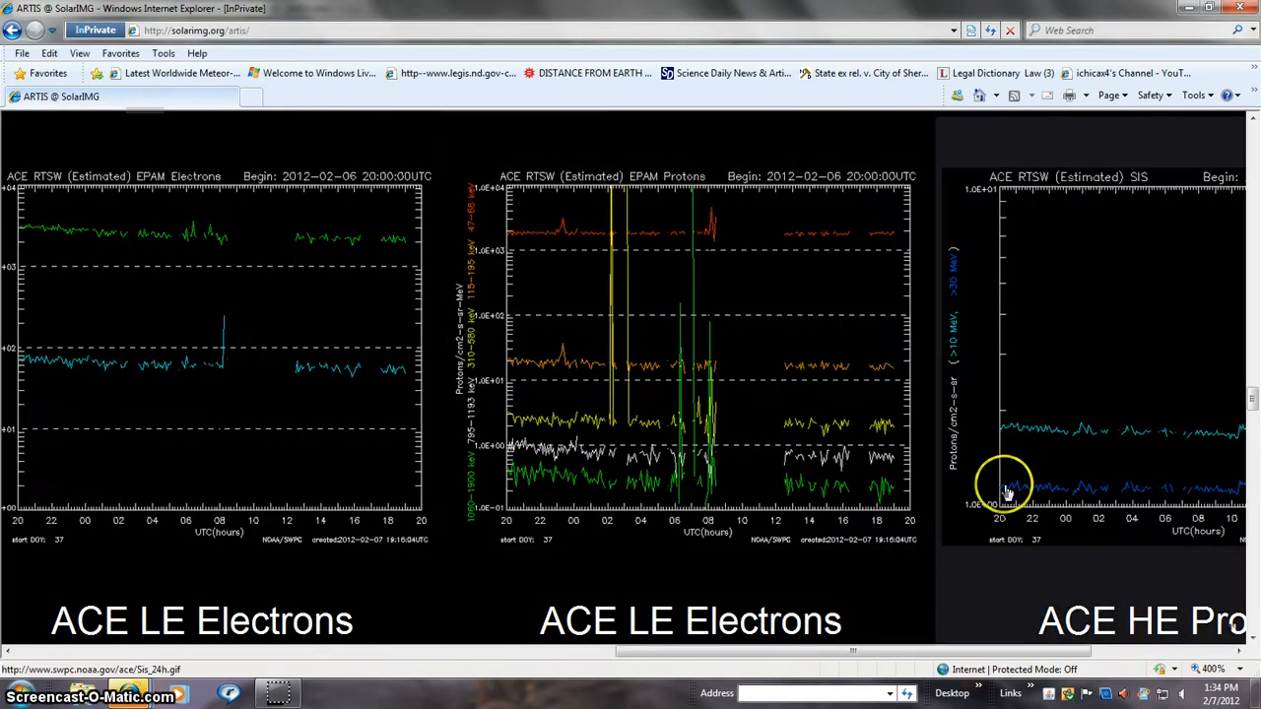
mouse_move(764, 507)
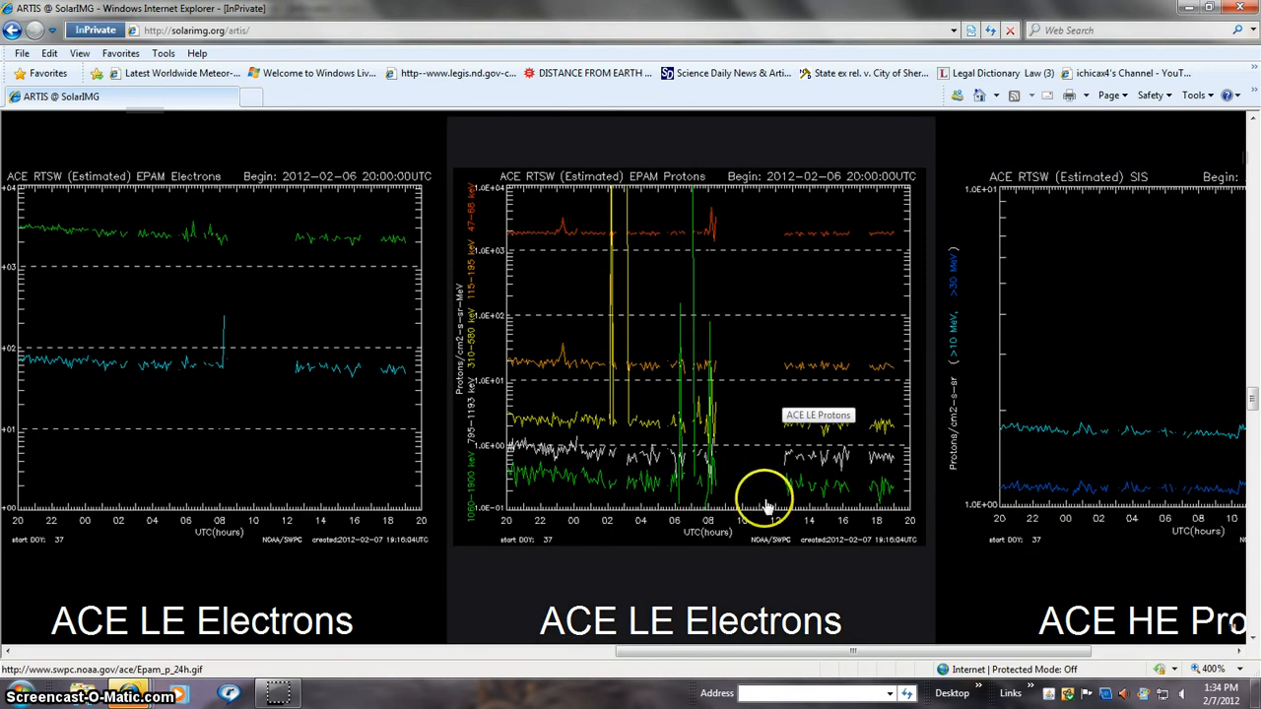
mouse_move(1143, 556)
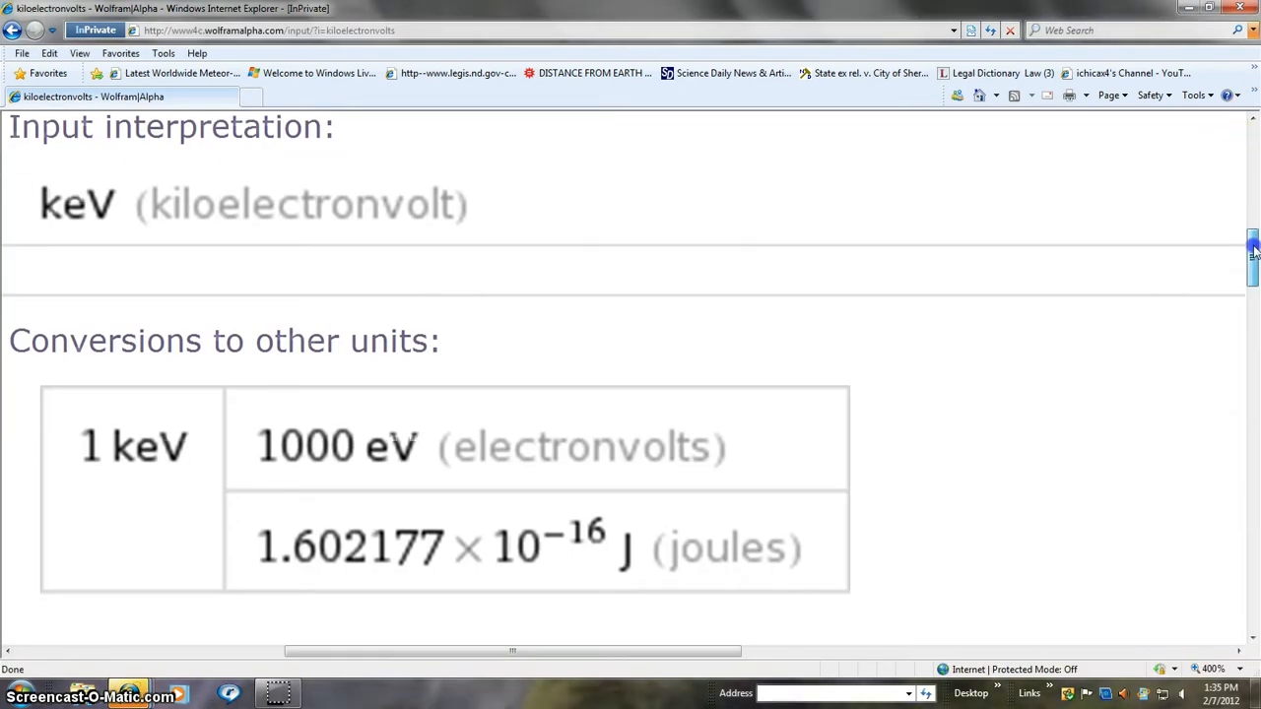
scroll(down, 3)
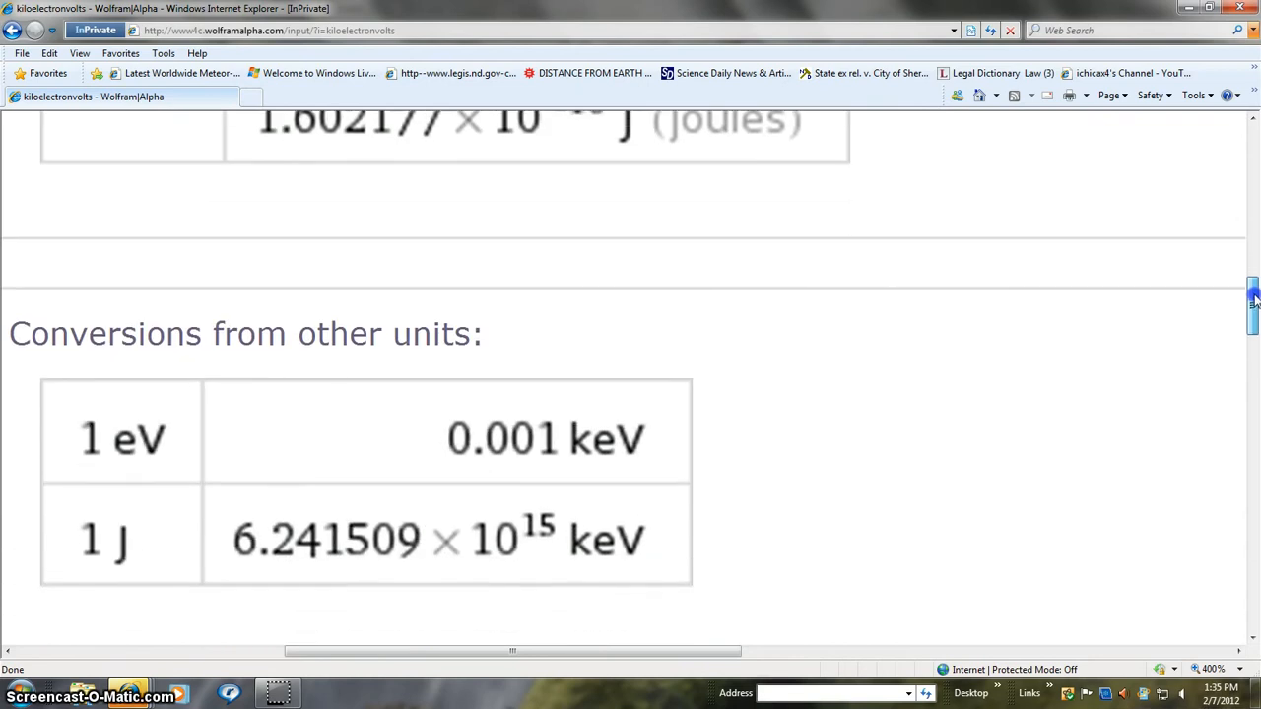
scroll(down, 3)
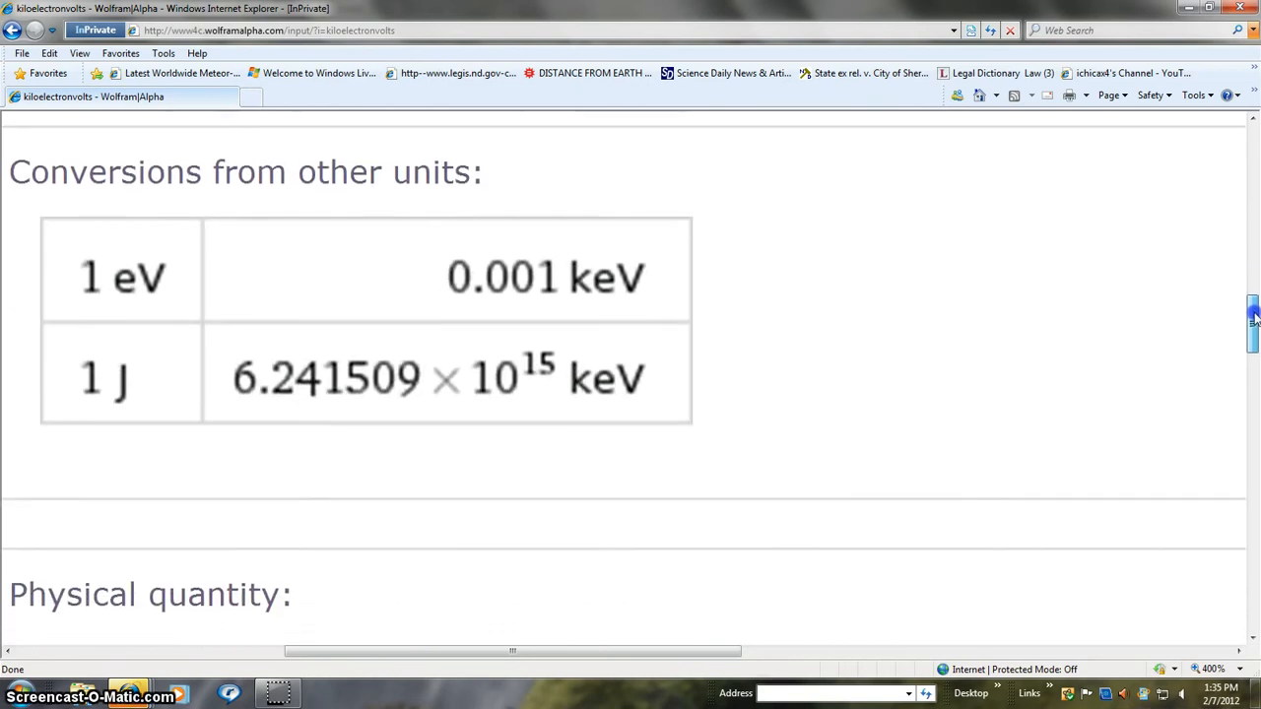
scroll(down, 3)
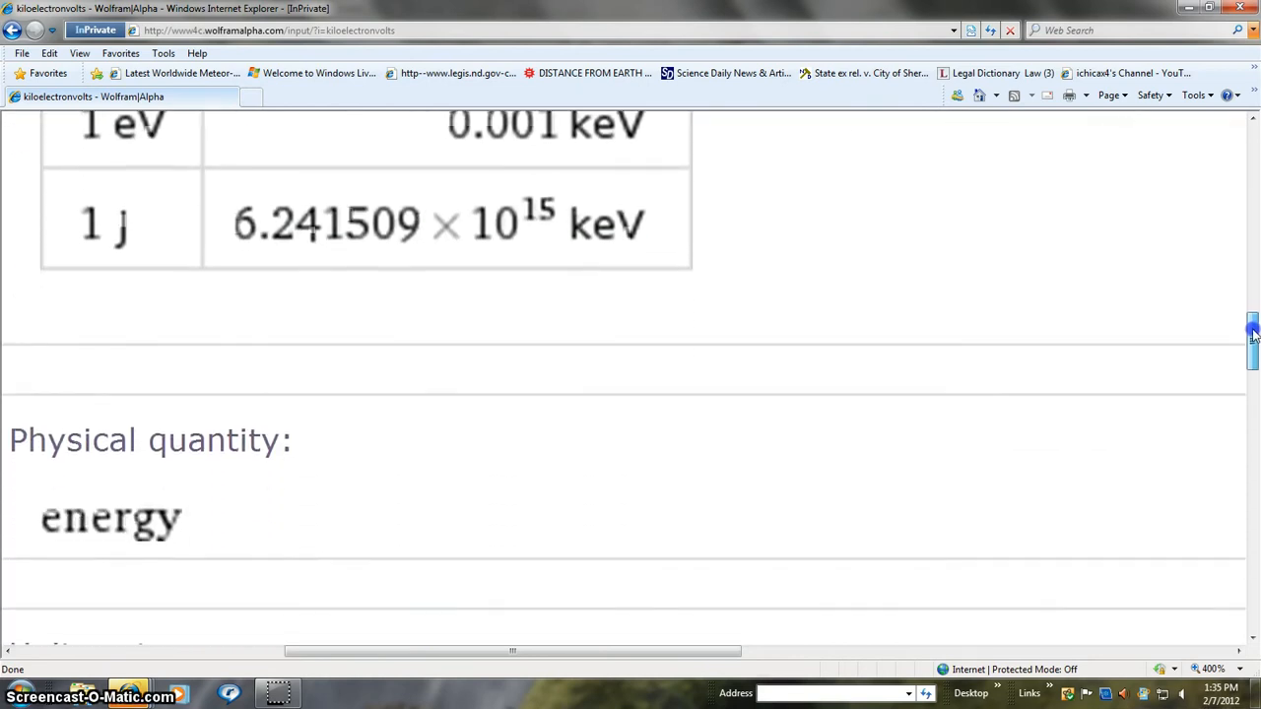
scroll(down, 3)
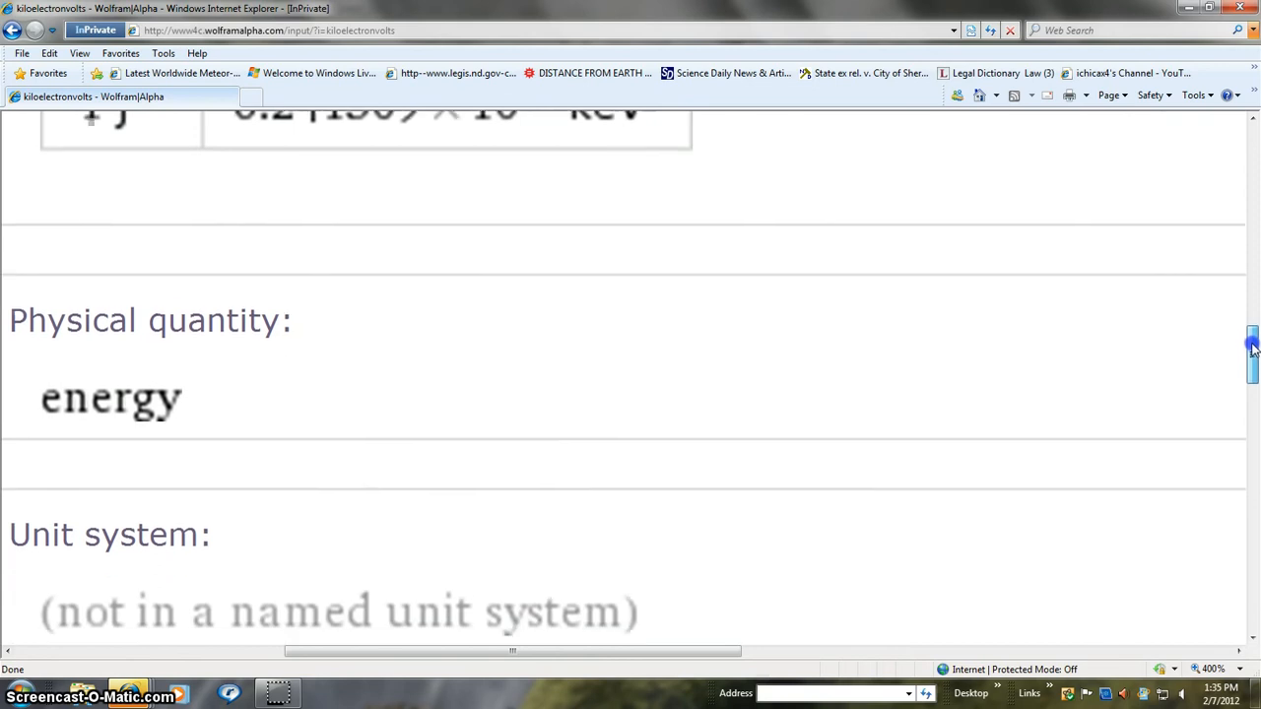
scroll(down, 3)
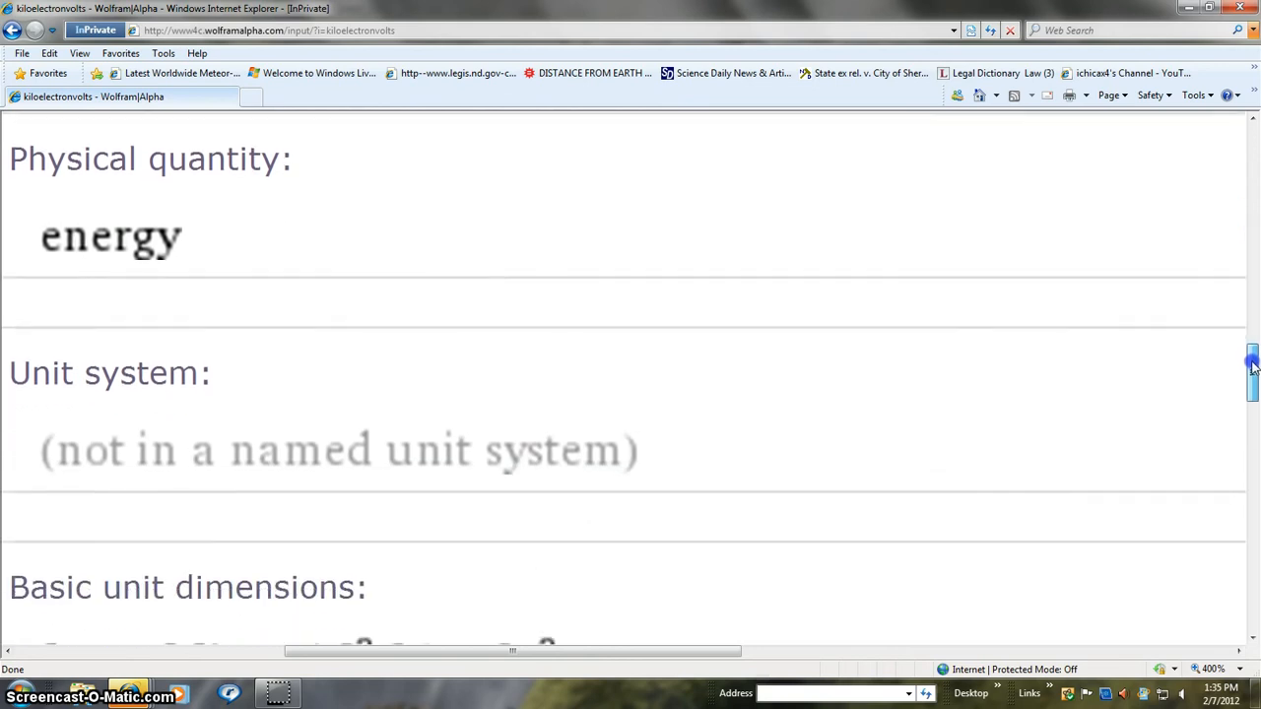
scroll(down, 3)
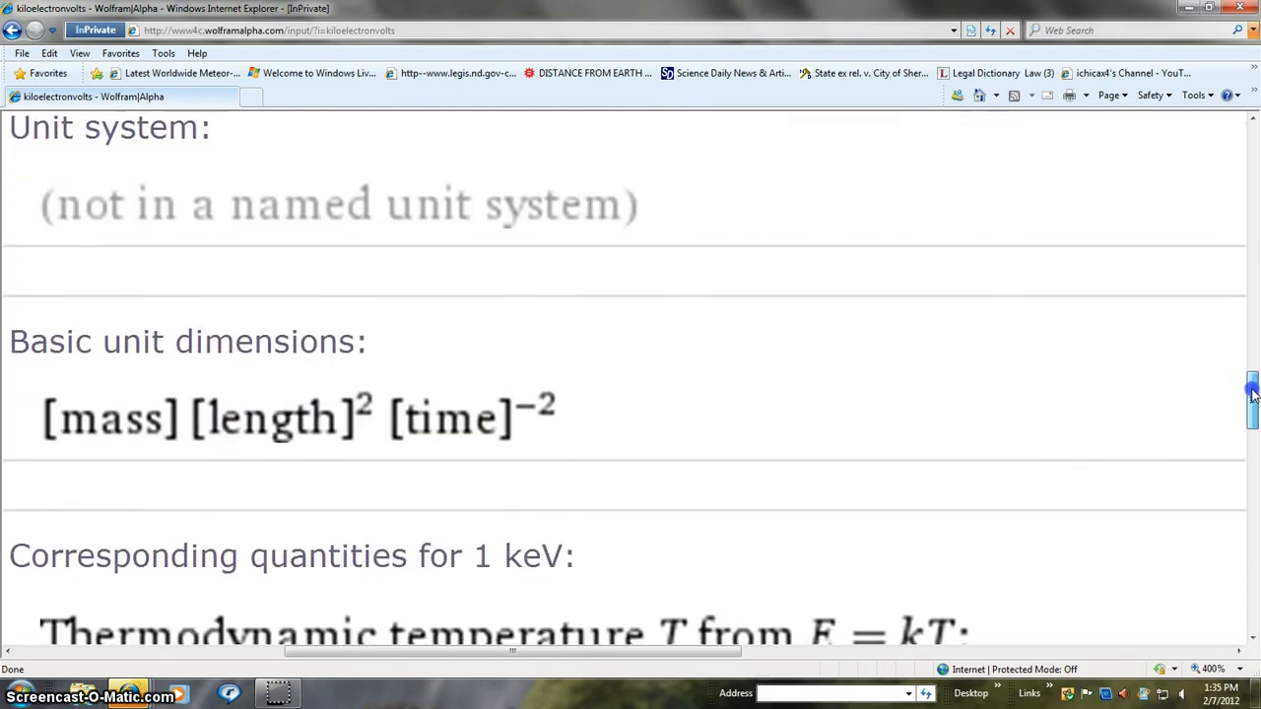
scroll(down, 3)
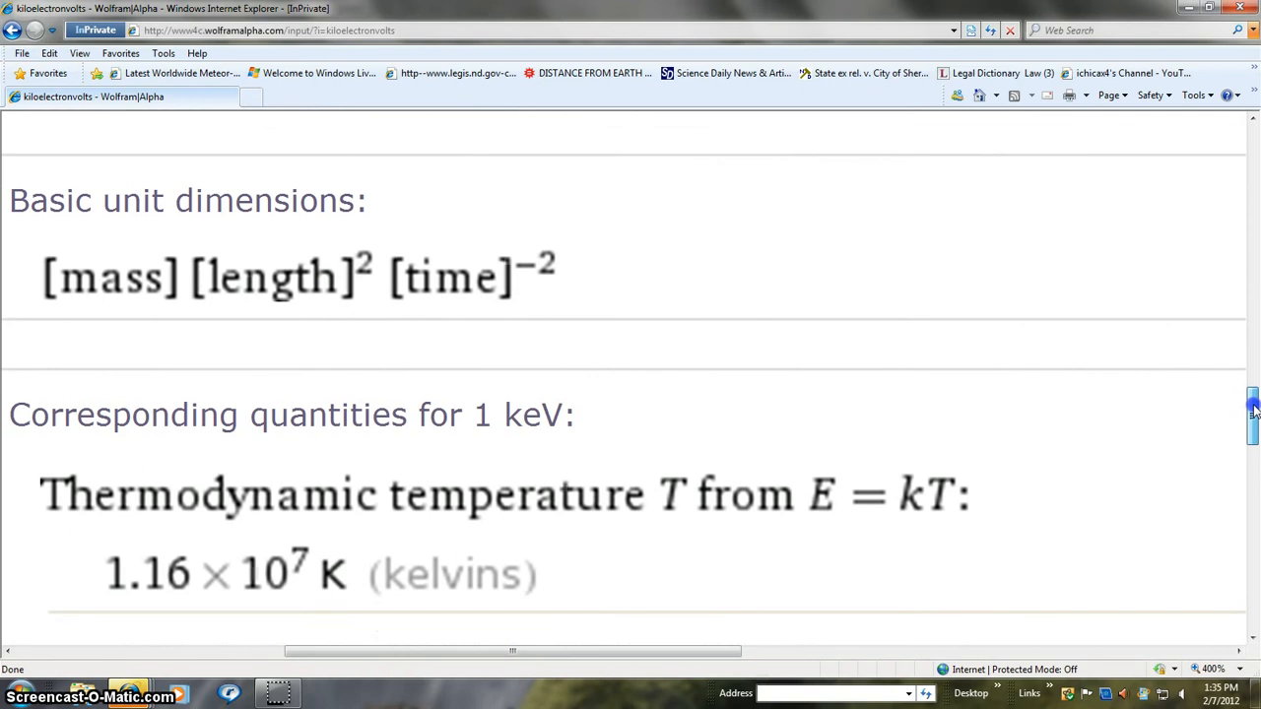
scroll(down, 3)
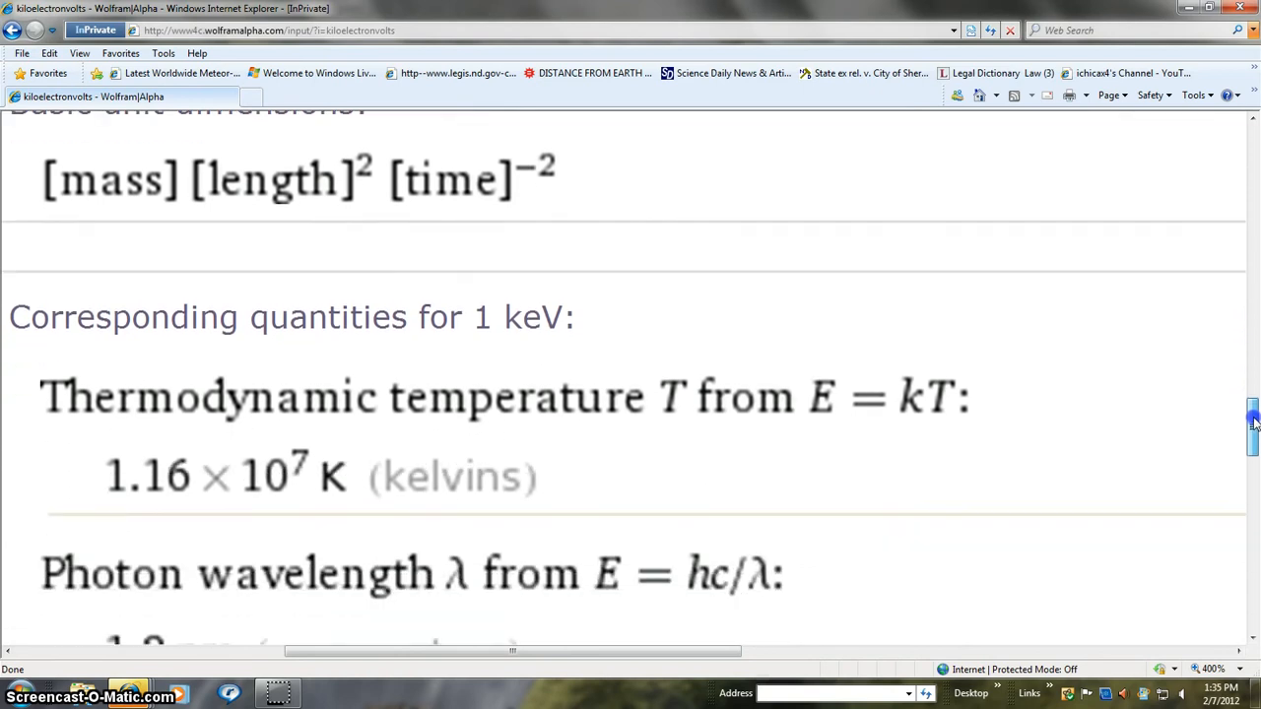
scroll(down, 3)
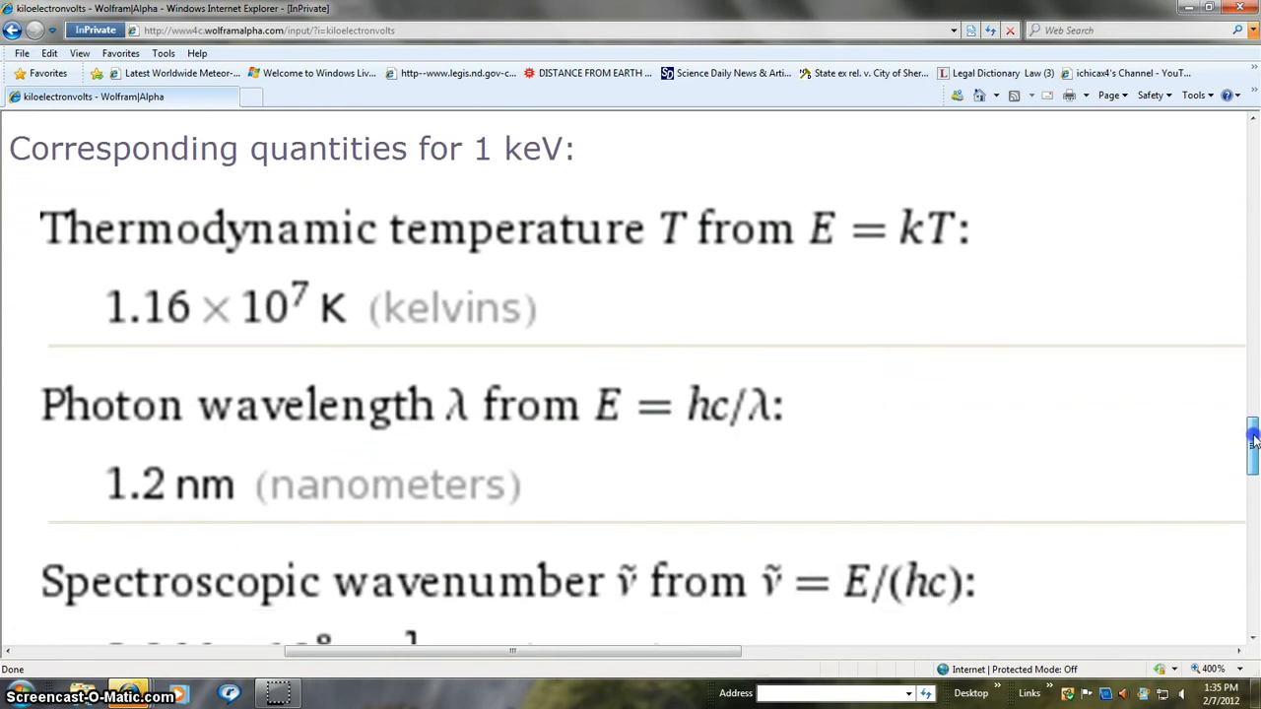
scroll(down, 3)
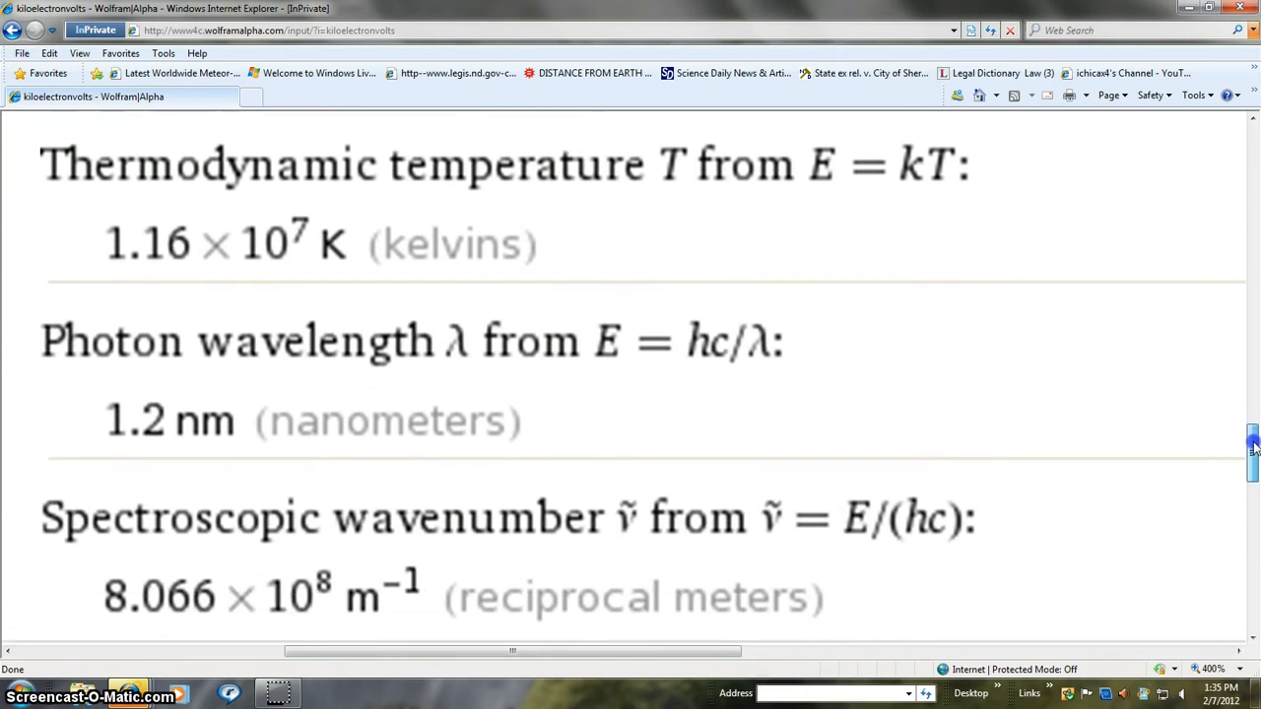
scroll(down, 3)
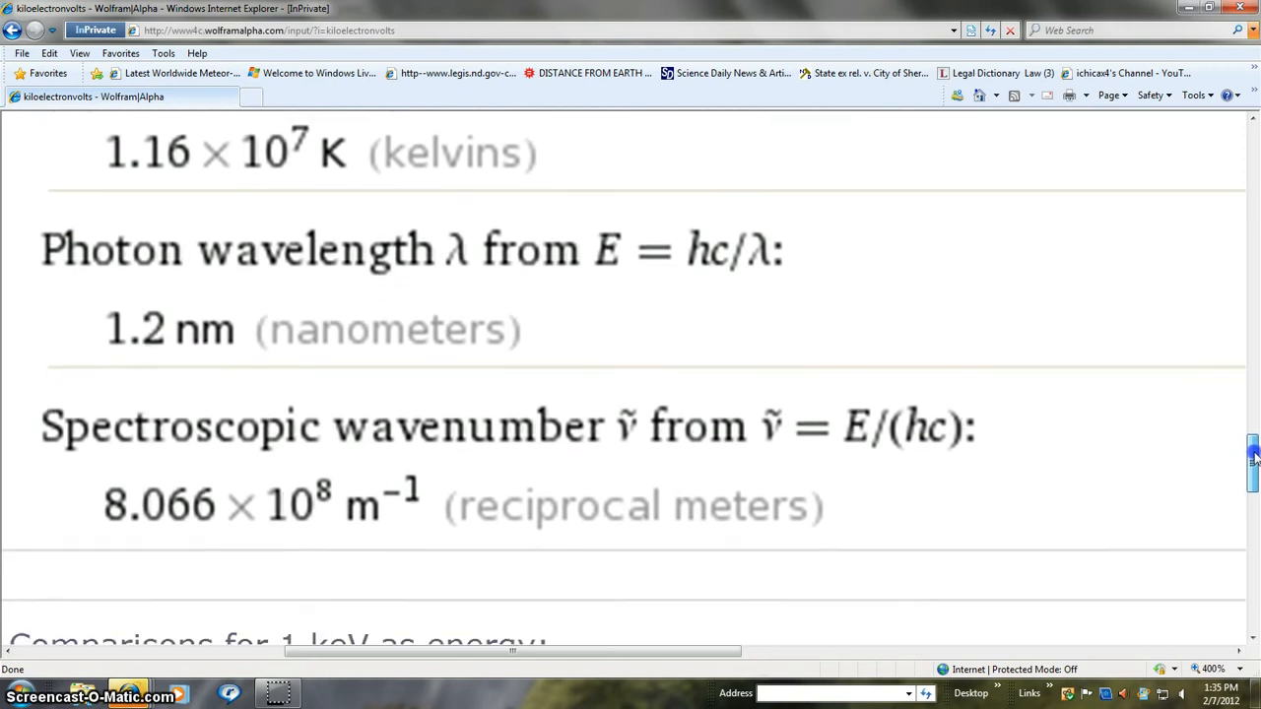
scroll(down, 3)
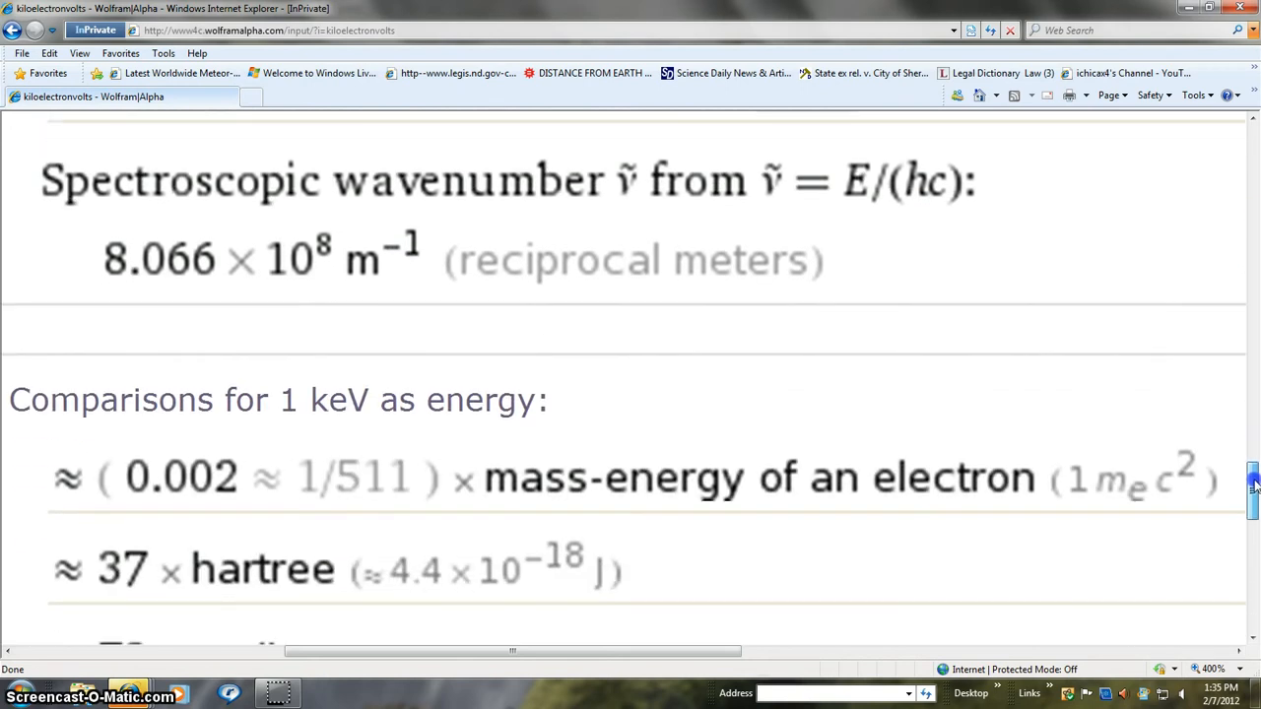
scroll(down, 3)
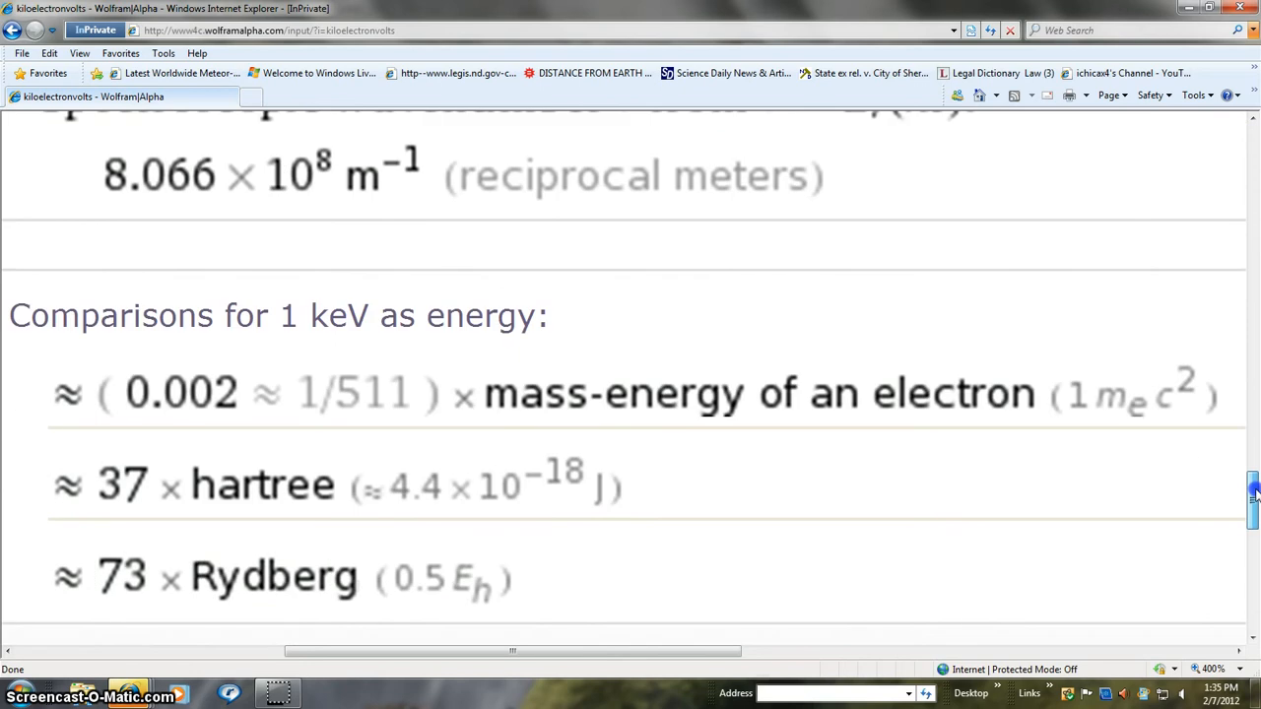
click(266, 30)
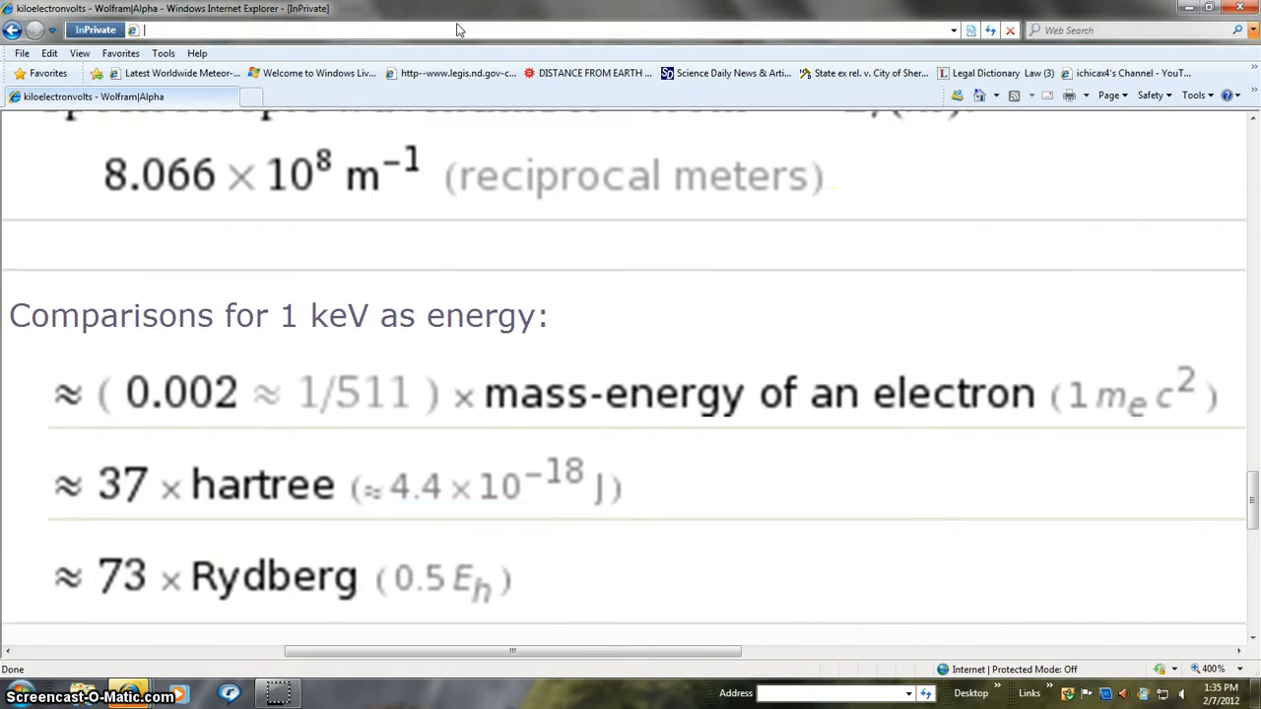
mouse_move(453, 24)
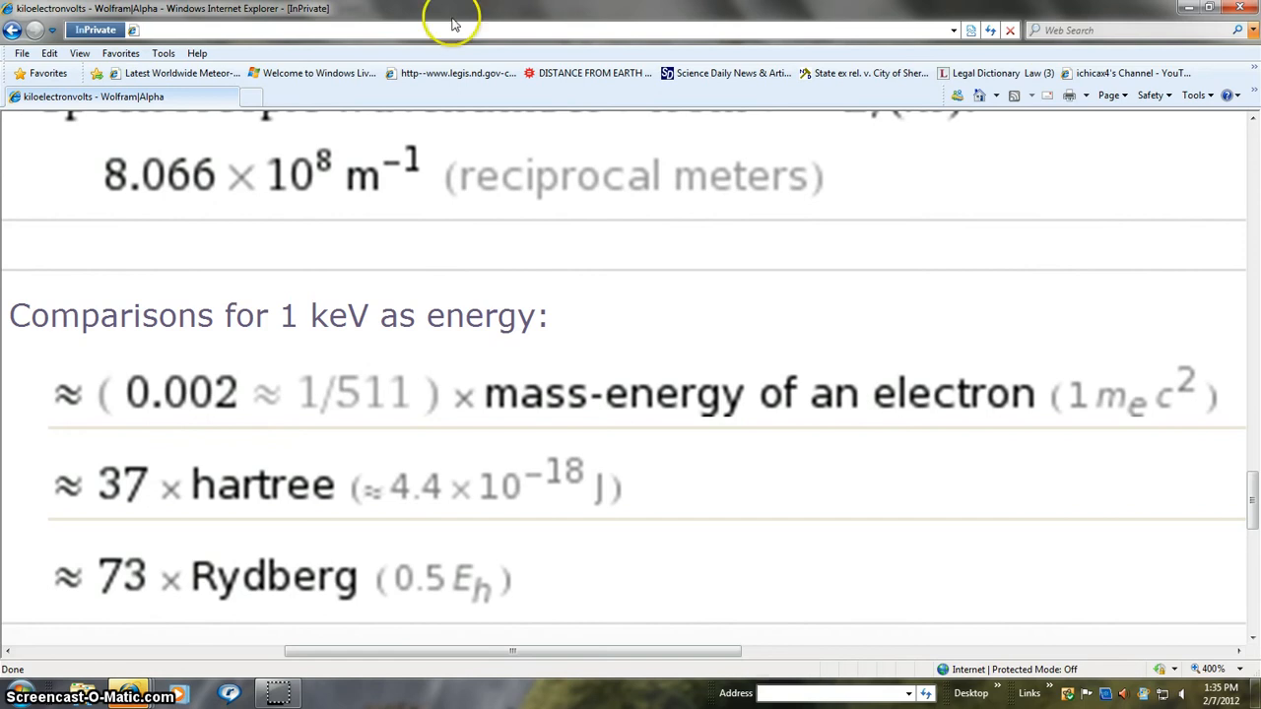
scroll(up, 3)
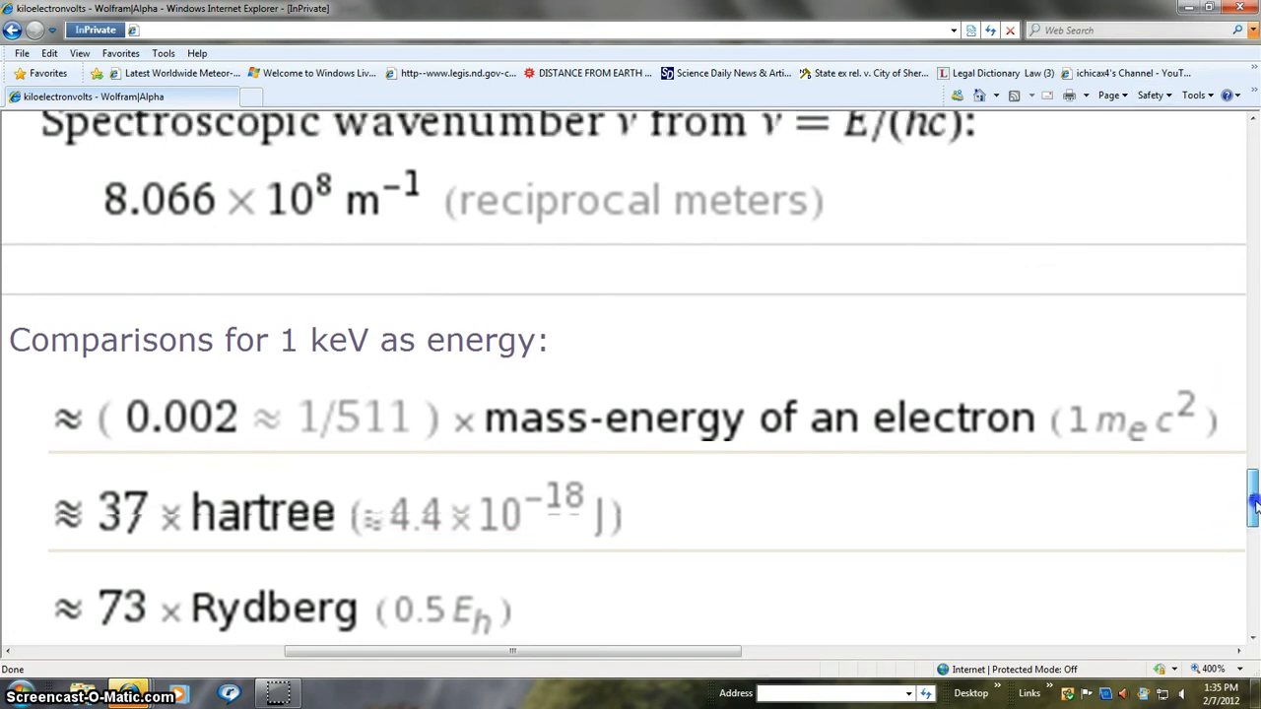
scroll(up, 3)
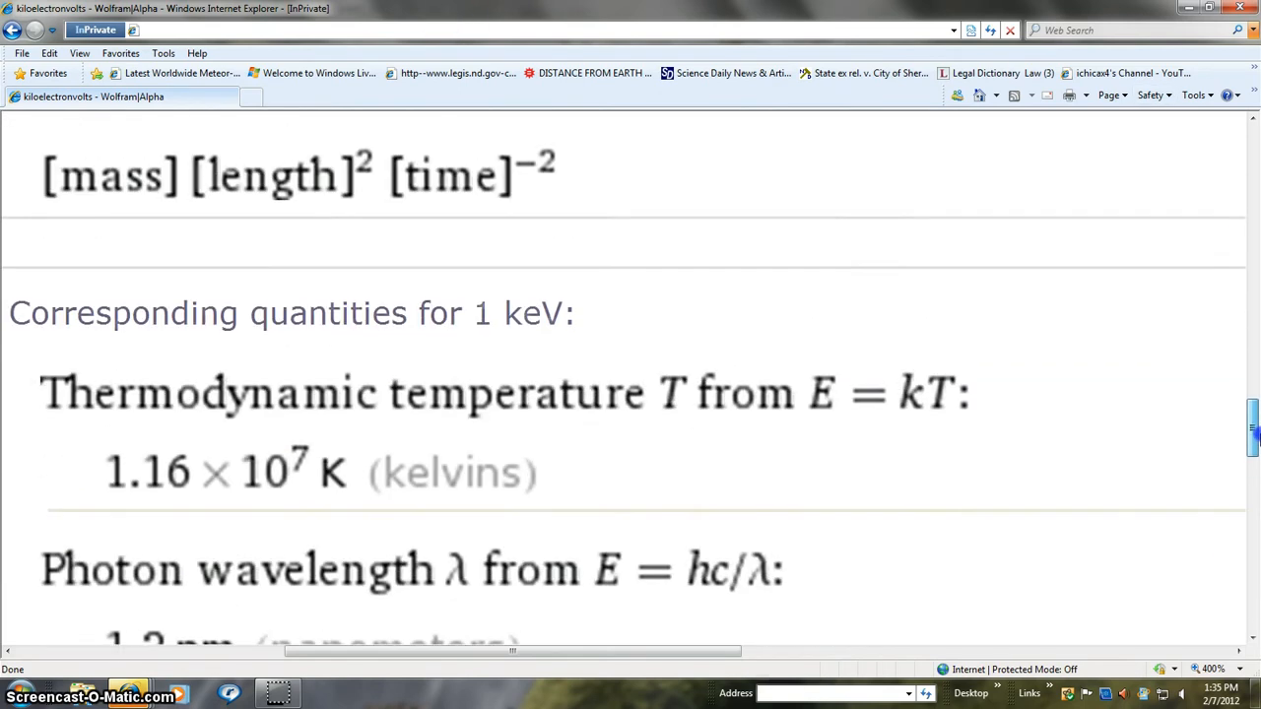
scroll(up, 3)
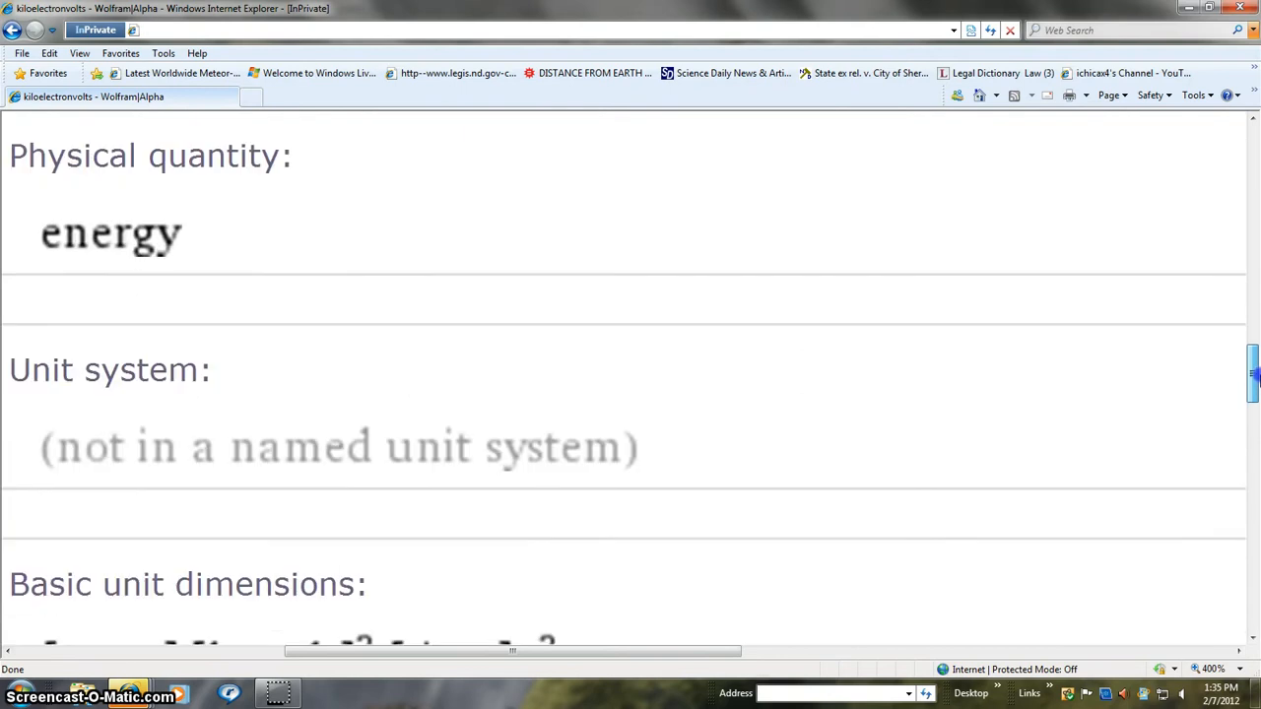
scroll(up, 3)
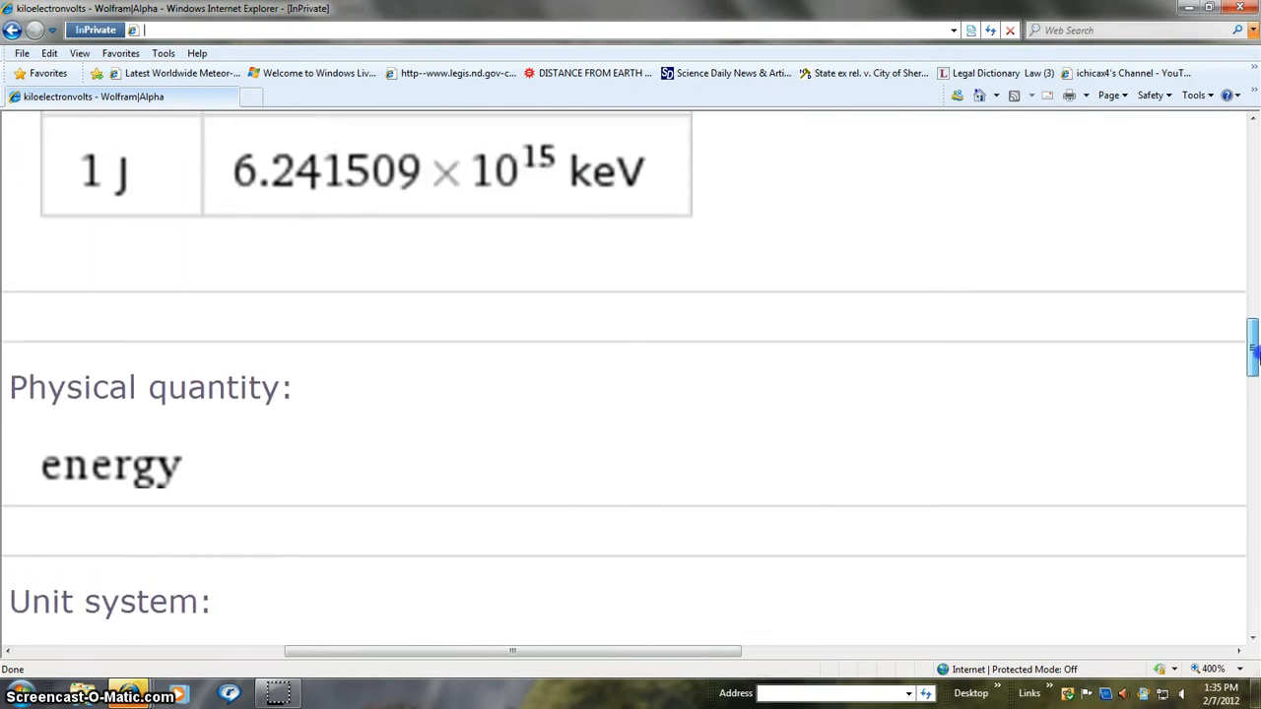
scroll(up, 3)
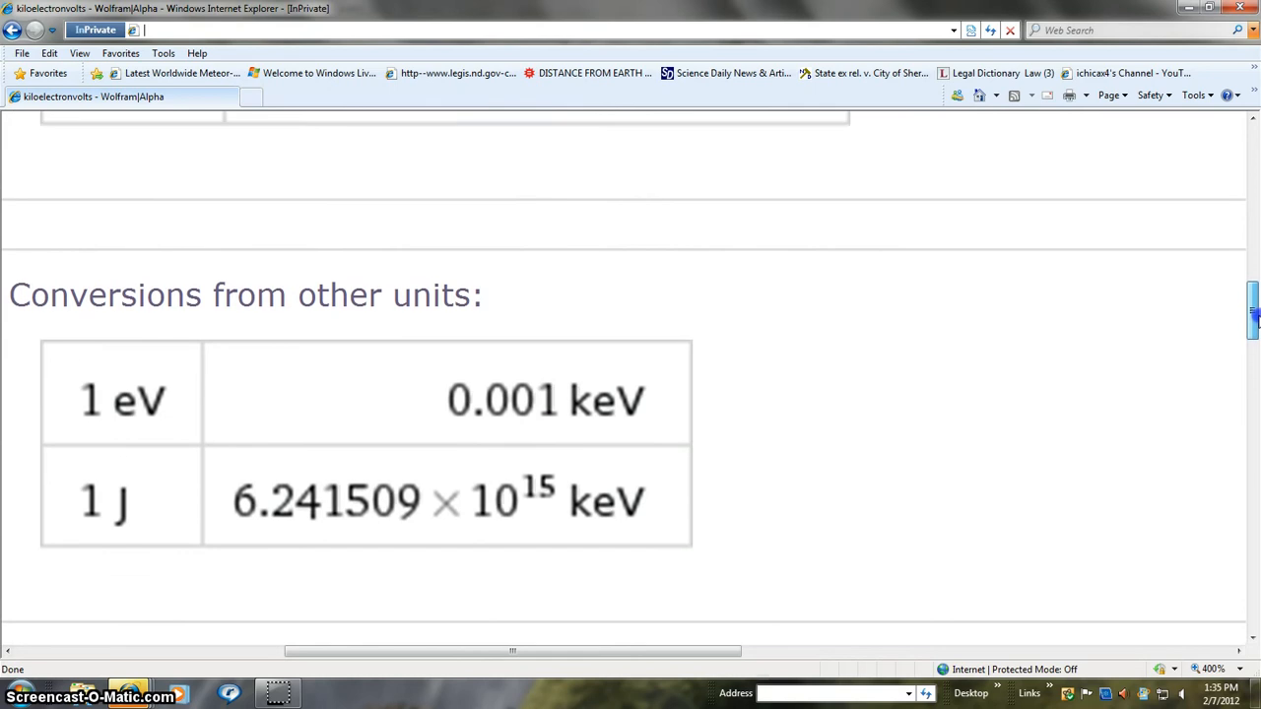
scroll(up, 3)
text(http://solarimg.org/artis/)
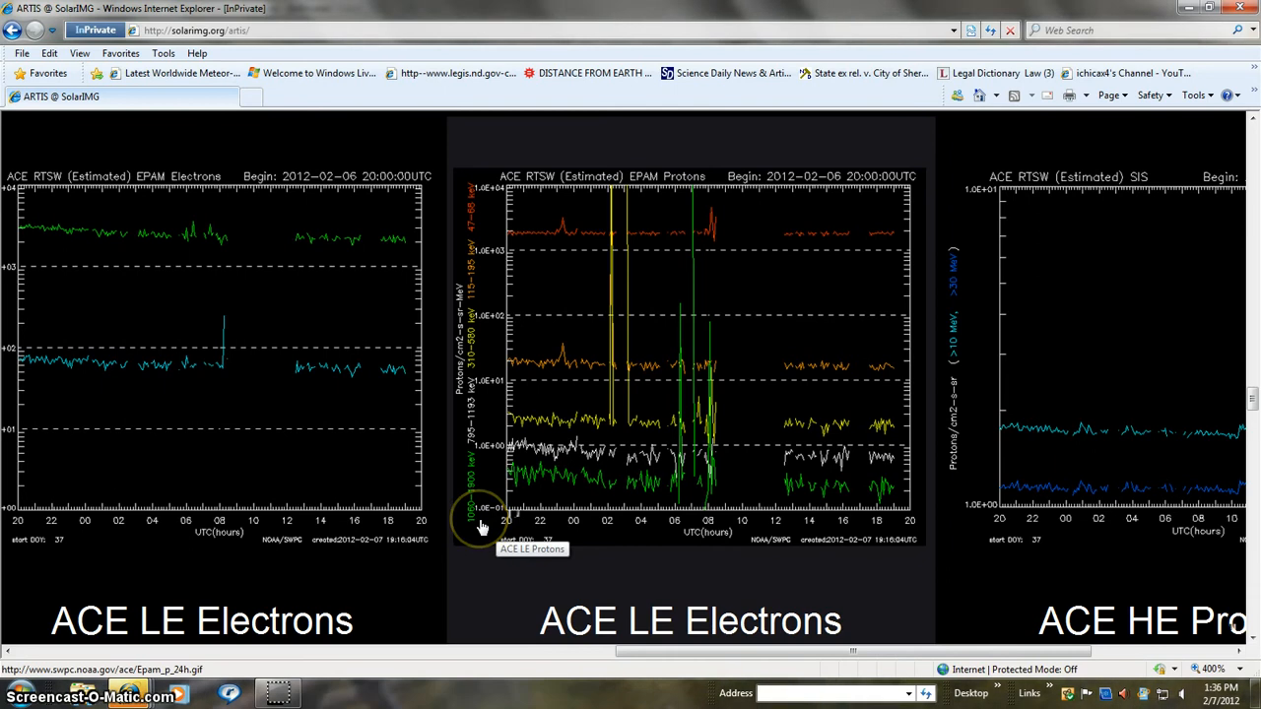
mouse_move(487, 483)
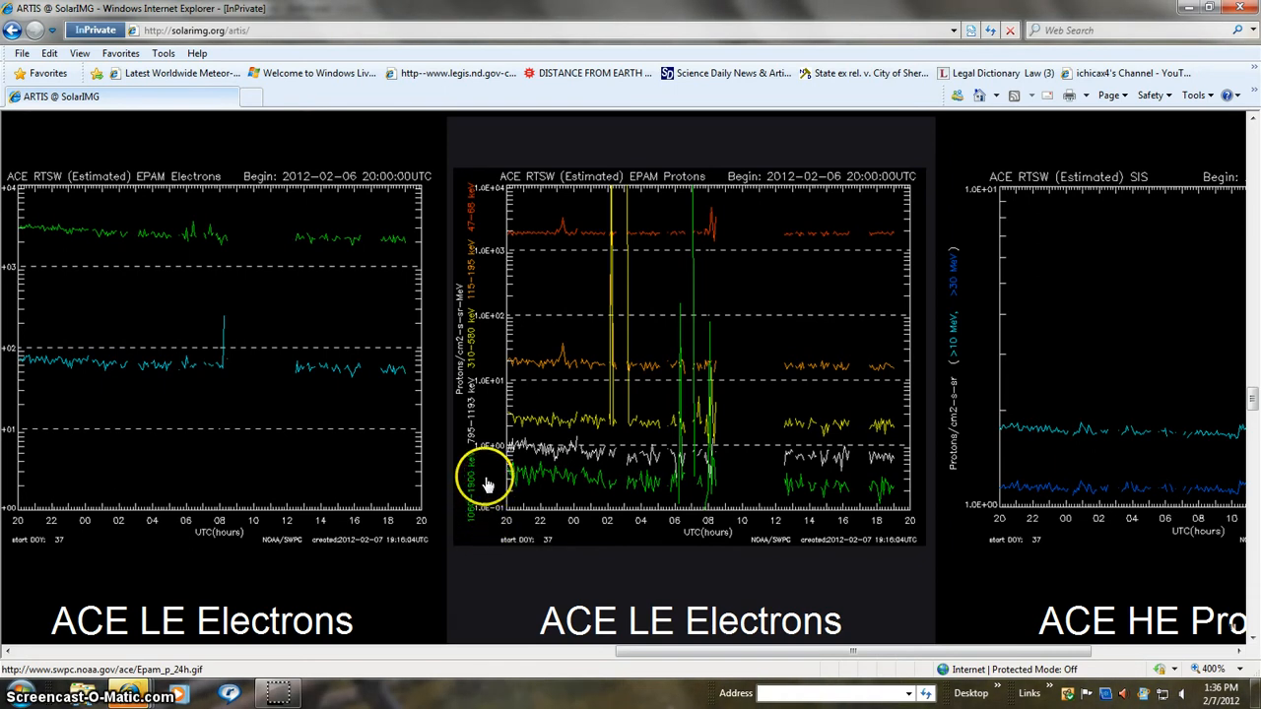
mouse_move(818, 408)
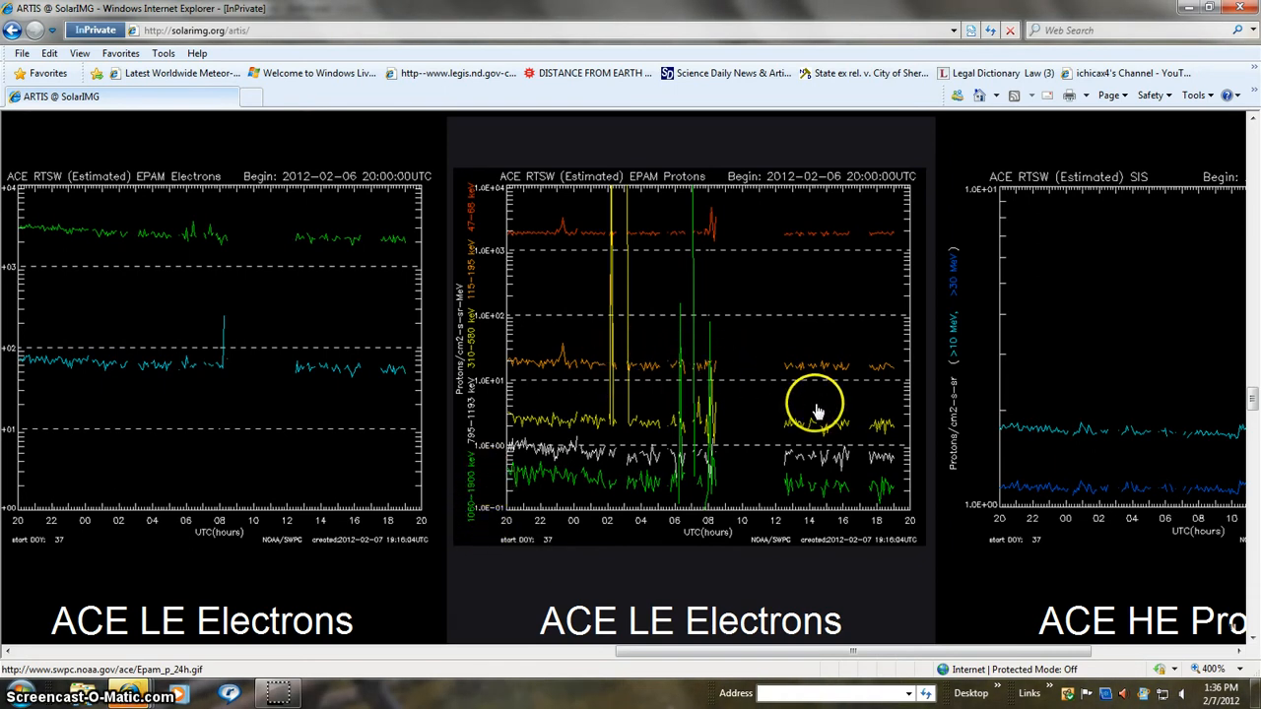
mouse_move(704, 192)
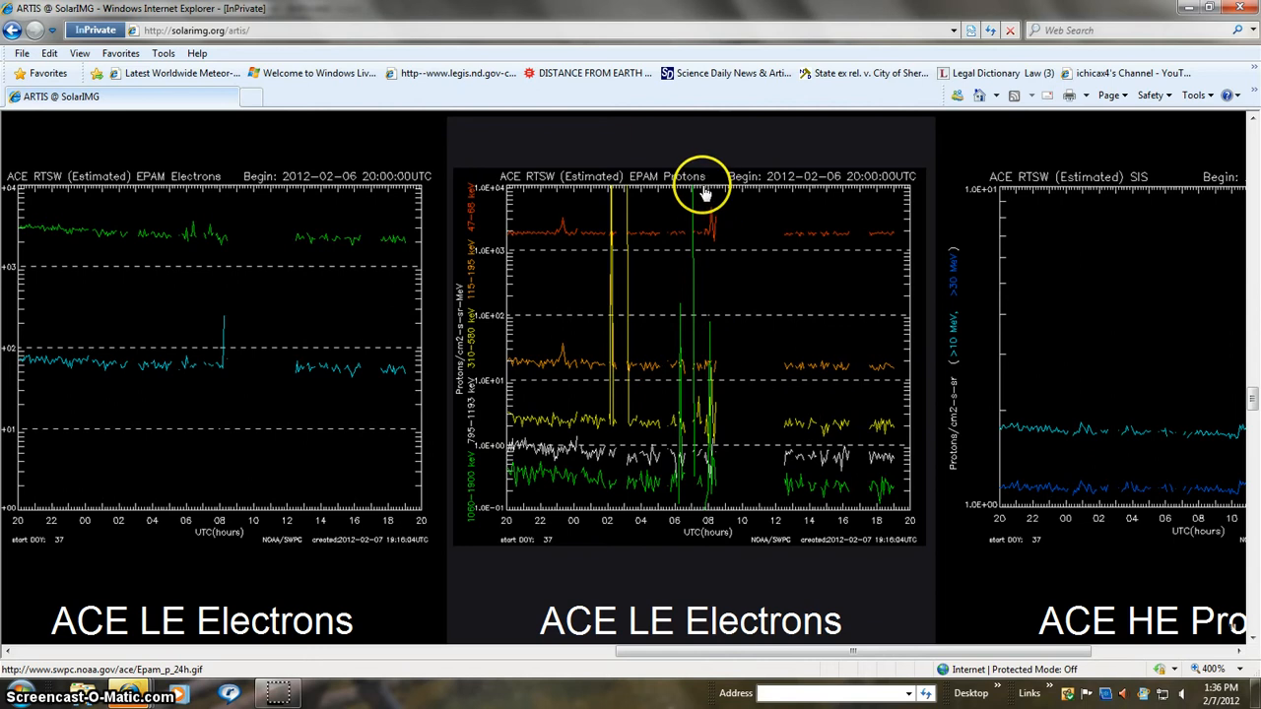
mouse_move(702, 182)
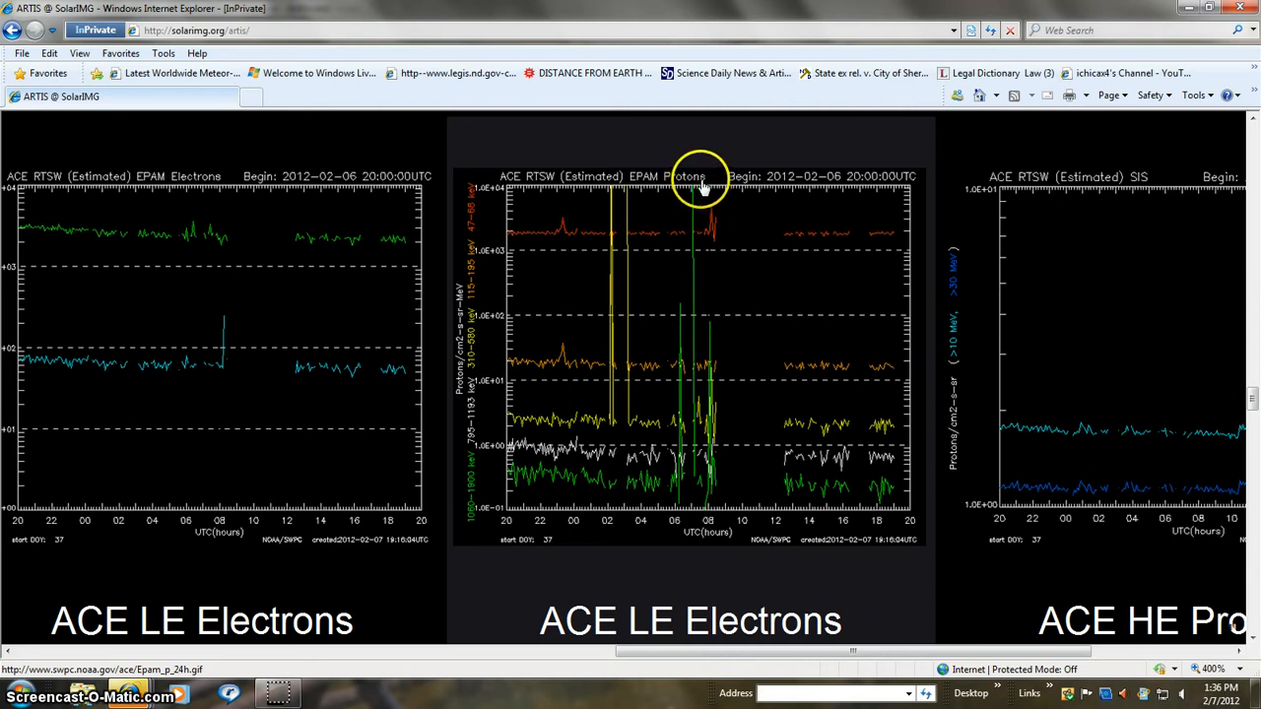
mouse_move(741, 205)
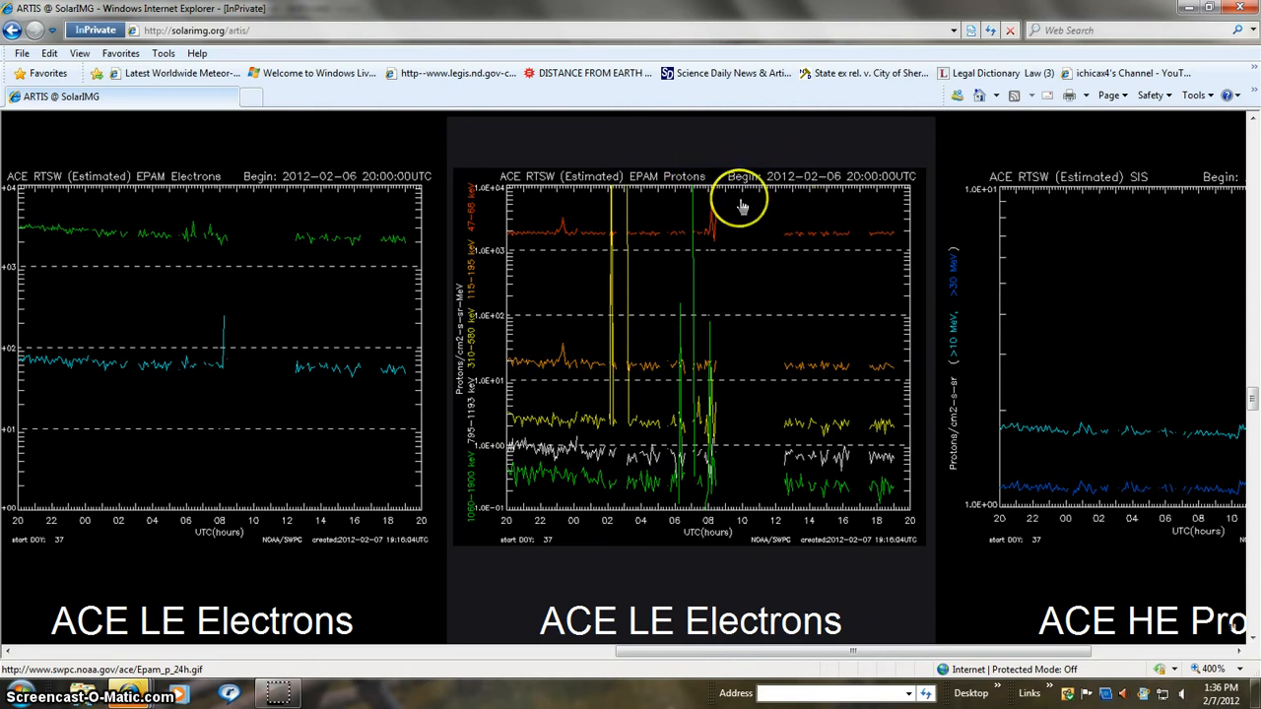
mouse_move(542, 617)
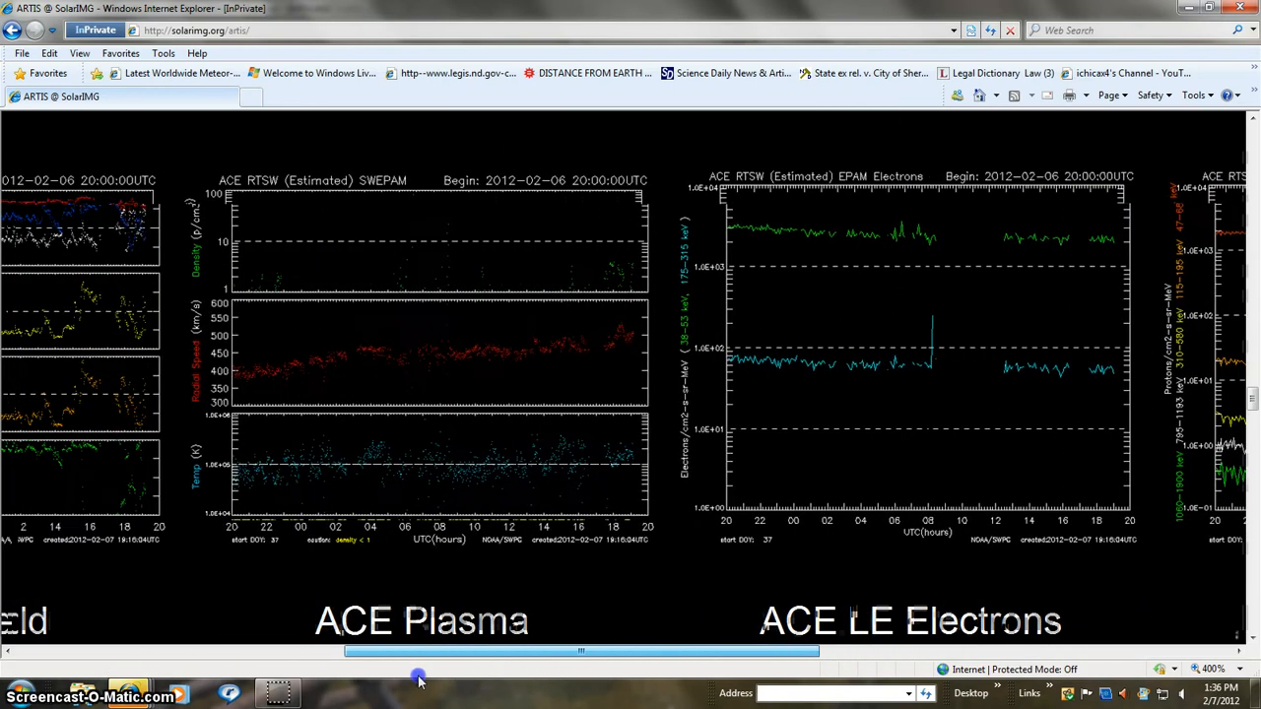
Scroll right past ACE Plasma and electron/proton plots to the ACE HE Protons SIS chart
scroll(right, 3)
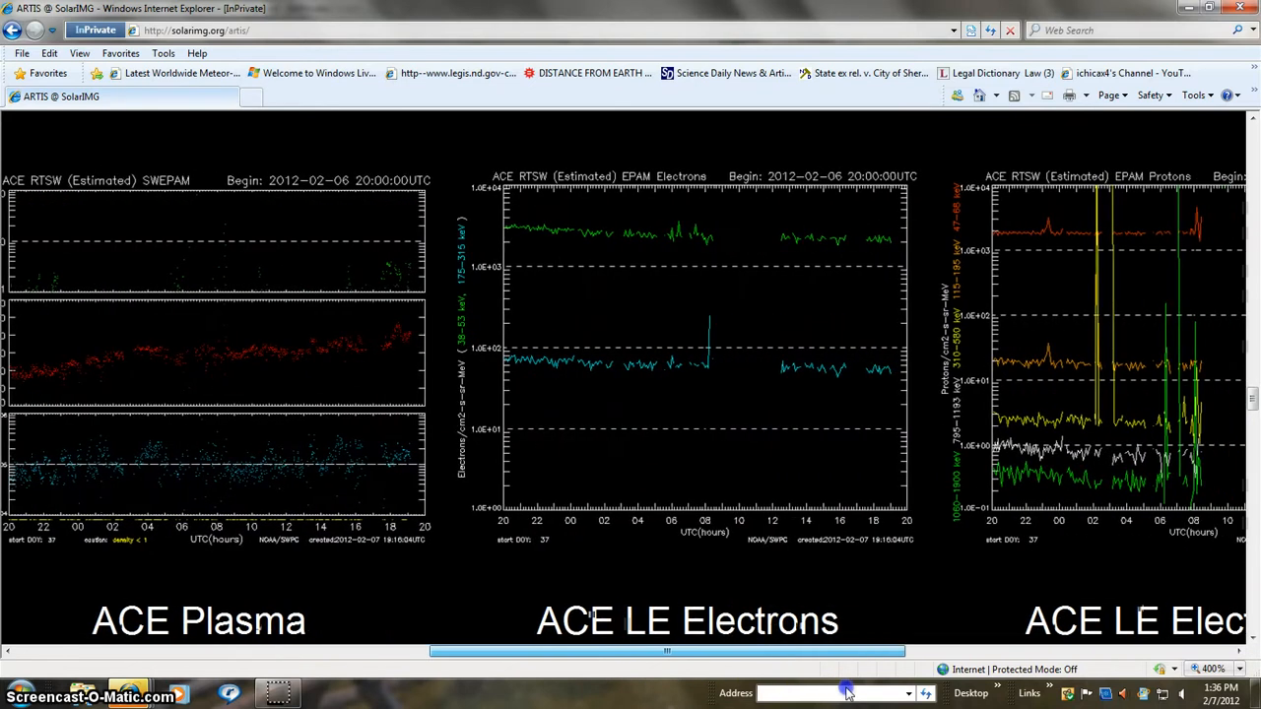
scroll(right, 3)
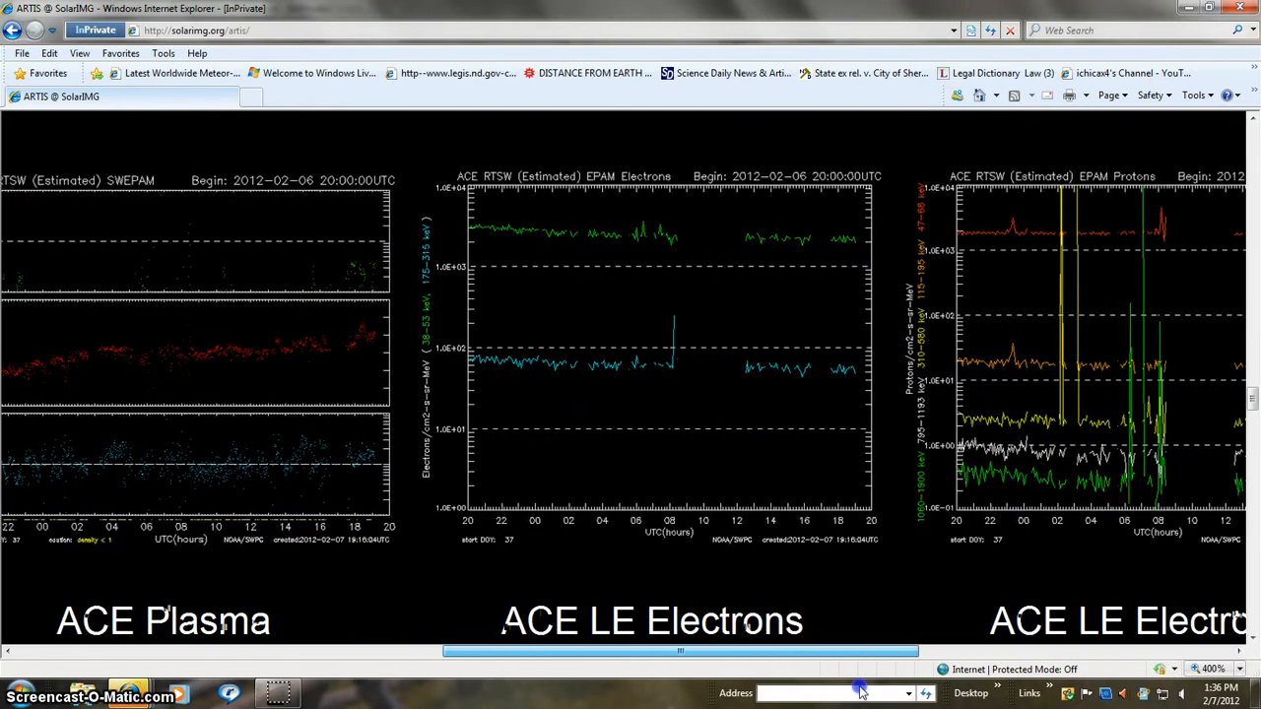
scroll(right, 3)
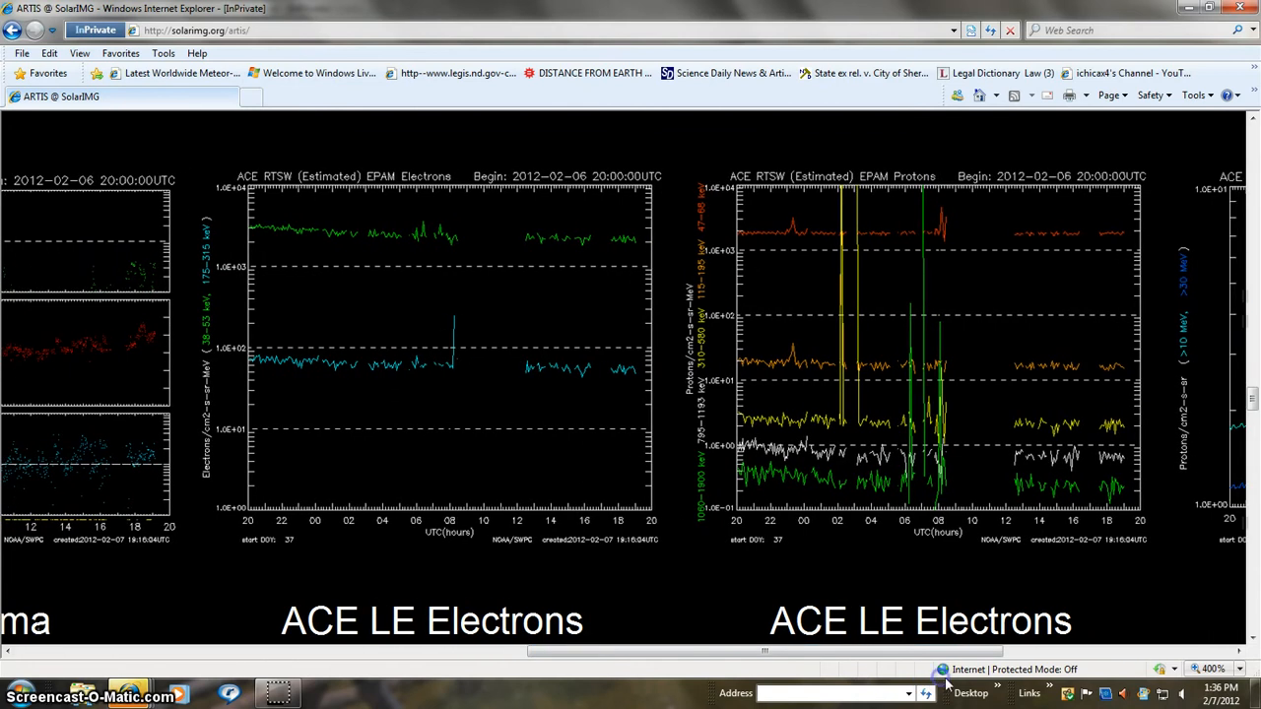
mouse_move(975, 690)
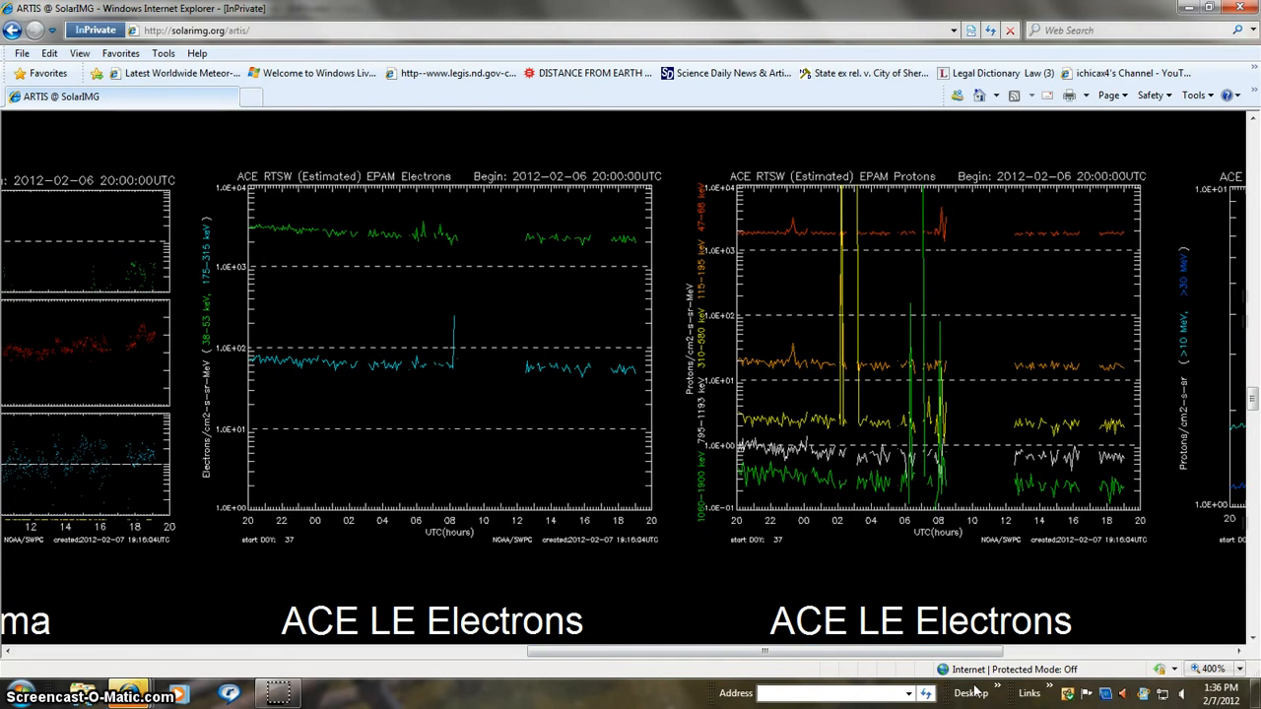
mouse_move(914, 660)
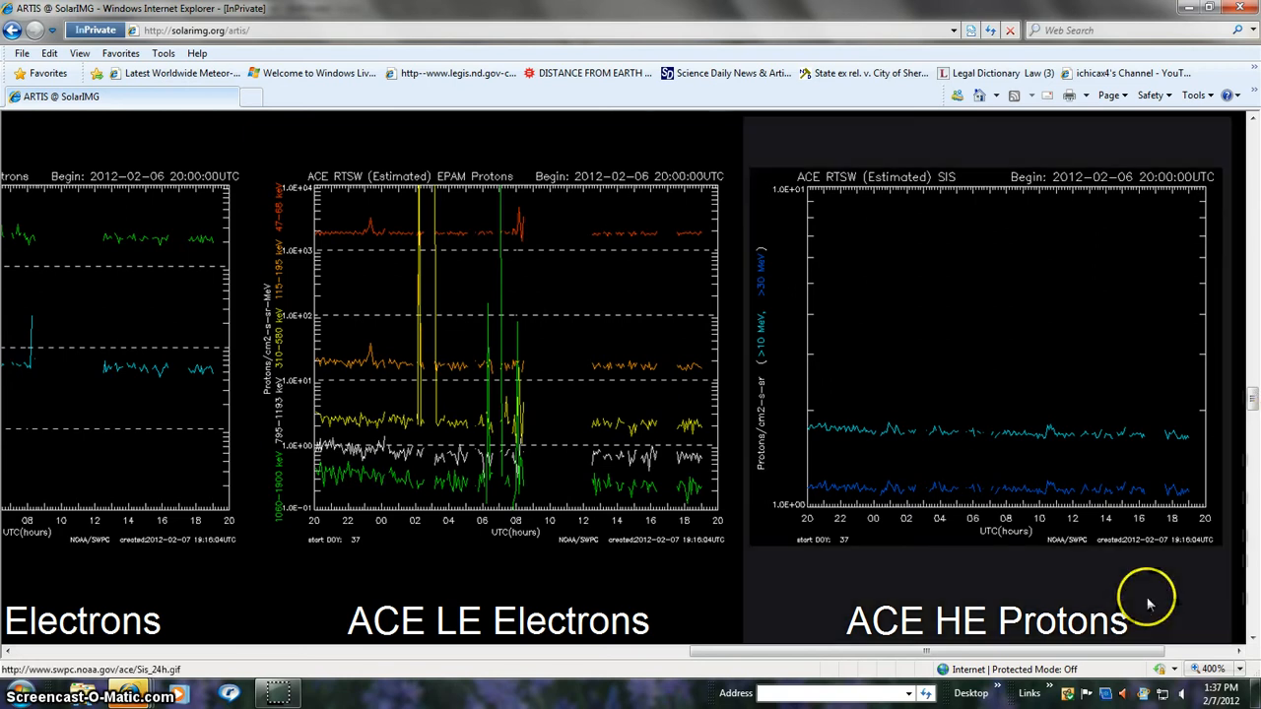
scroll(right, 3)
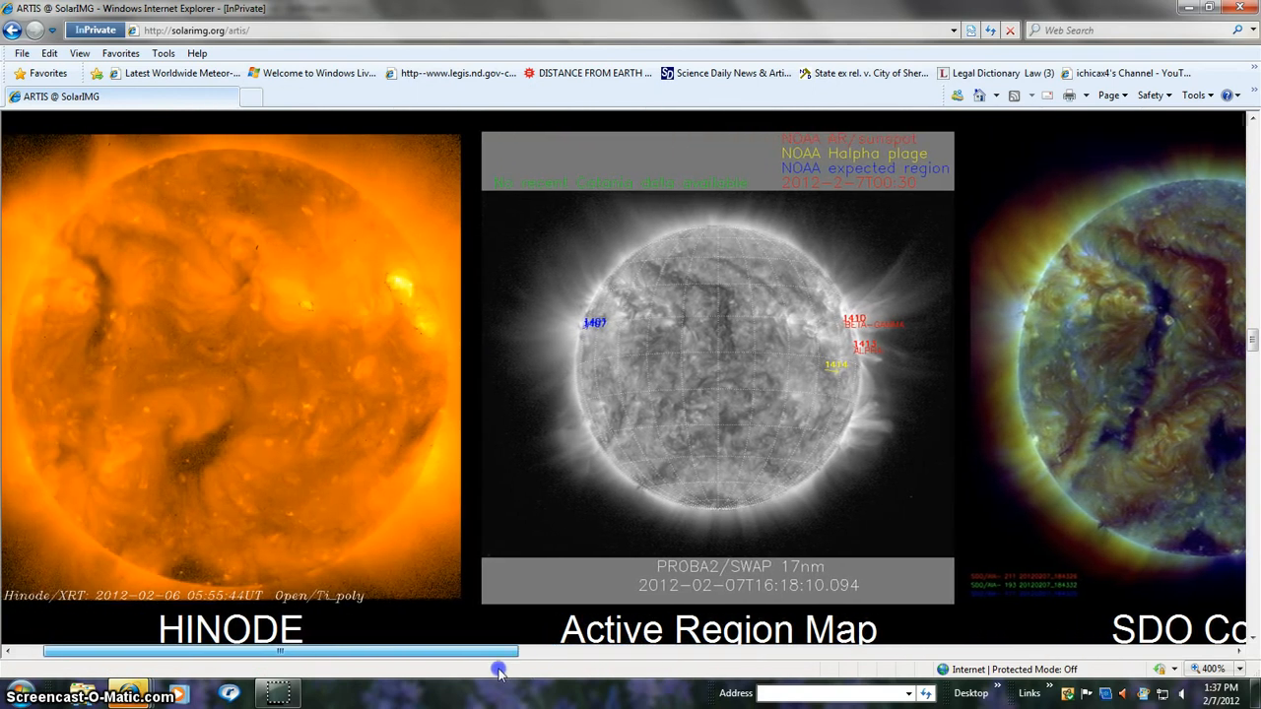
Move past HINODE, Active Region Map and SDO images to center SOHO LASCO C2 between COR2 views
scroll(right, 3)
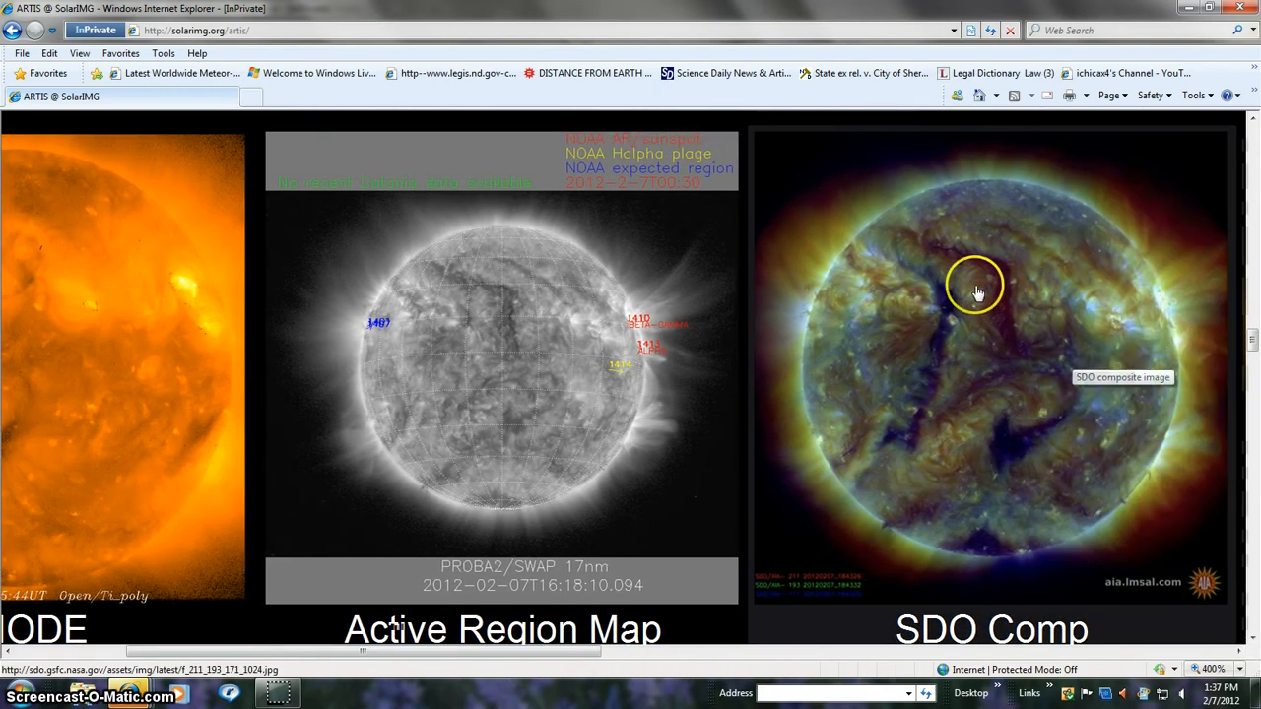
mouse_move(1103, 364)
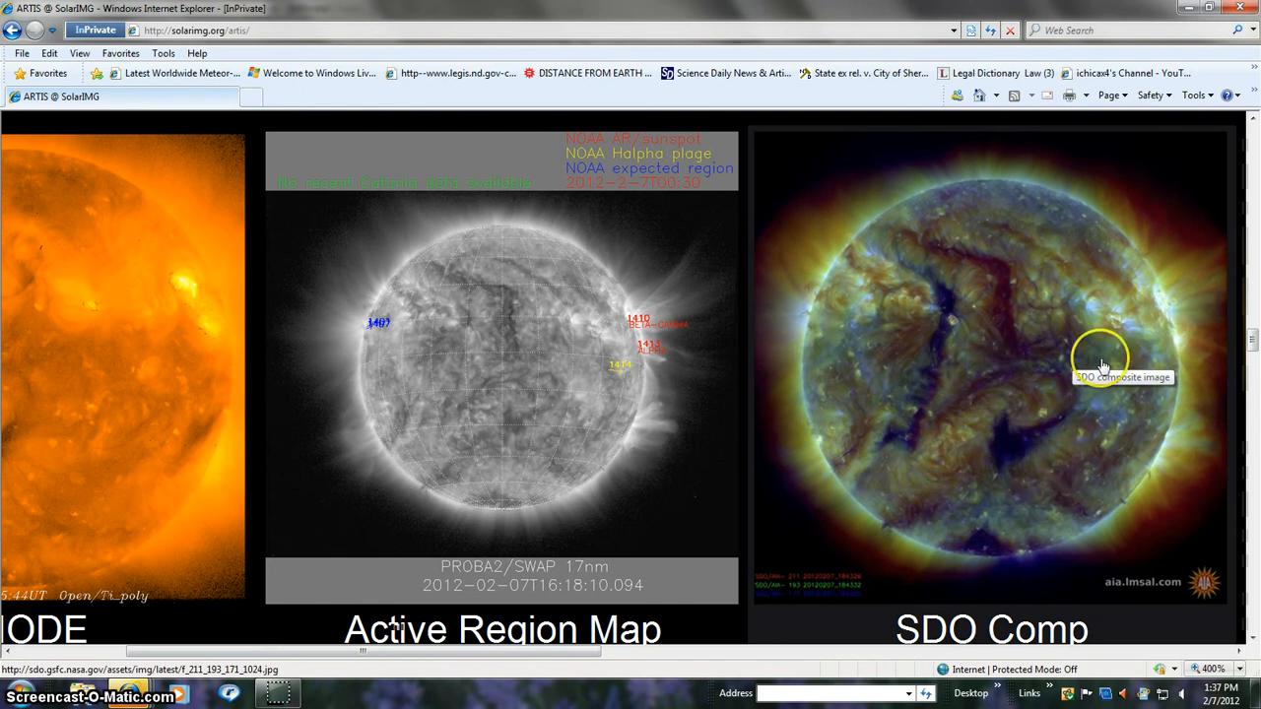
mouse_move(1251, 339)
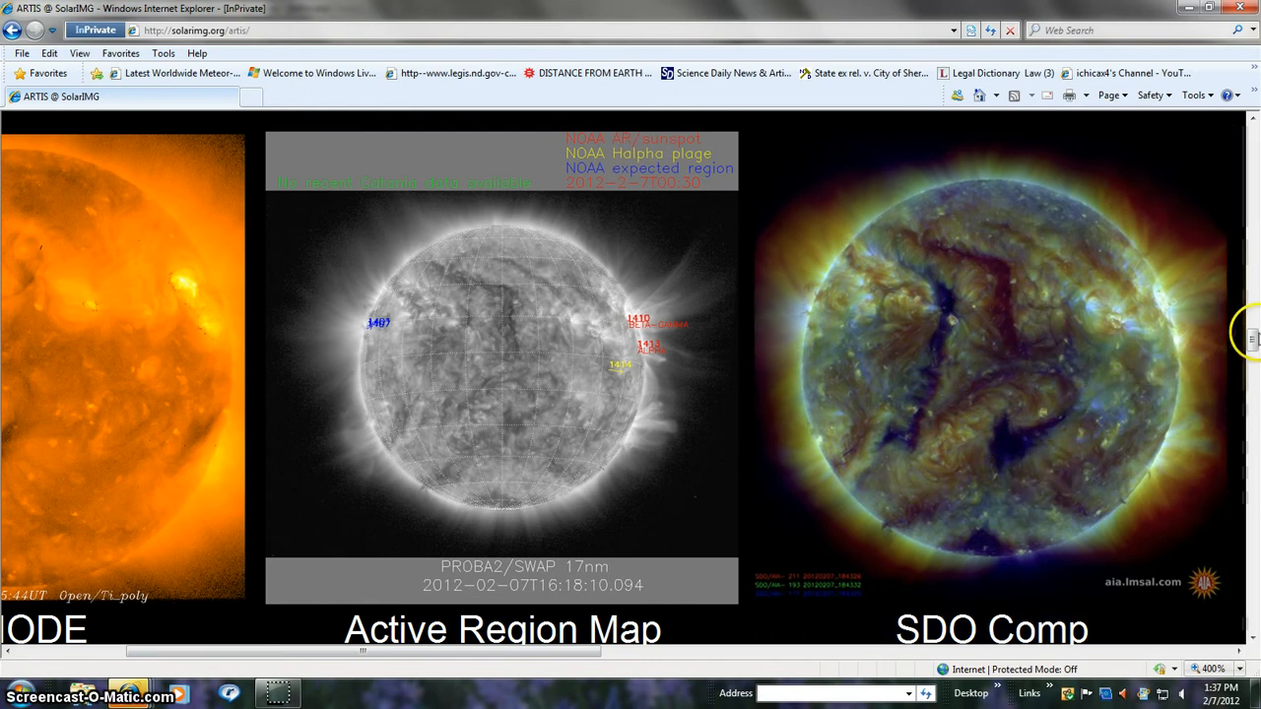
scroll(down, 3)
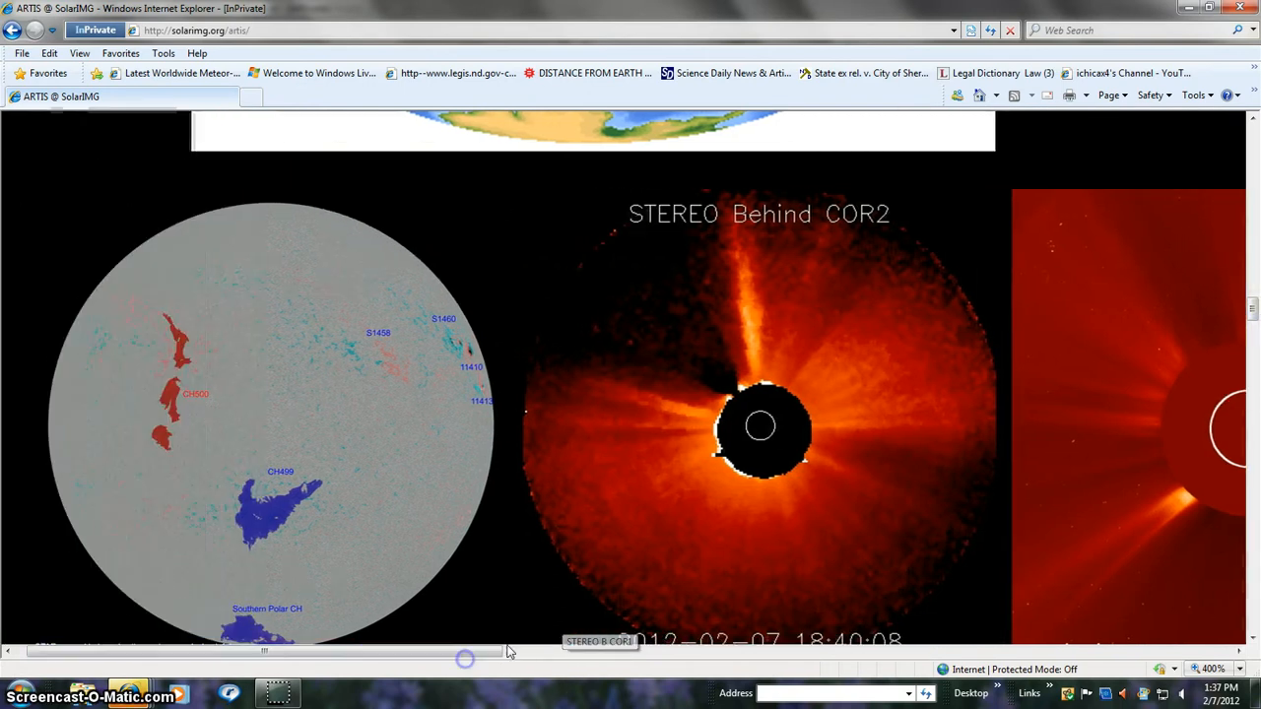
mouse_move(444, 670)
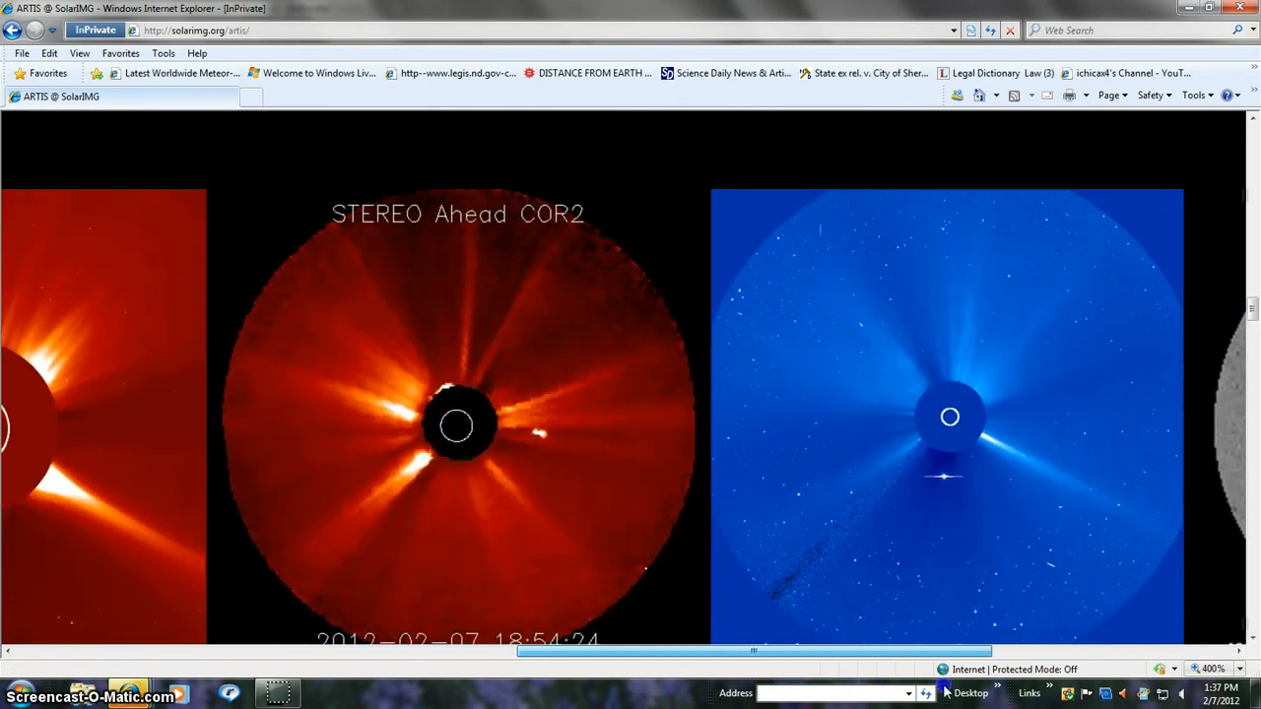
scroll(right, 3)
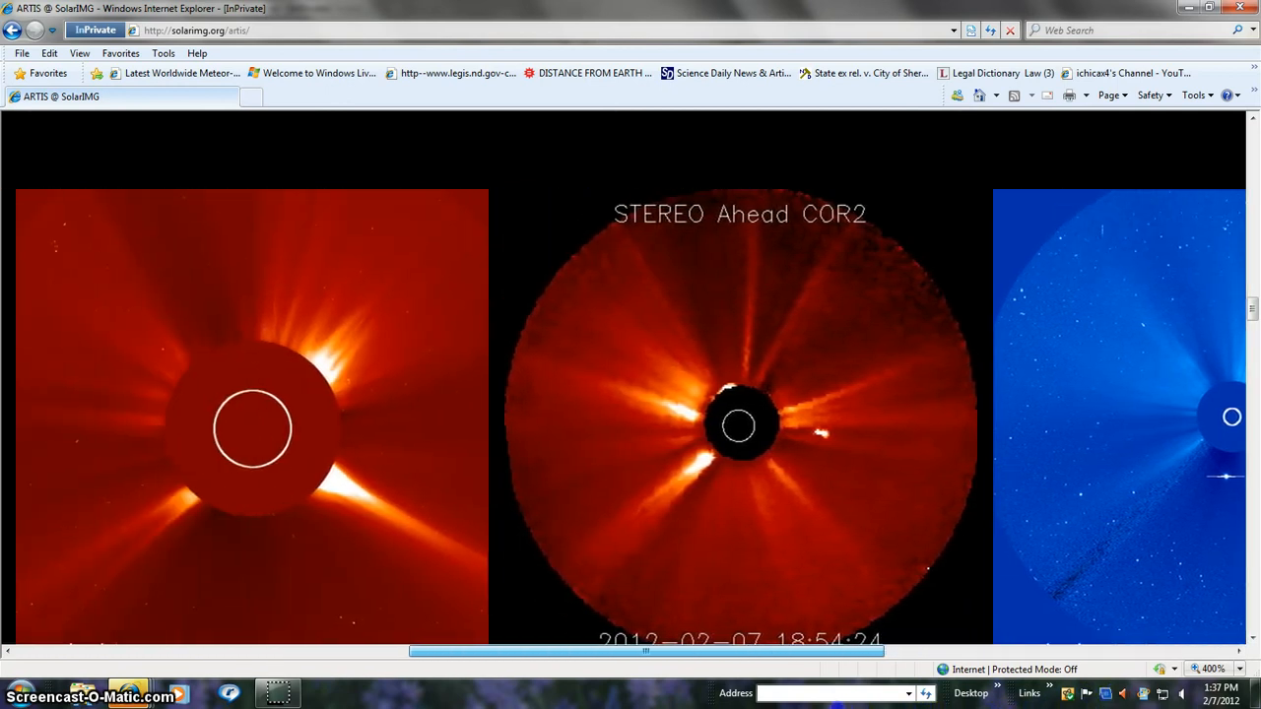
scroll(left, 3)
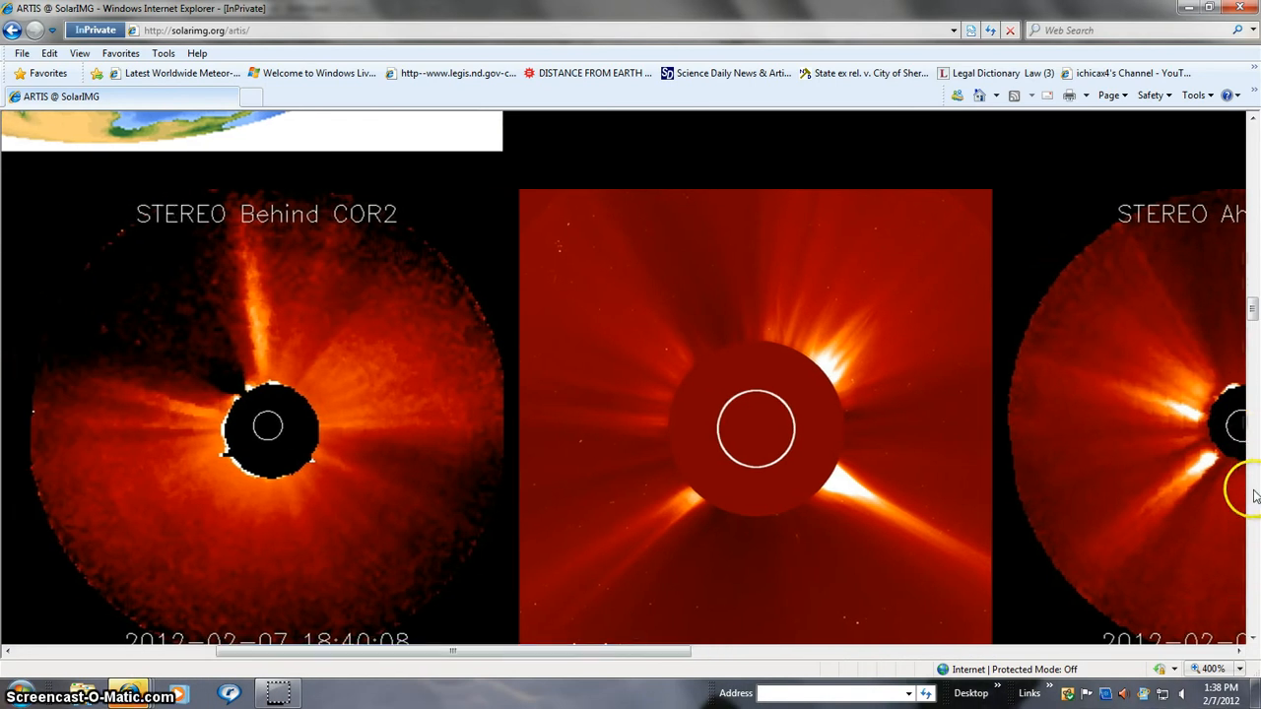
scroll(down, 3)
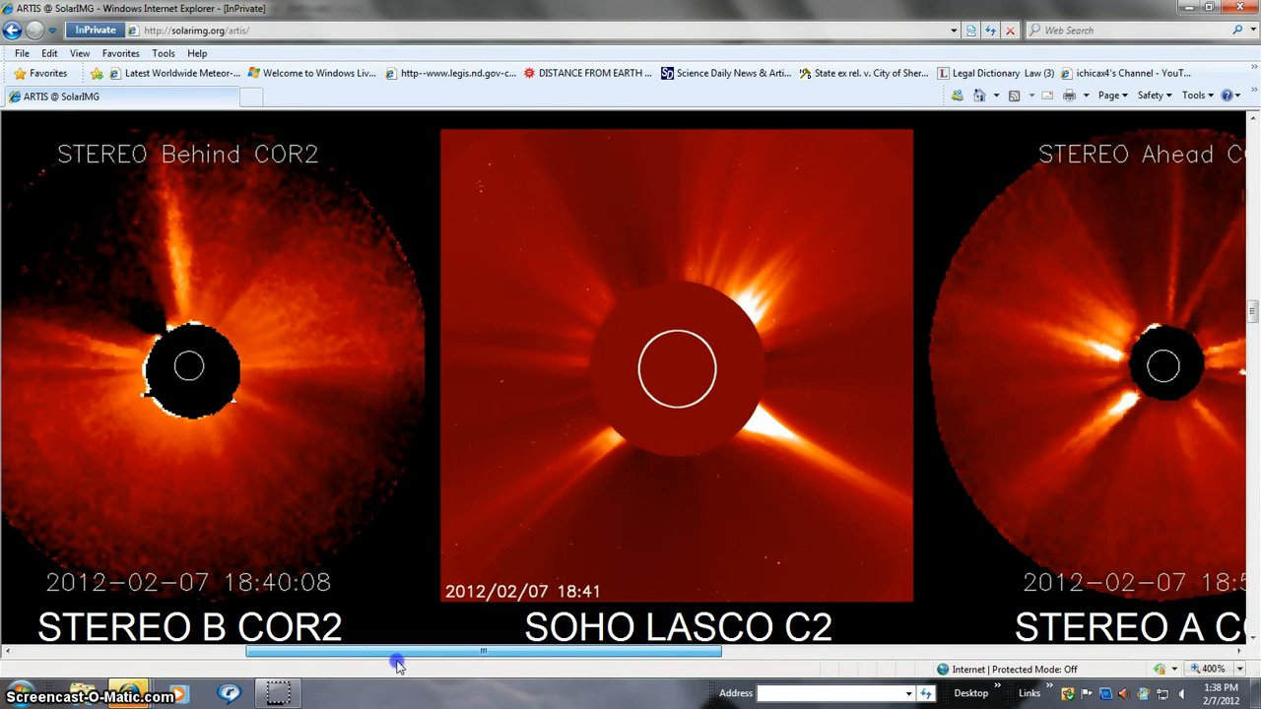
drag(394, 661, 463, 668)
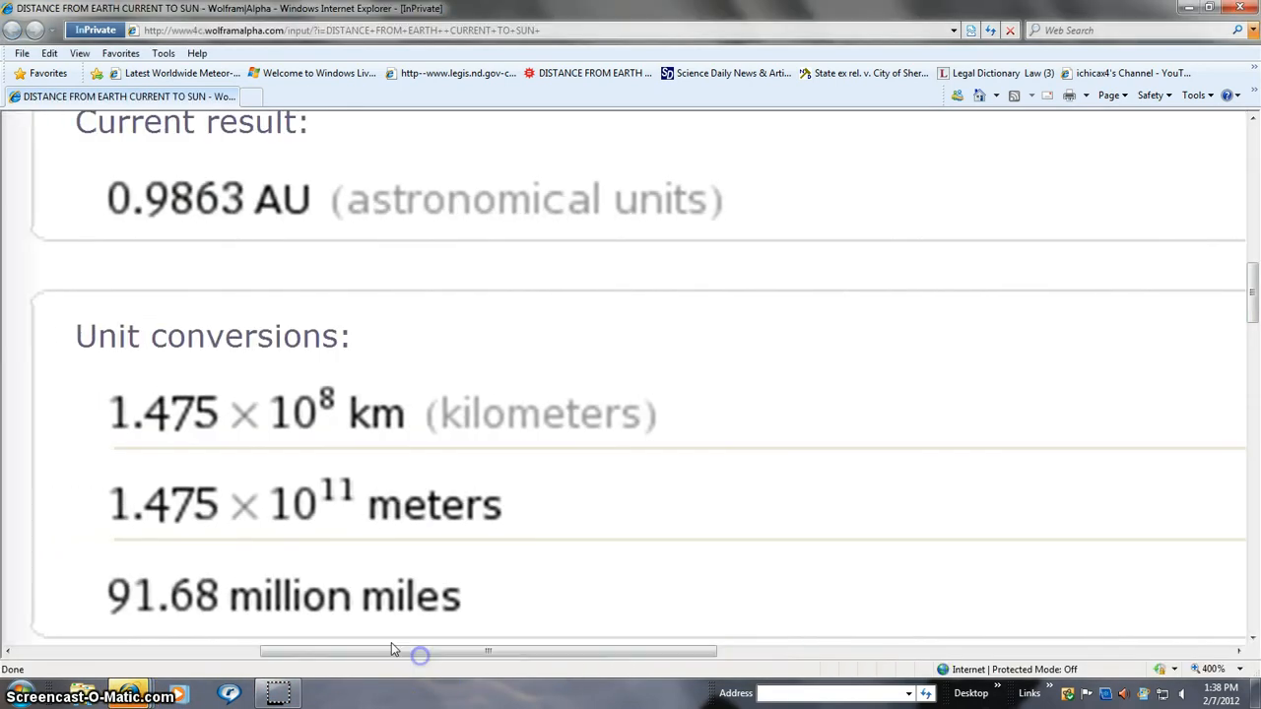
Scroll through Earth–Sun distance conversions, comparisons, orbital properties and light travel times
scroll(down, 3)
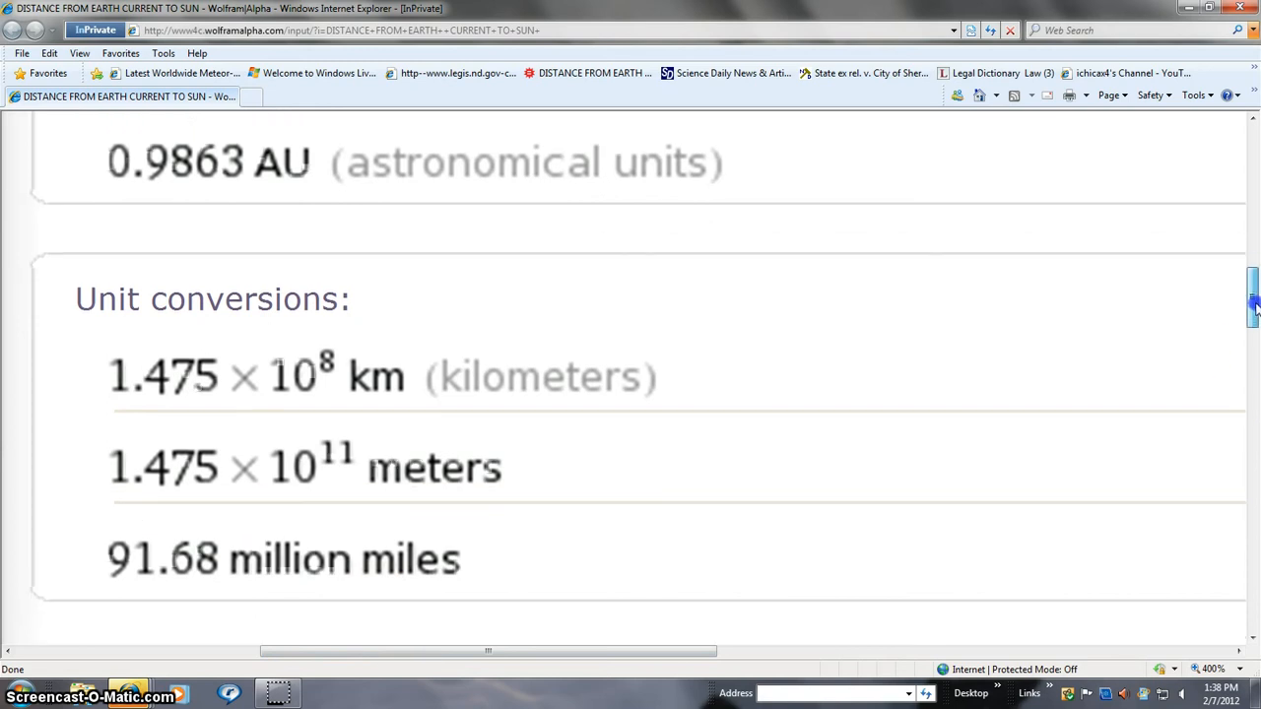
scroll(down, 3)
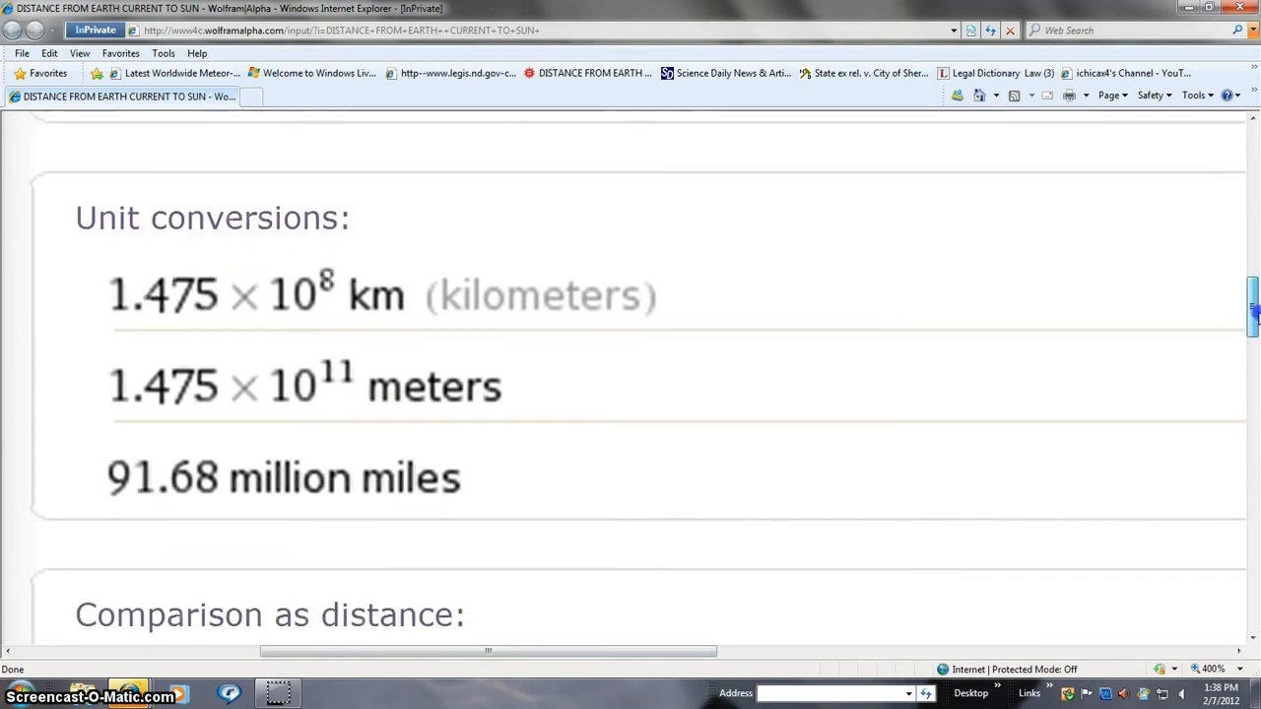
scroll(down, 3)
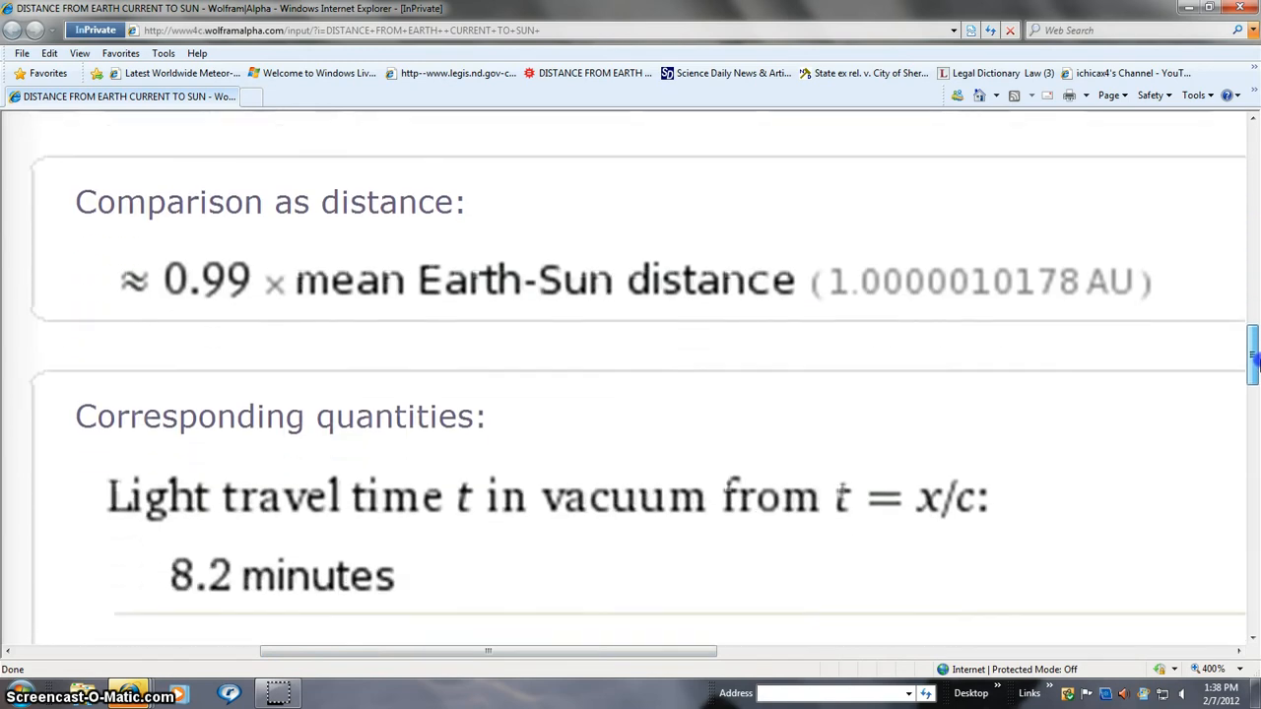
scroll(up, 3)
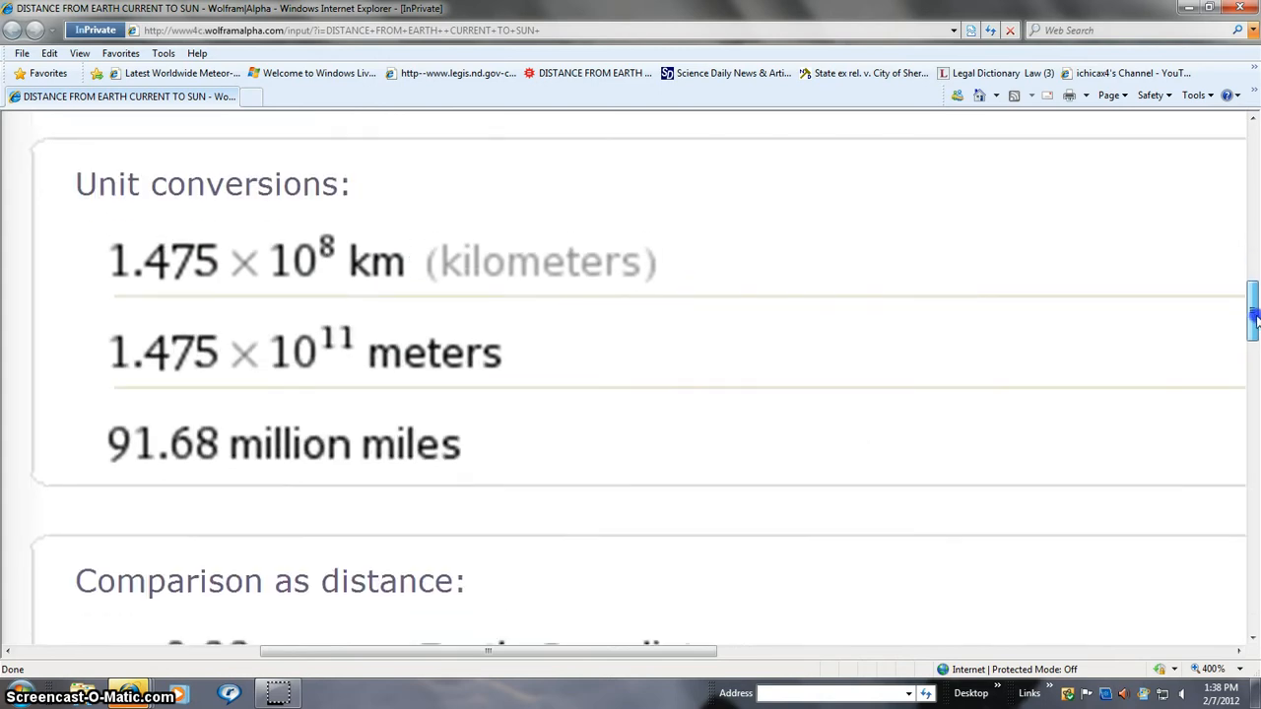
scroll(down, 3)
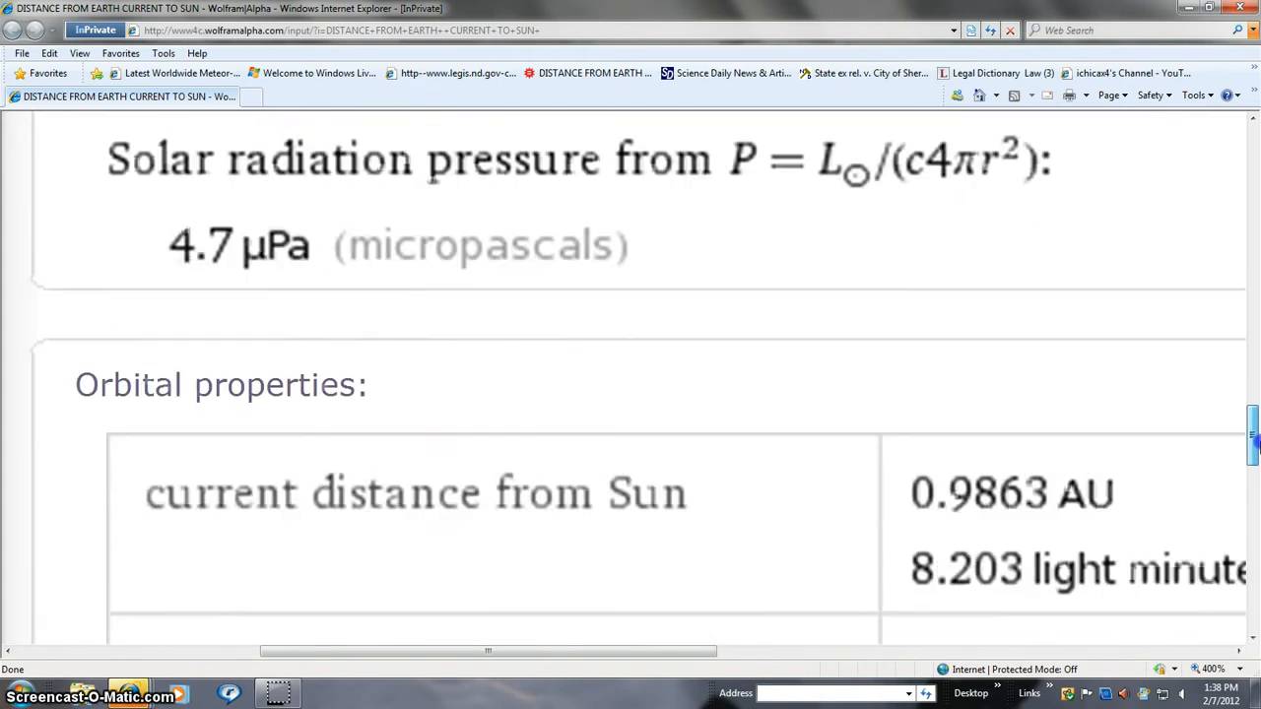
scroll(down, 3)
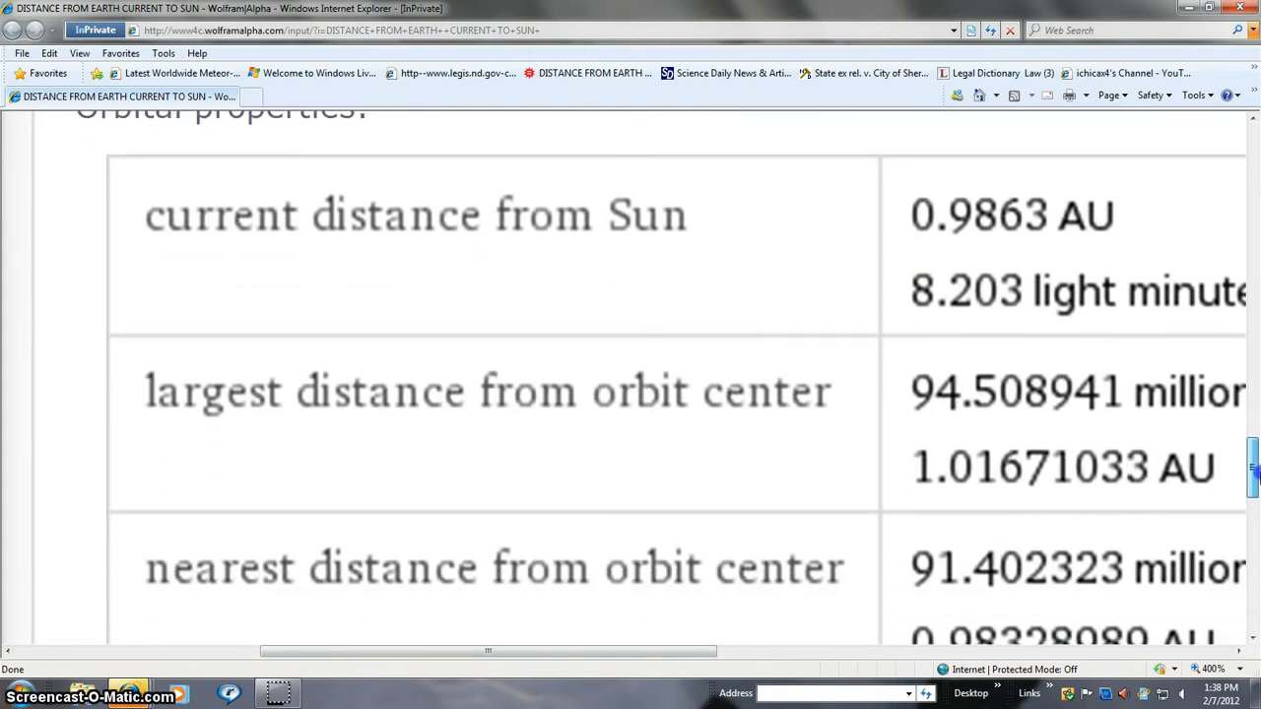
scroll(down, 3)
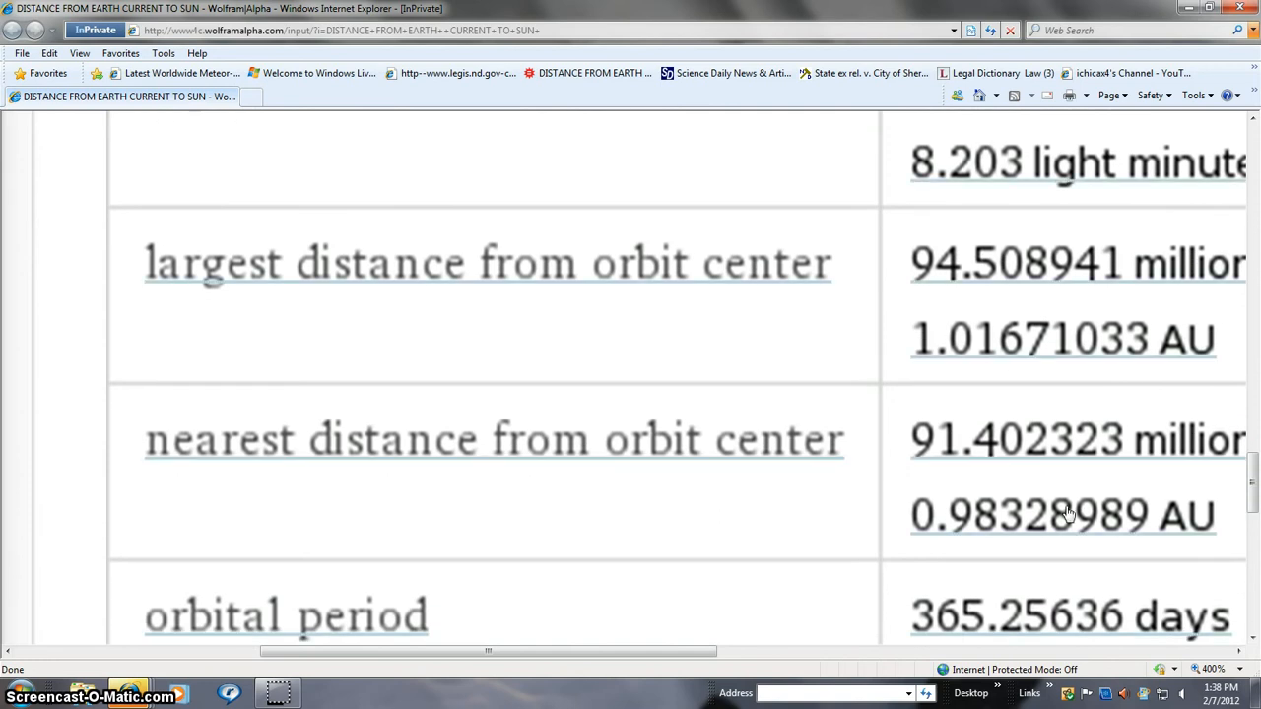
mouse_move(1083, 483)
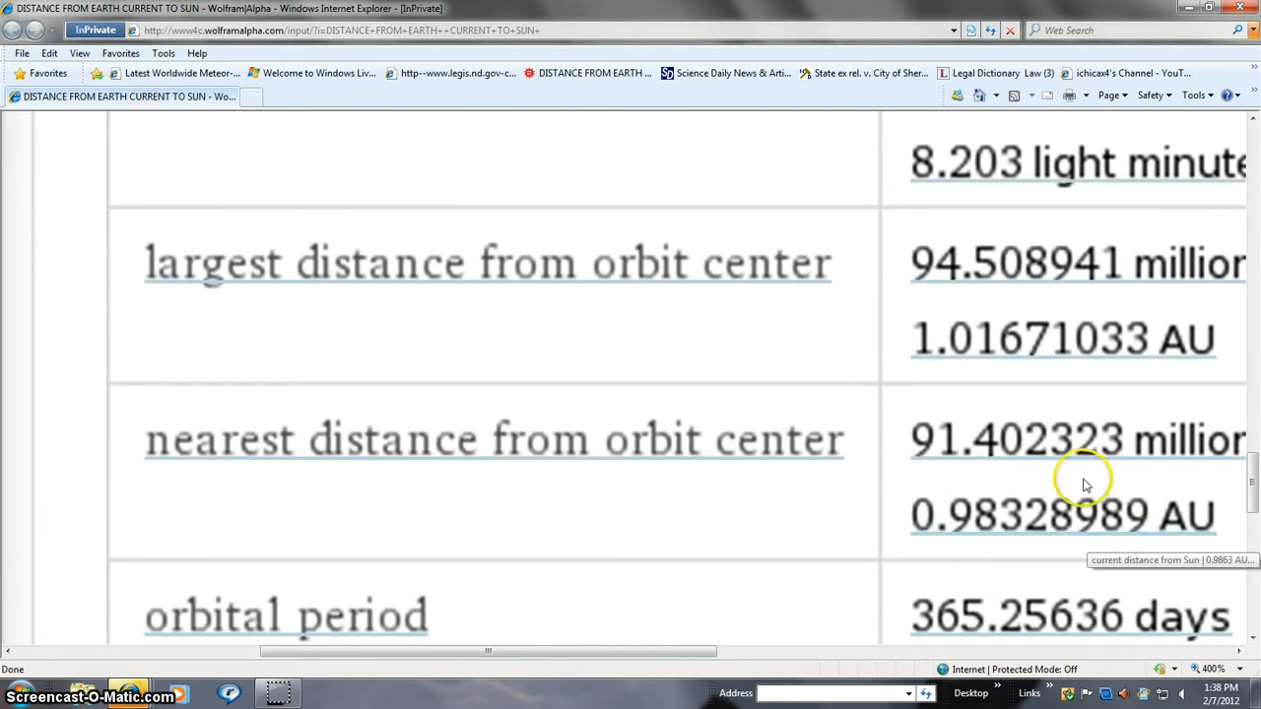
mouse_move(1009, 482)
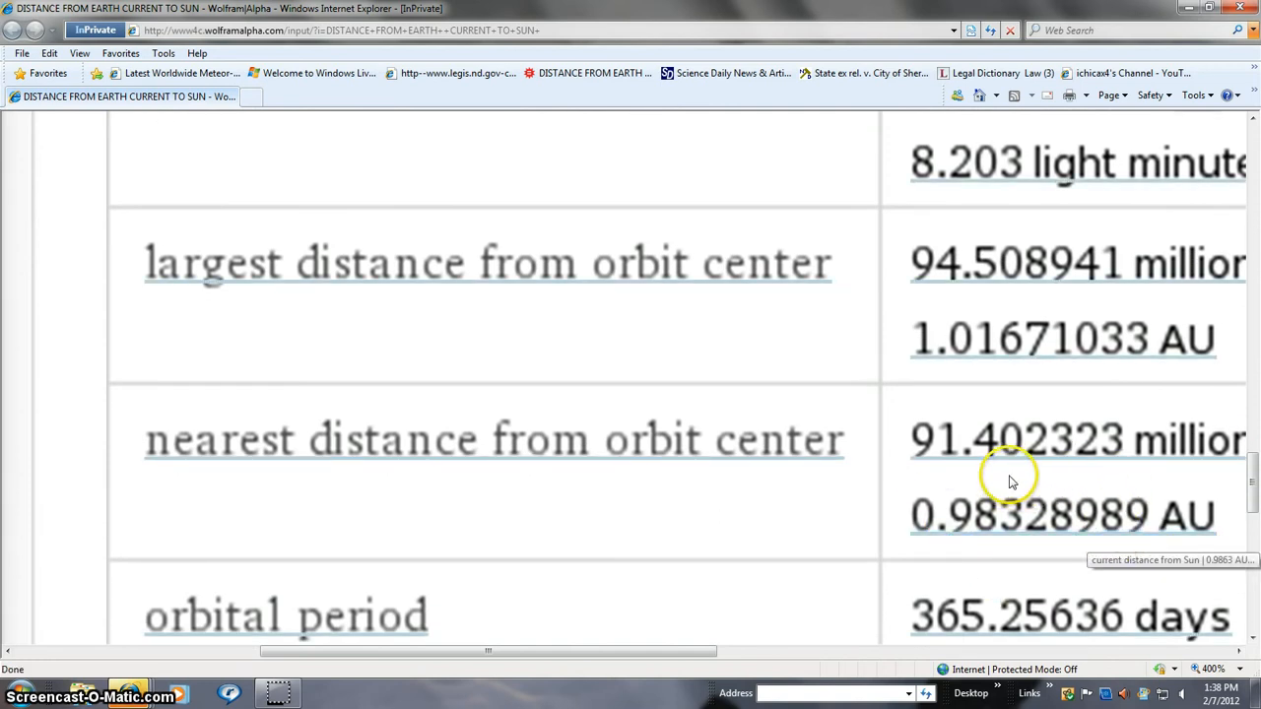
drag(488, 651, 658, 655)
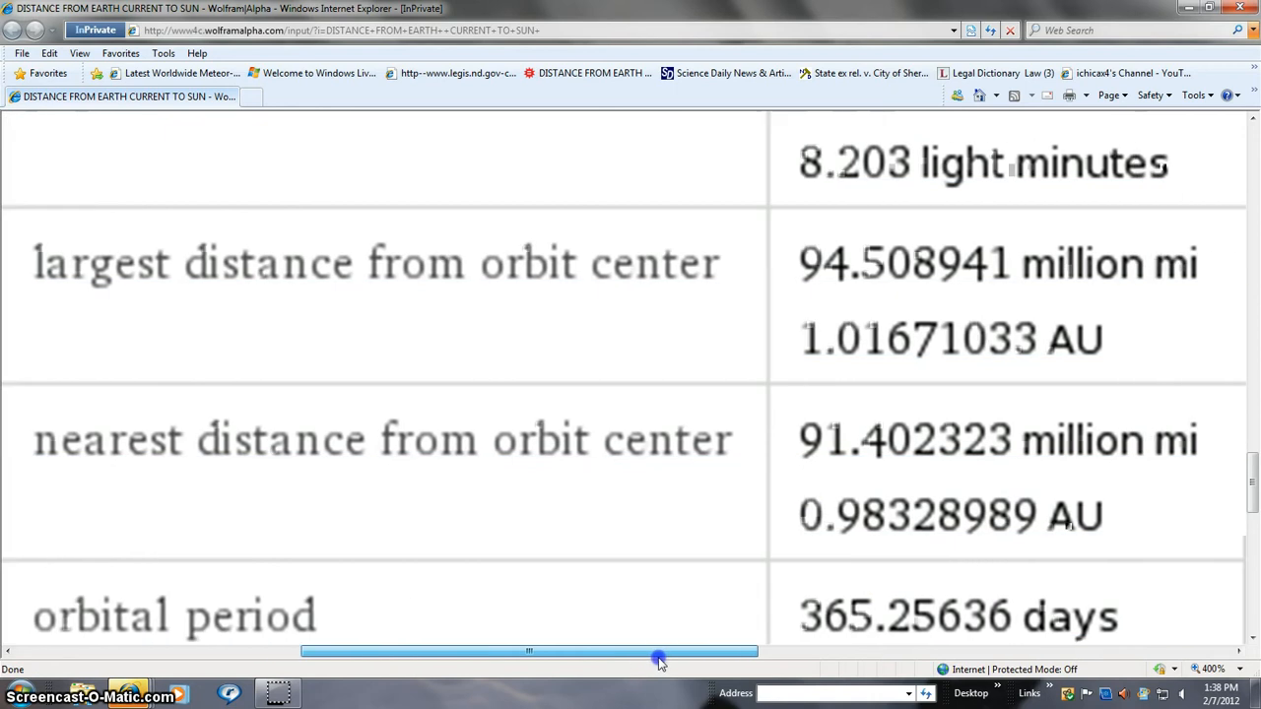
drag(658, 652, 678, 651)
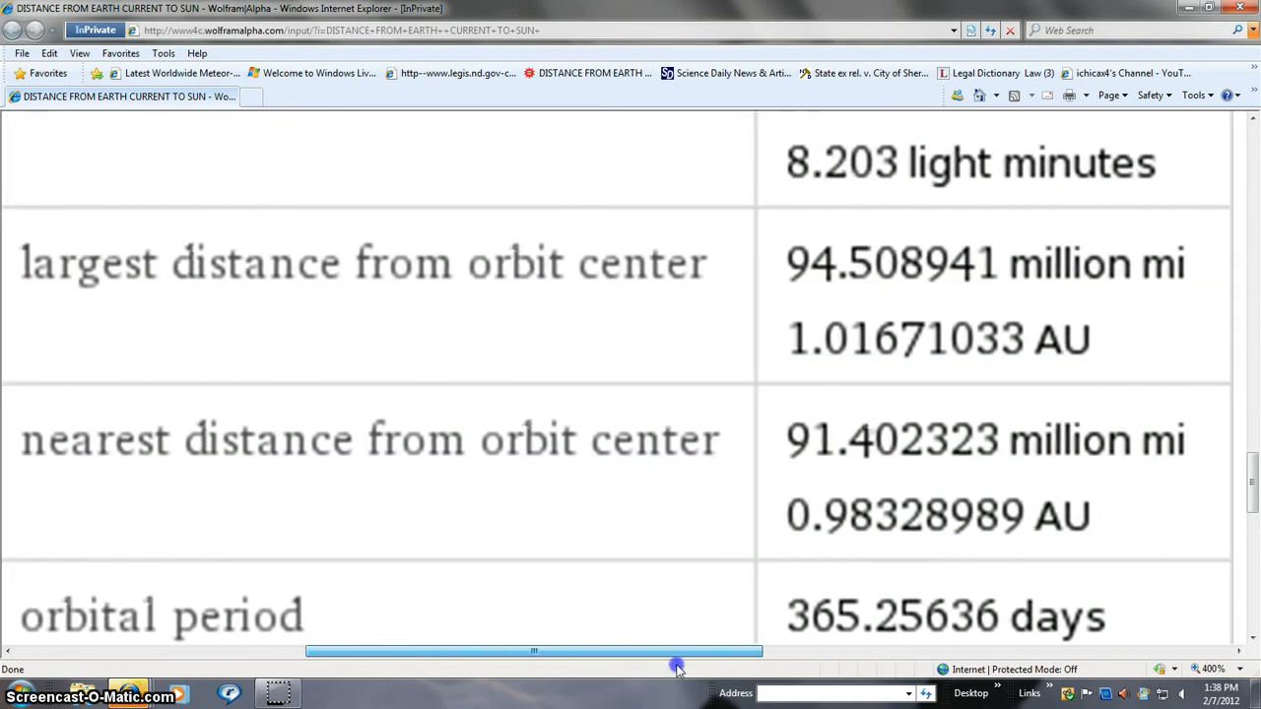
Scroll back up to the 91.68 million mile Earth–Sun distance conversion
scroll(up, 3)
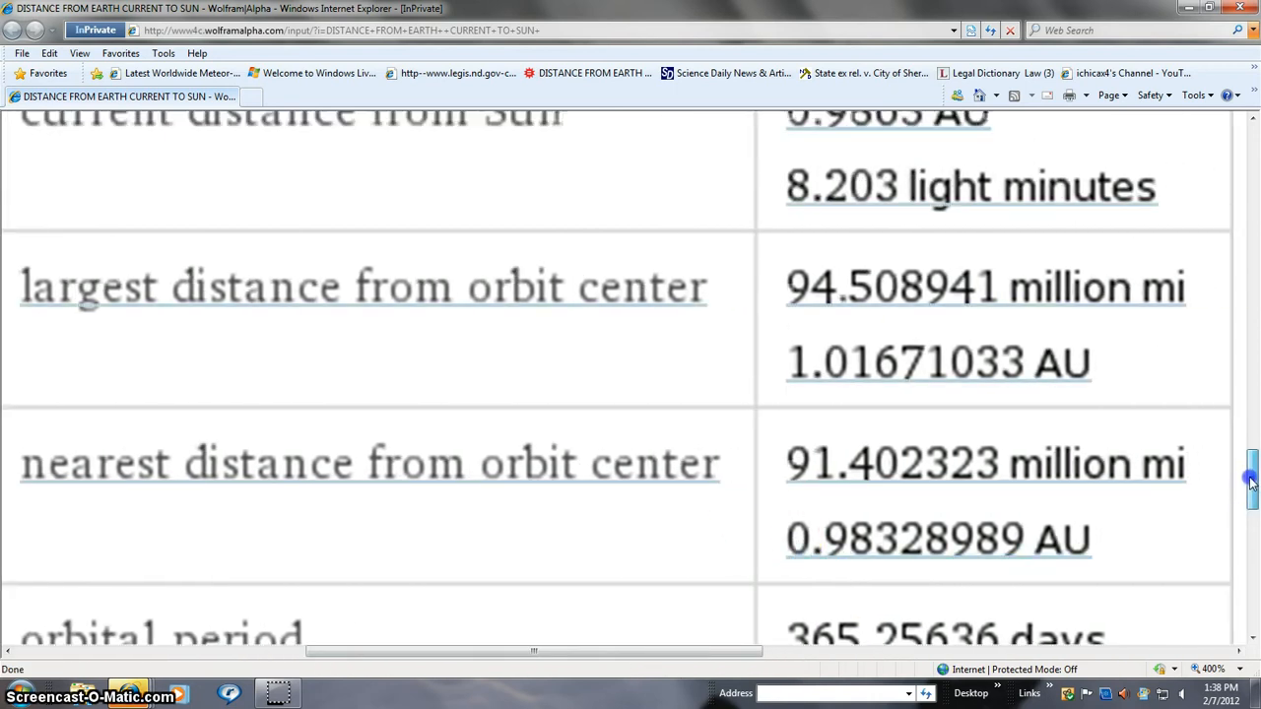
scroll(up, 3)
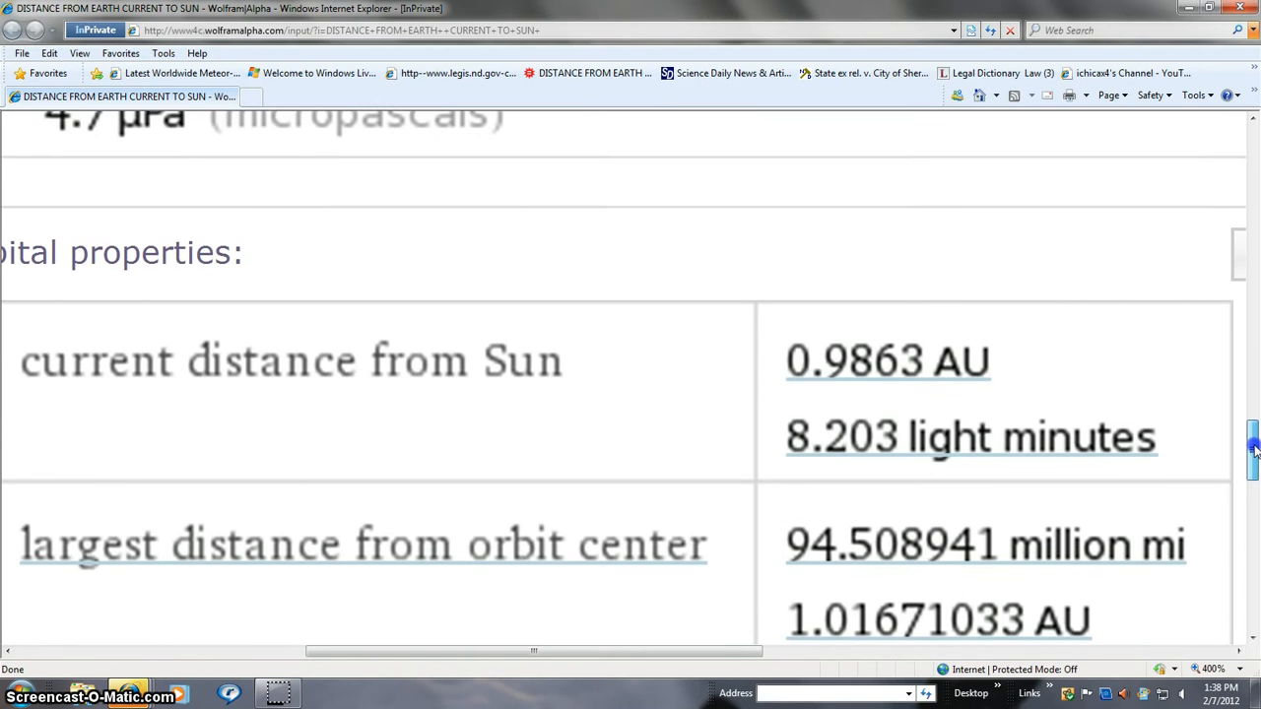
scroll(up, 3)
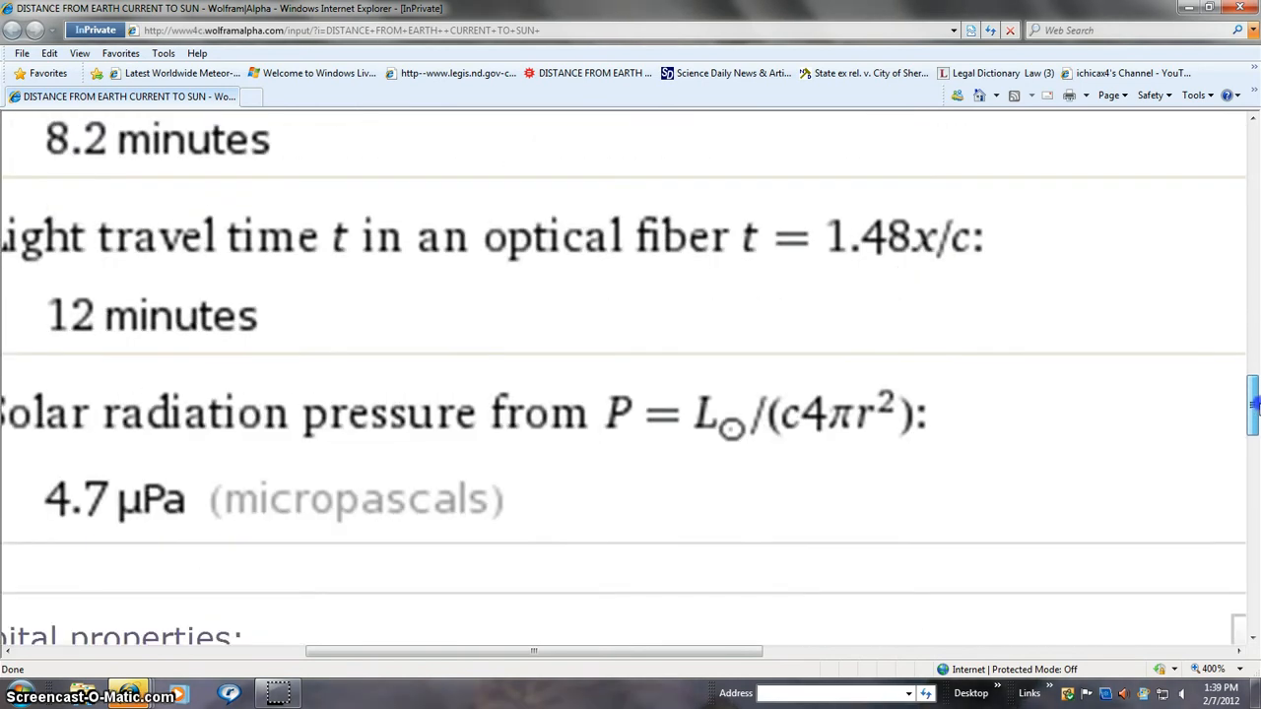
scroll(up, 3)
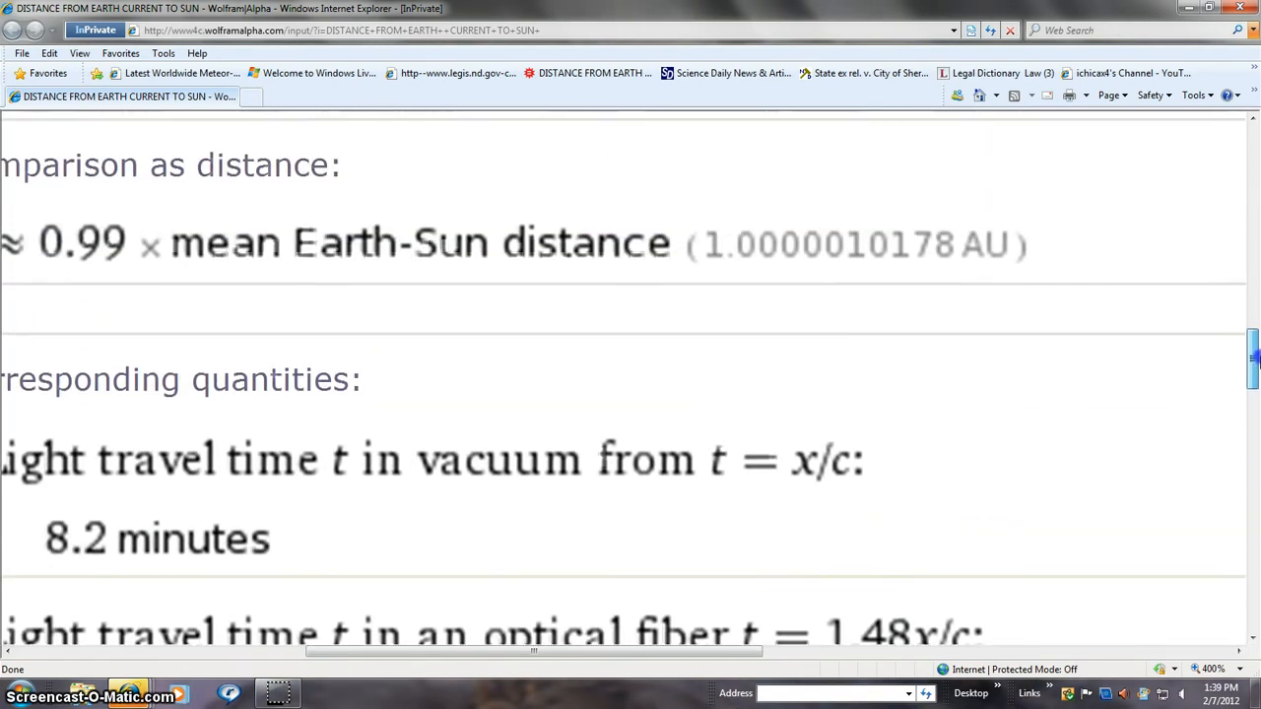
scroll(up, 3)
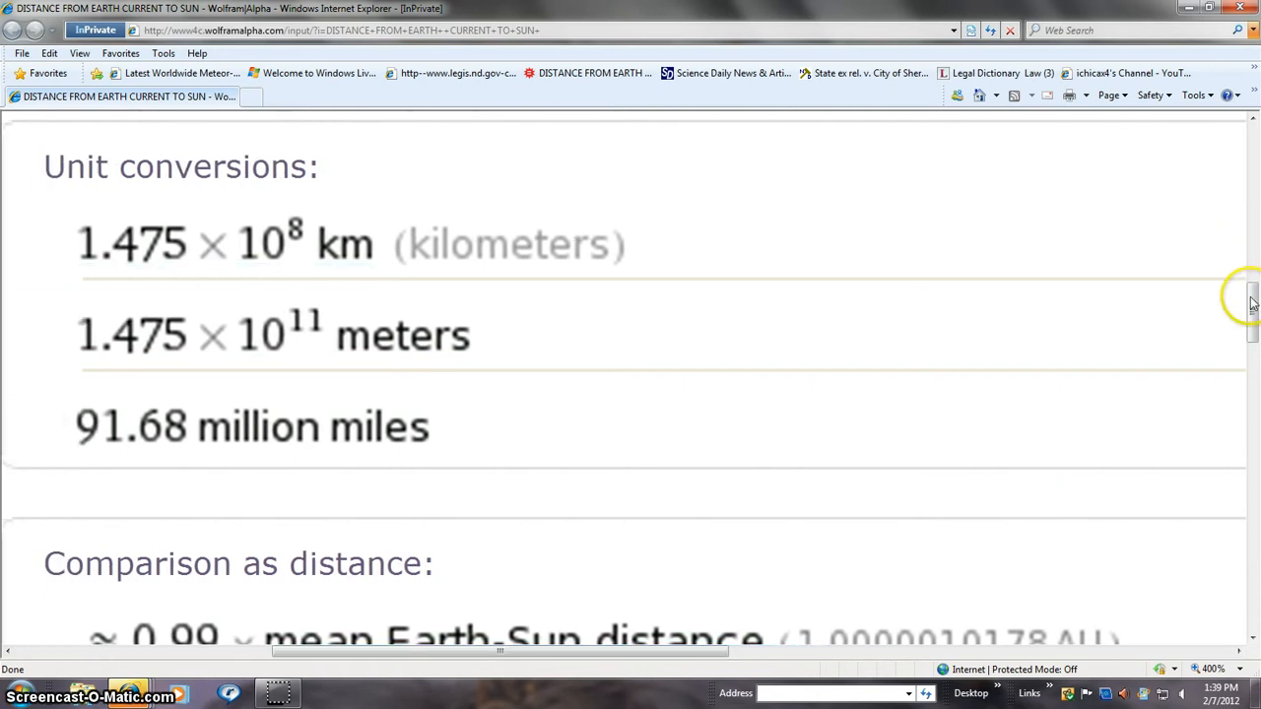
scroll(up, 3)
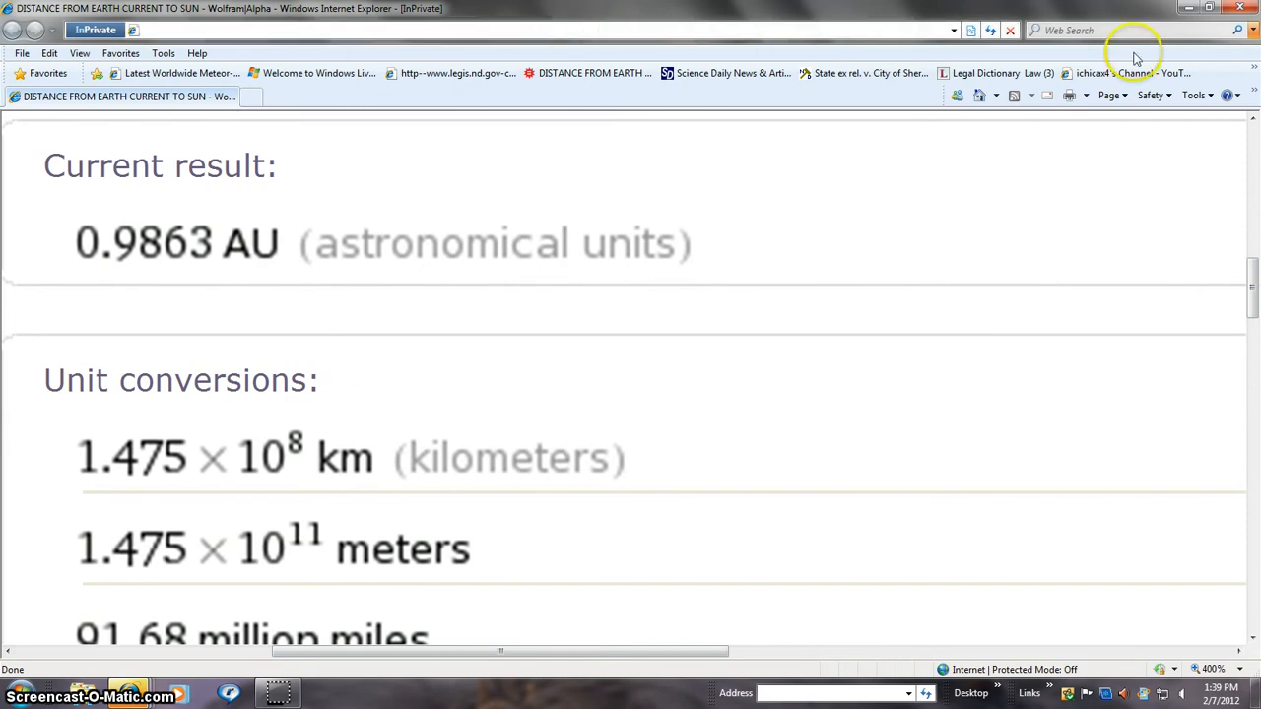
scroll(down, 3)
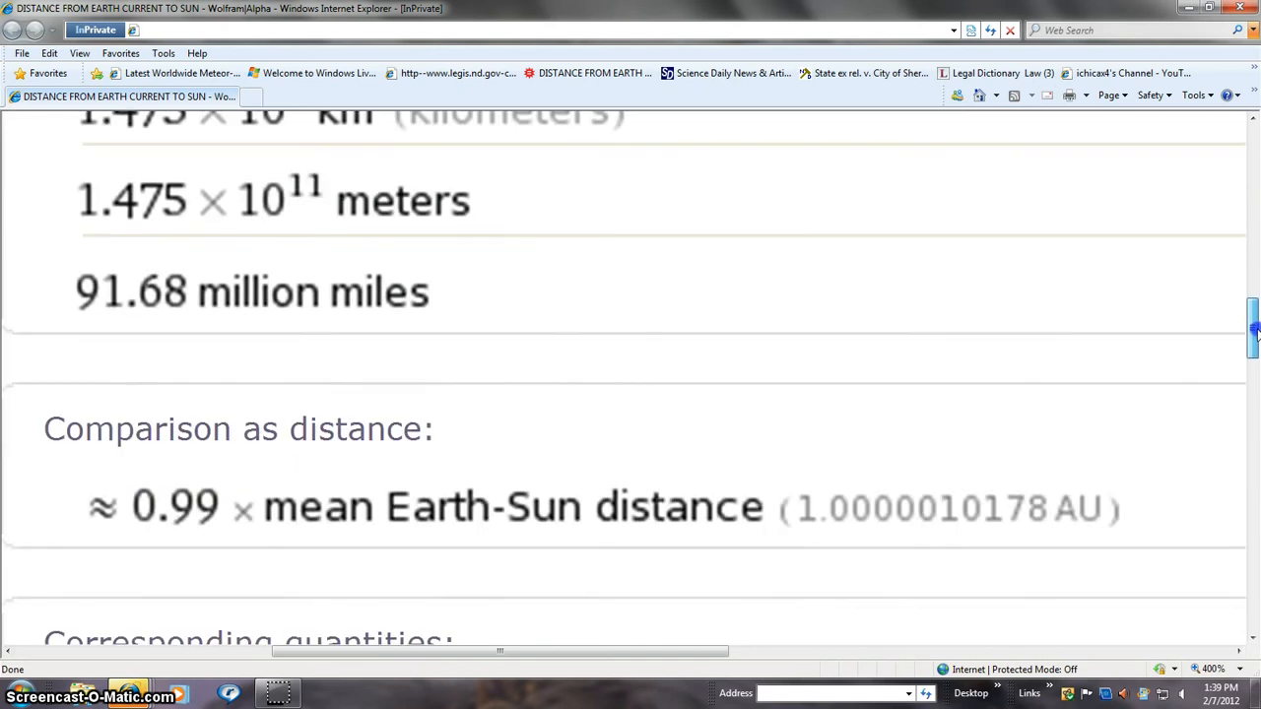
scroll(down, 3)
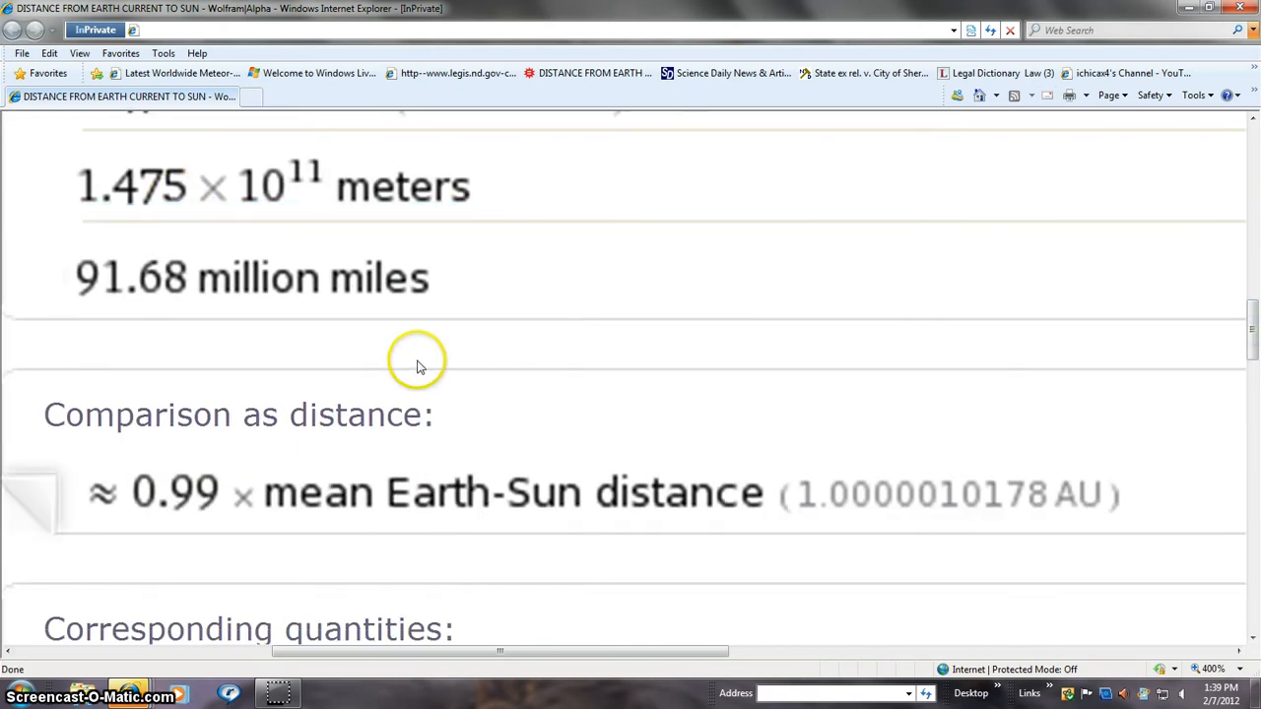
mouse_move(468, 515)
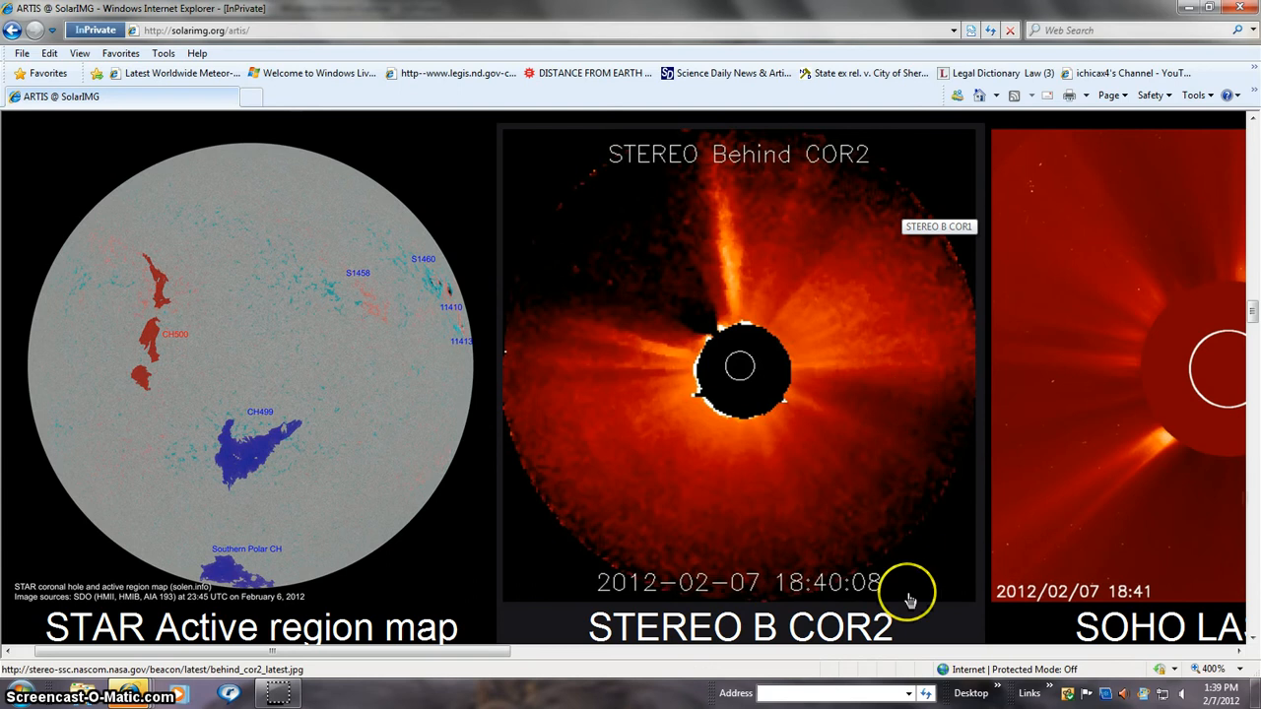
mouse_move(702, 360)
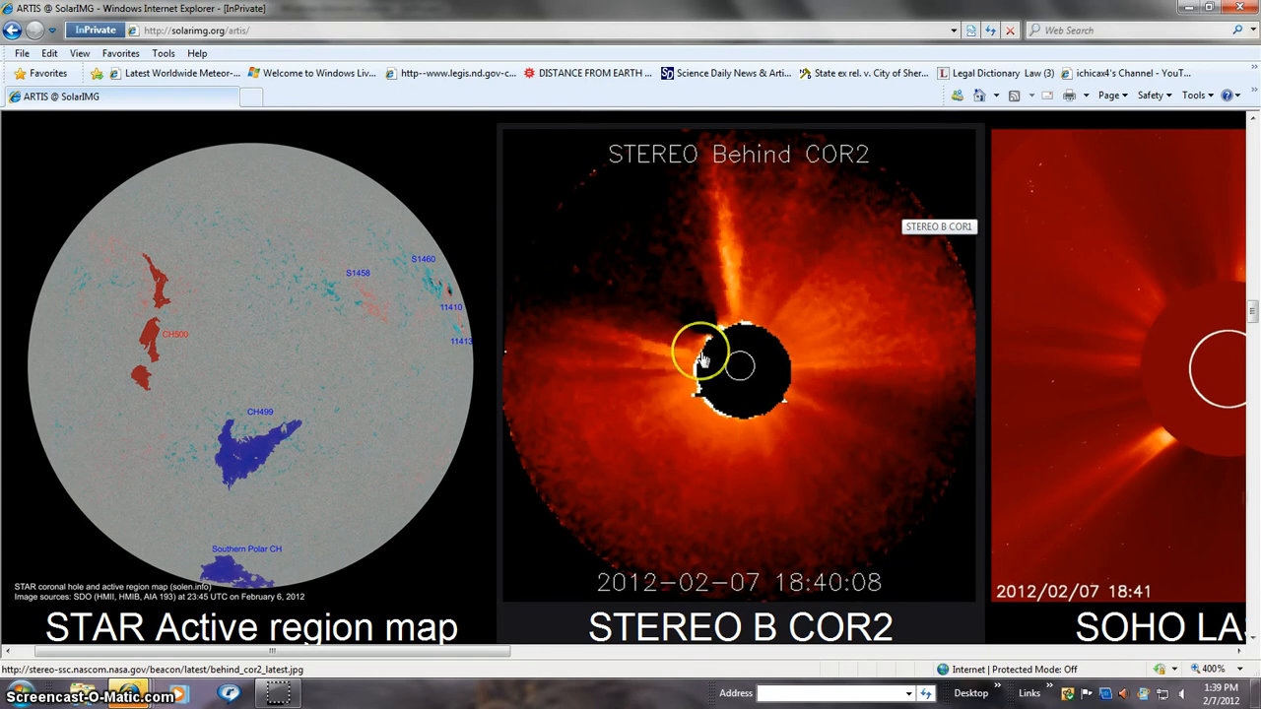
mouse_move(674, 216)
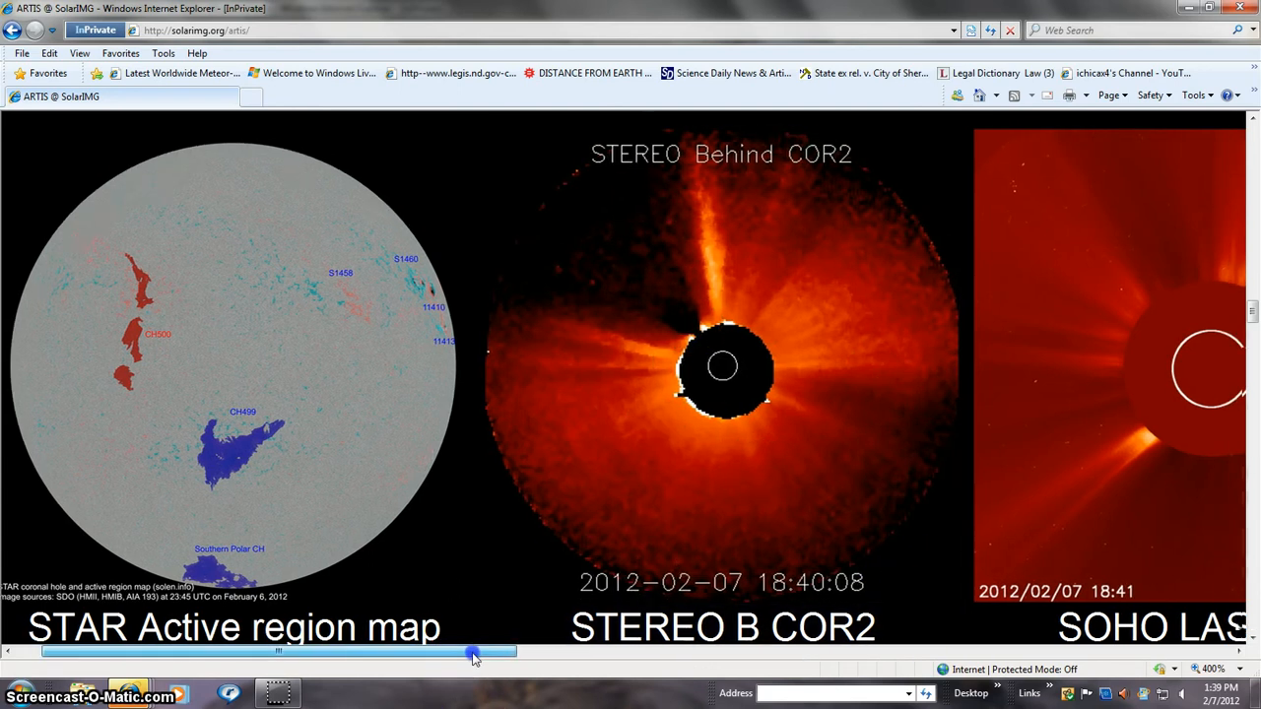
Drag SolarIMG's scrollbar right to show STEREO B COR2 and SOHO LASCO C2 side by side
drag(473, 652, 561, 652)
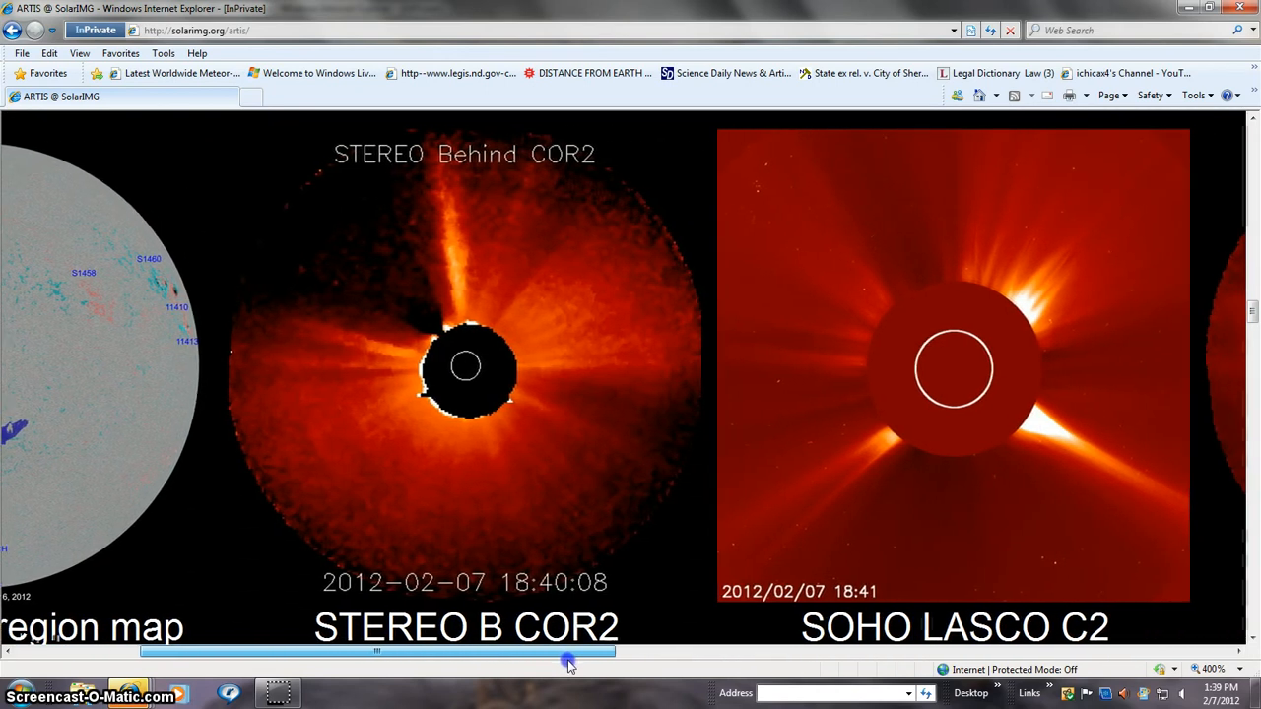
drag(572, 666, 603, 671)
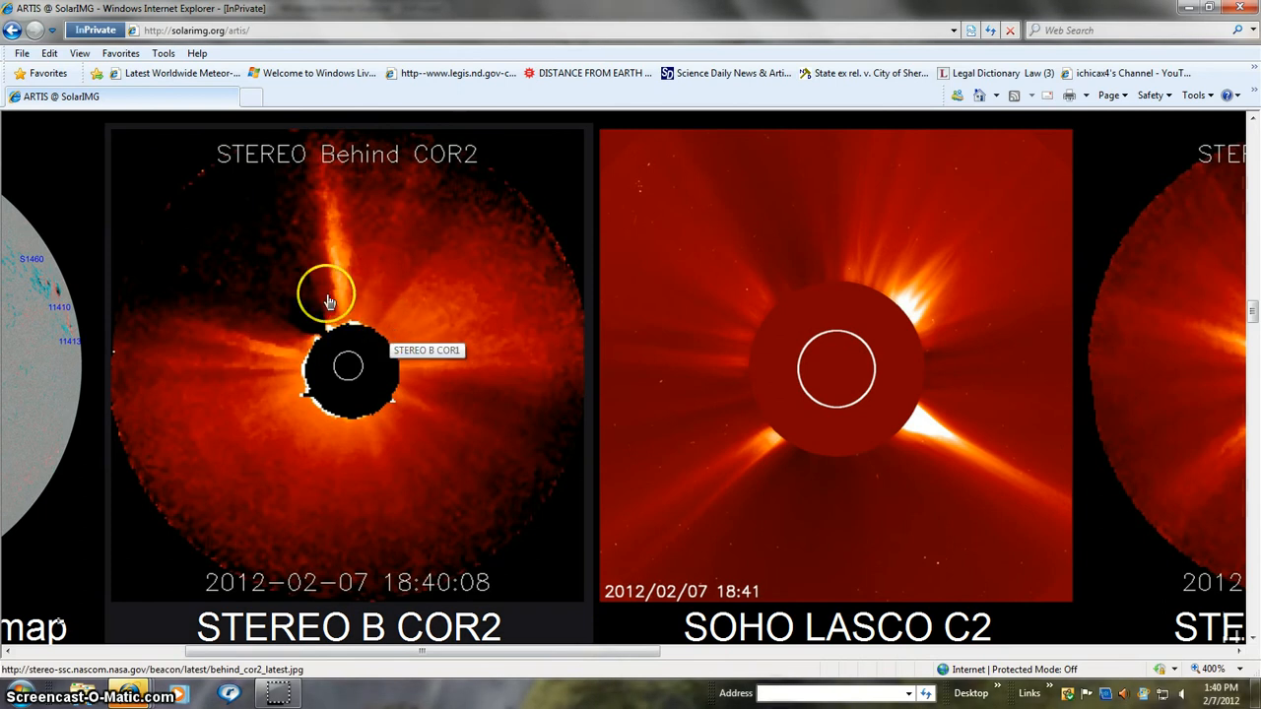
mouse_move(348, 303)
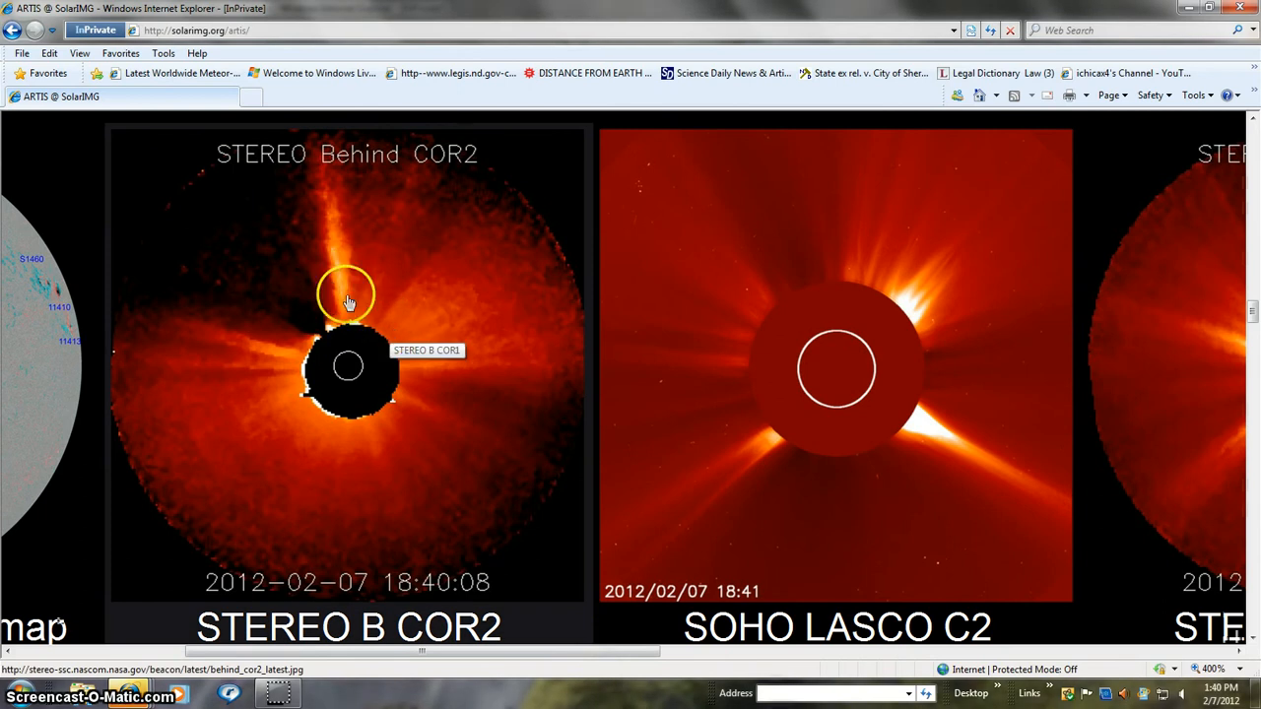
mouse_move(327, 344)
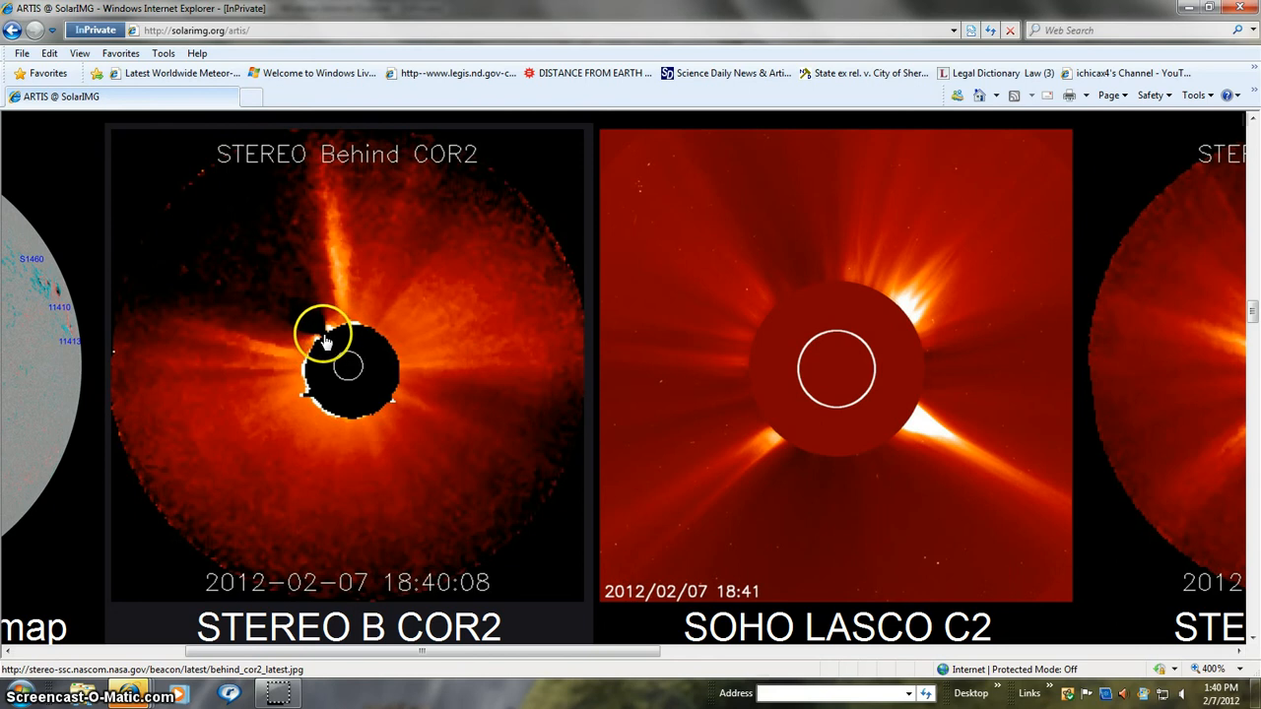
mouse_move(714, 348)
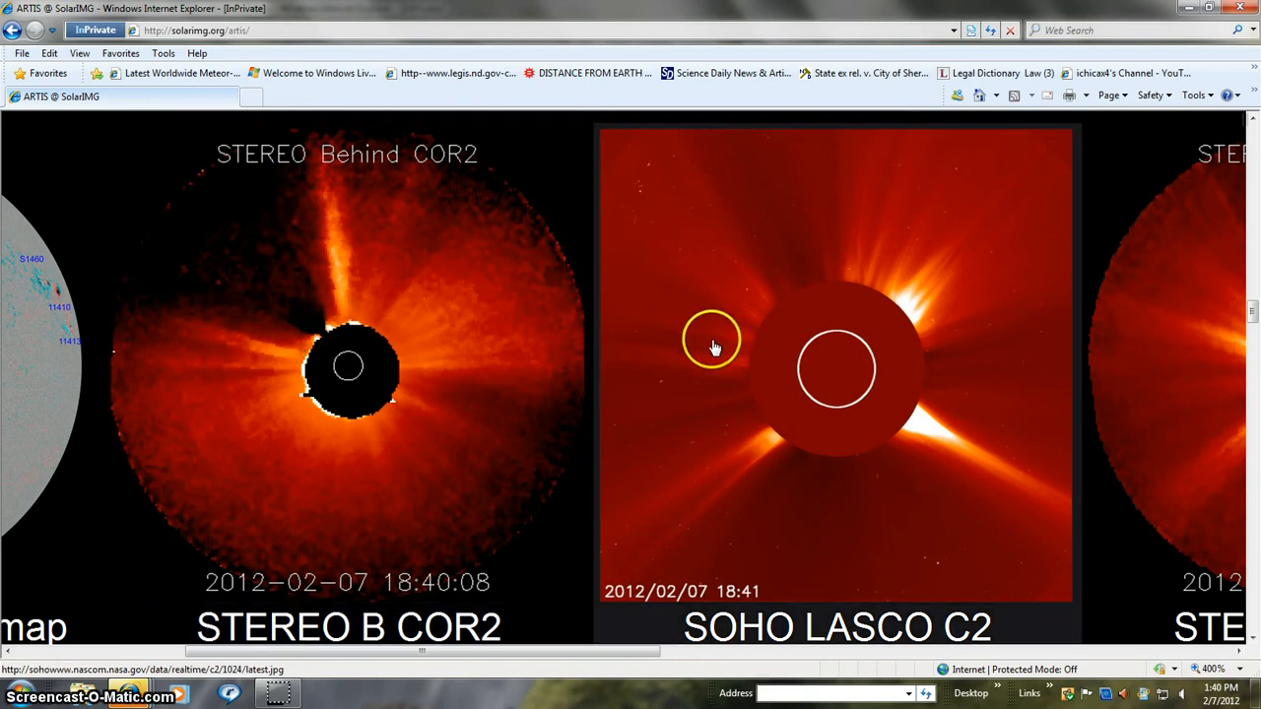
mouse_move(714, 349)
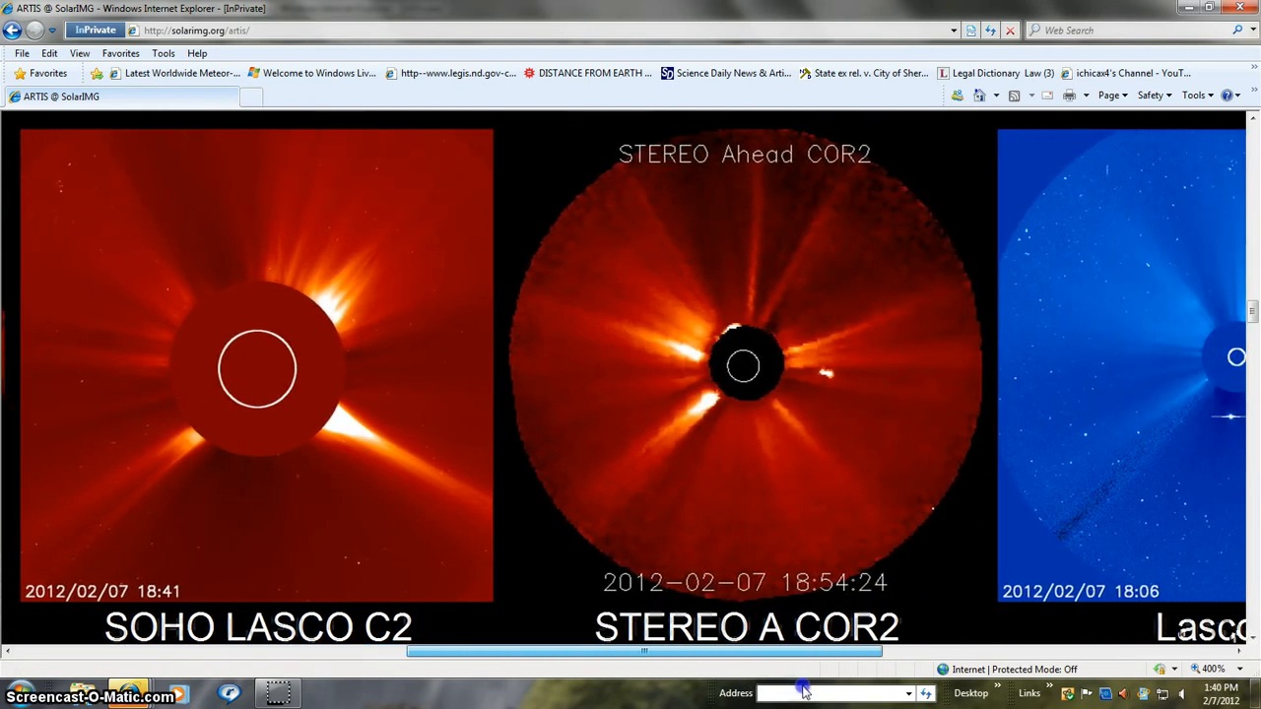
mouse_move(941, 255)
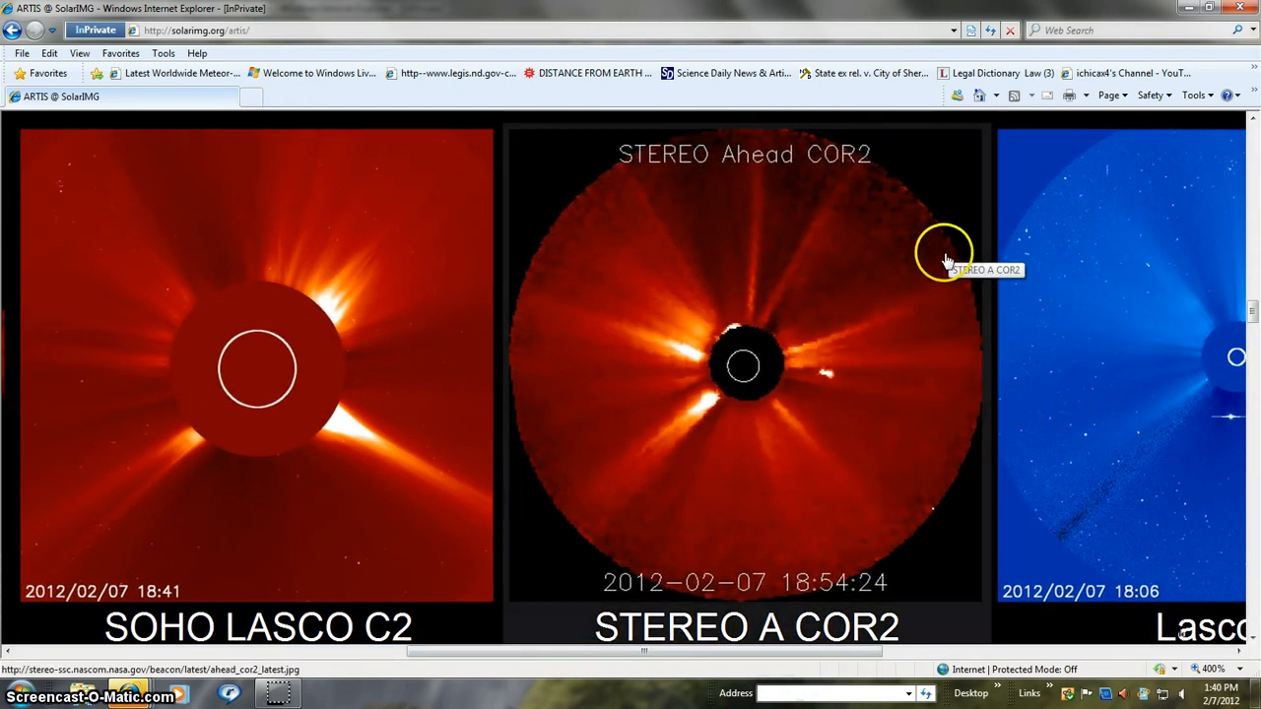
mouse_move(877, 227)
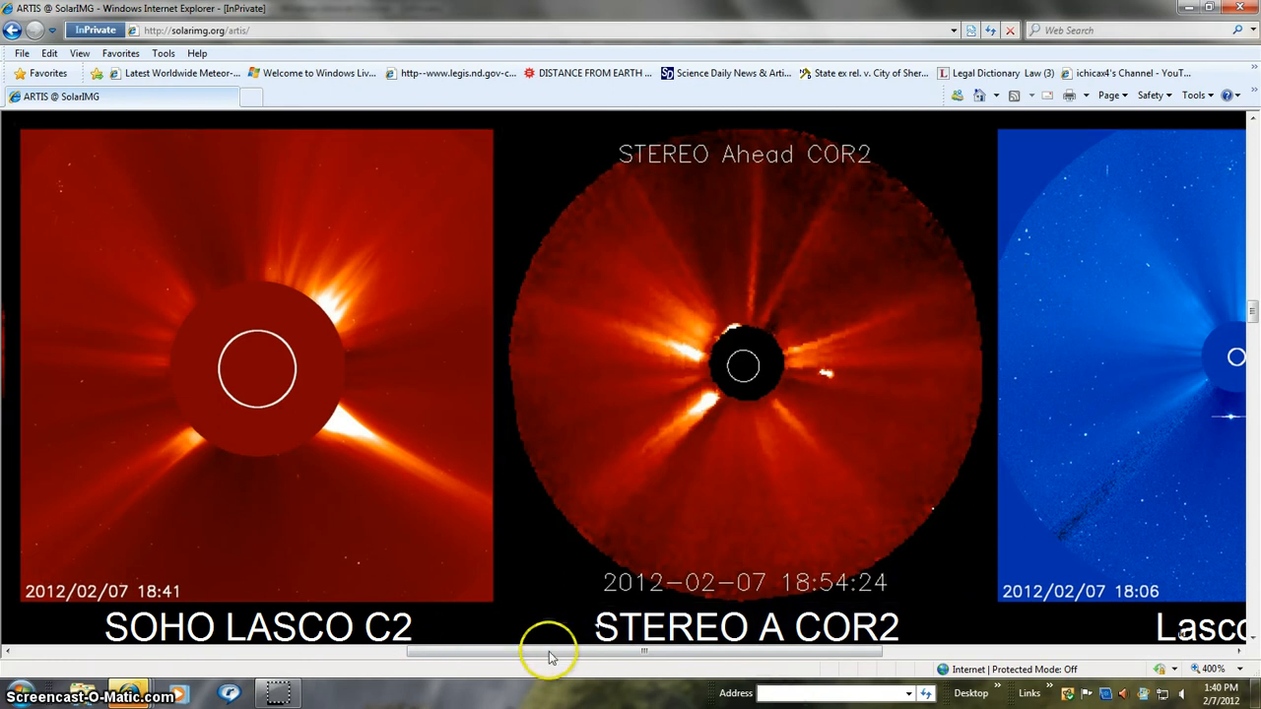
mouse_move(714, 655)
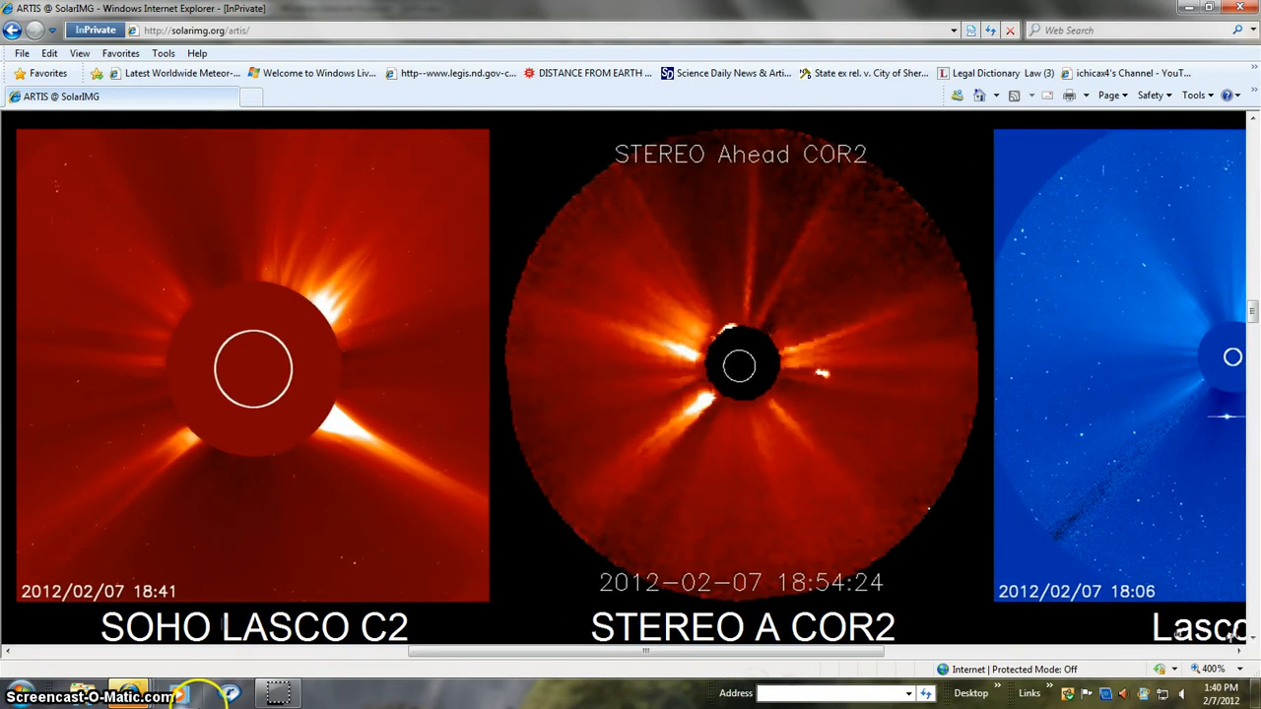
mouse_move(490, 667)
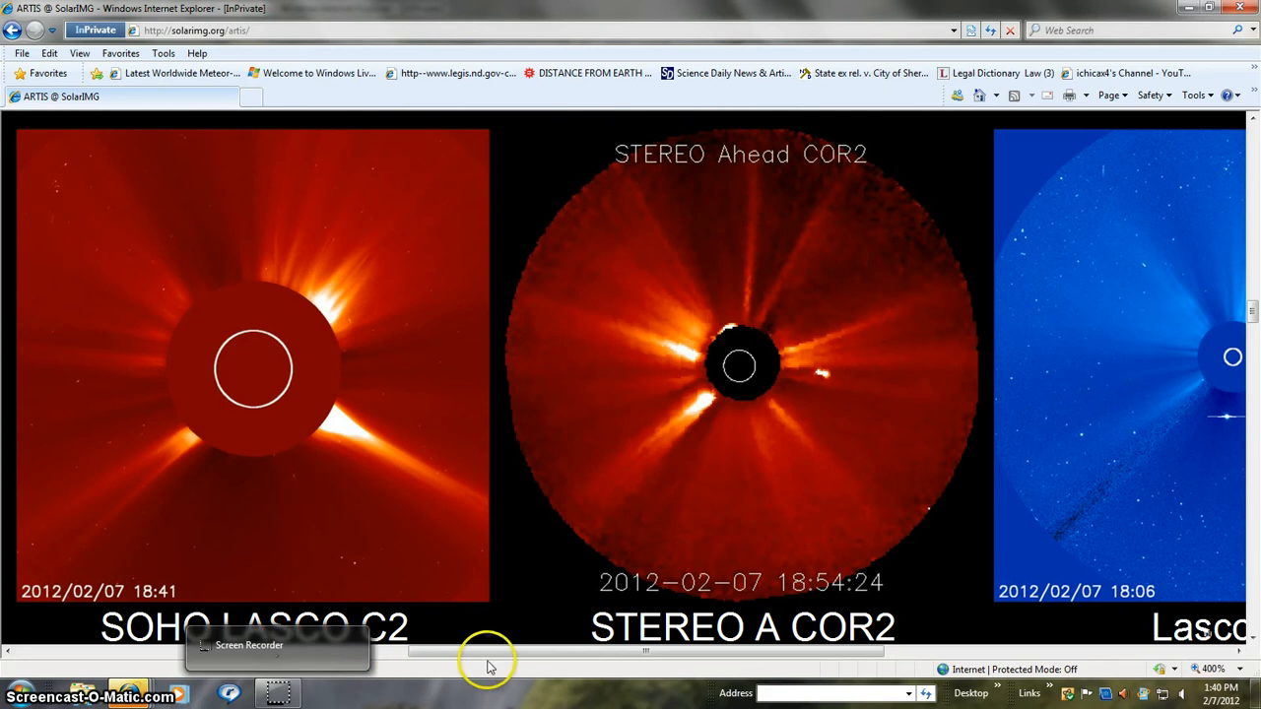
mouse_move(588, 660)
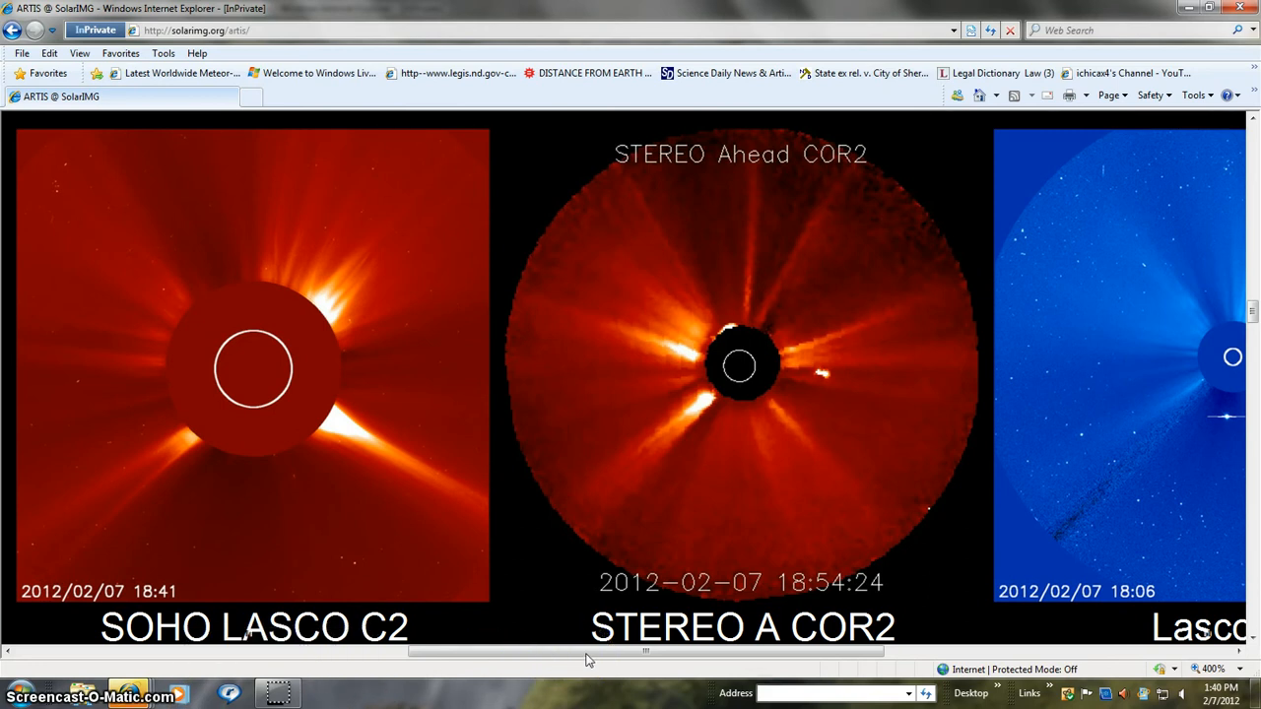
mouse_move(636, 655)
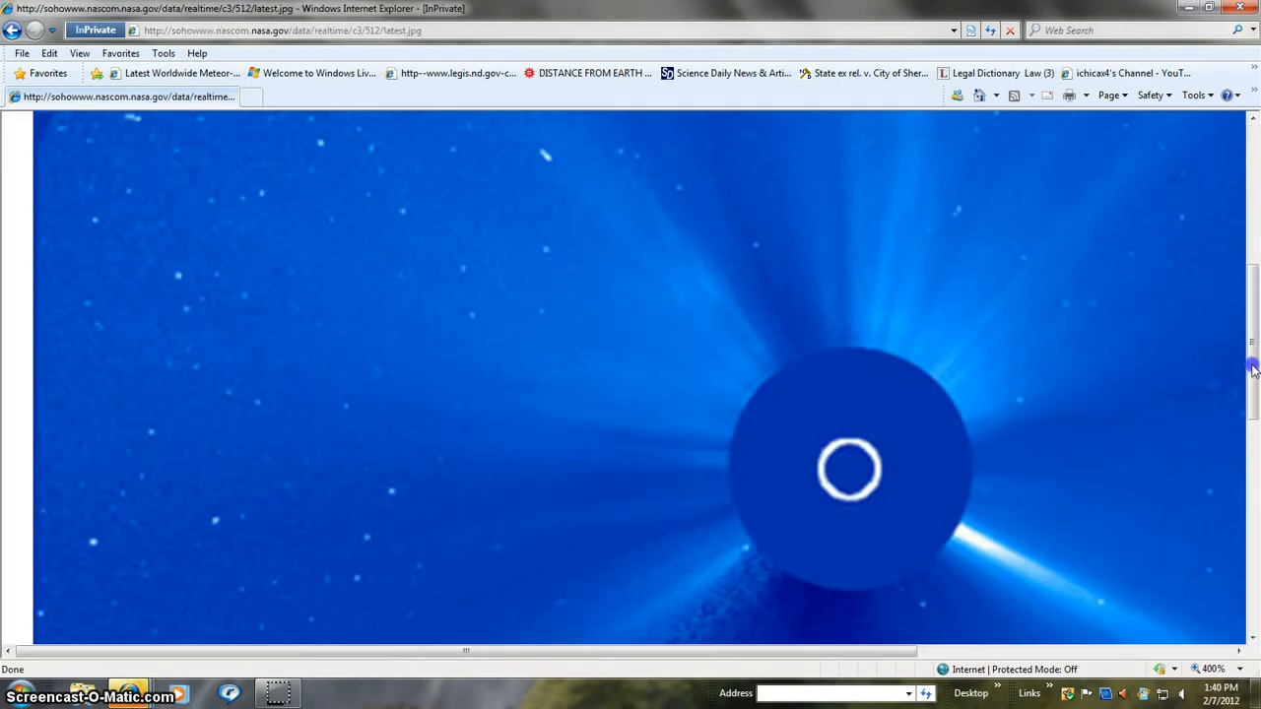
Scroll through the enlarged LASCO C3 latest.jpg, then return to the SolarIMG coronagraph page
scroll(up, 3)
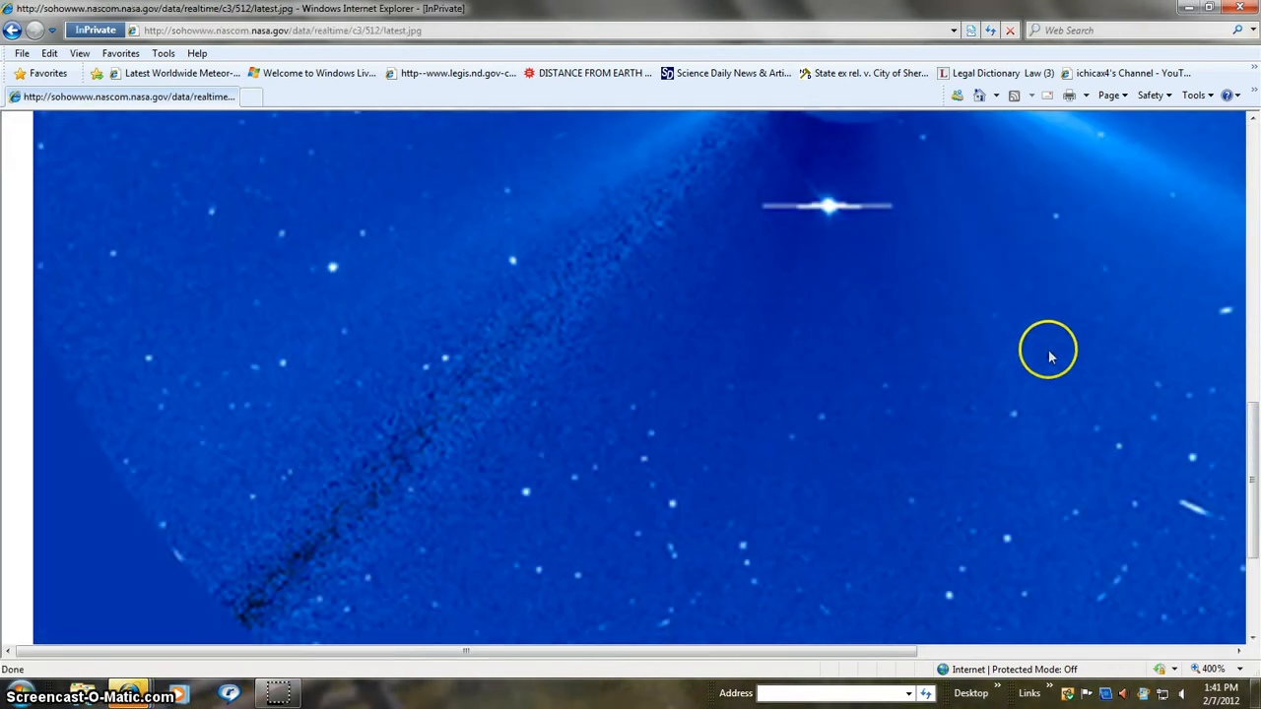
scroll(up, 3)
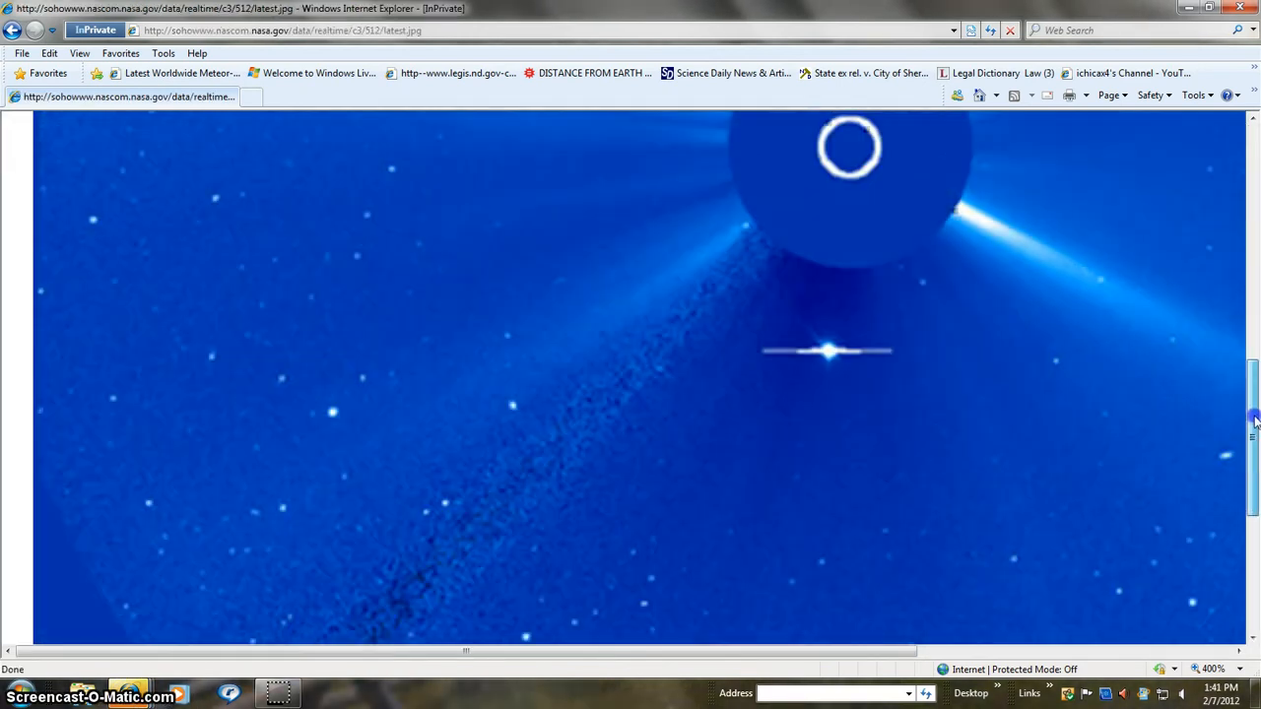
scroll(up, 3)
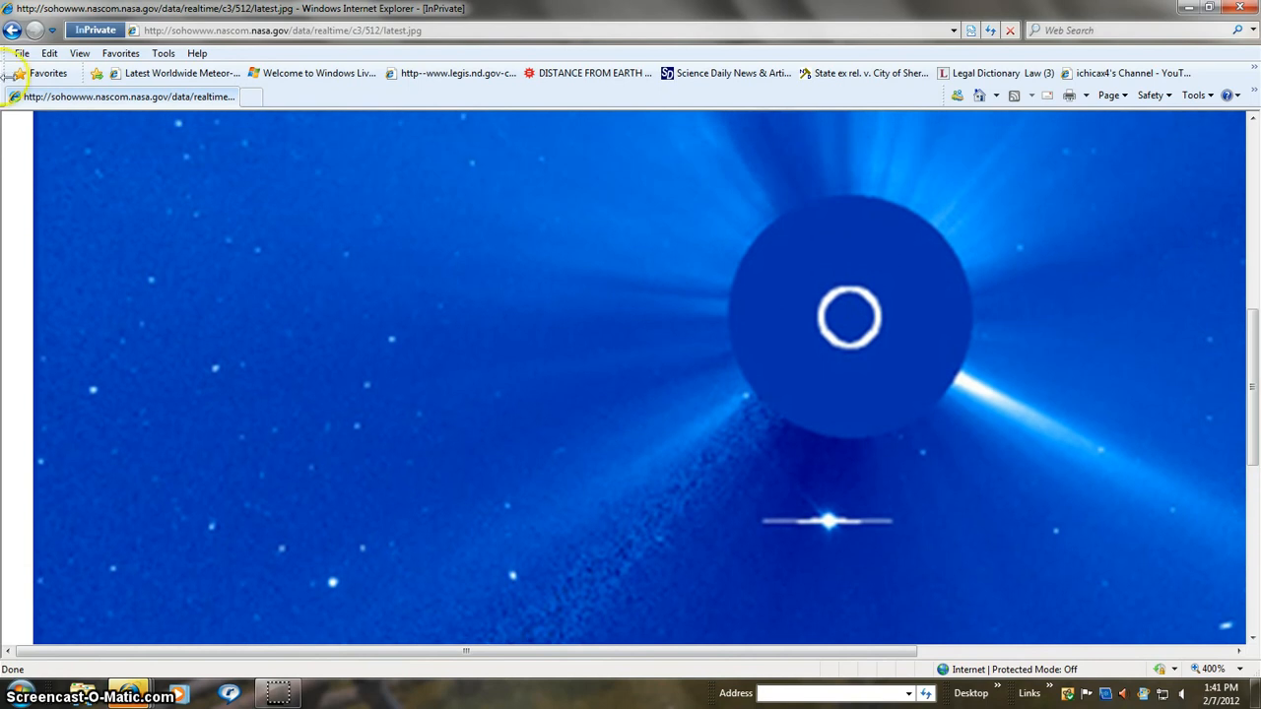
click(13, 30)
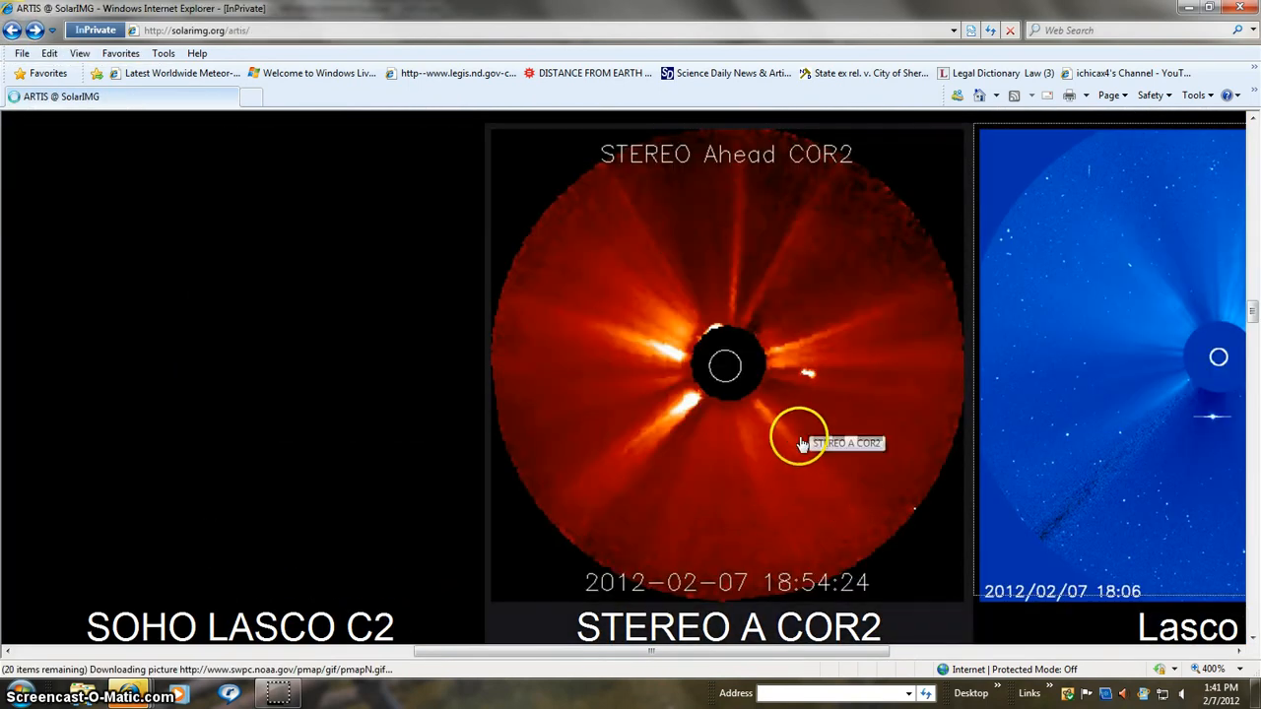
Open the full-size latest STEREO Ahead COR2 image from SolarIMG
click(802, 442)
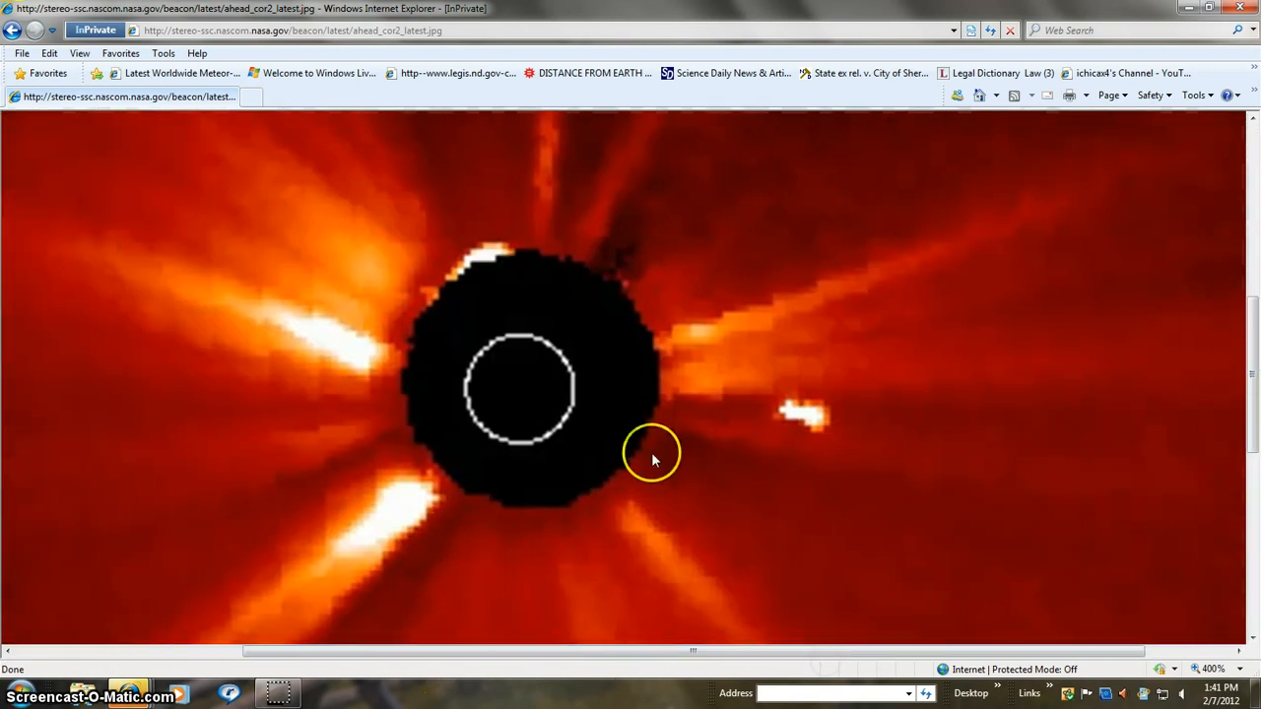
mouse_move(1039, 621)
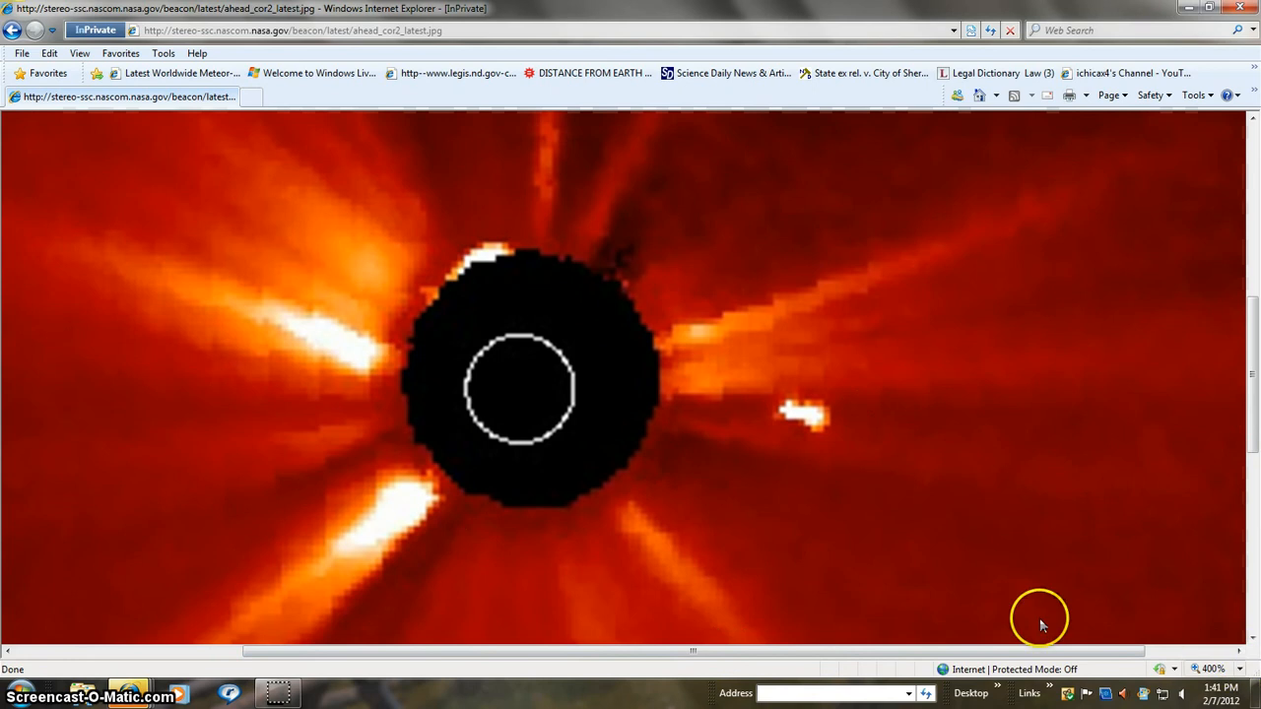
mouse_move(818, 433)
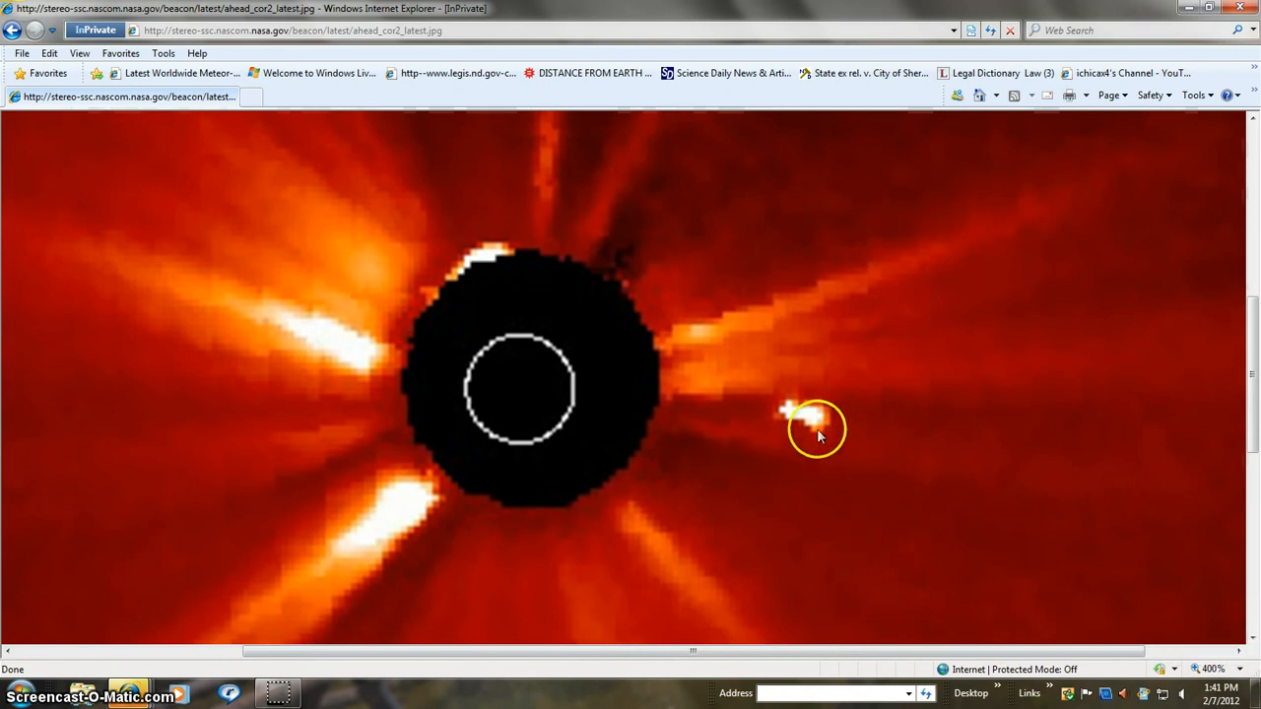
mouse_move(833, 480)
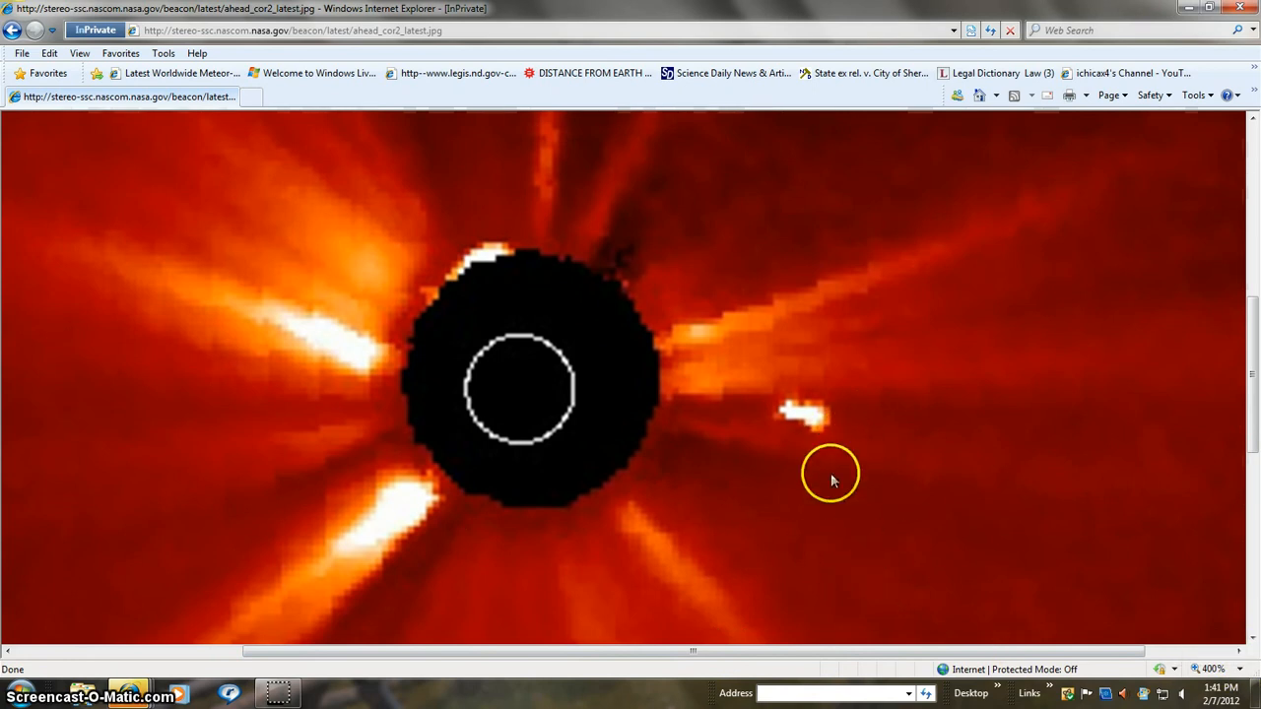
mouse_move(772, 622)
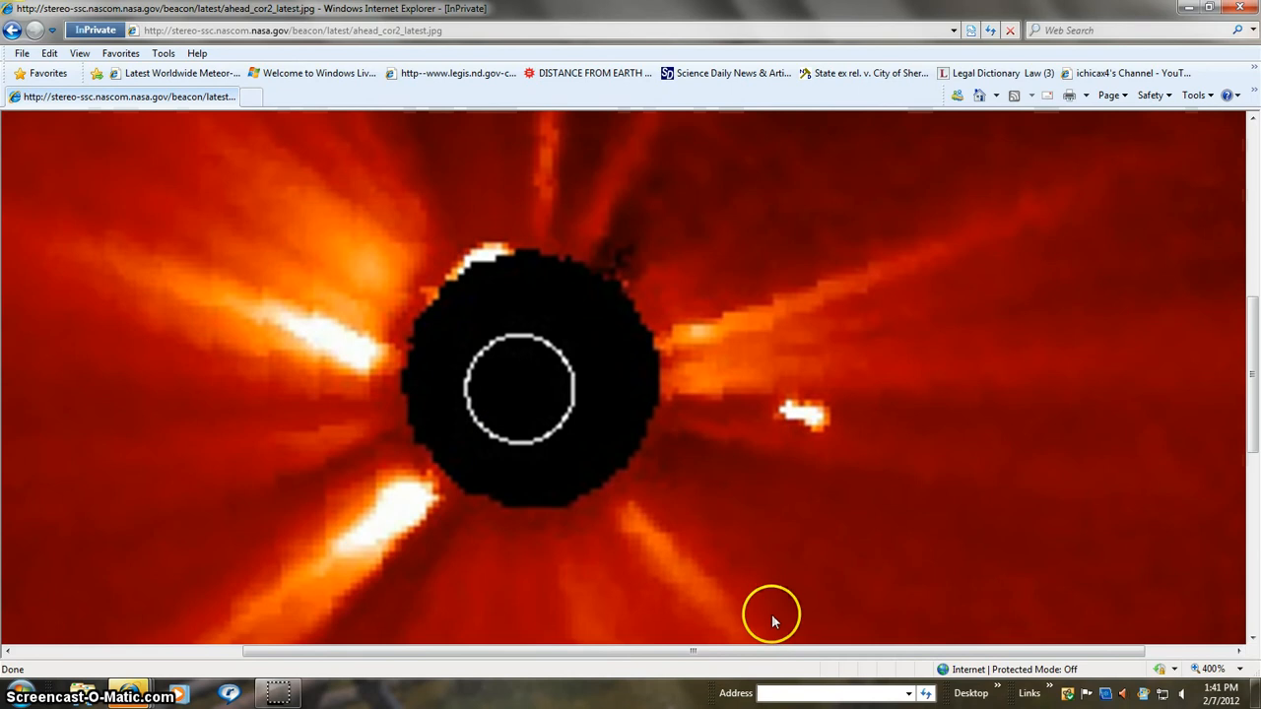
mouse_move(886, 608)
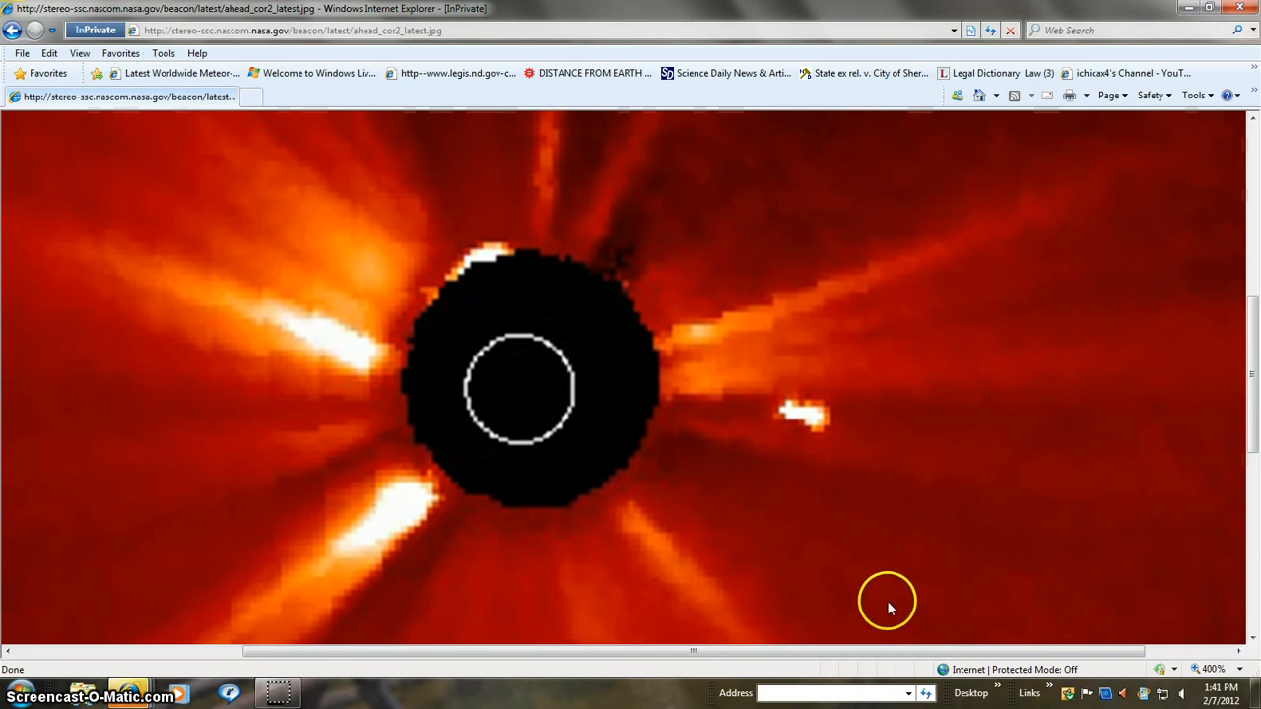
mouse_move(753, 520)
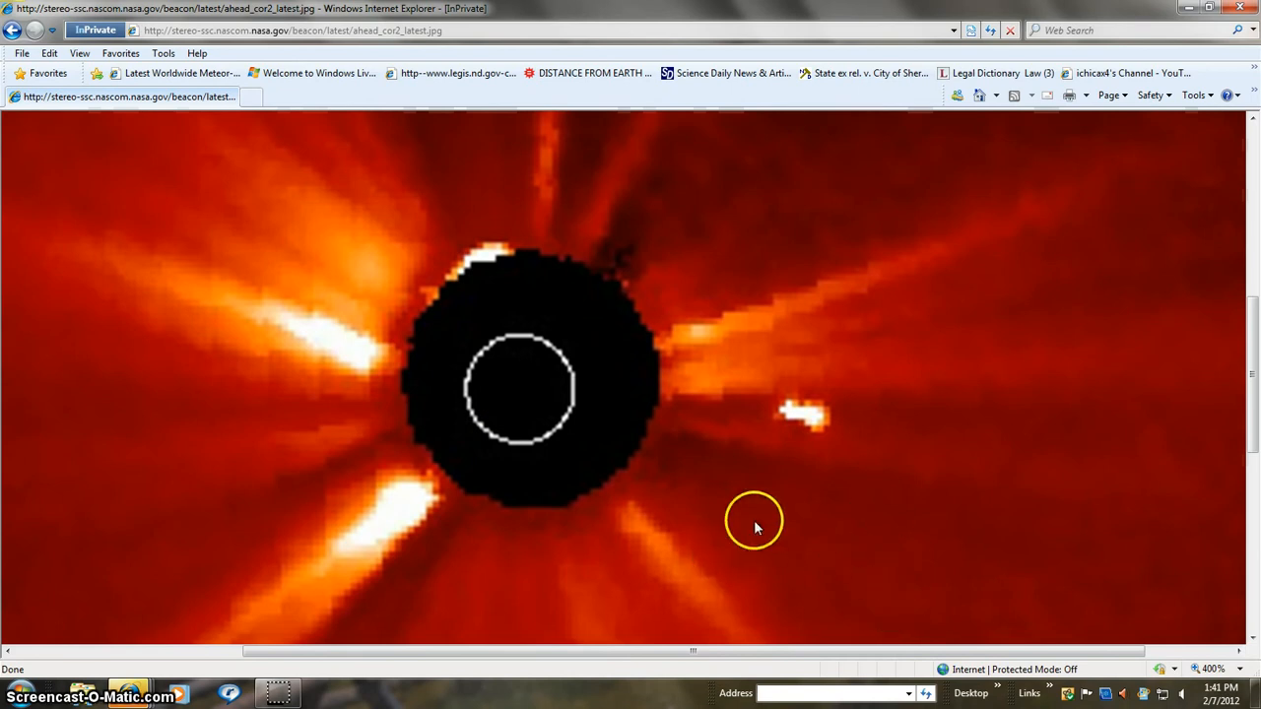
mouse_move(773, 532)
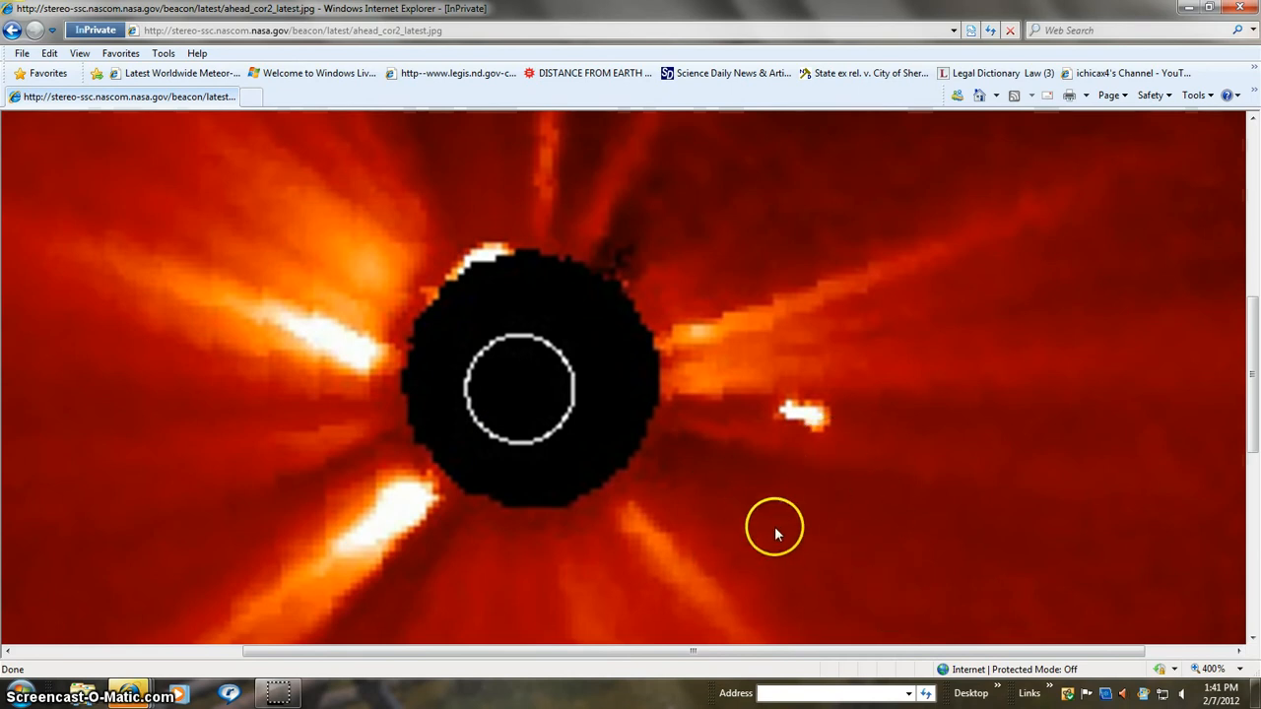
mouse_move(837, 576)
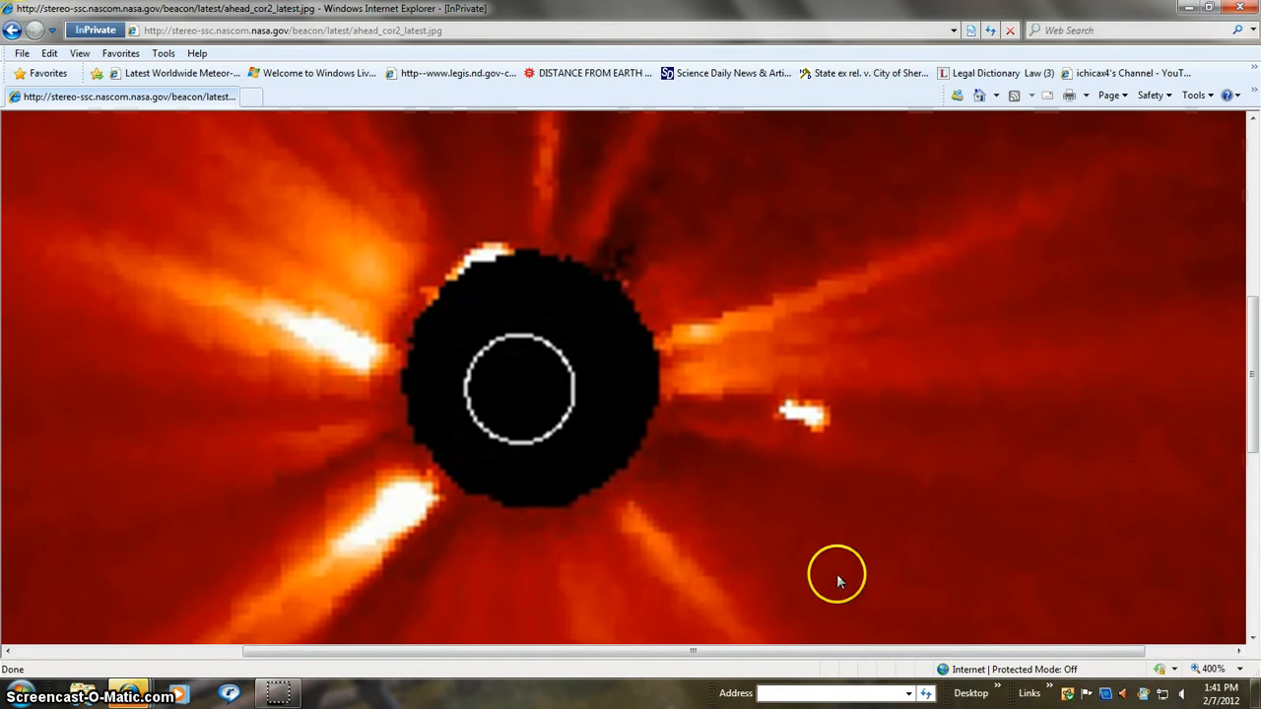
mouse_move(709, 512)
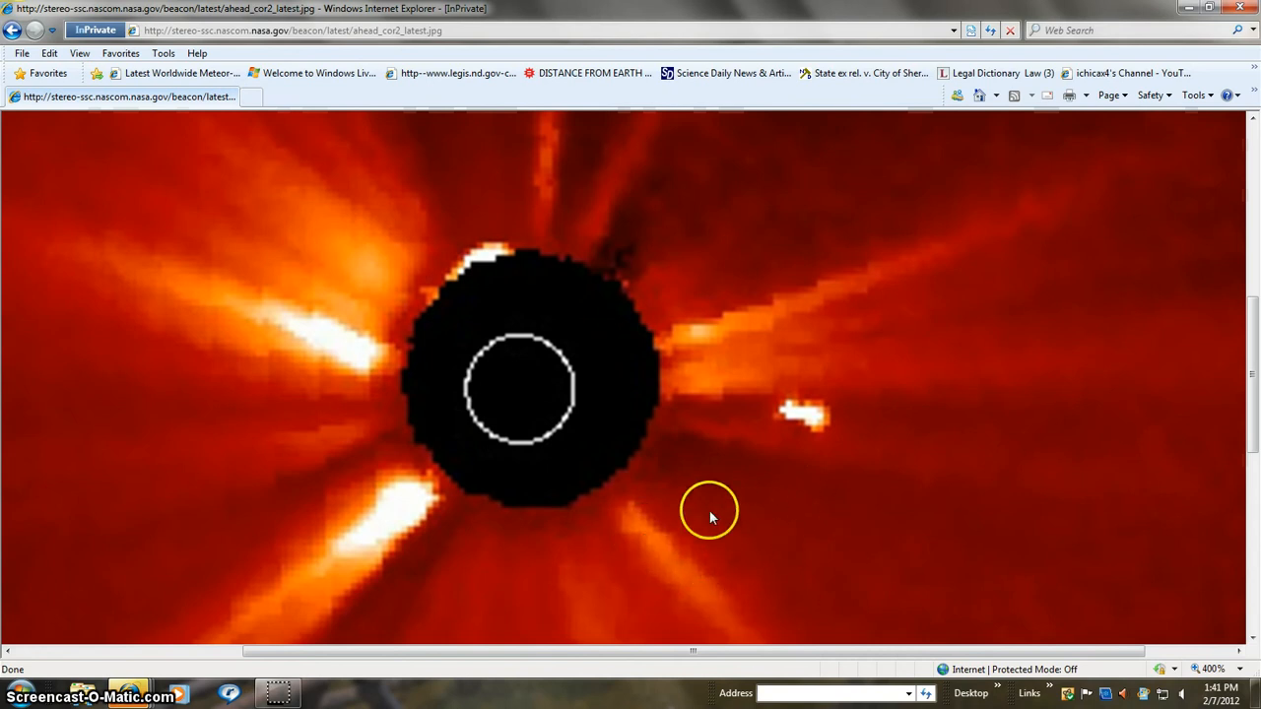
mouse_move(680, 525)
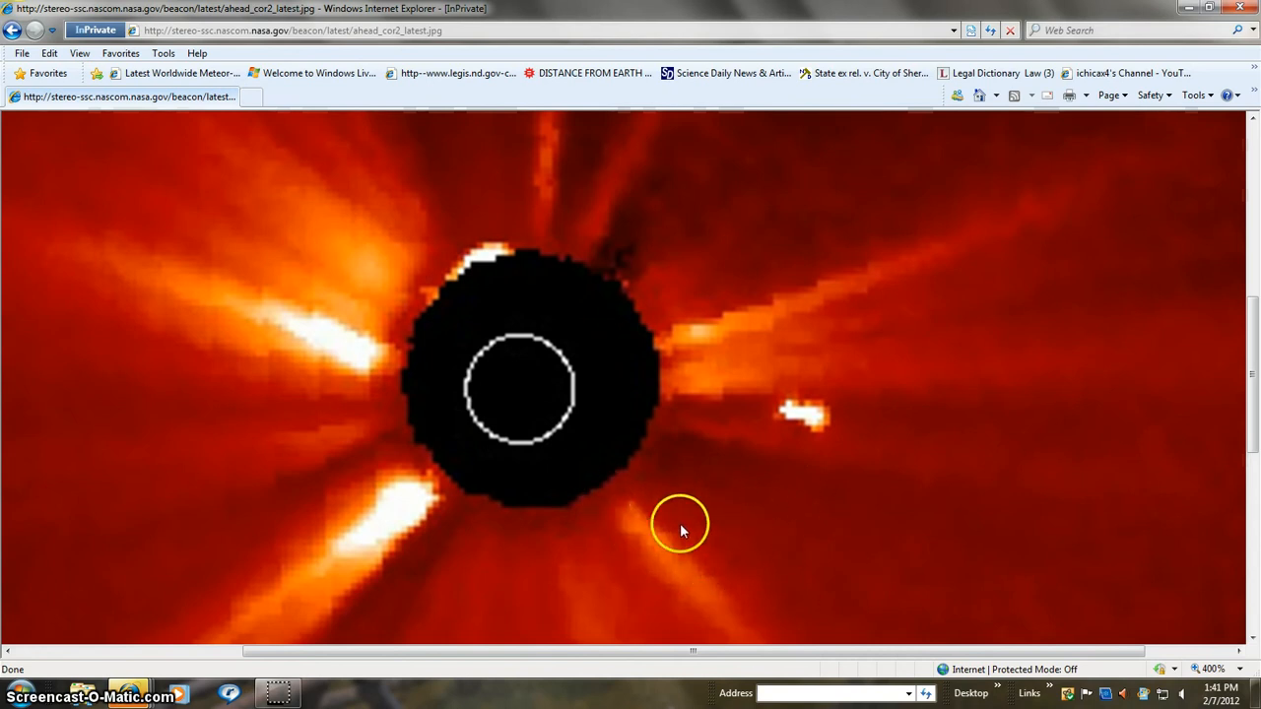
mouse_move(655, 525)
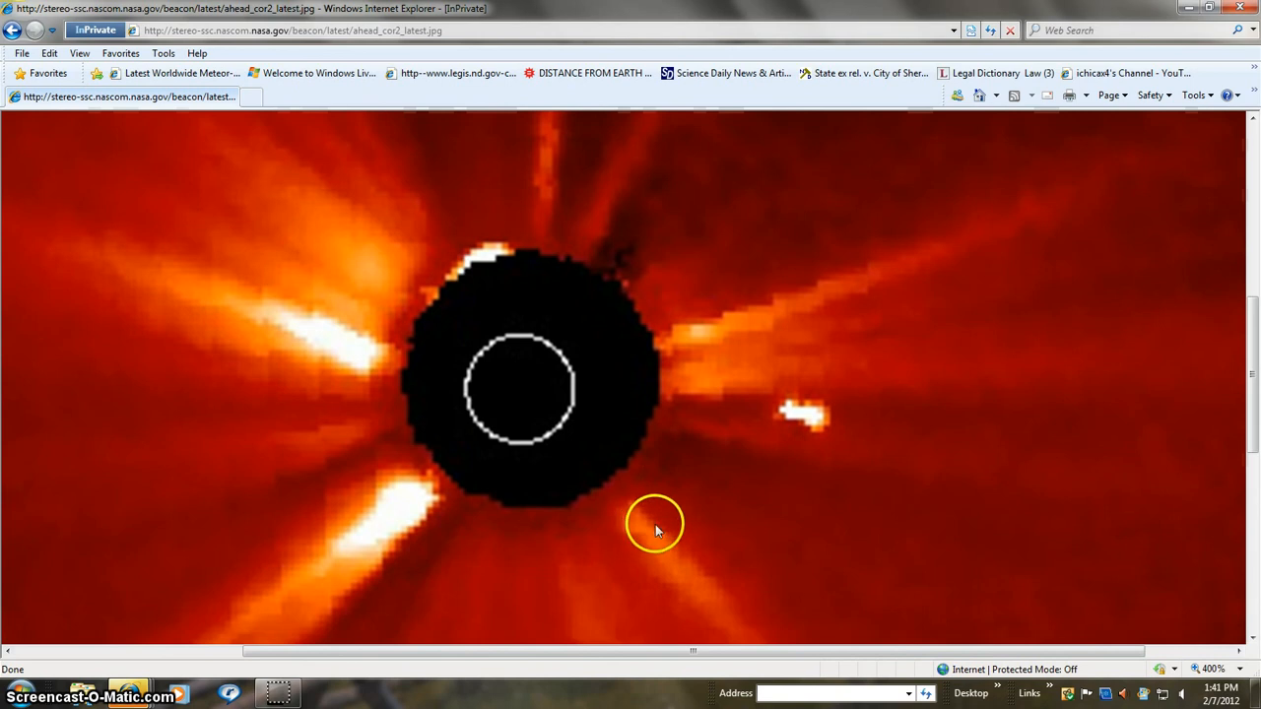
mouse_move(327, 414)
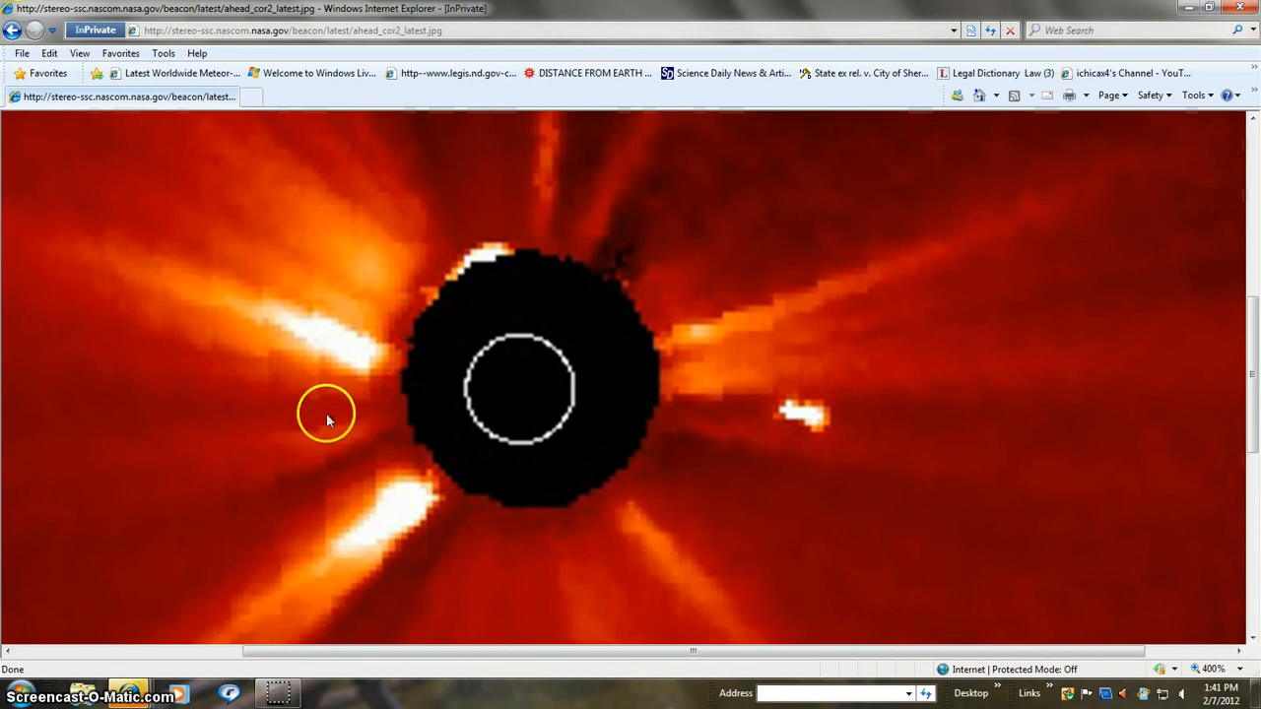
mouse_move(431, 523)
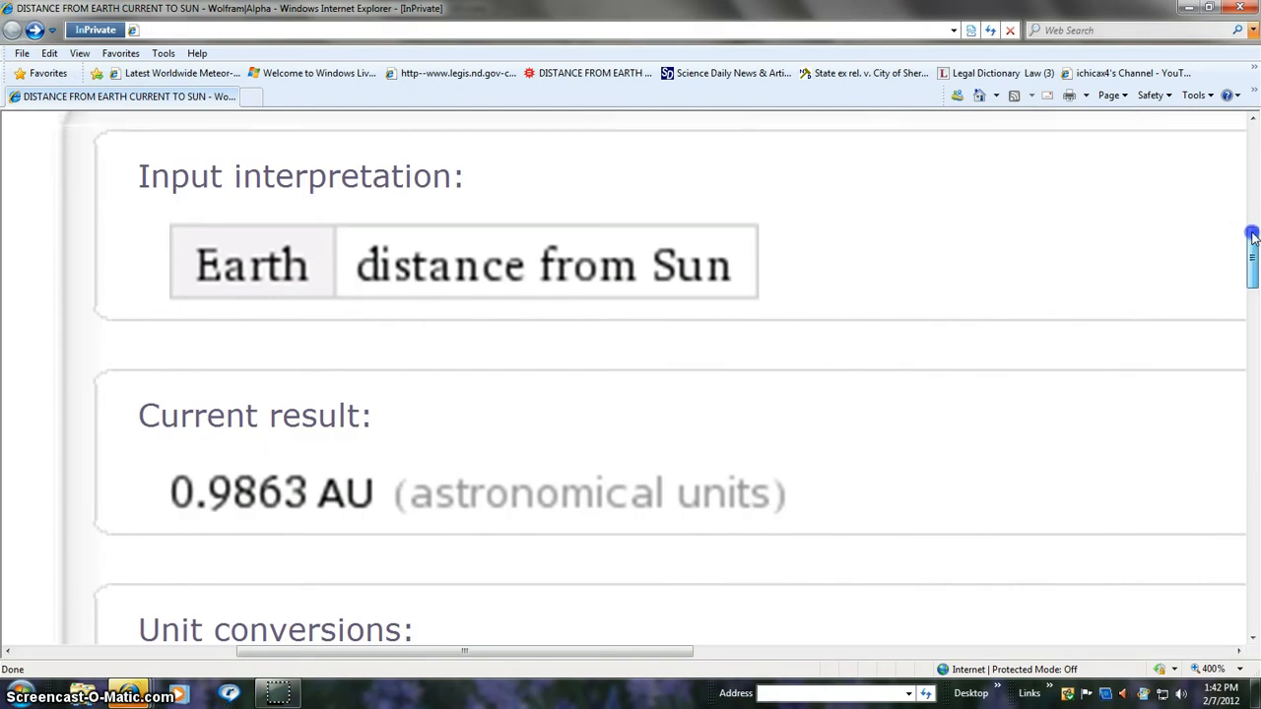
Review Wolfram|Alpha's 0.9863 AU Earth–Sun distance result and its 91.68 million mile conversion
scroll(down, 3)
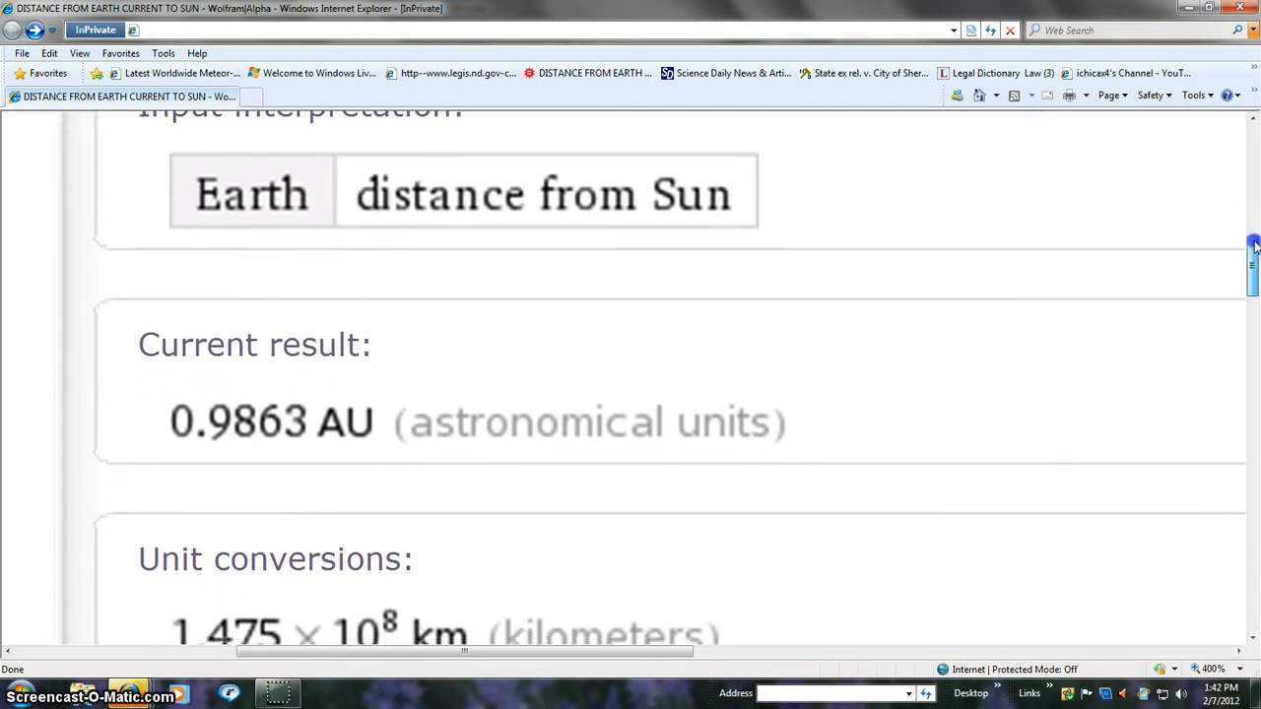
scroll(down, 3)
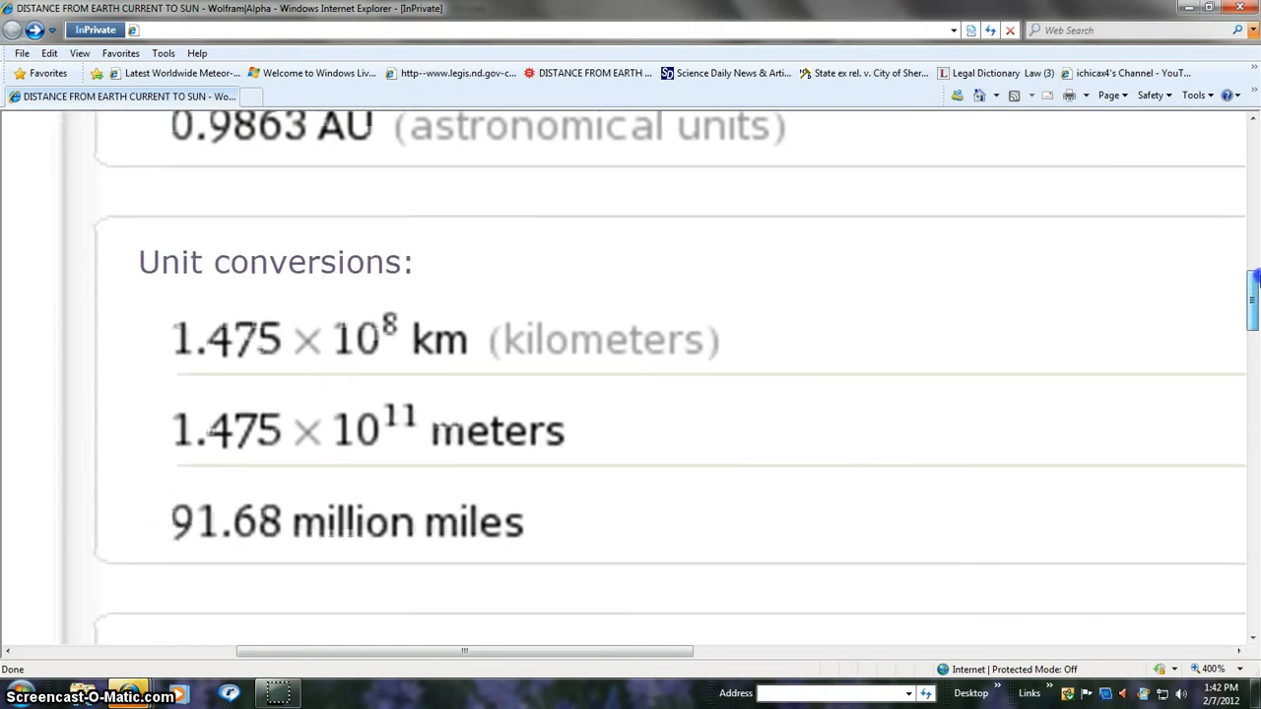
scroll(down, 3)
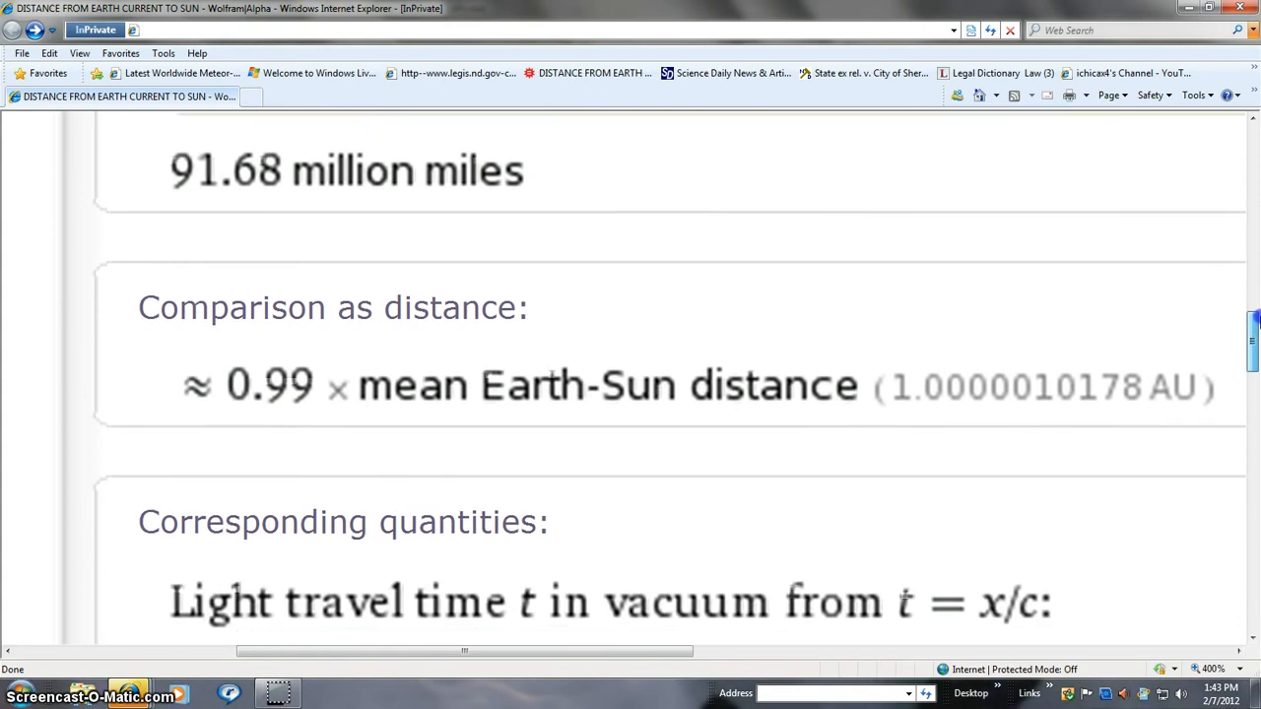
scroll(up, 3)
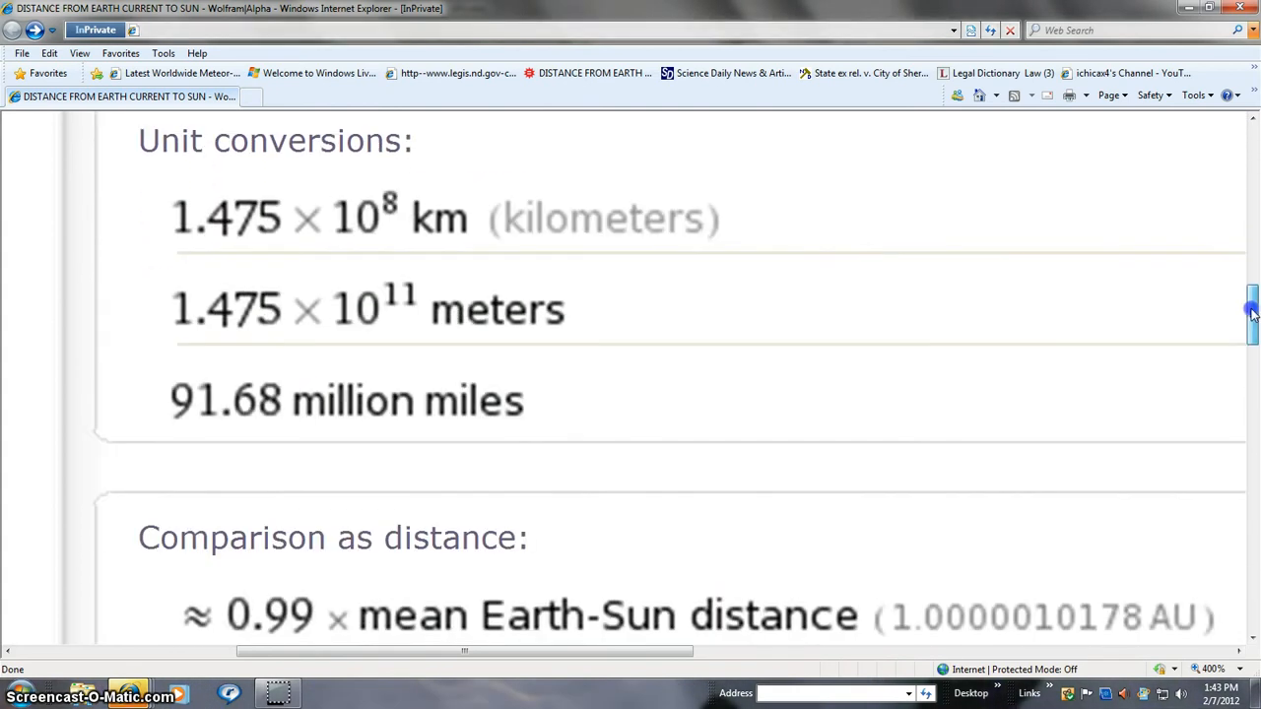
scroll(down, 3)
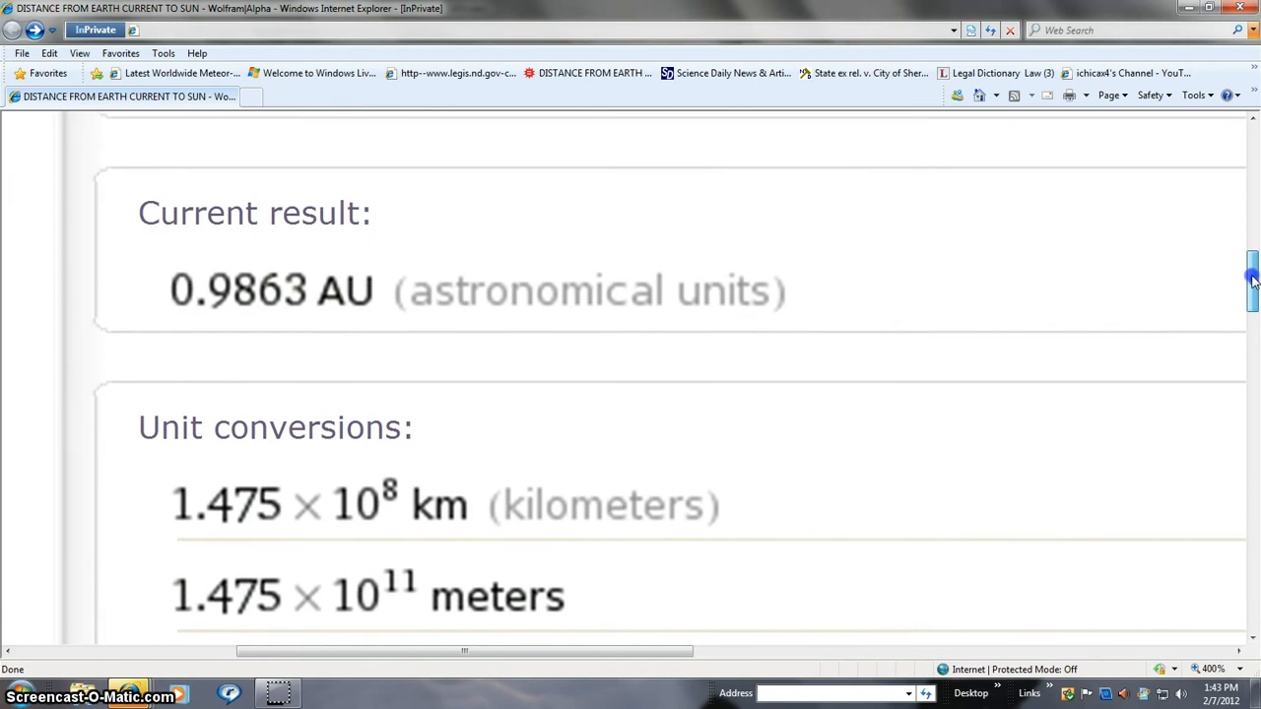
scroll(down, 3)
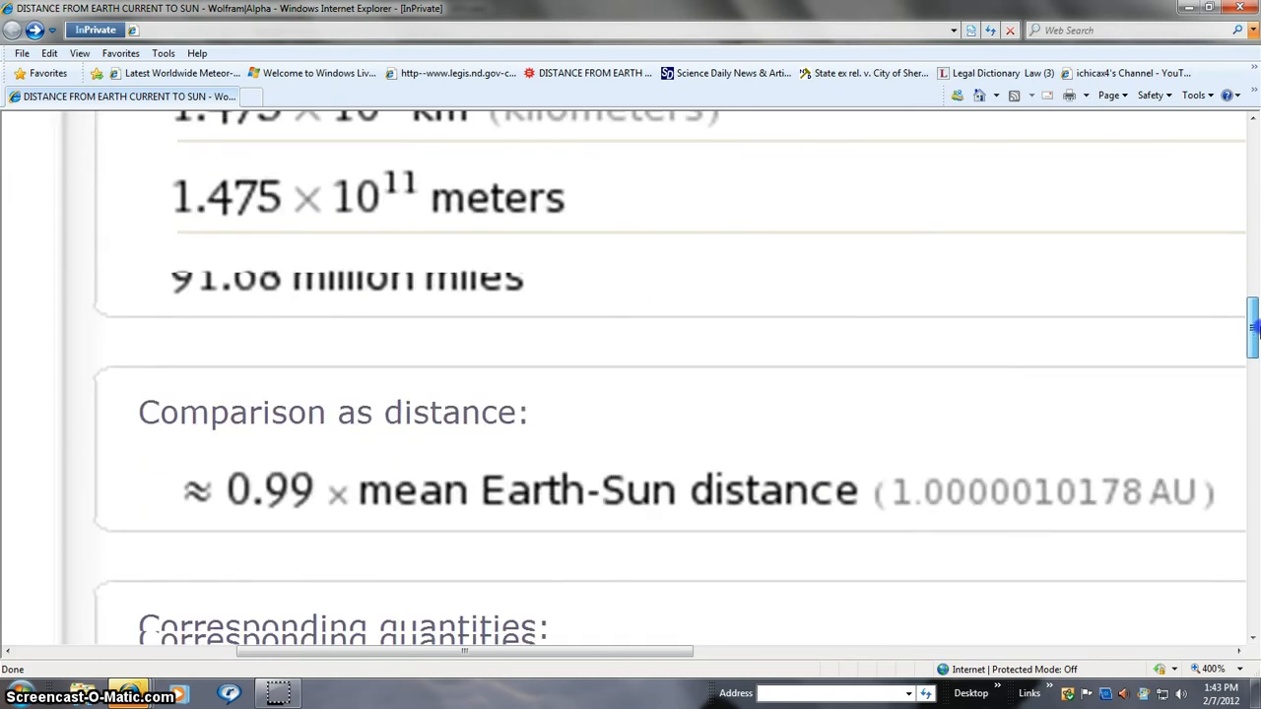
scroll(down, 3)
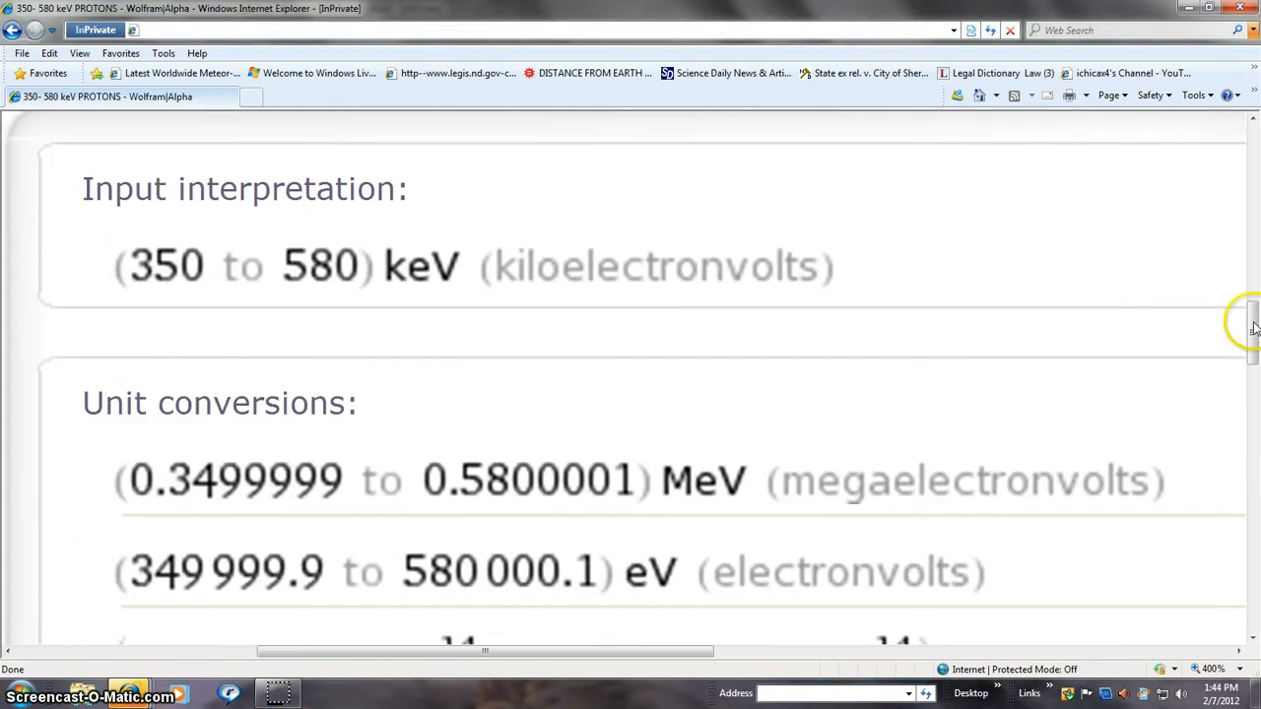
Scroll down the 350–580 keV results through MeV, eV and joule conversions
scroll(down, 3)
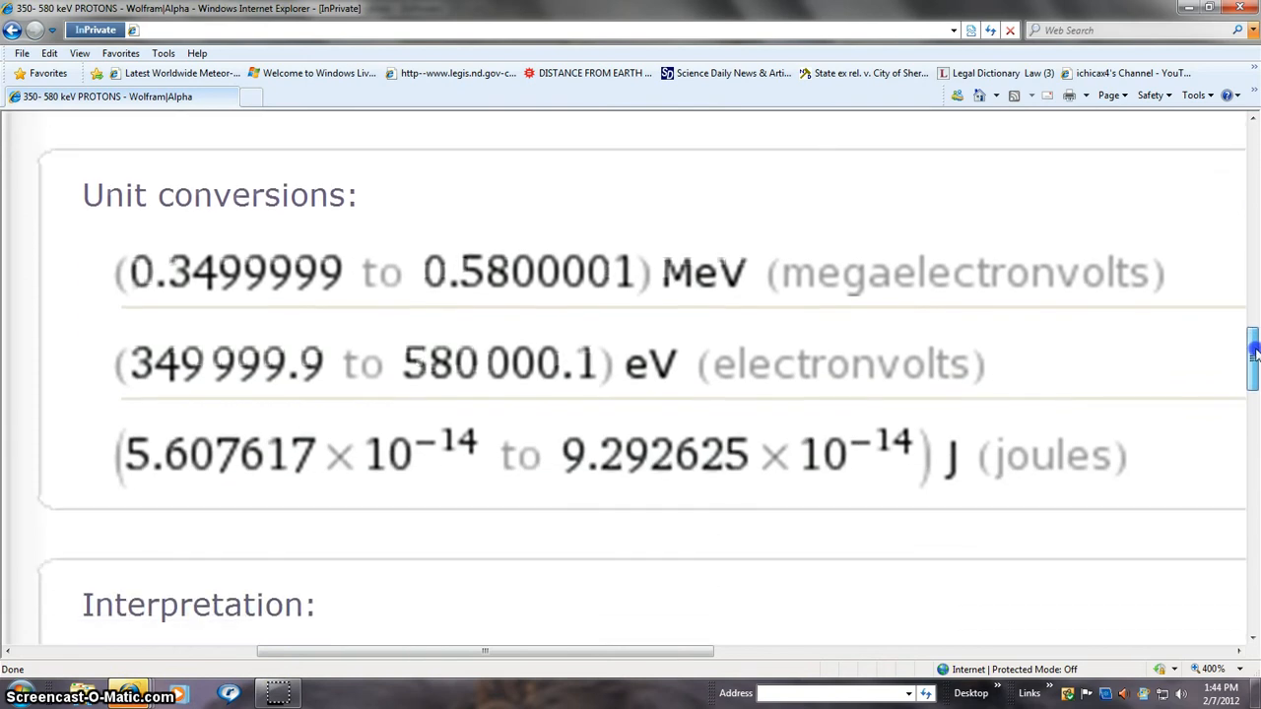
scroll(down, 3)
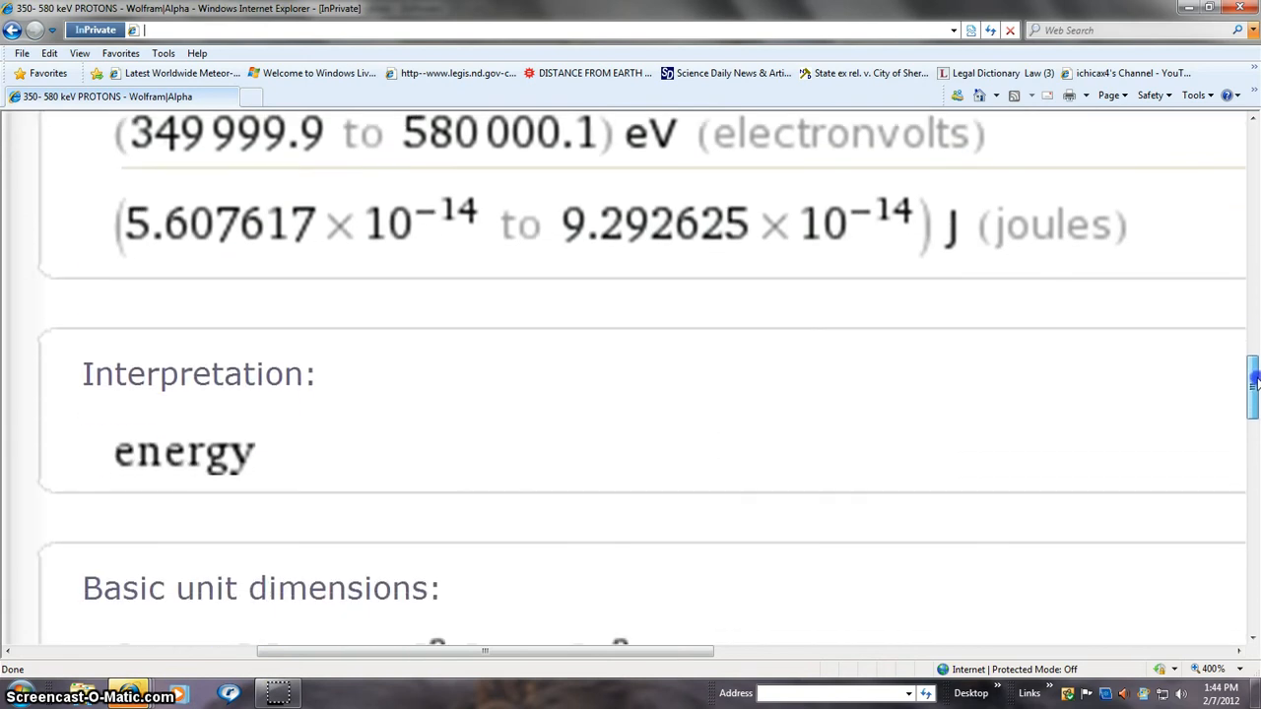
scroll(down, 3)
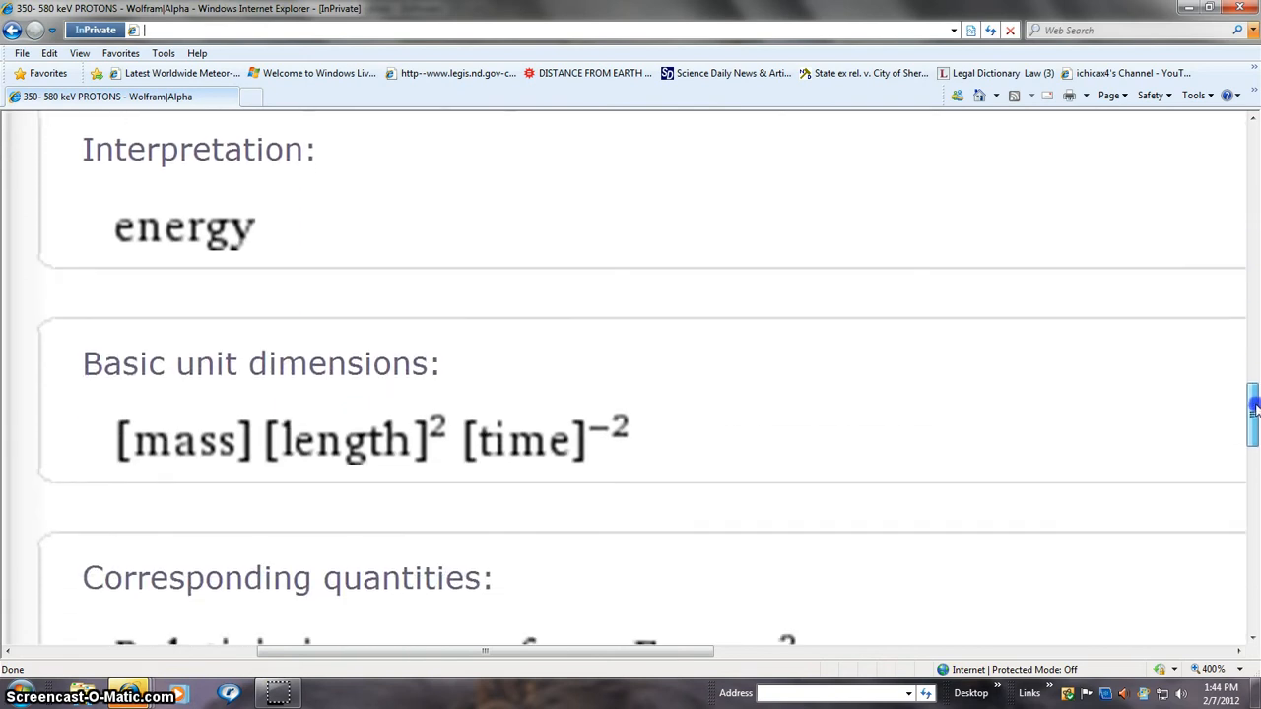
scroll(down, 3)
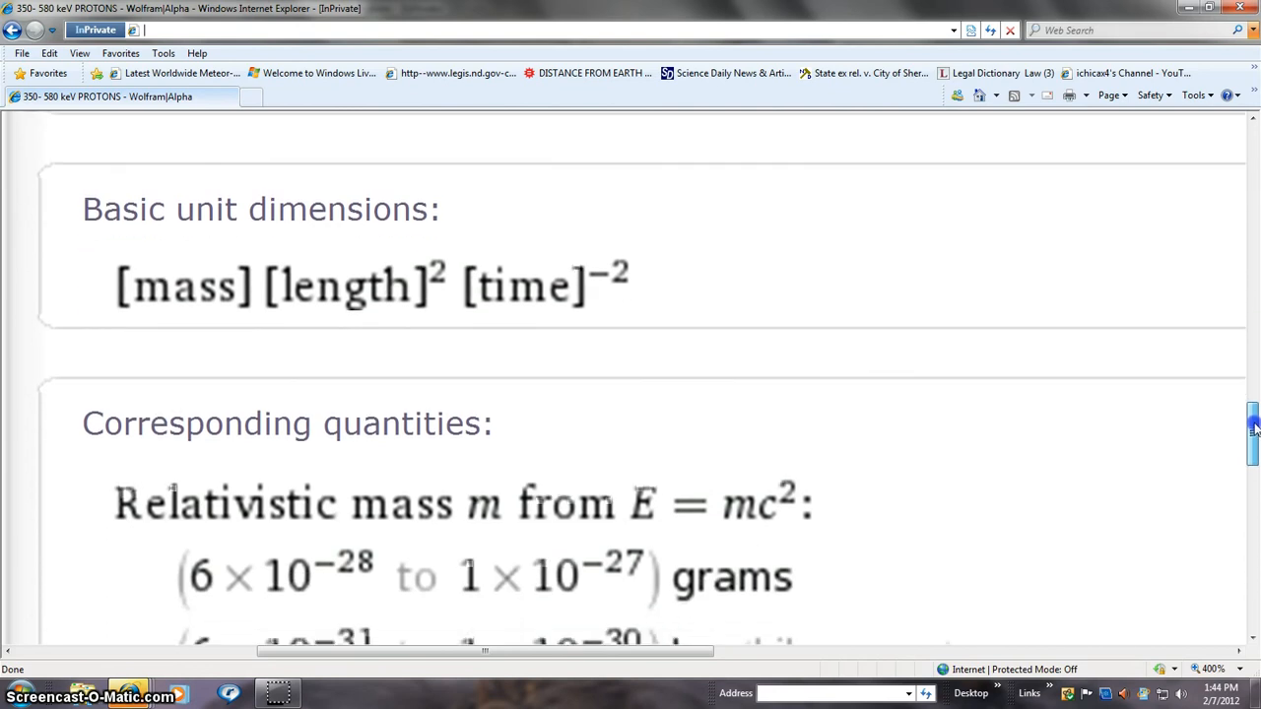
scroll(down, 3)
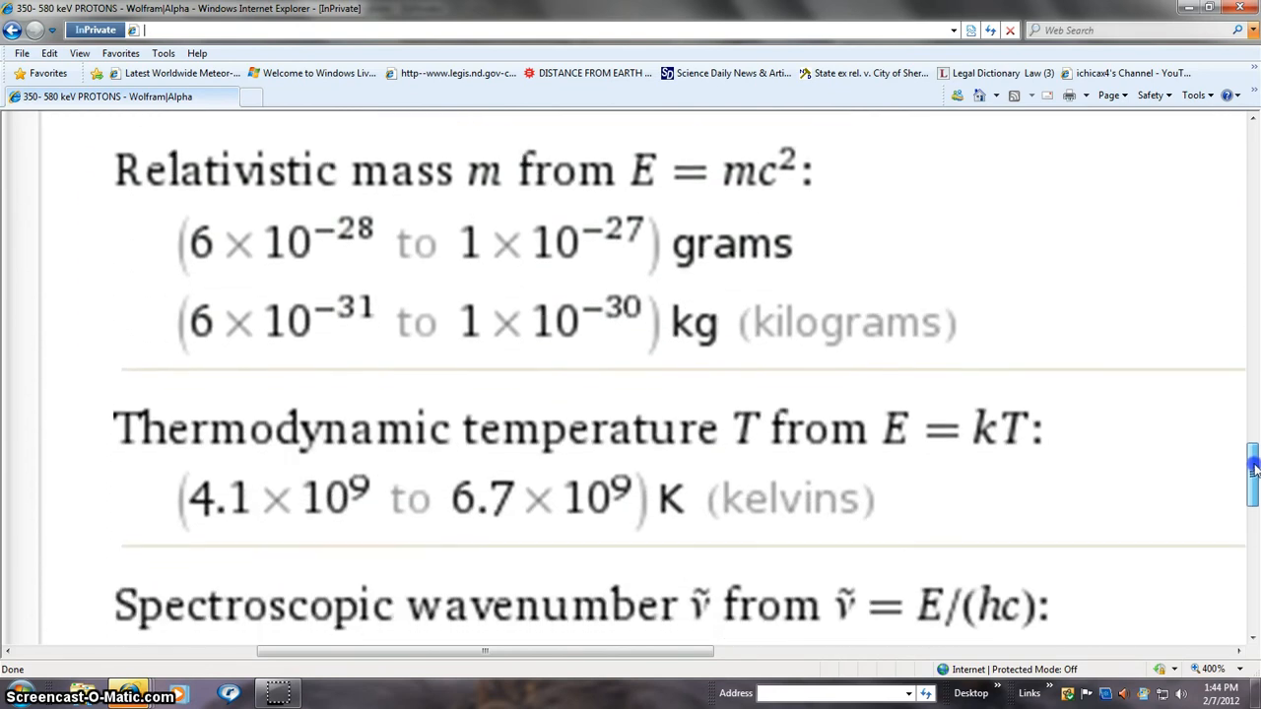
scroll(down, 3)
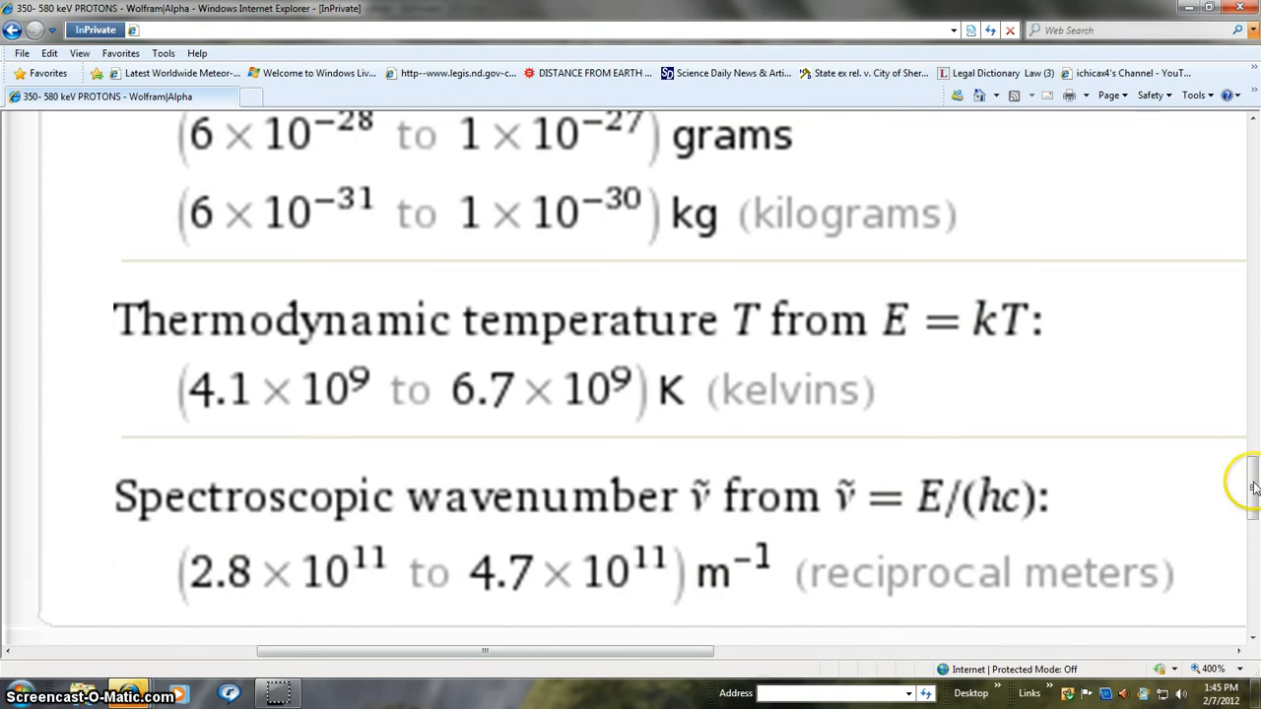
Scroll back to the interpretation, then down to energy dimensions and relativistic mass
scroll(up, 3)
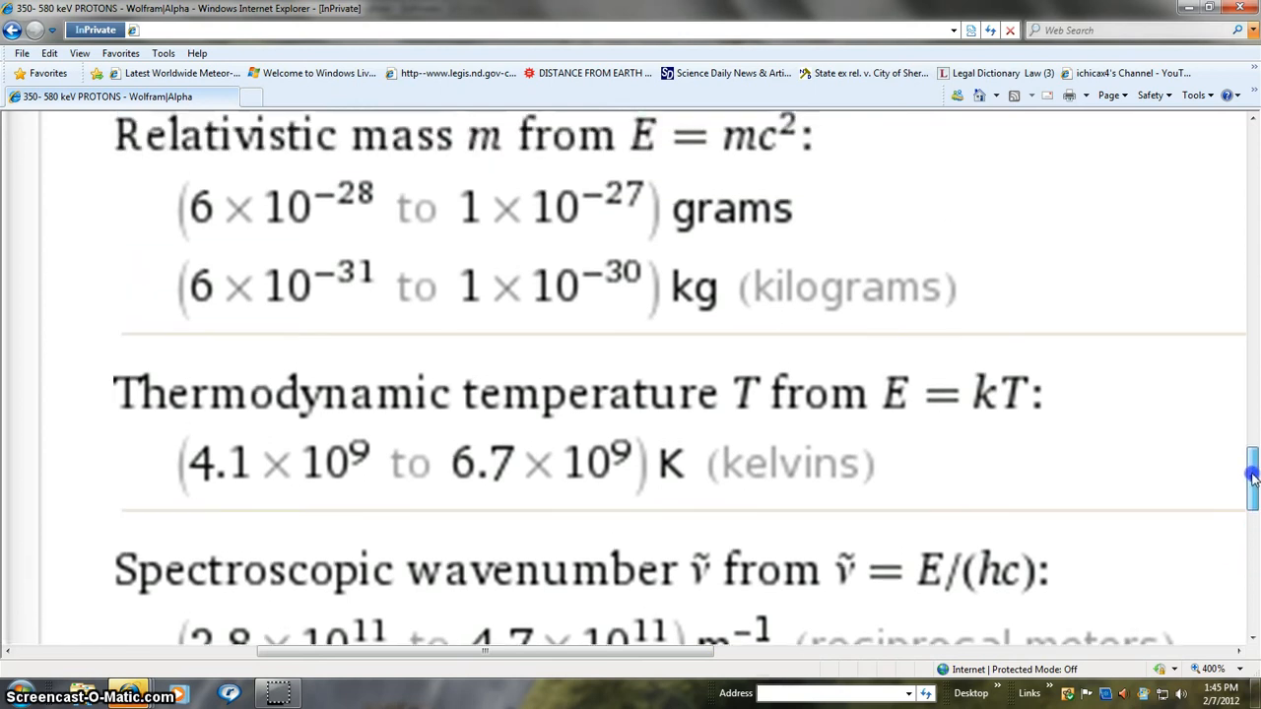
scroll(up, 3)
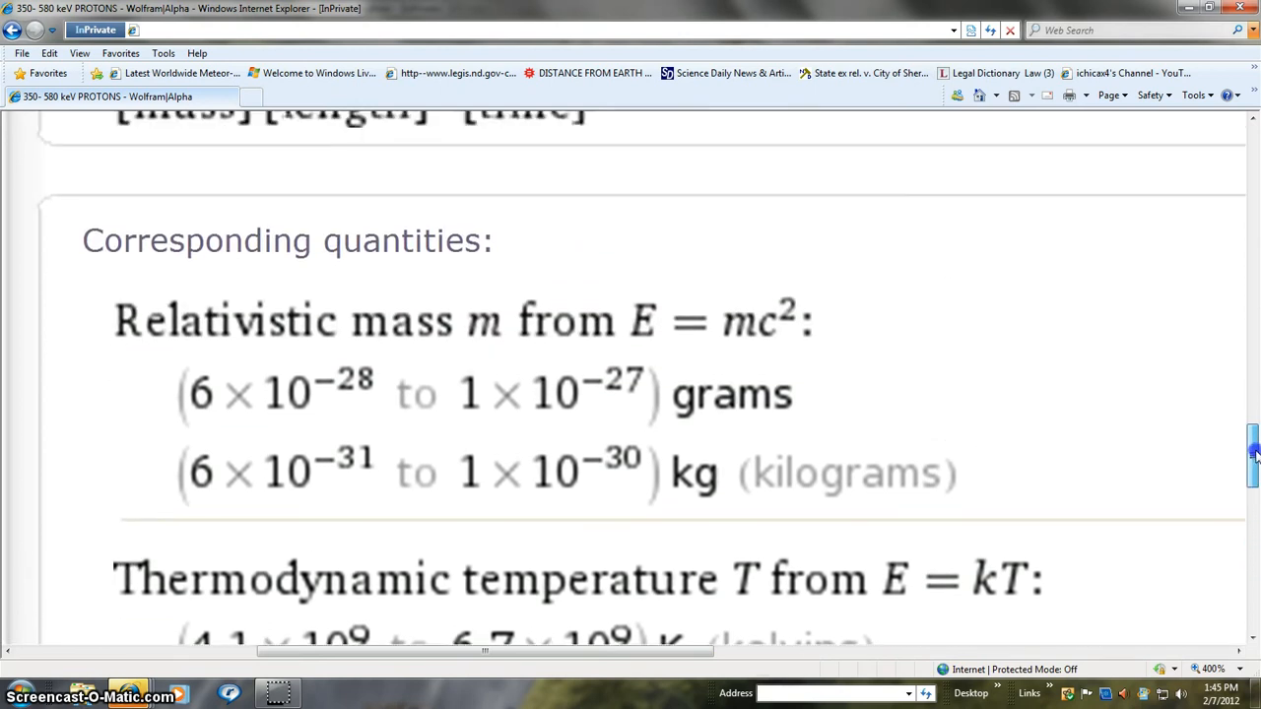
scroll(up, 3)
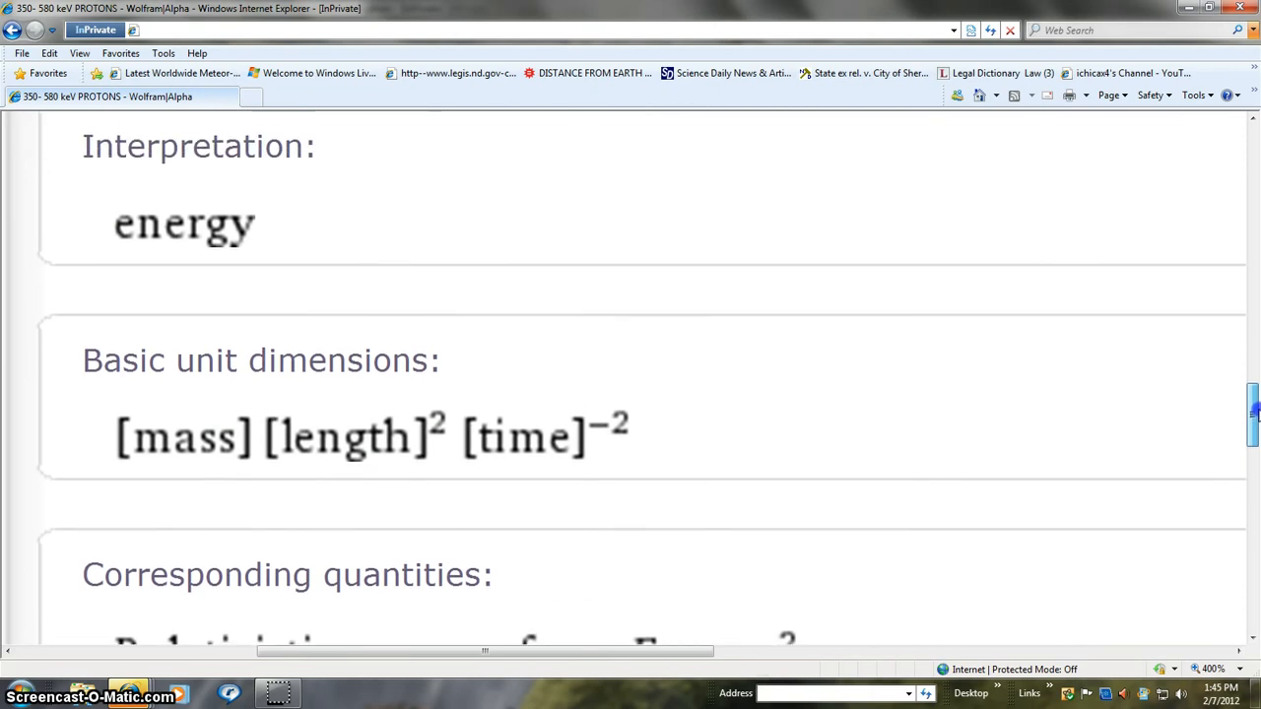
scroll(up, 3)
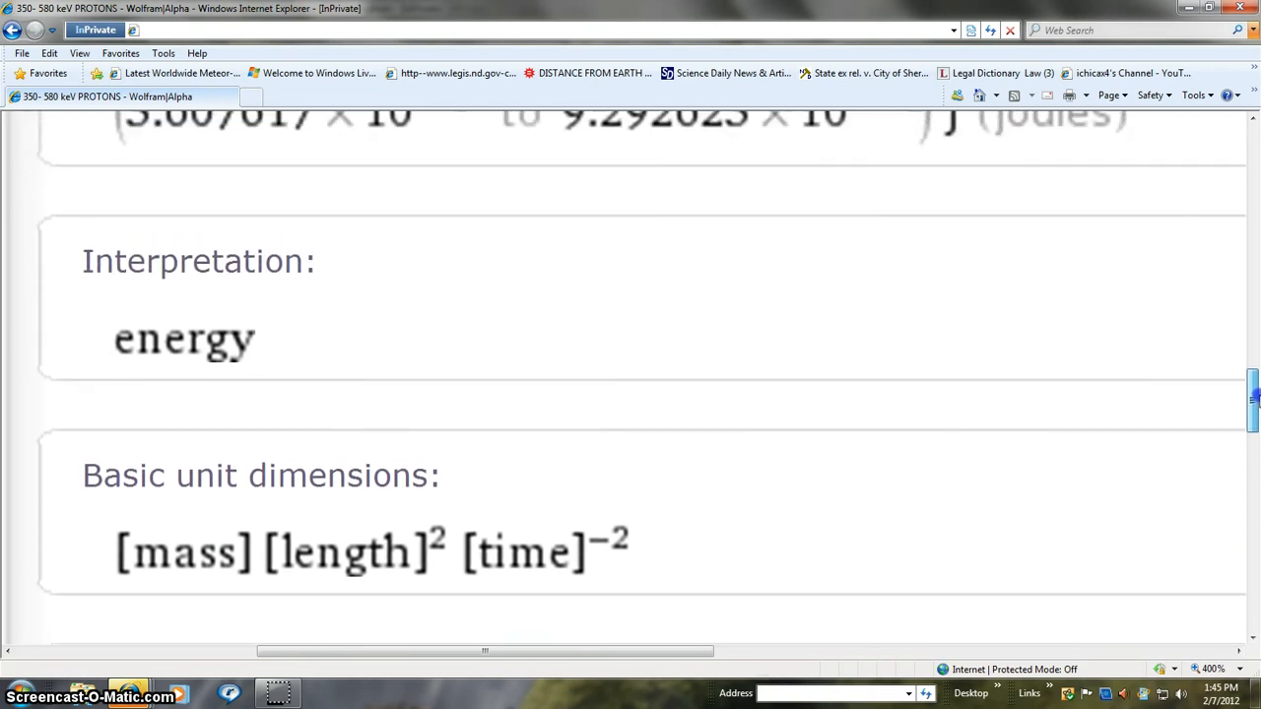
scroll(up, 3)
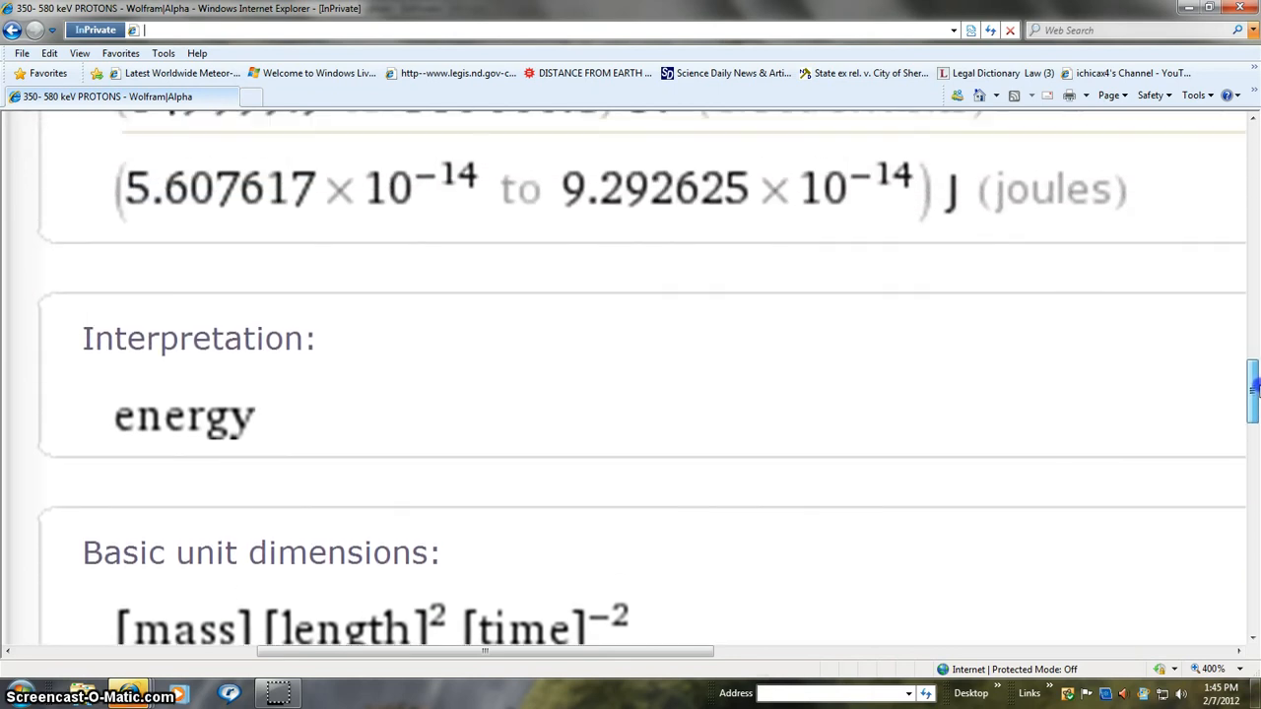
scroll(up, 3)
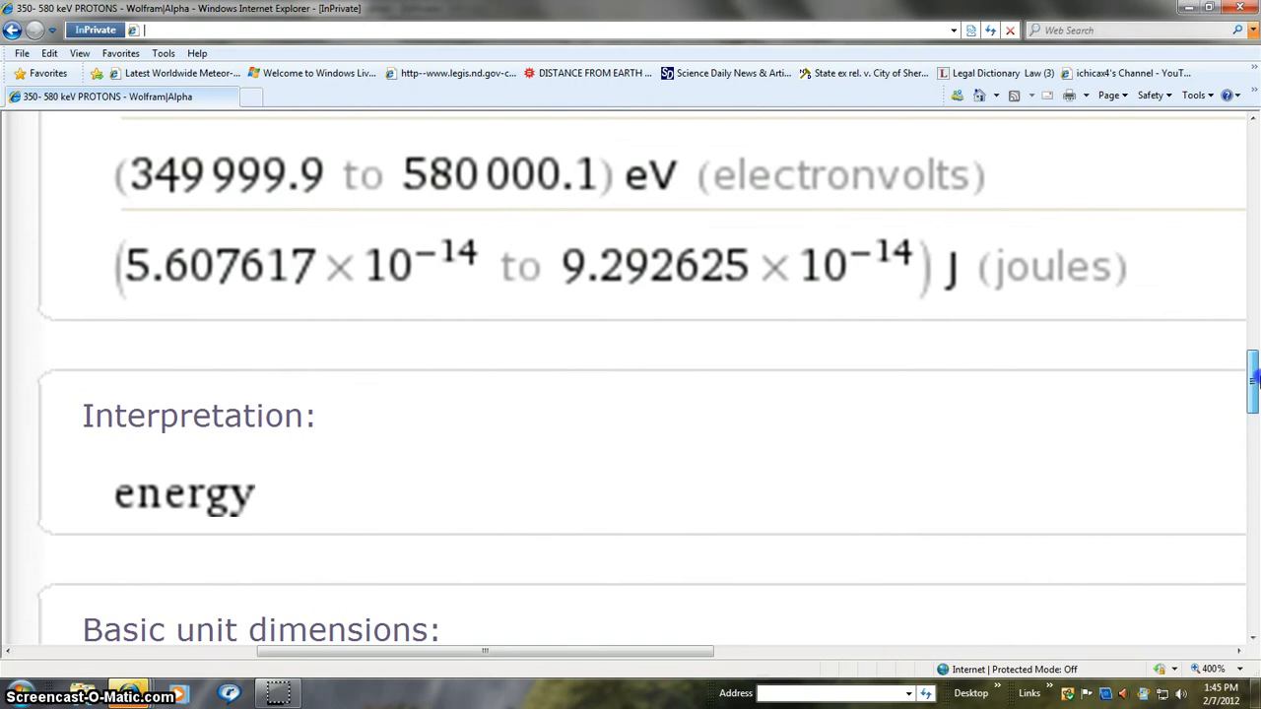
scroll(up, 3)
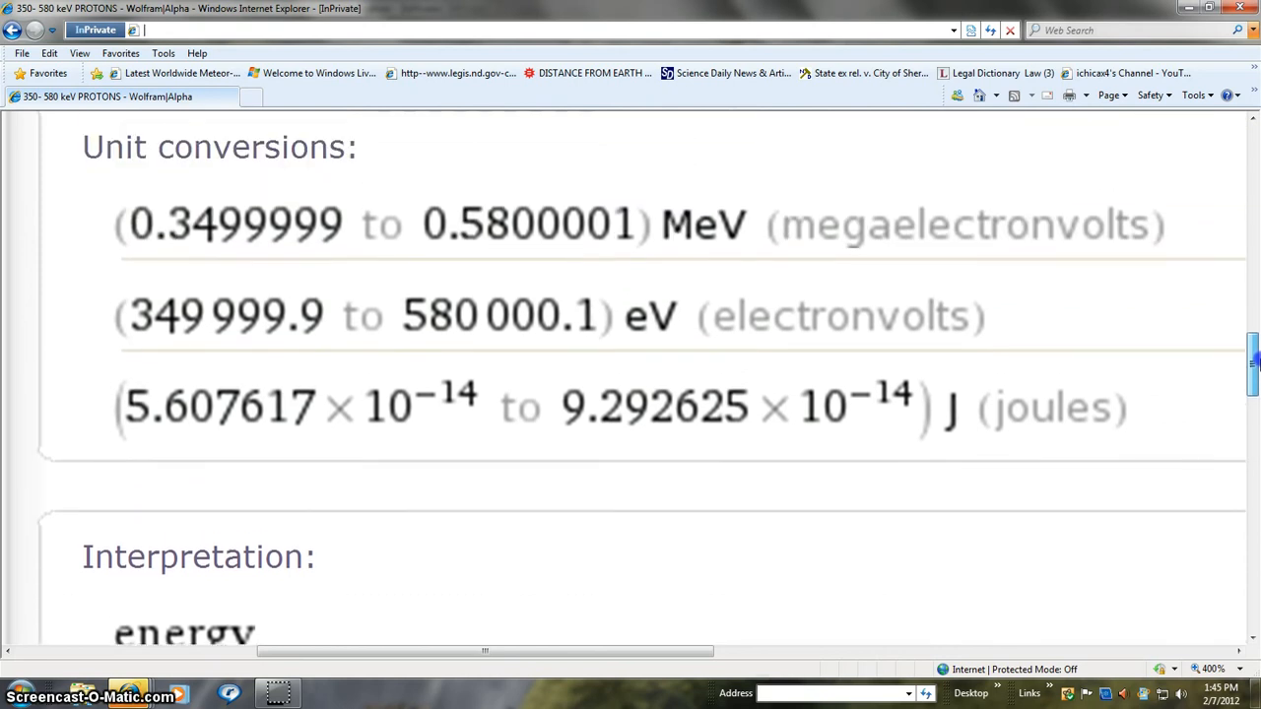
scroll(up, 3)
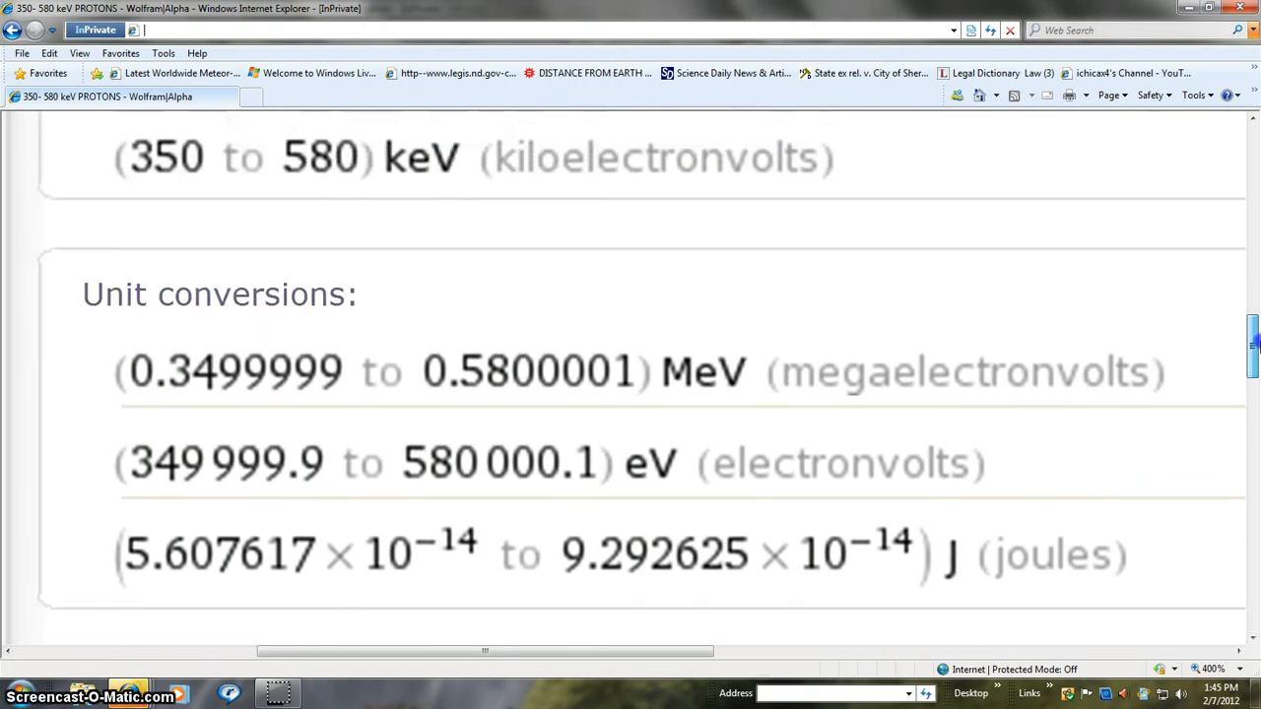
scroll(up, 3)
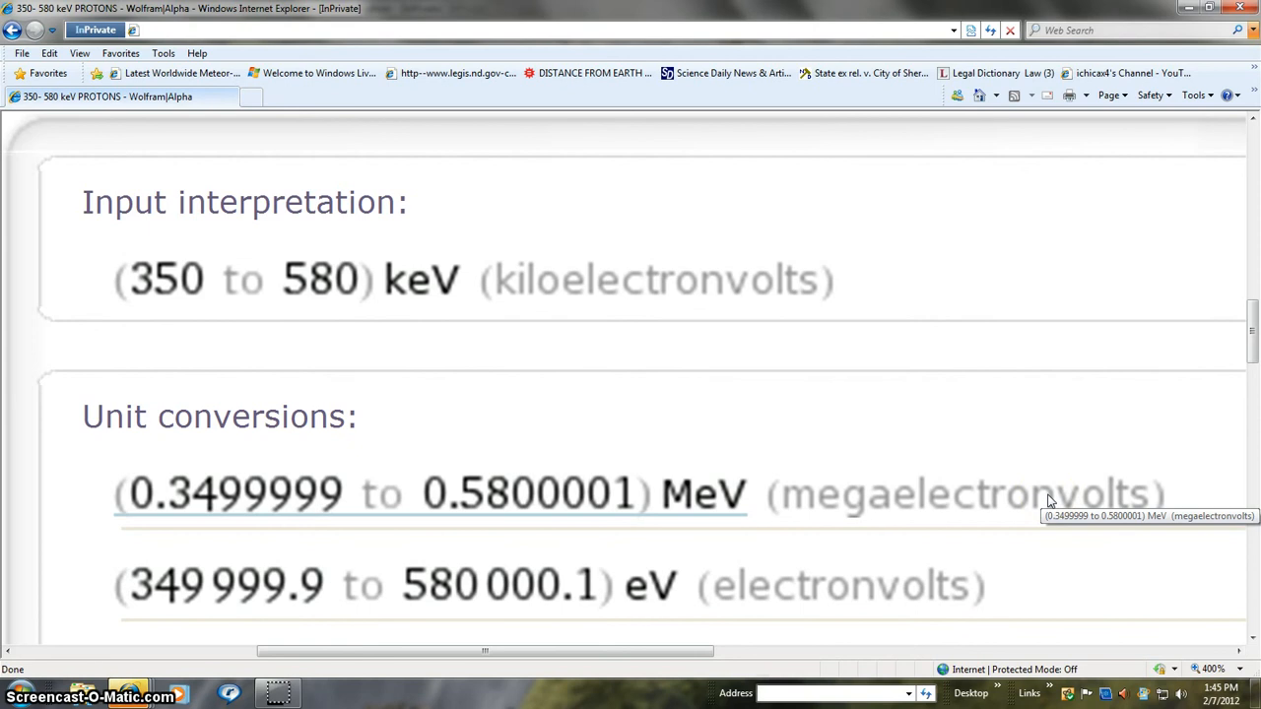
mouse_move(1049, 497)
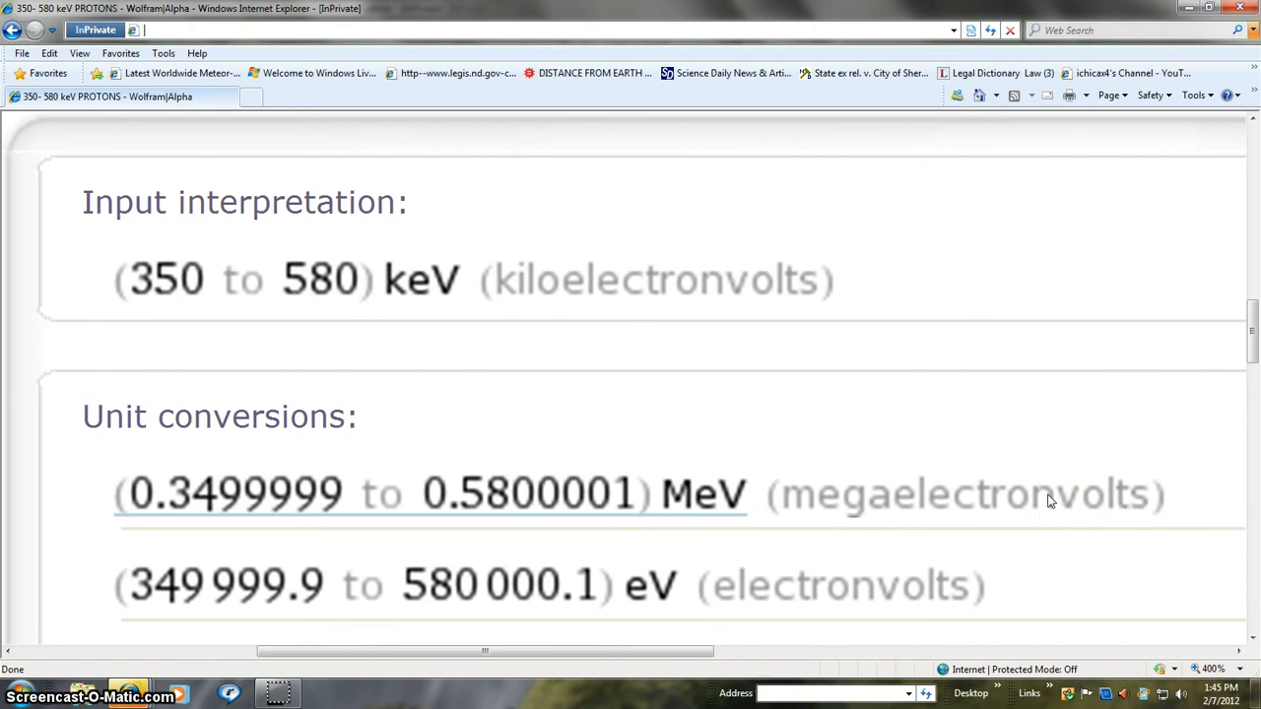
scroll(down, 3)
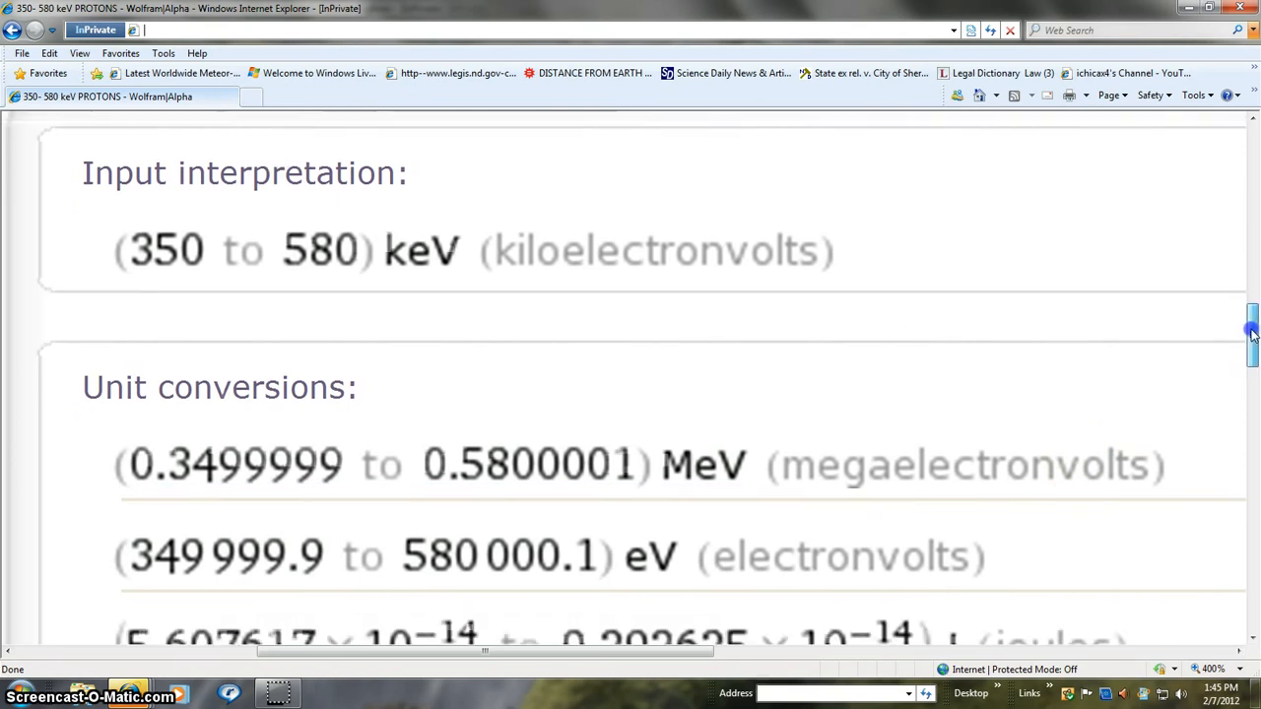
scroll(down, 3)
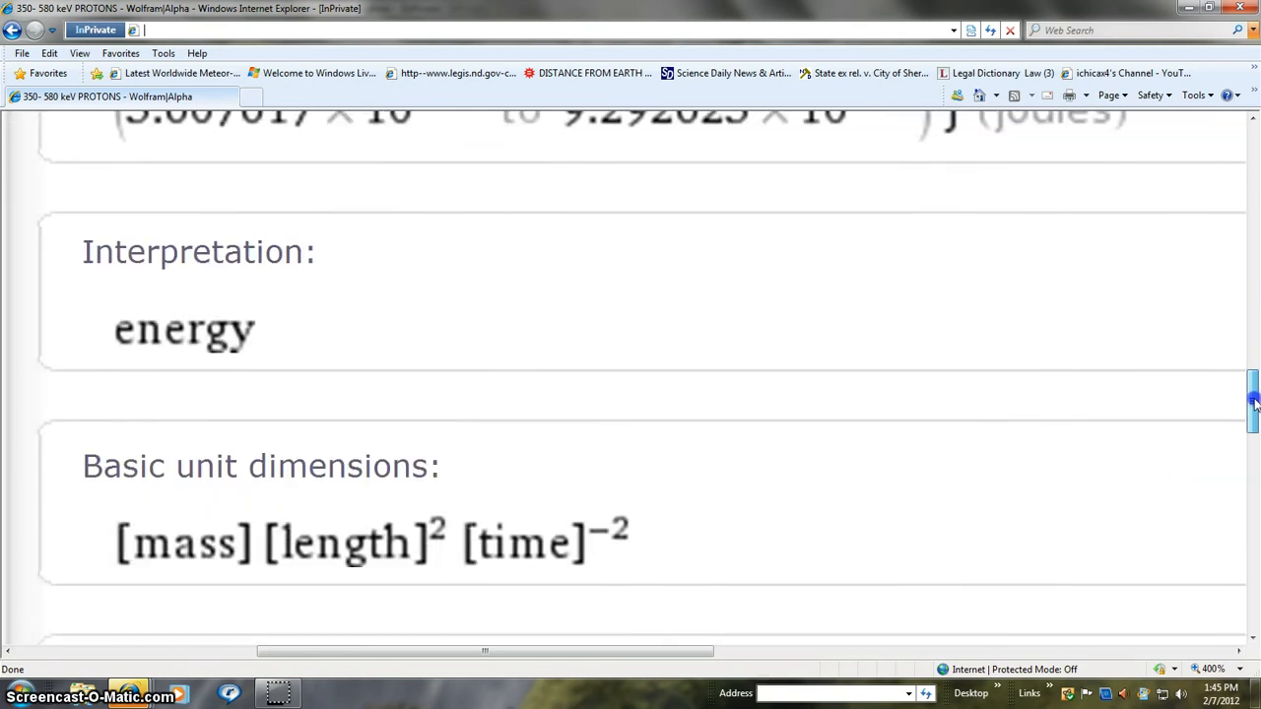
scroll(down, 3)
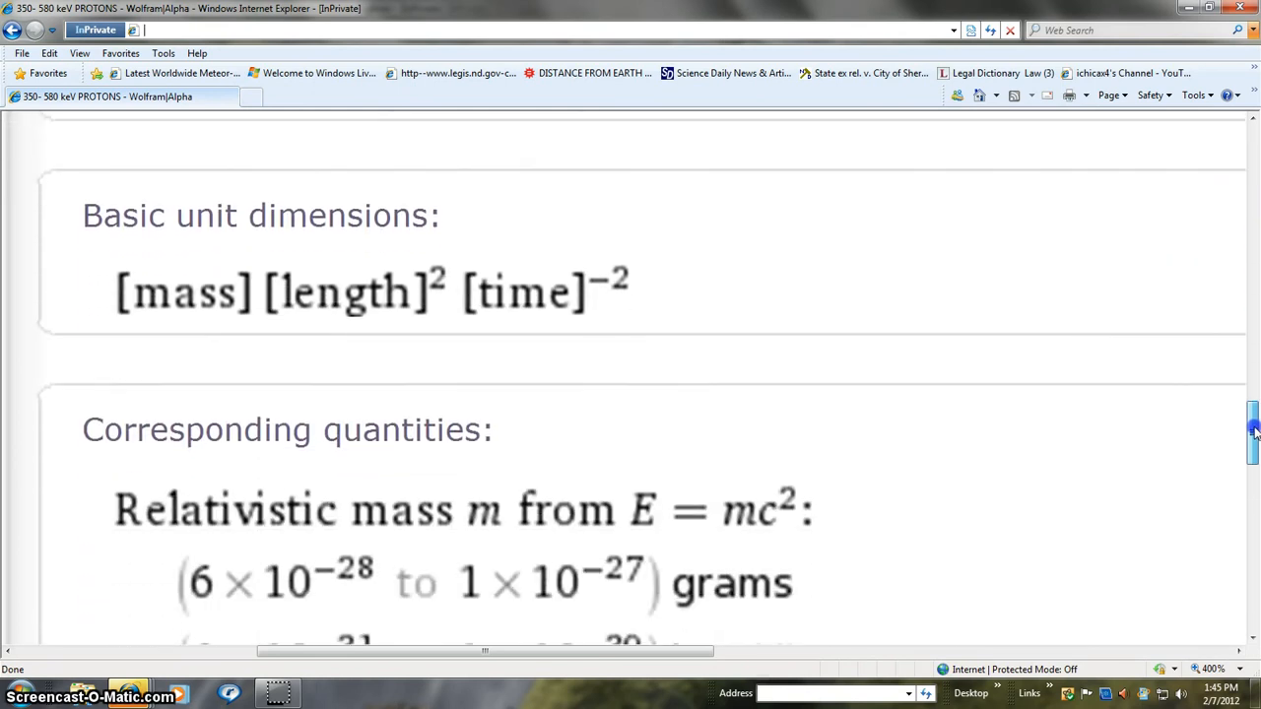
mouse_move(320, 611)
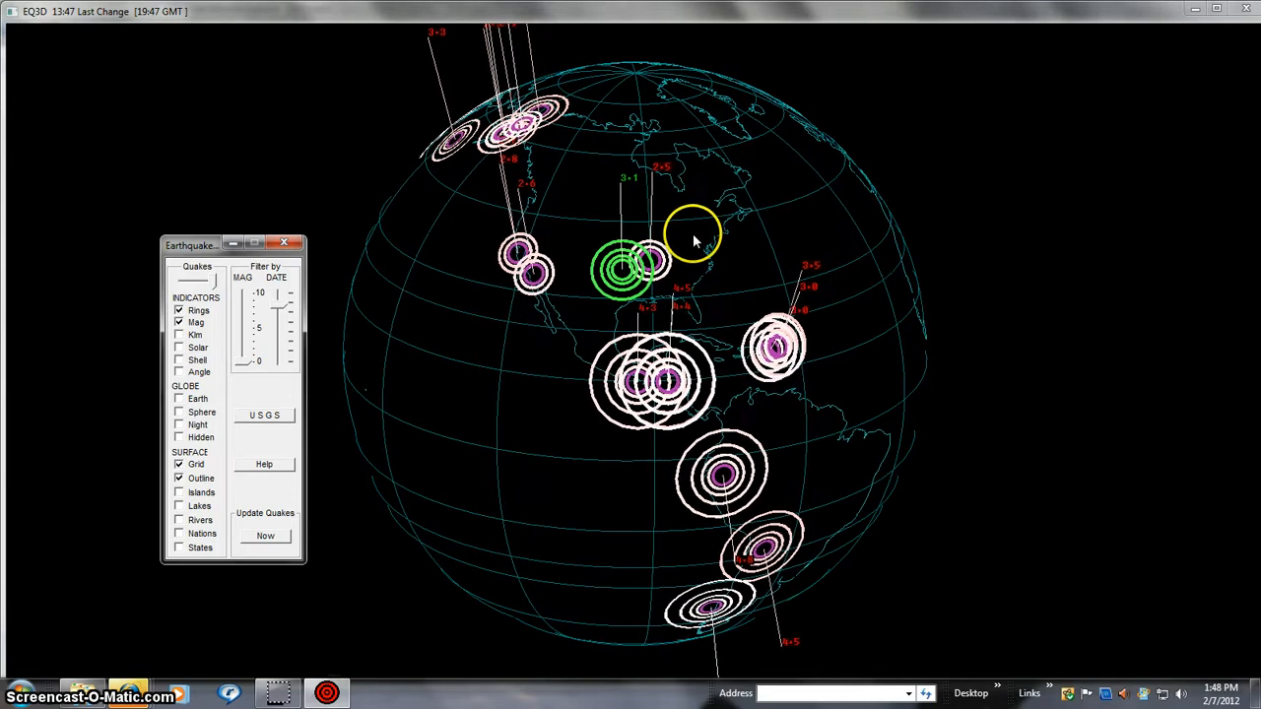
Rotate the EQ3D globe to view earthquake rings over the Americas
drag(694, 240, 640, 280)
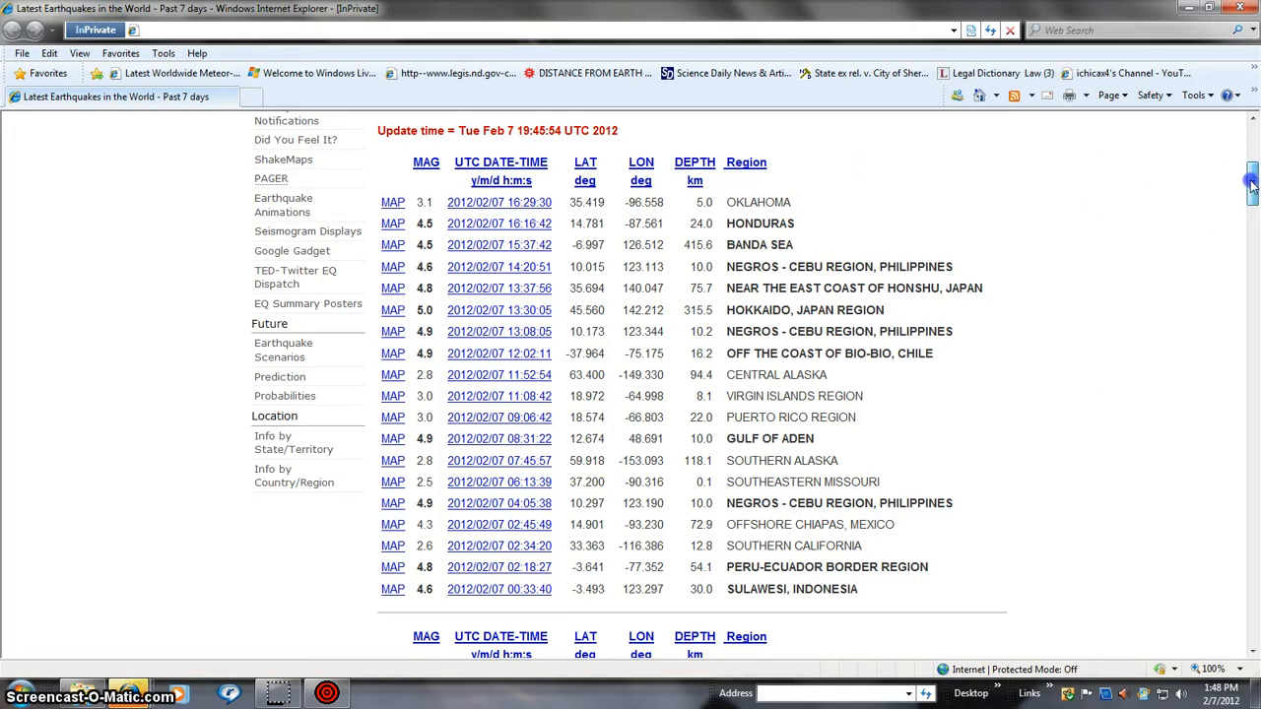
mouse_move(985, 276)
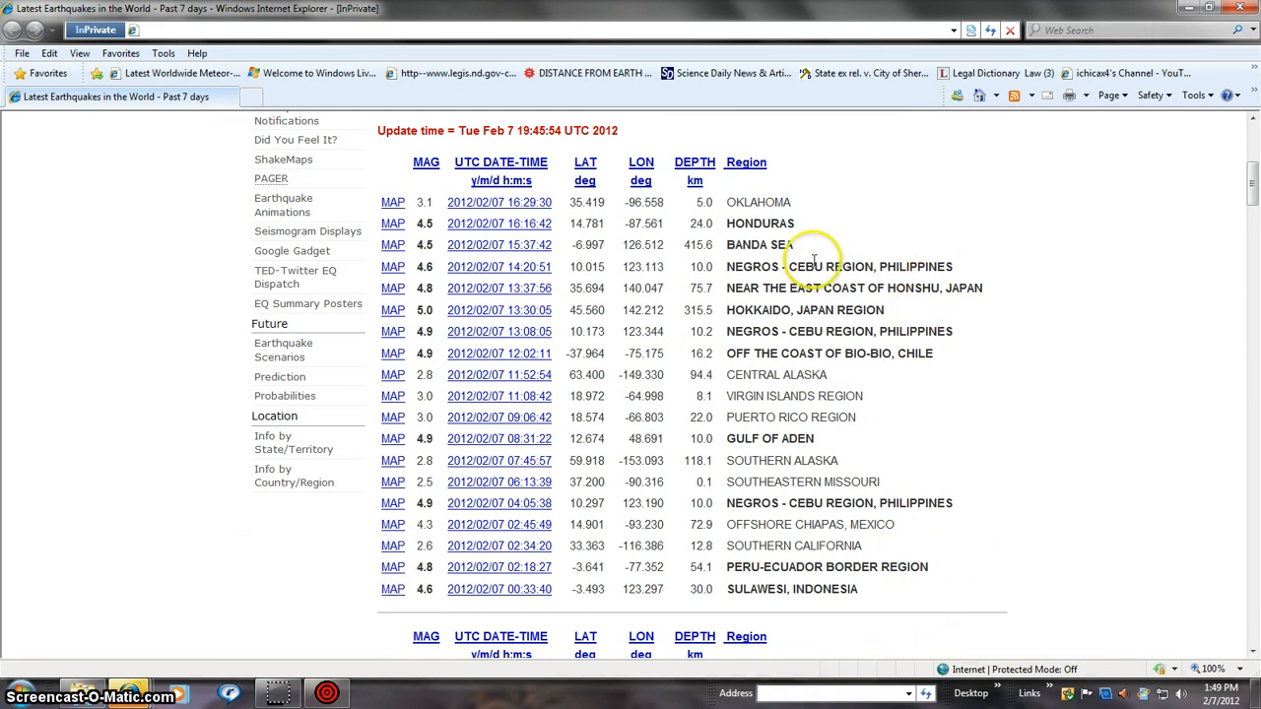
mouse_move(665, 202)
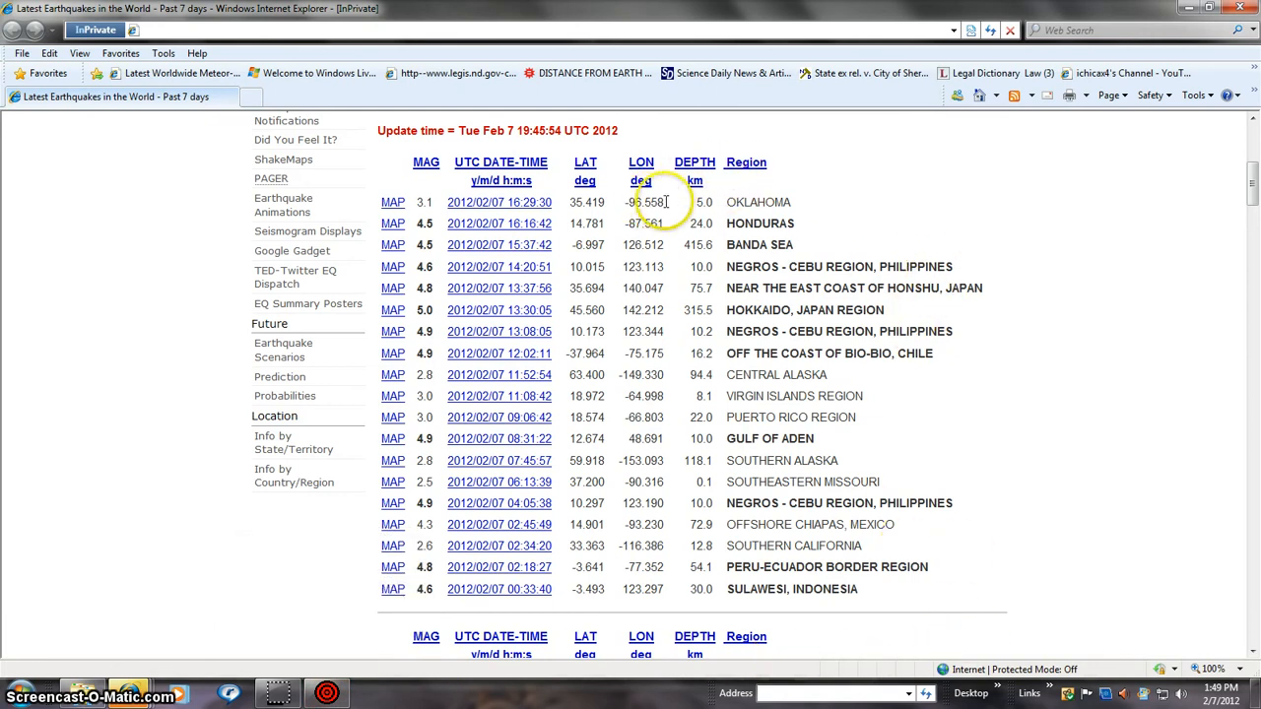
mouse_move(1047, 435)
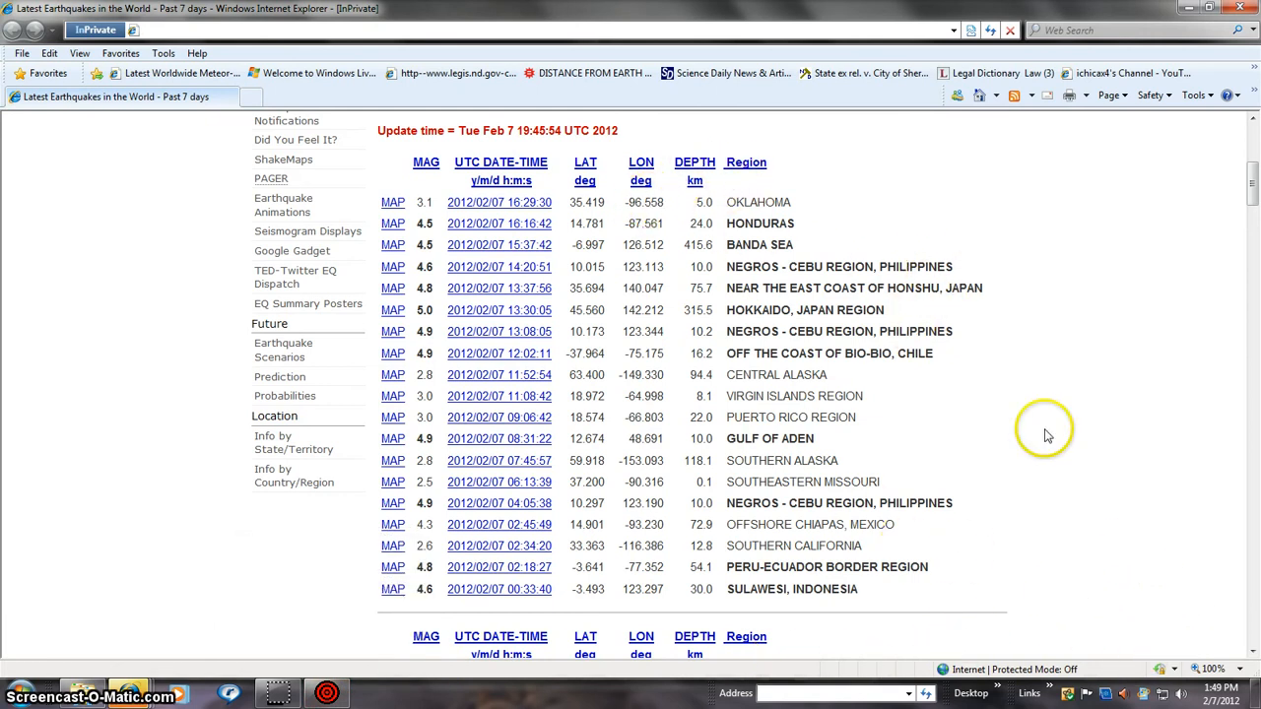
mouse_move(1133, 639)
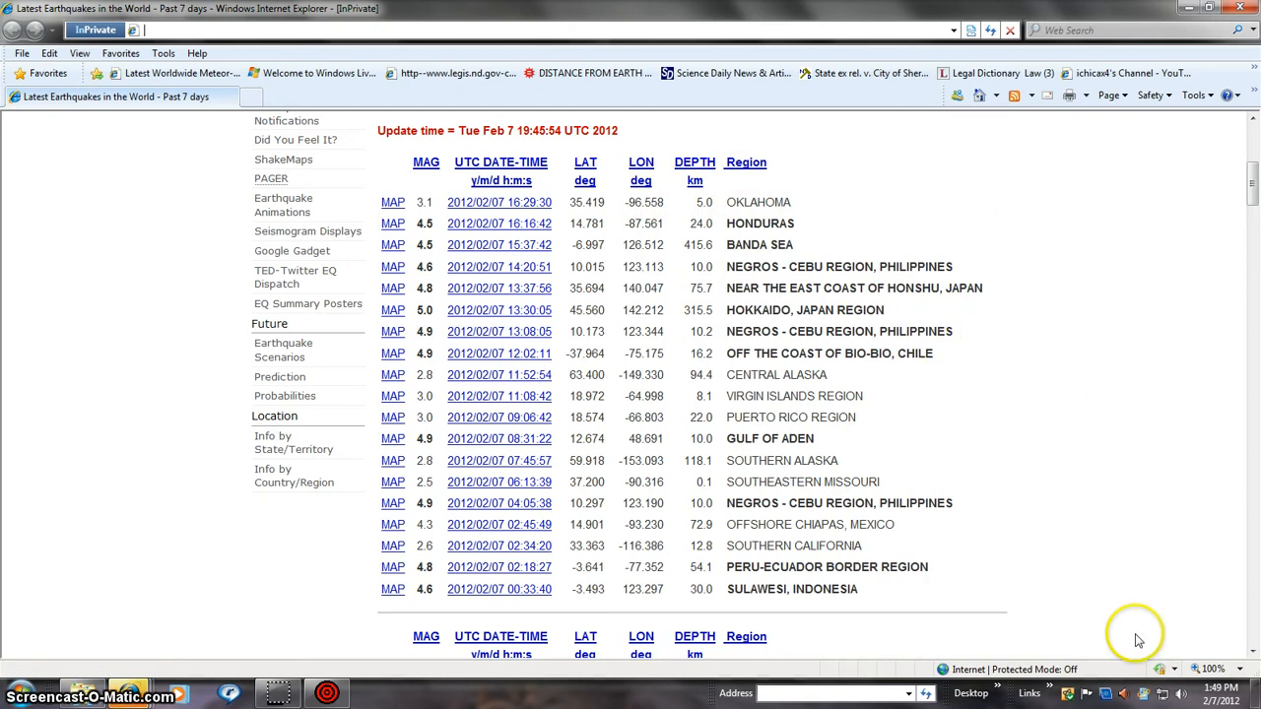
mouse_move(1255, 460)
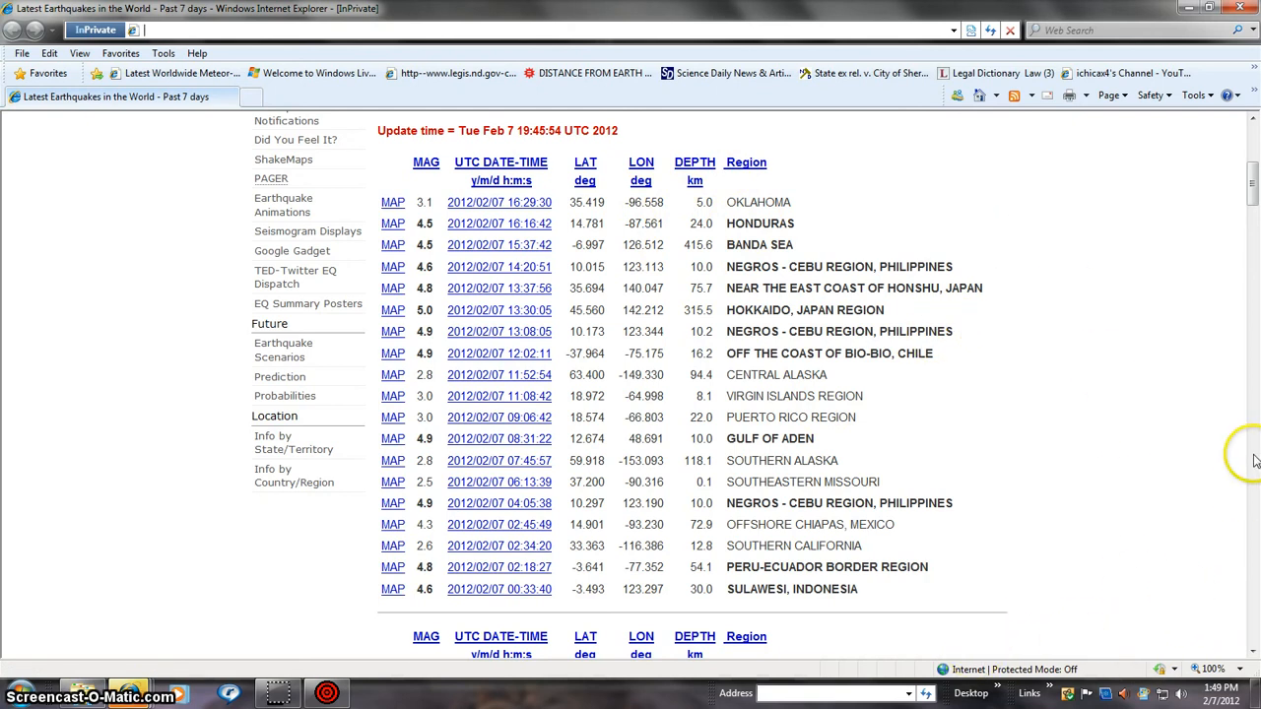
mouse_move(1255, 460)
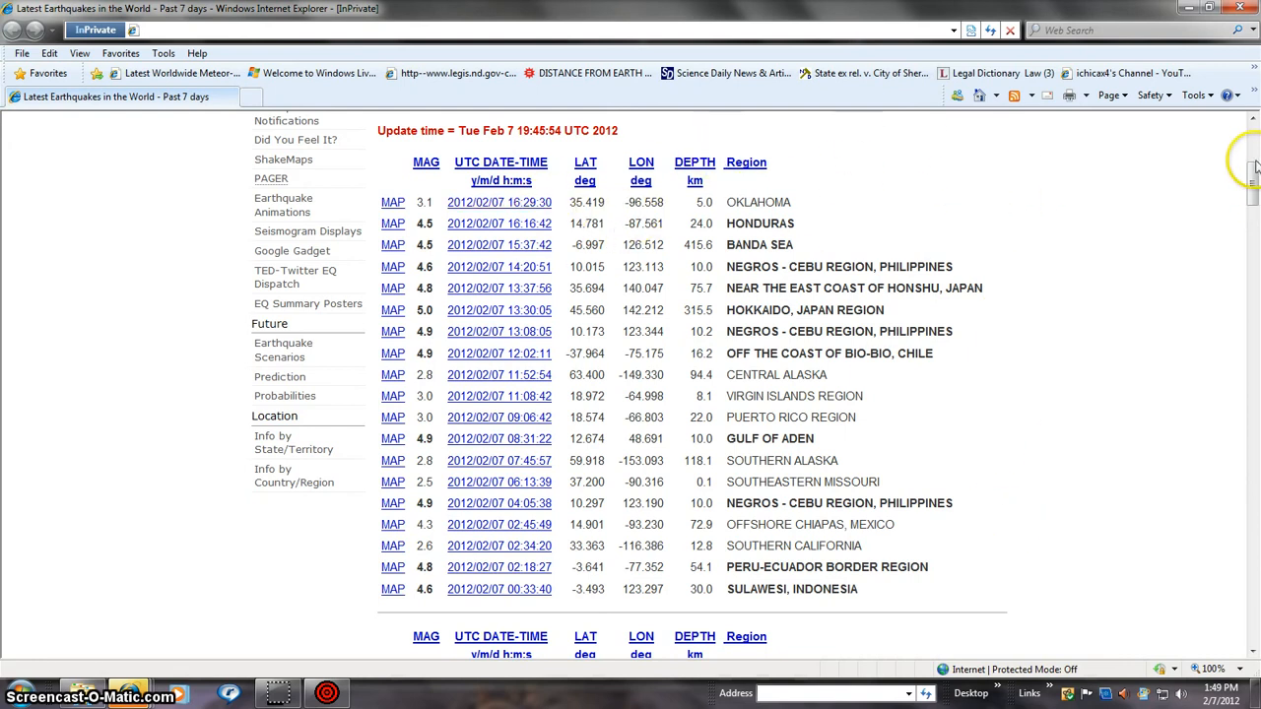
scroll(down, 3)
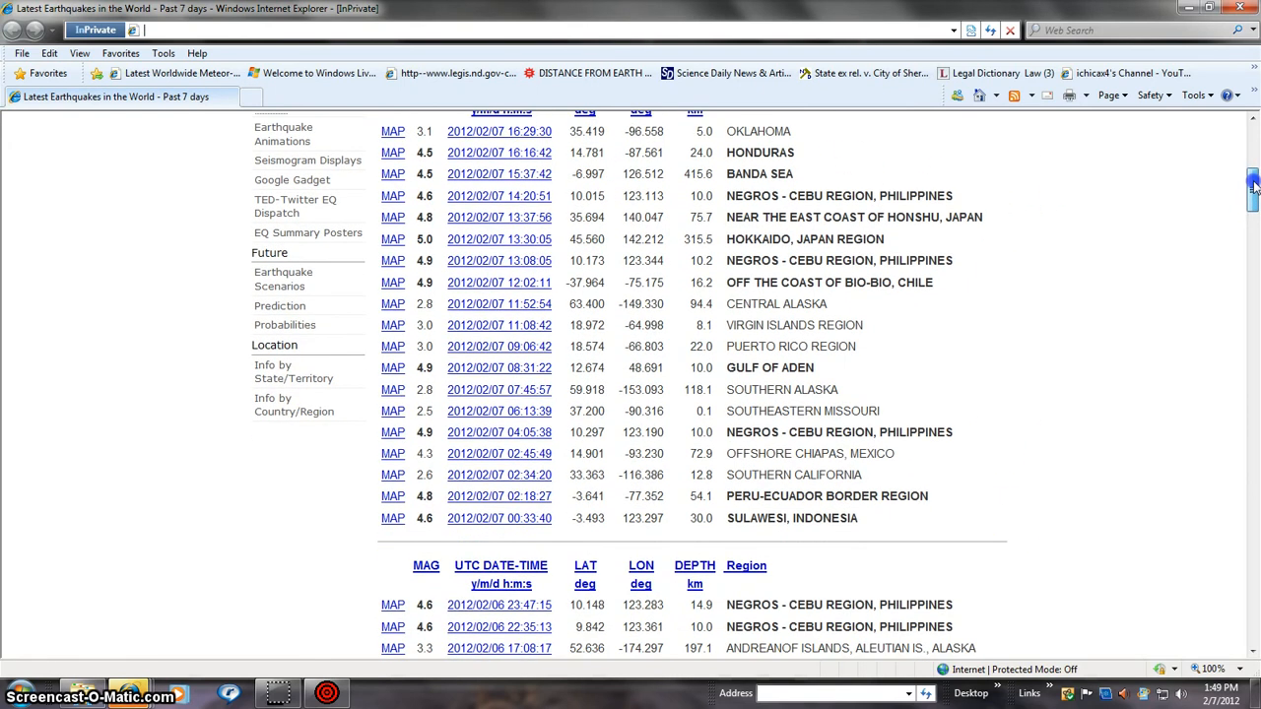
scroll(down, 3)
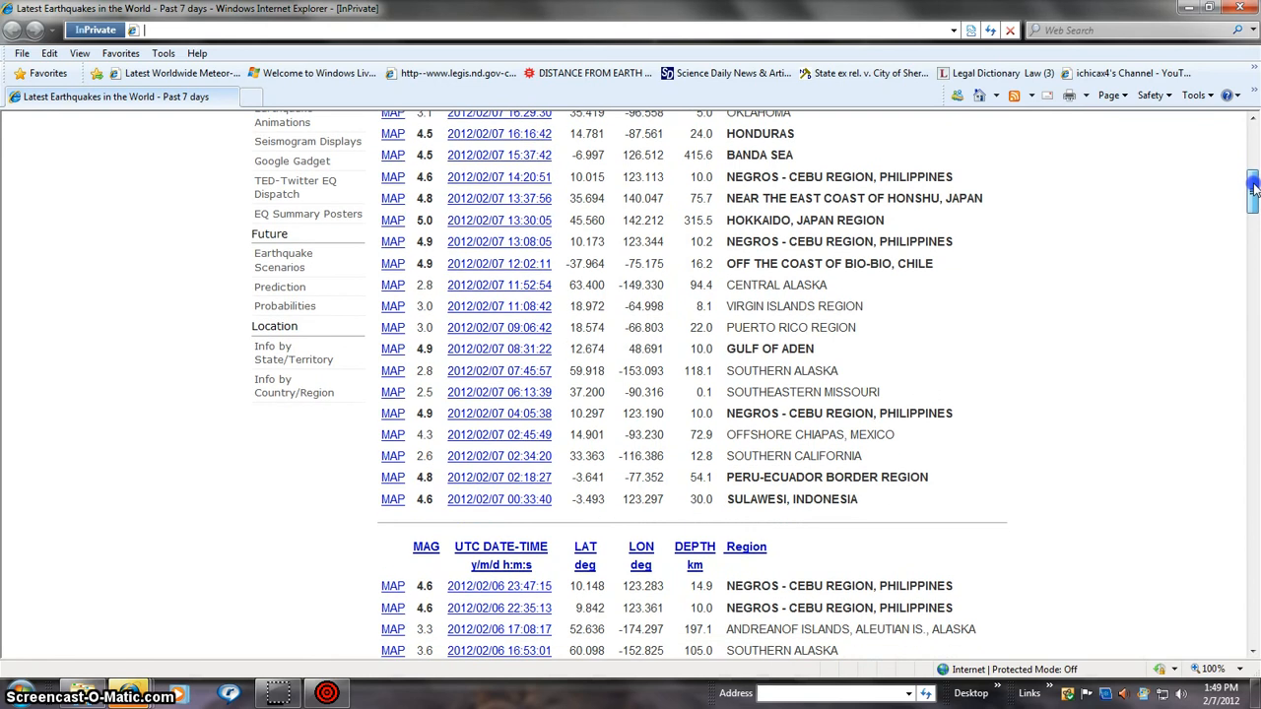
scroll(down, 3)
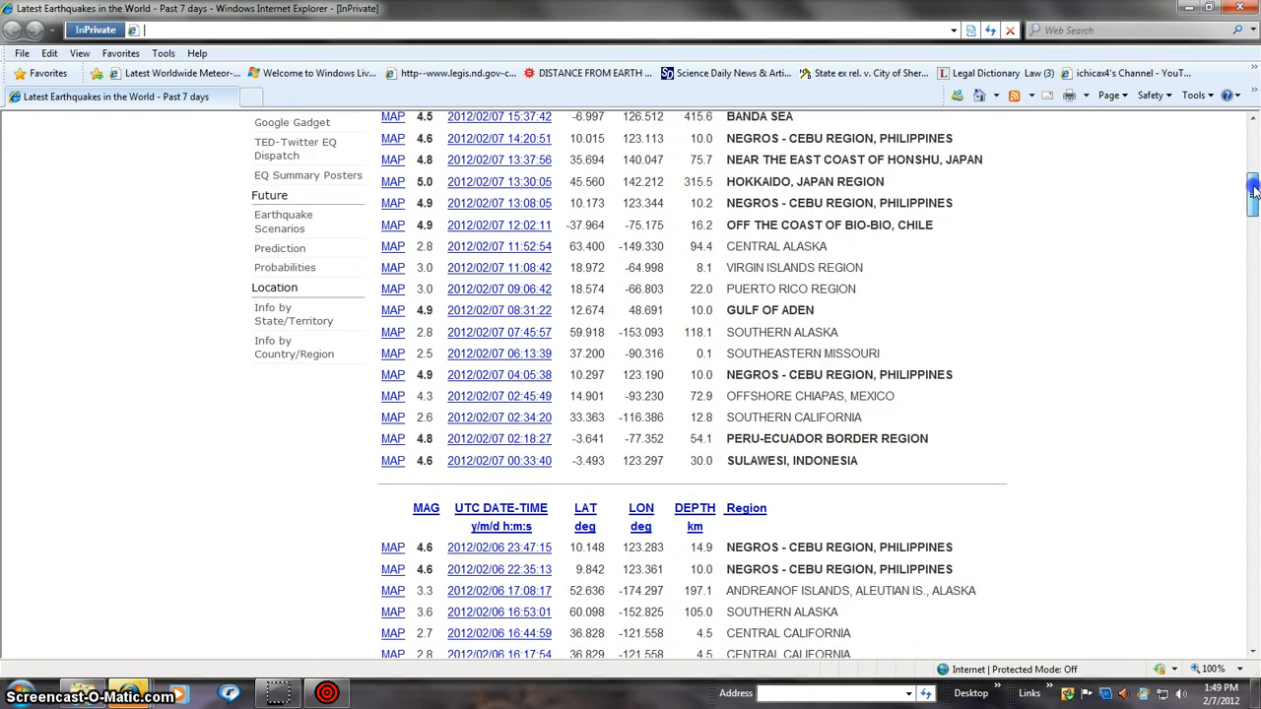
scroll(down, 3)
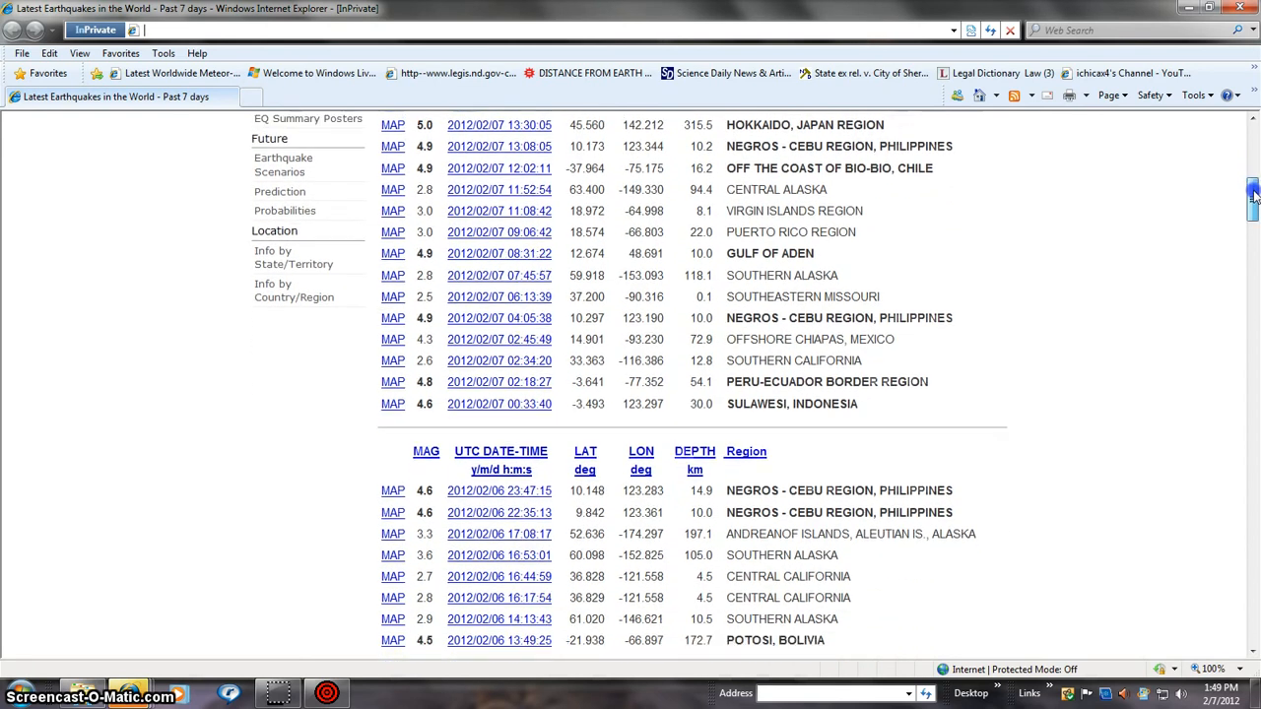
scroll(down, 3)
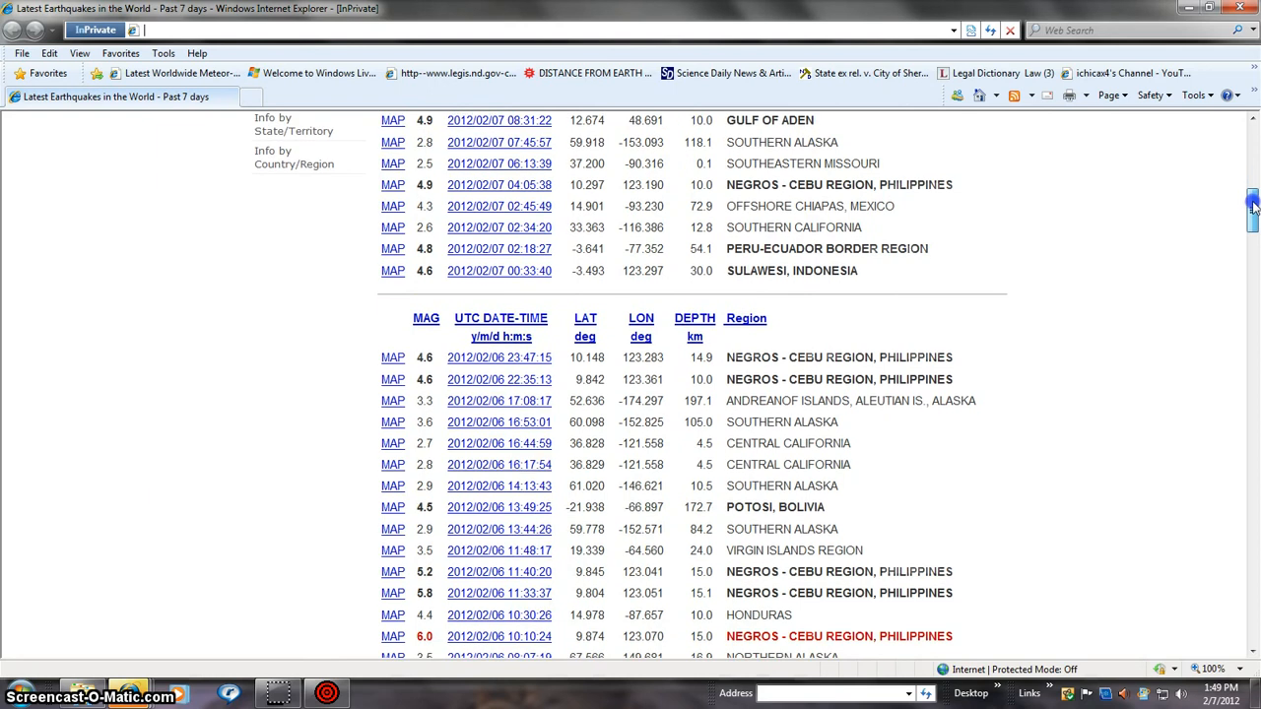
scroll(down, 3)
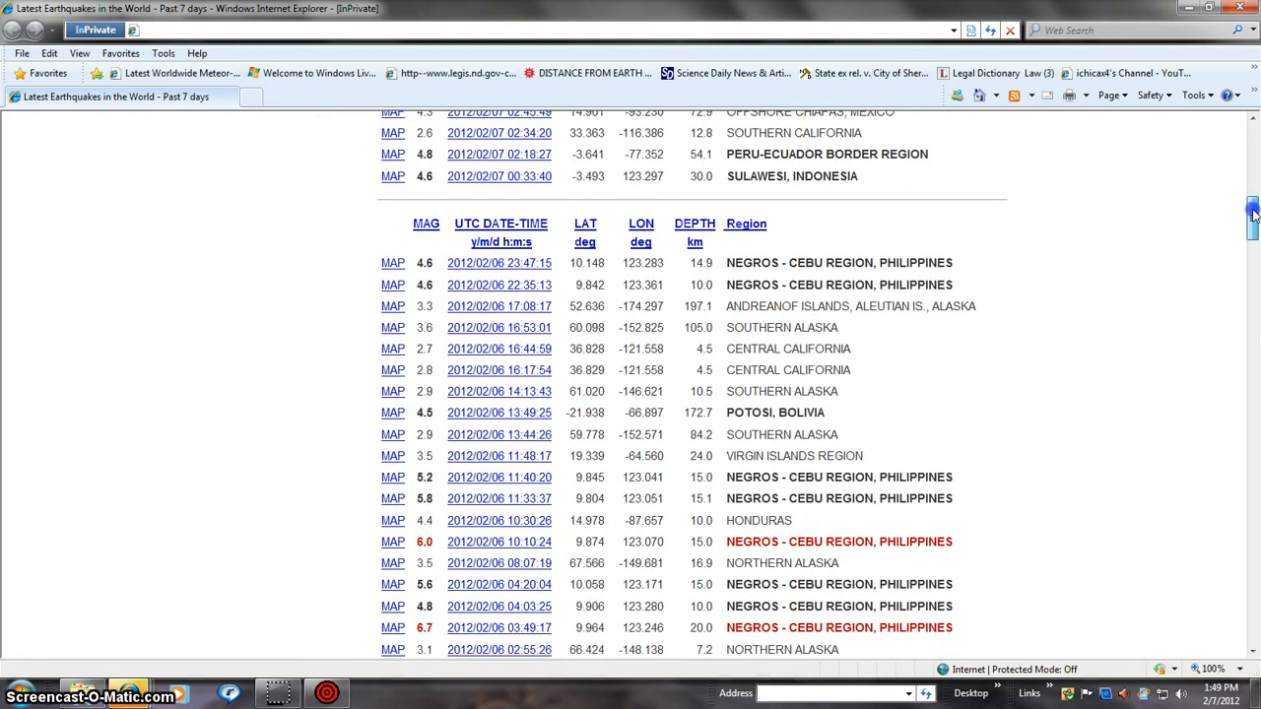
scroll(down, 3)
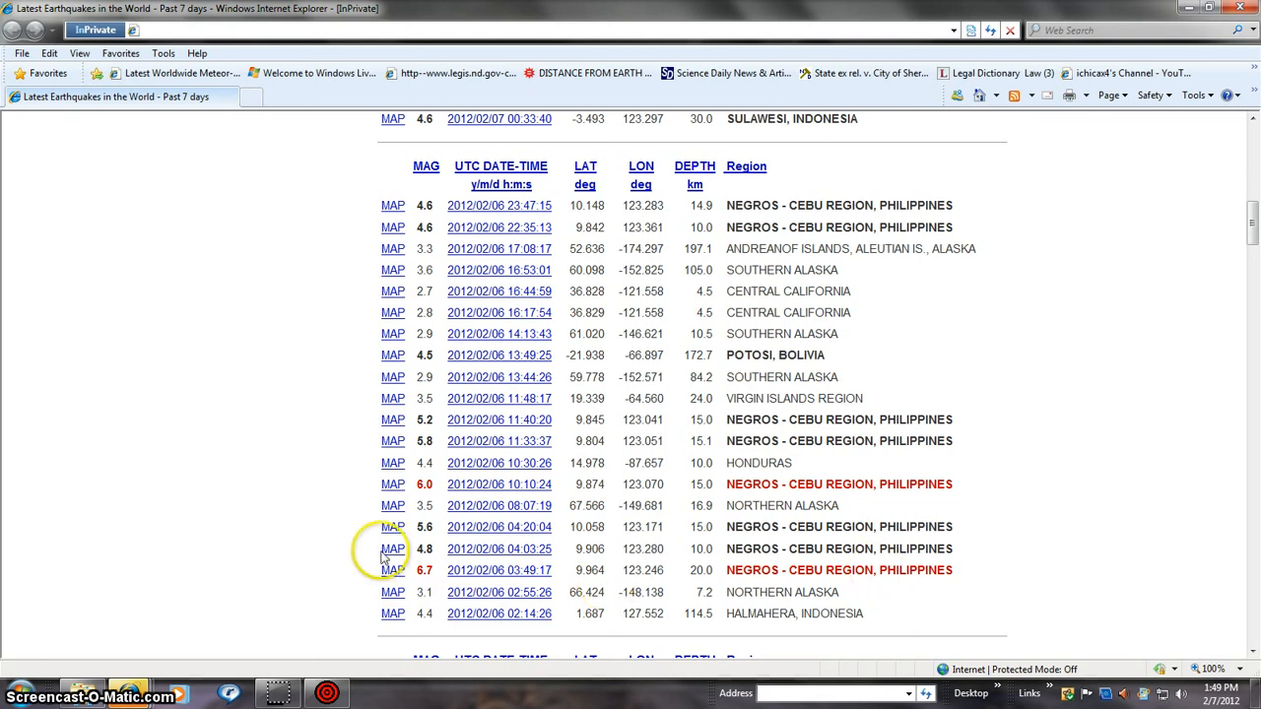
mouse_move(1251, 216)
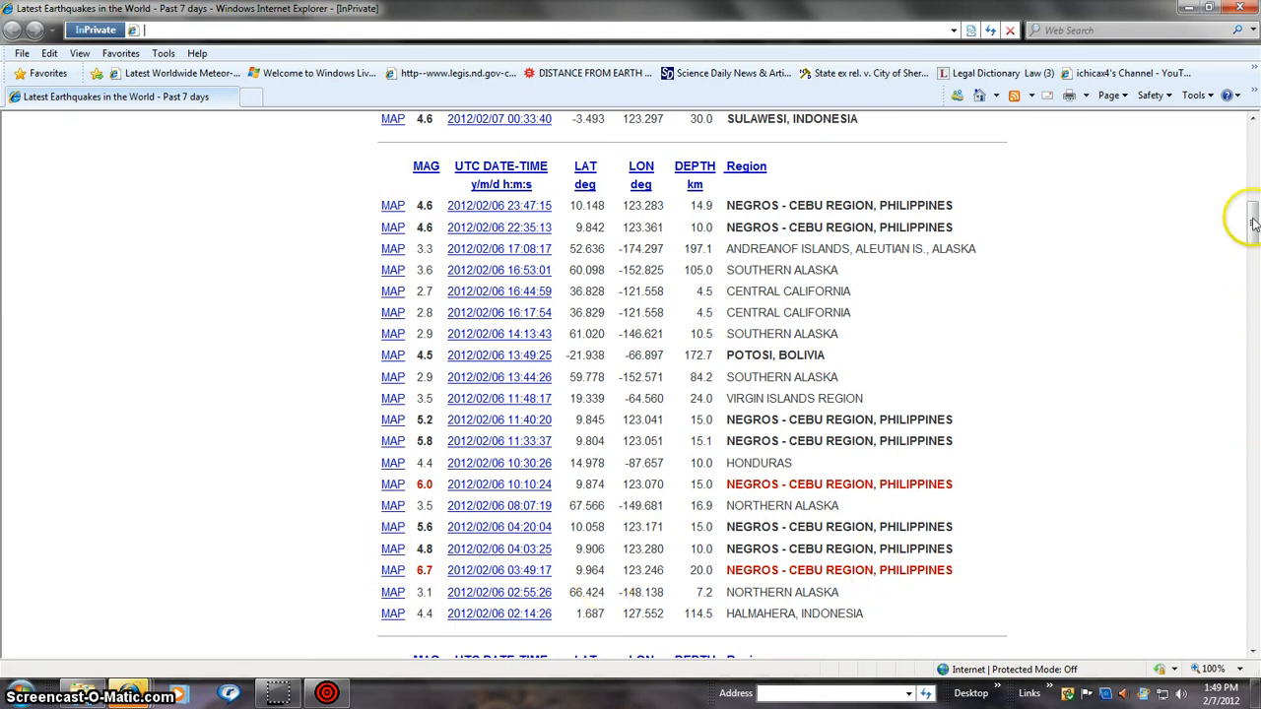
scroll(down, 3)
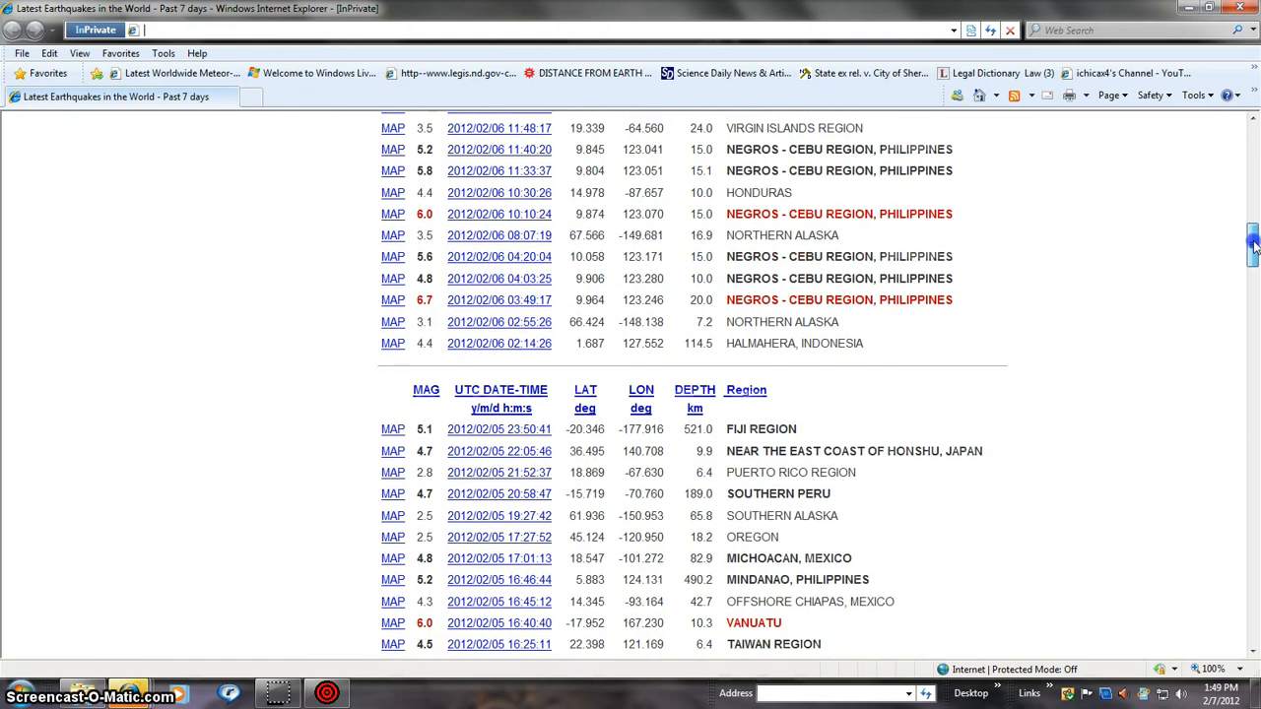
scroll(down, 3)
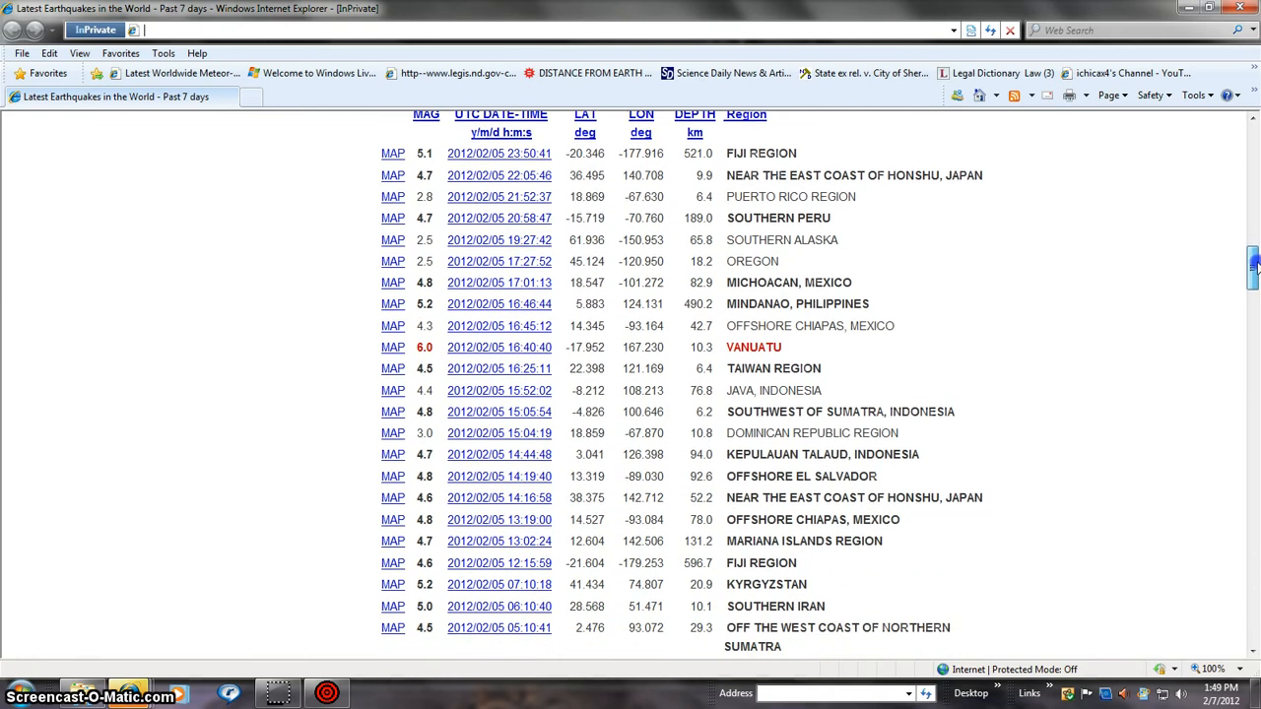
scroll(down, 3)
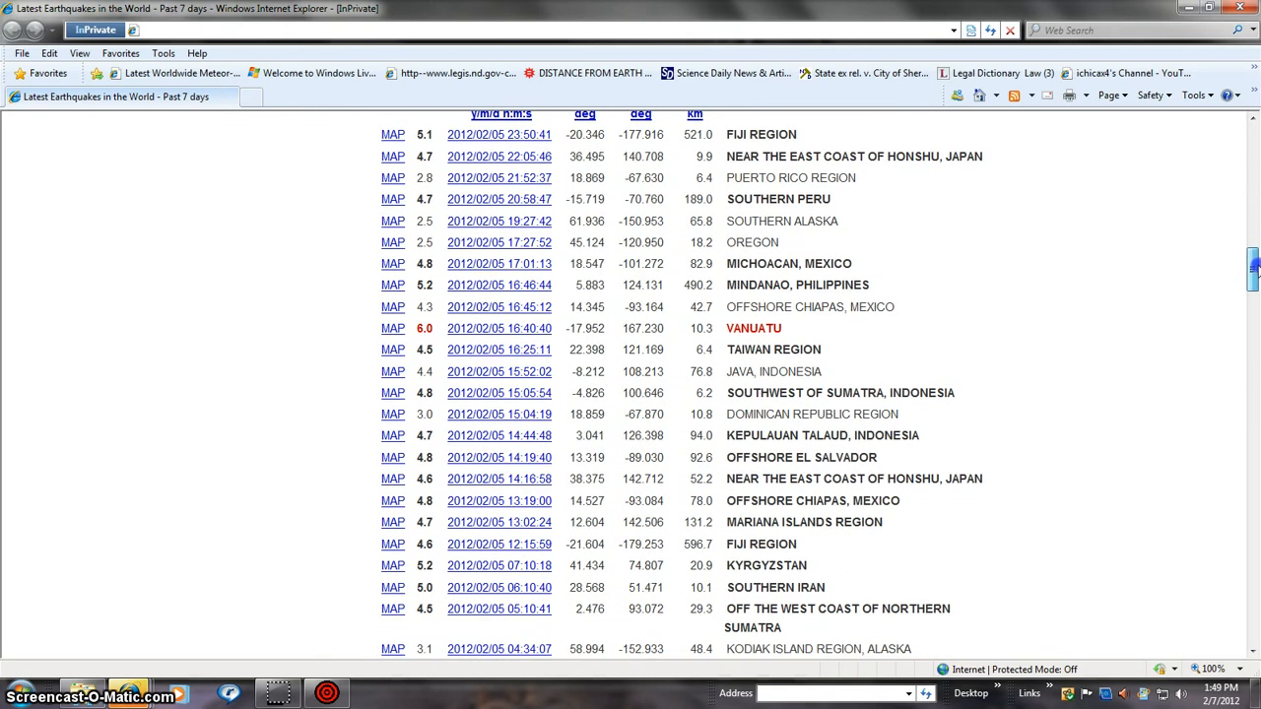
scroll(down, 3)
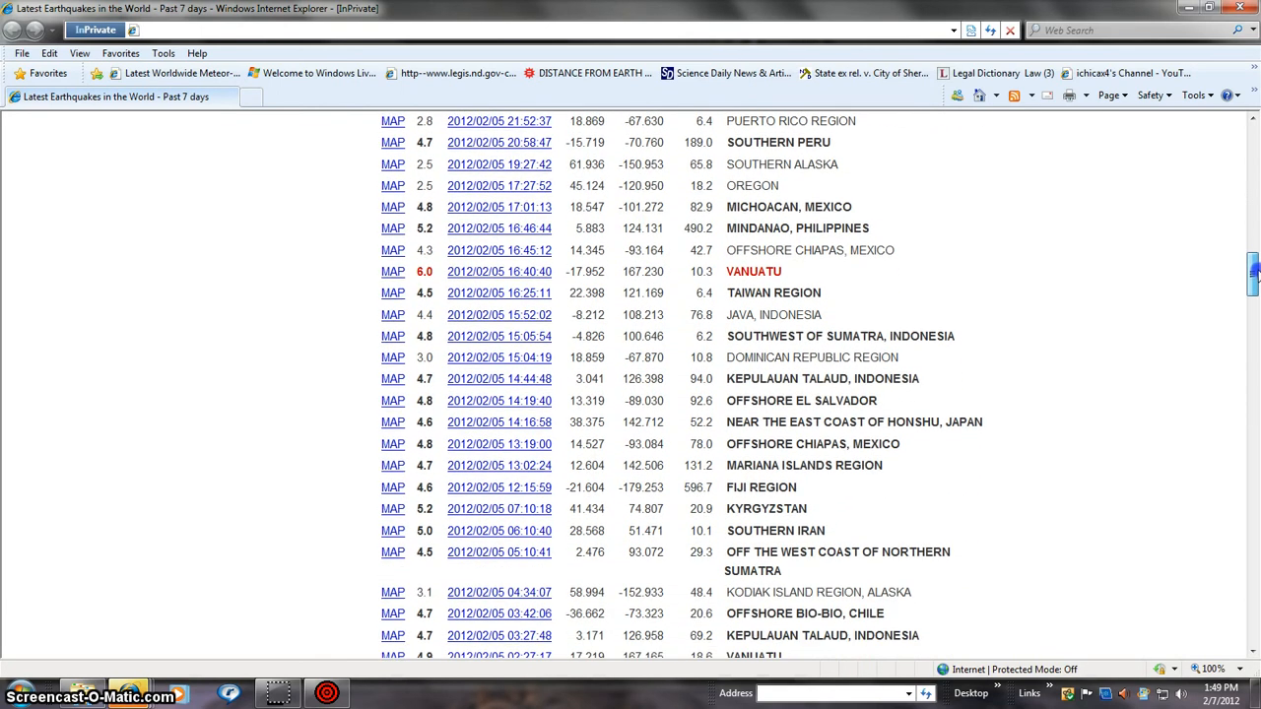
scroll(down, 3)
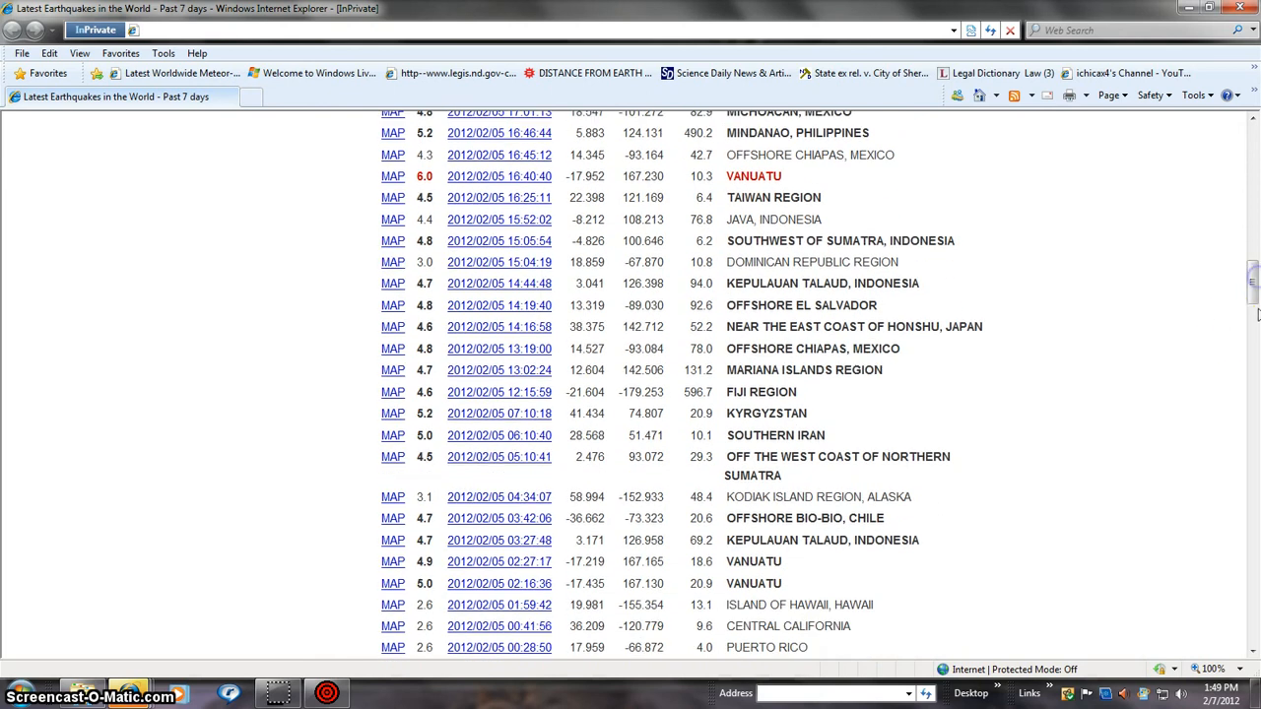
mouse_move(1237, 335)
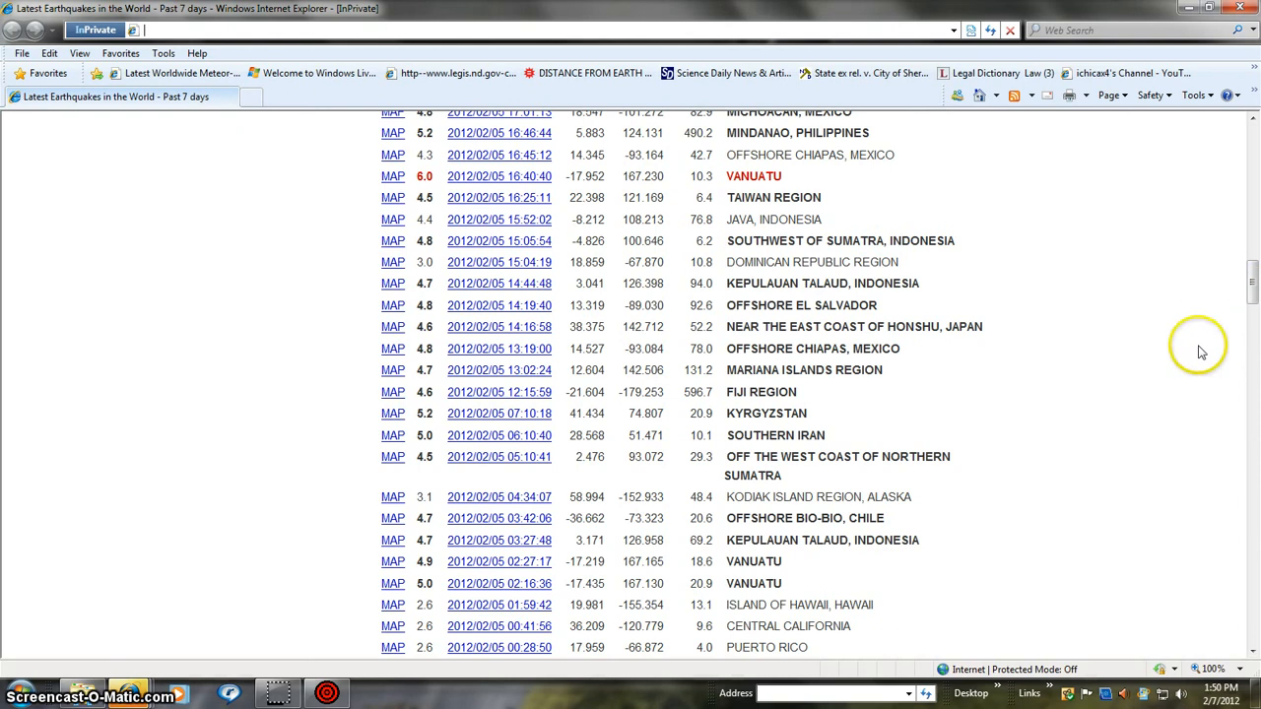
mouse_move(1251, 286)
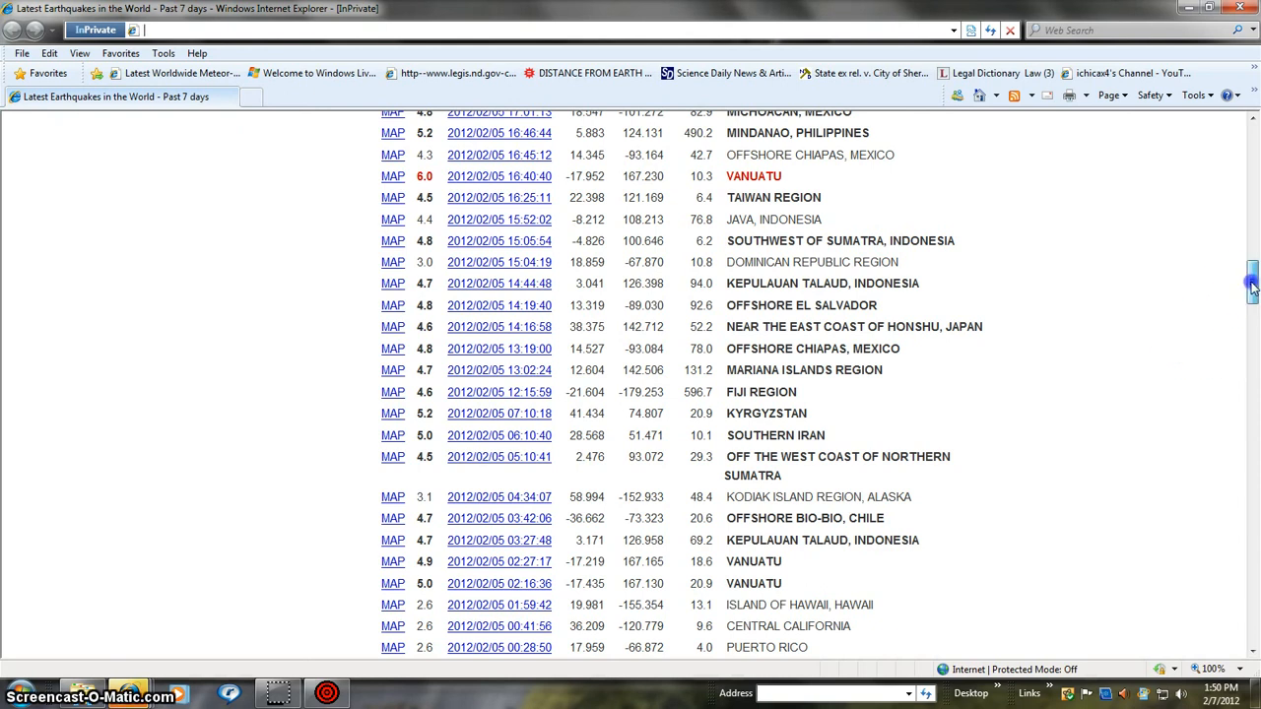
scroll(down, 3)
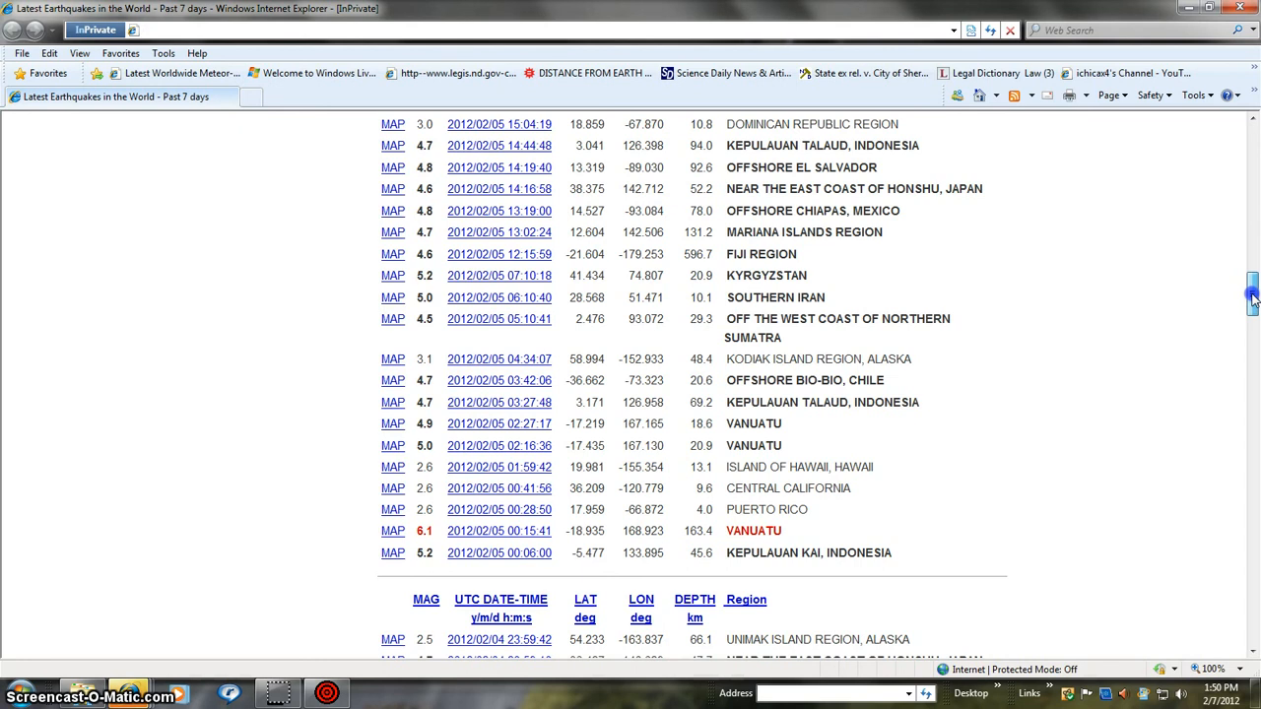
scroll(down, 3)
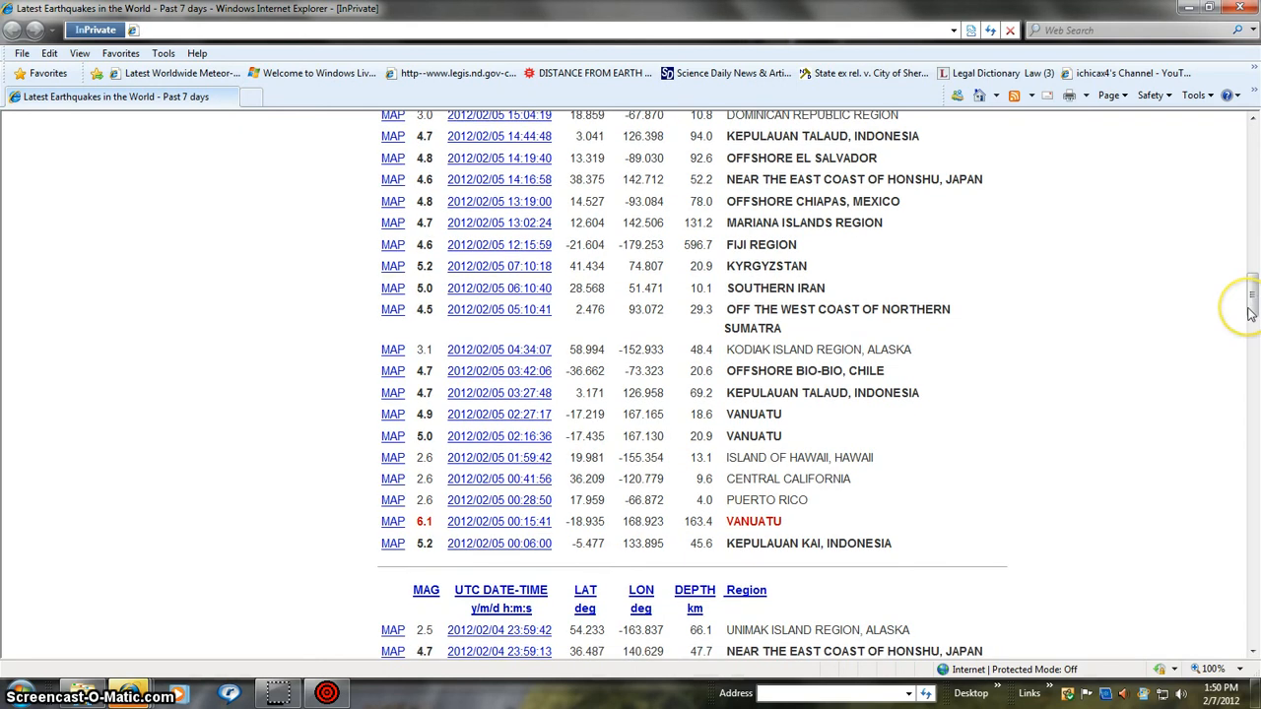
mouse_move(1236, 315)
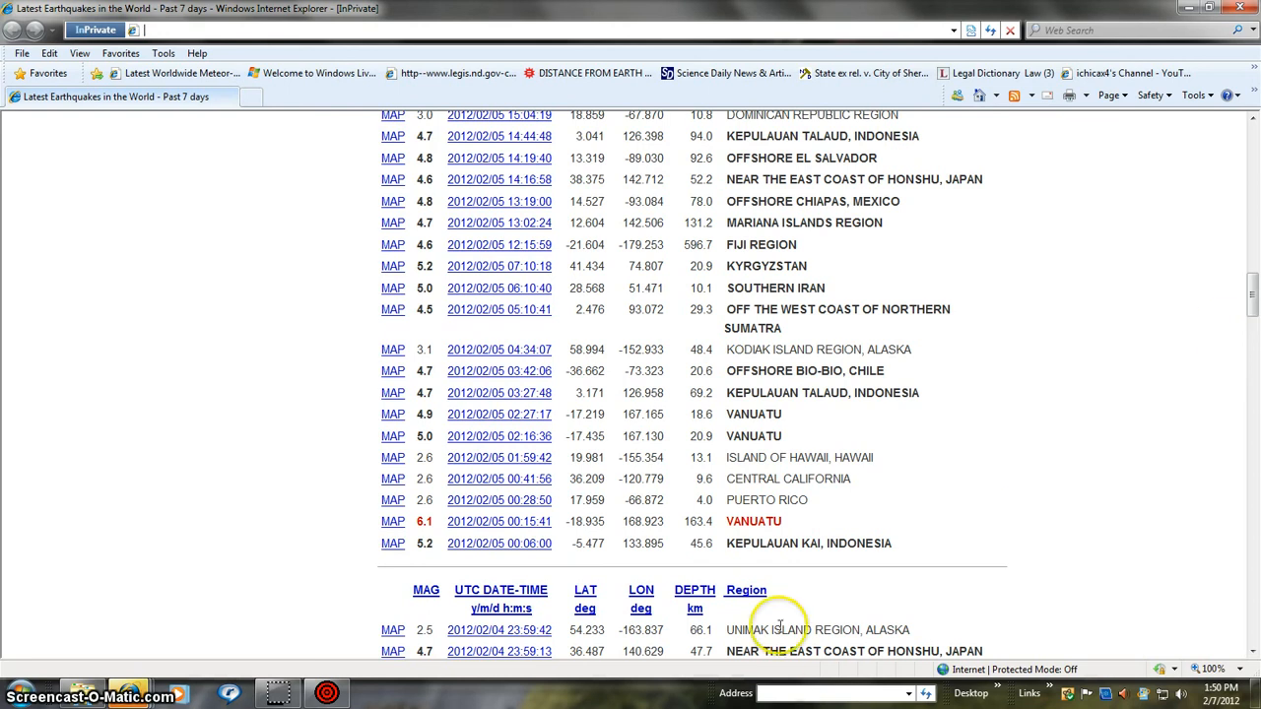
scroll(down, 3)
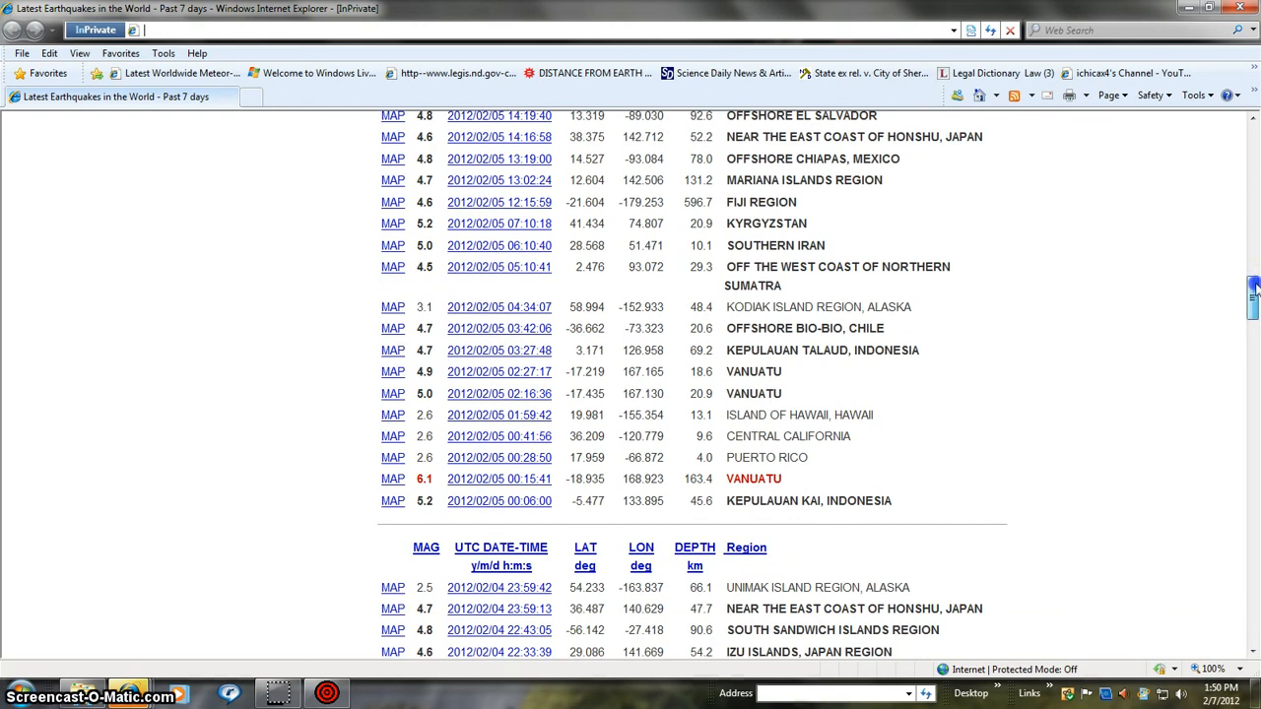
scroll(down, 3)
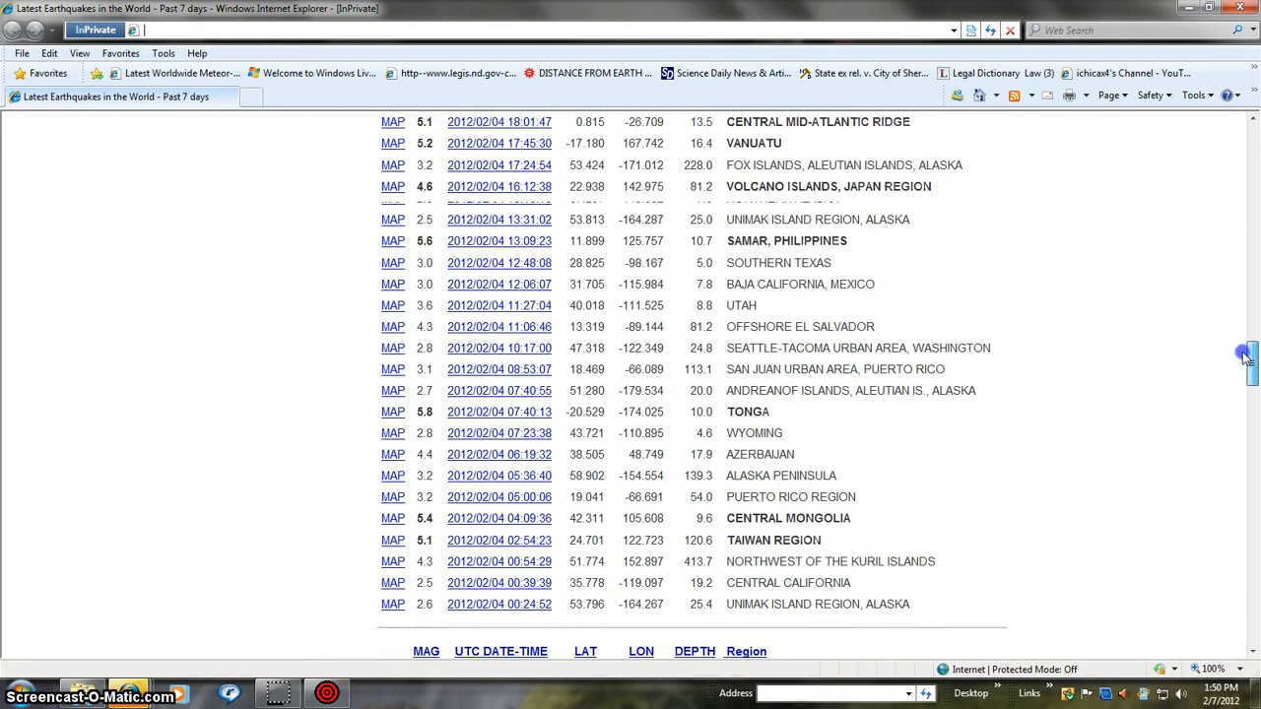
scroll(down, 3)
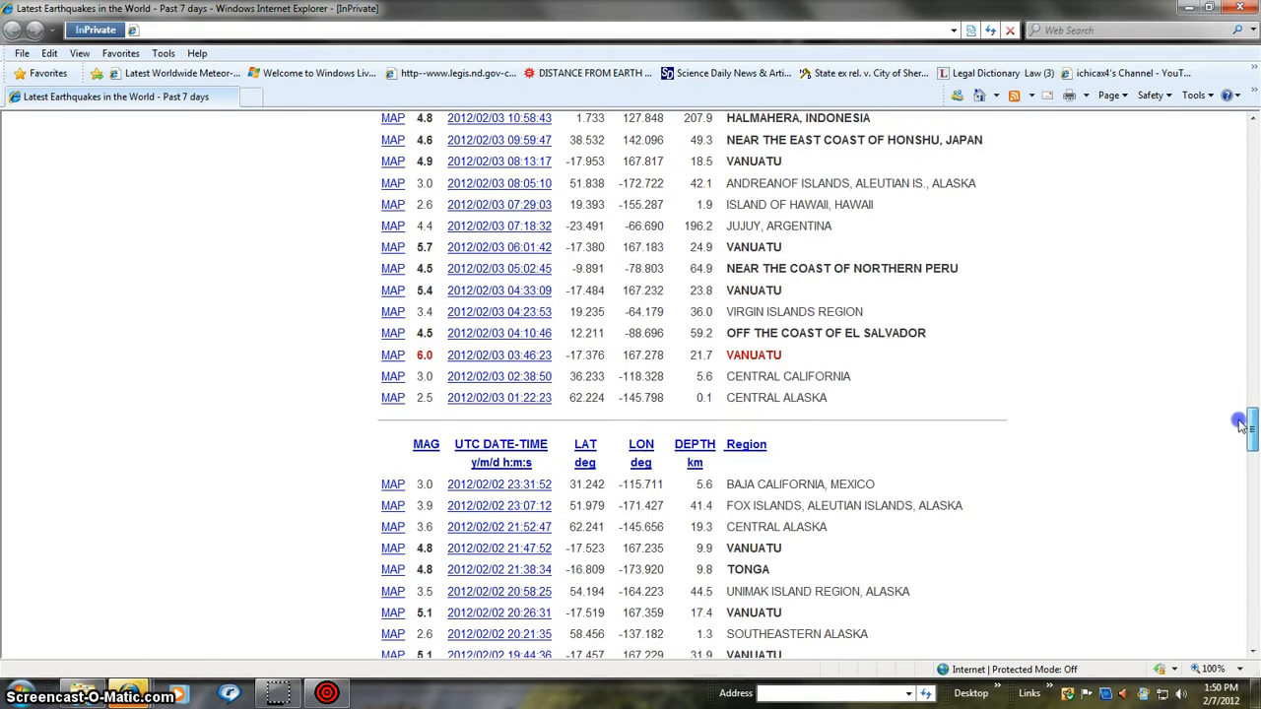
scroll(down, 3)
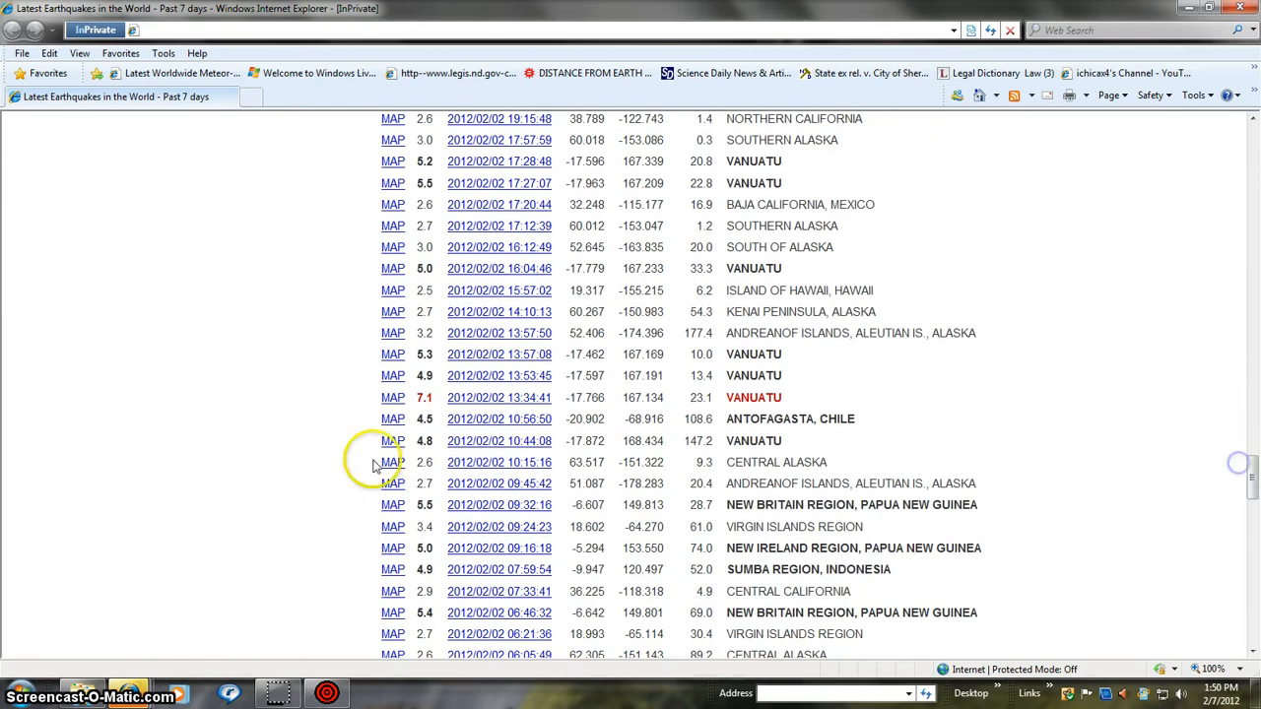
mouse_move(710, 426)
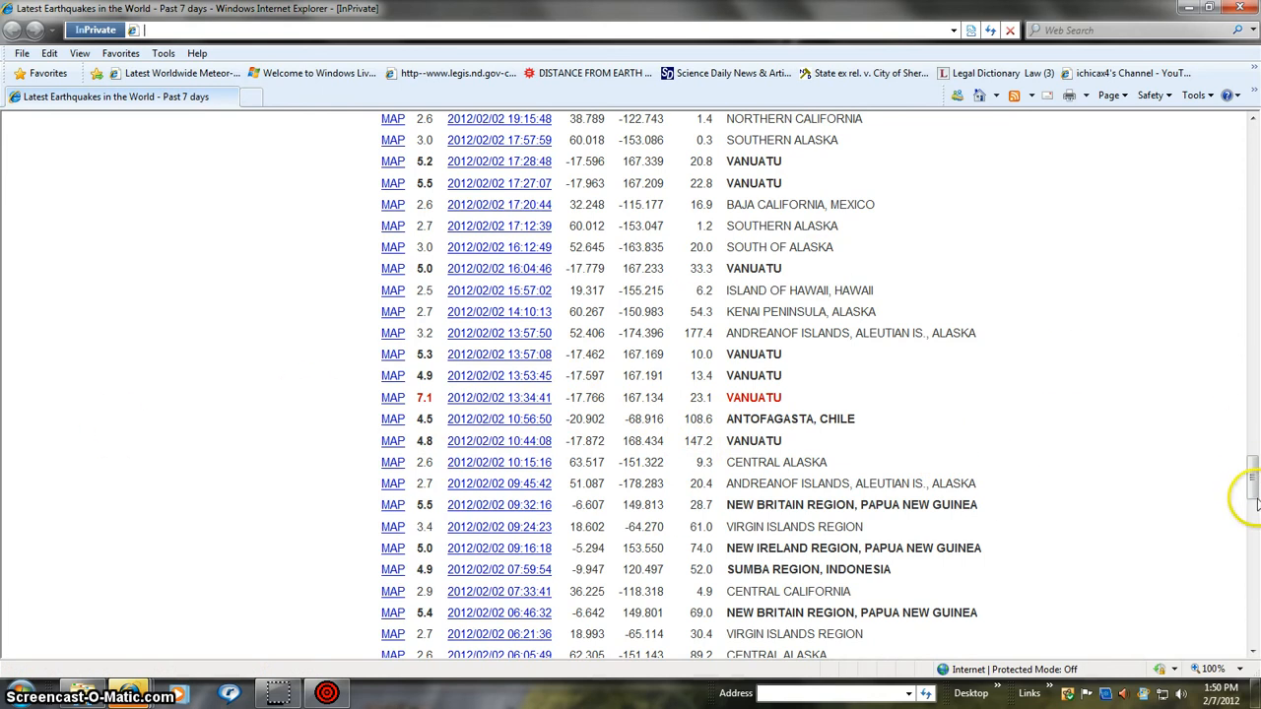
scroll(up, 3)
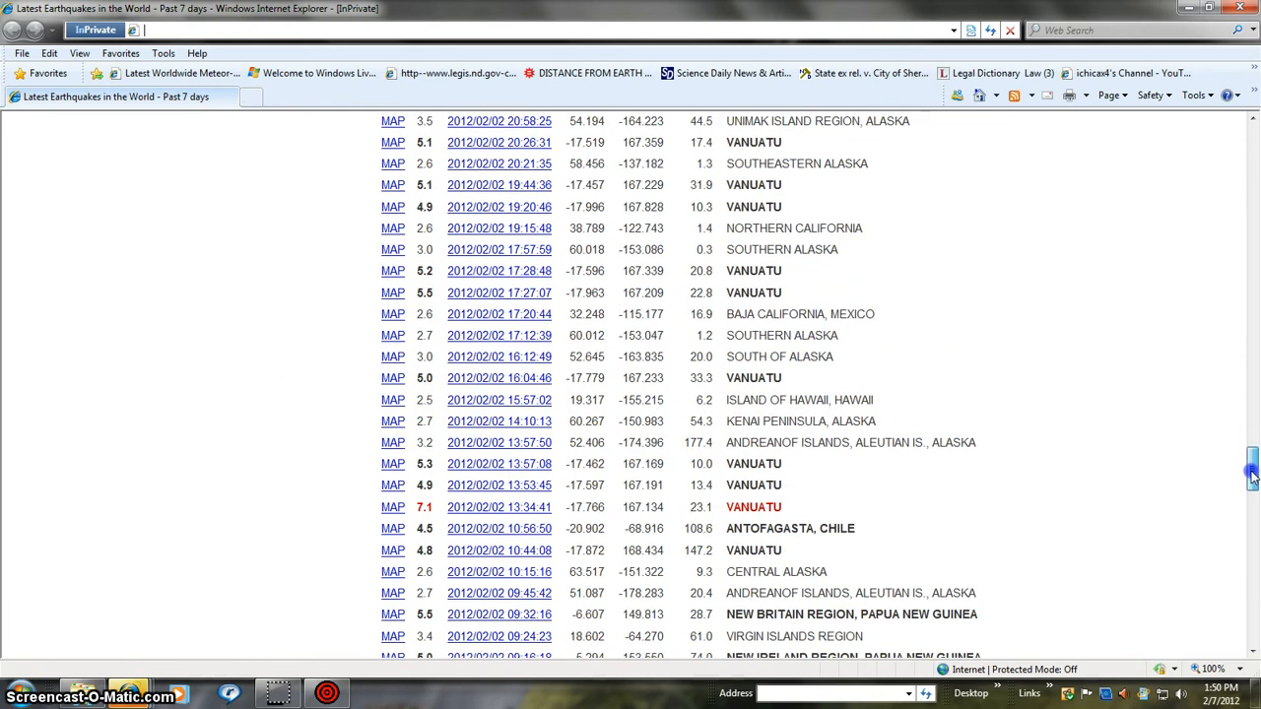
scroll(down, 3)
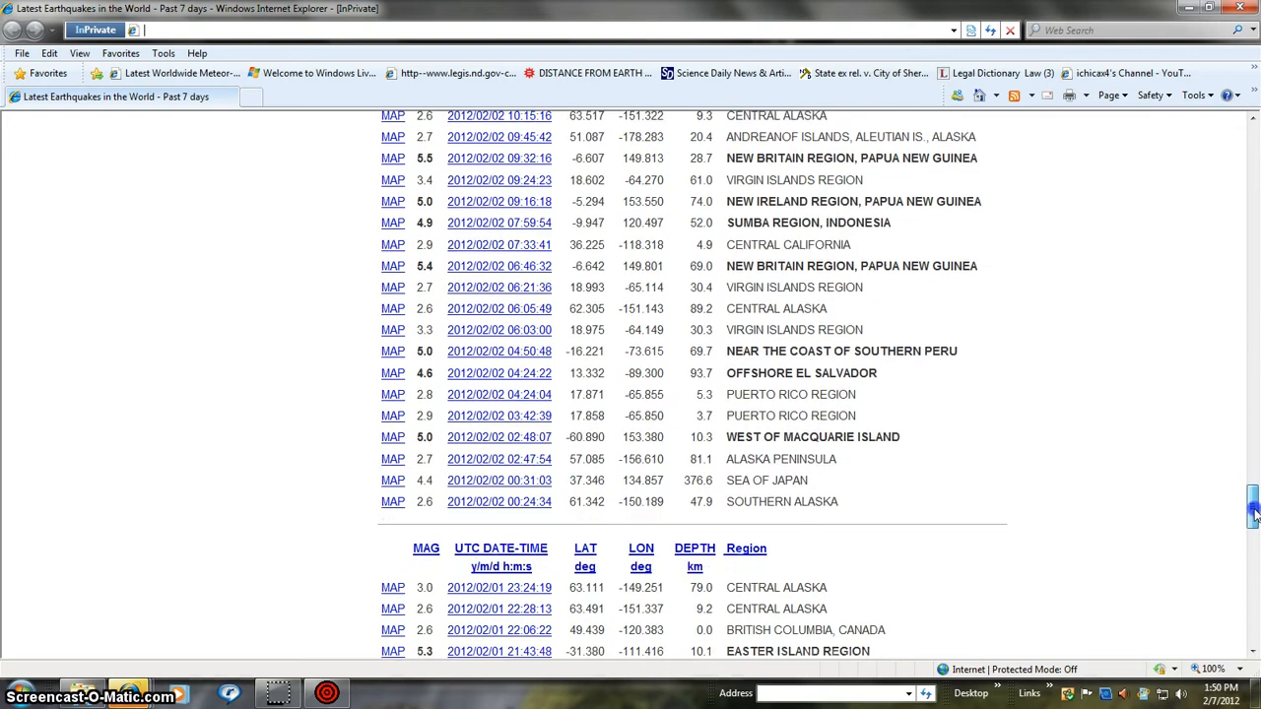
scroll(up, 3)
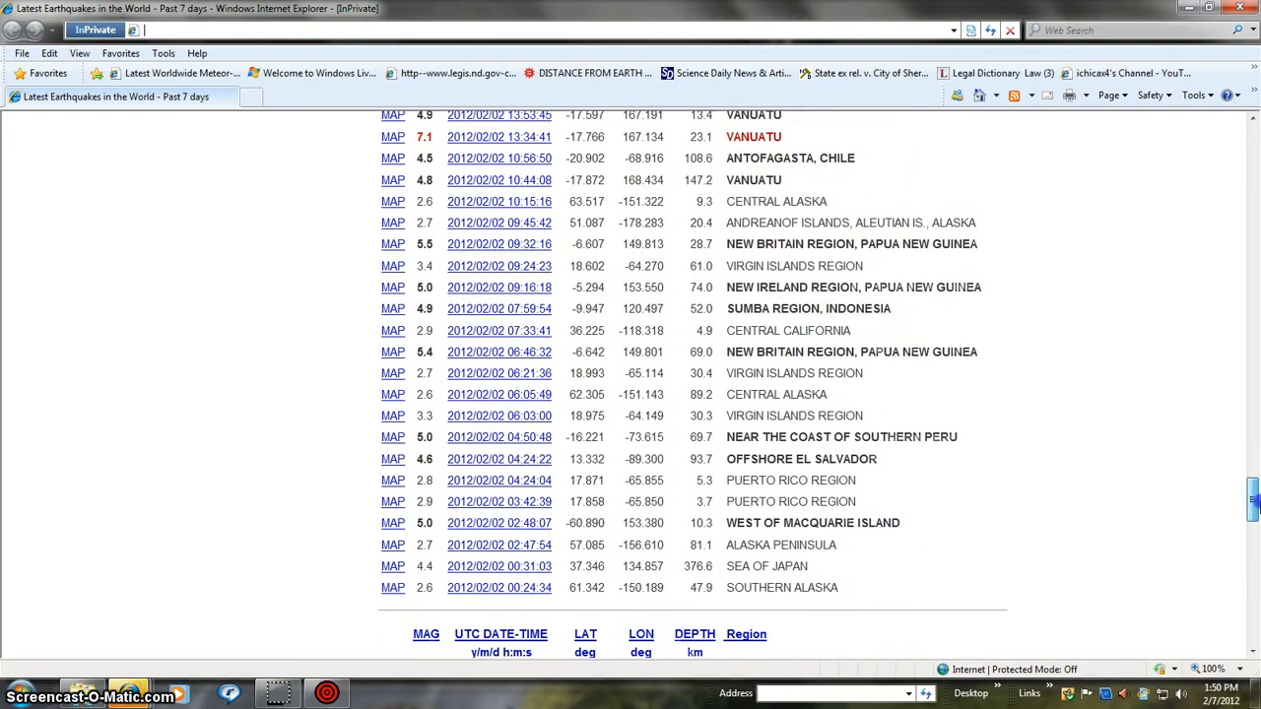
scroll(up, 3)
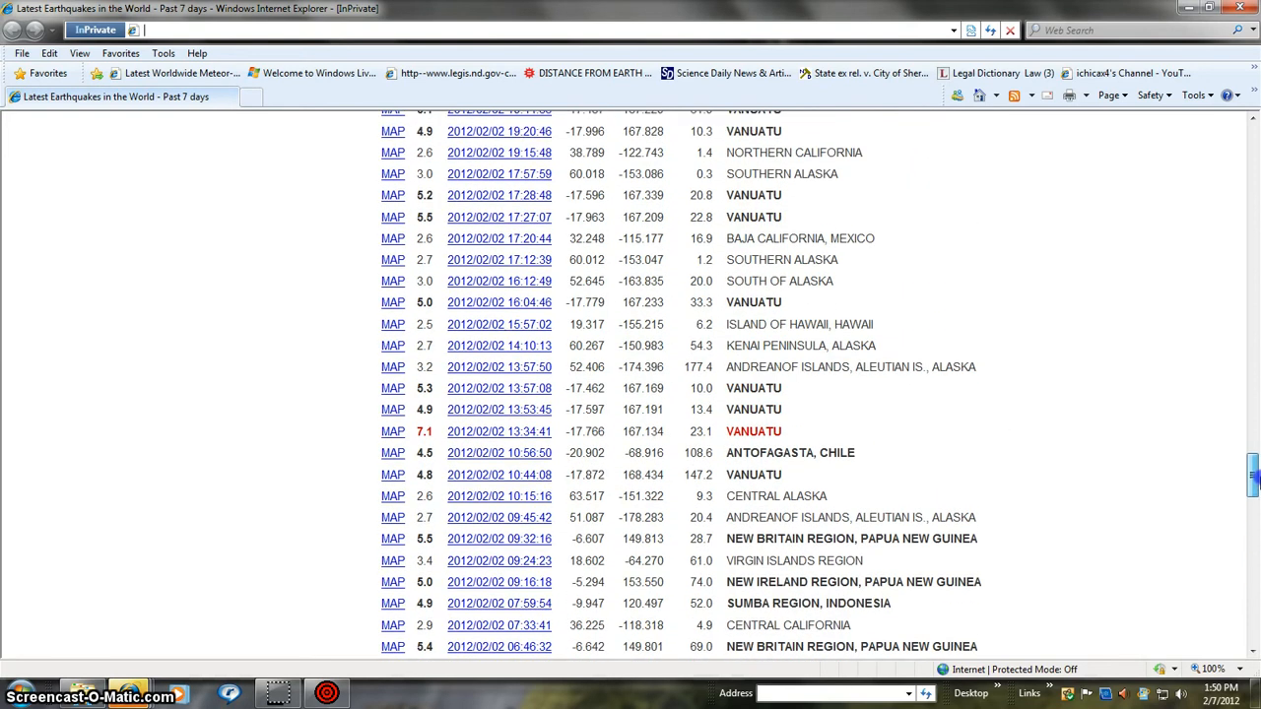
scroll(up, 3)
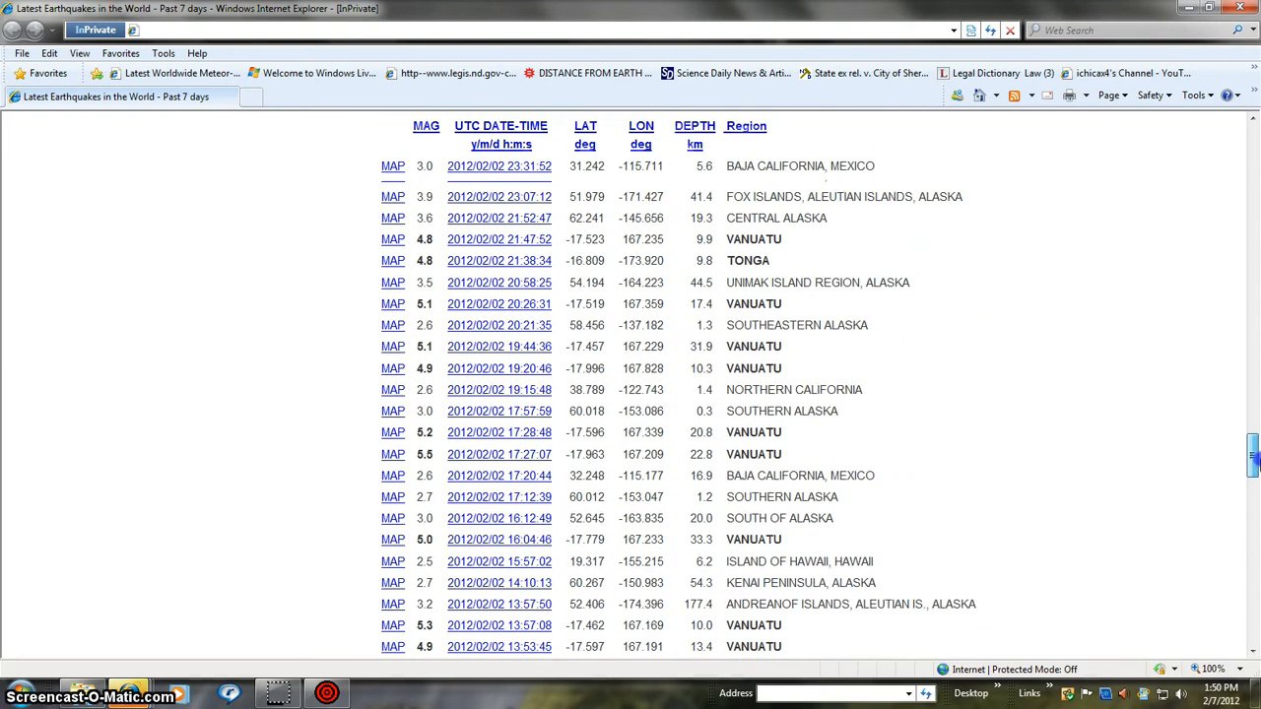
scroll(up, 3)
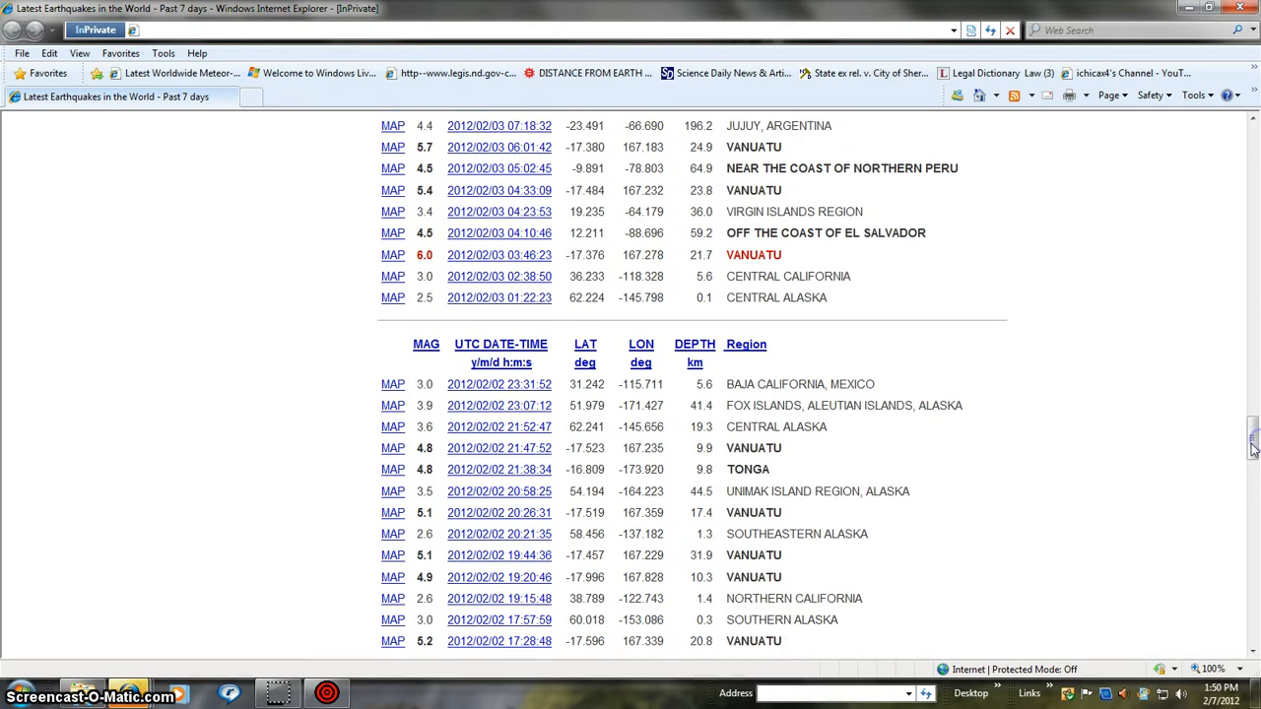
mouse_move(1256, 468)
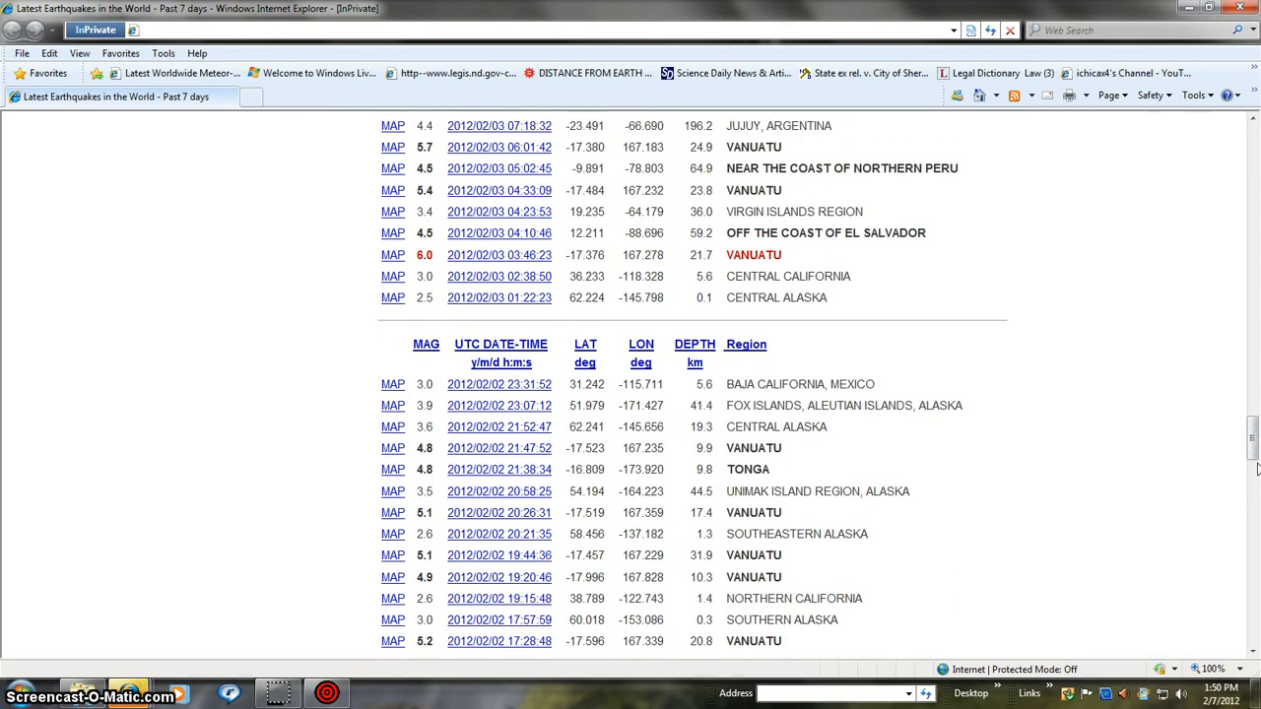
mouse_move(1167, 487)
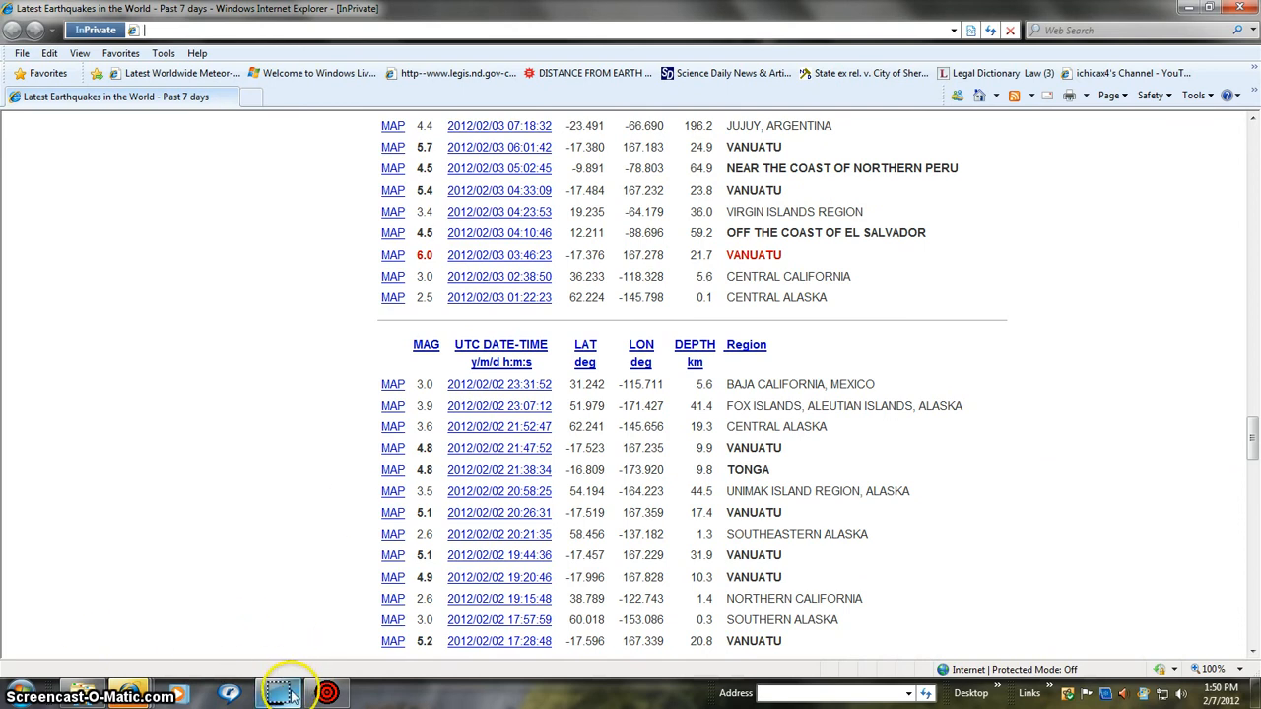
Rotate the EQ3D globe toward the Americas and widen the date filter to show all quakes
click(328, 692)
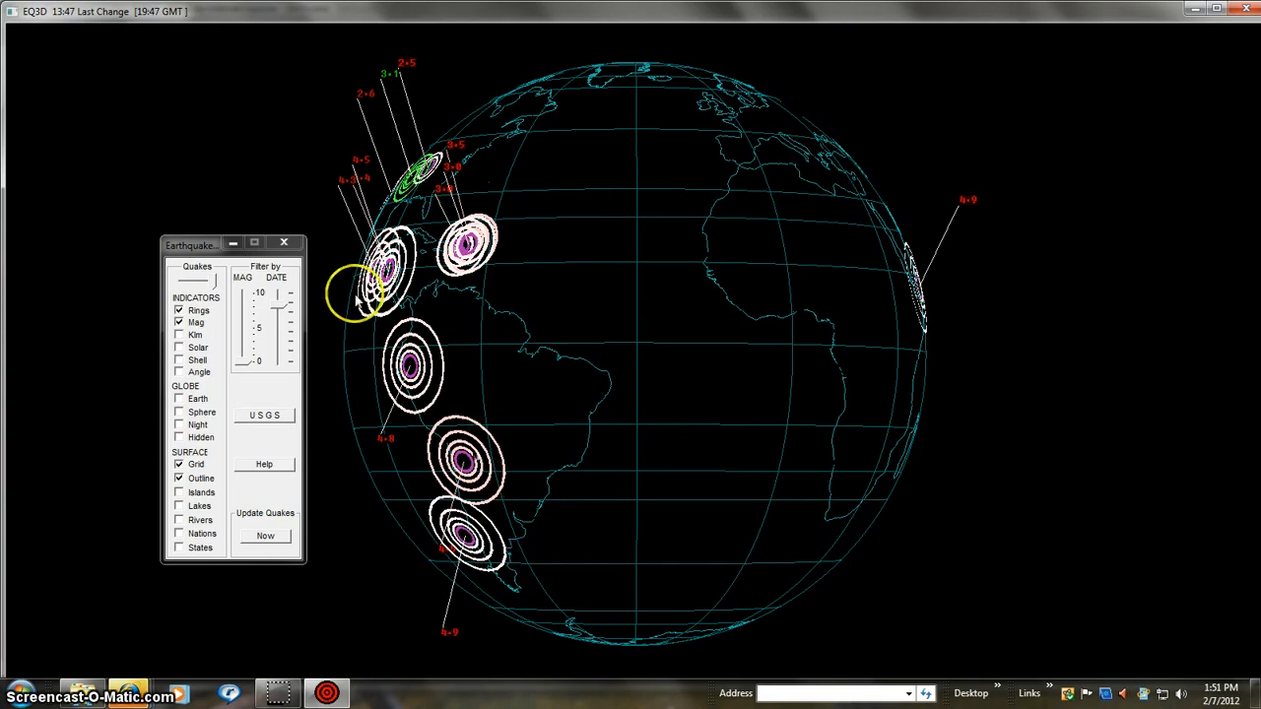
mouse_move(579, 343)
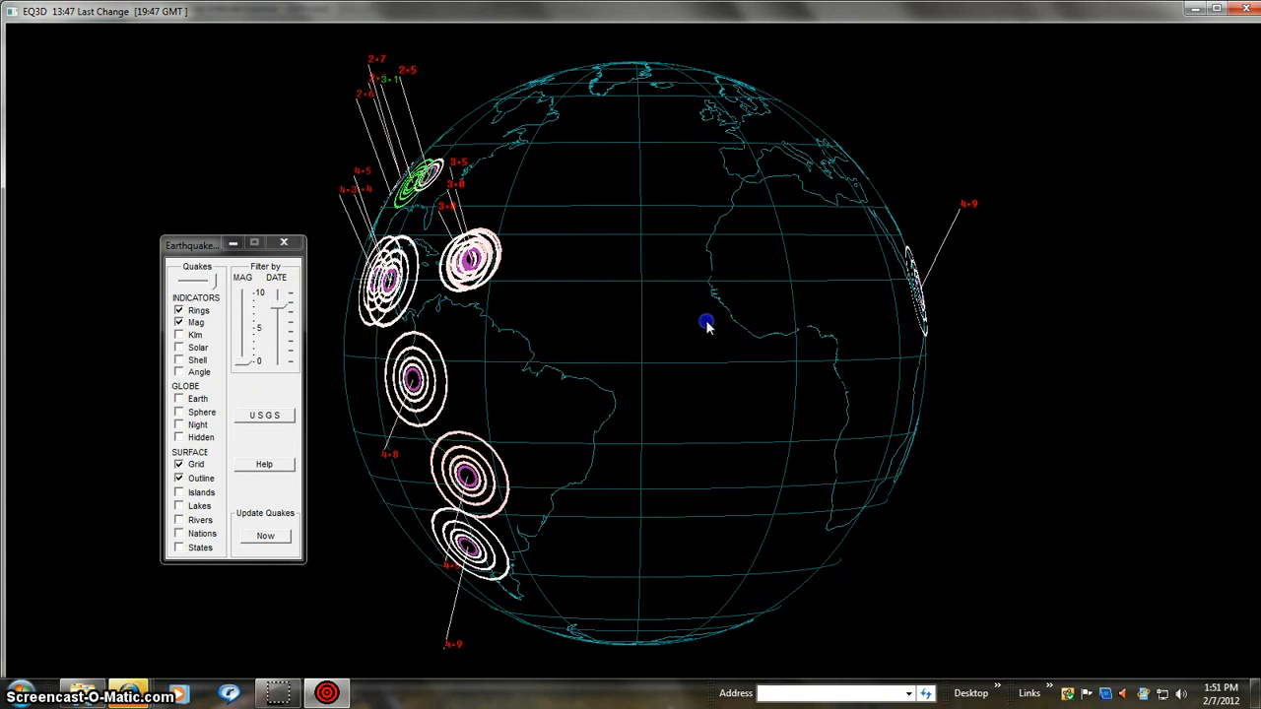
drag(707, 326, 635, 326)
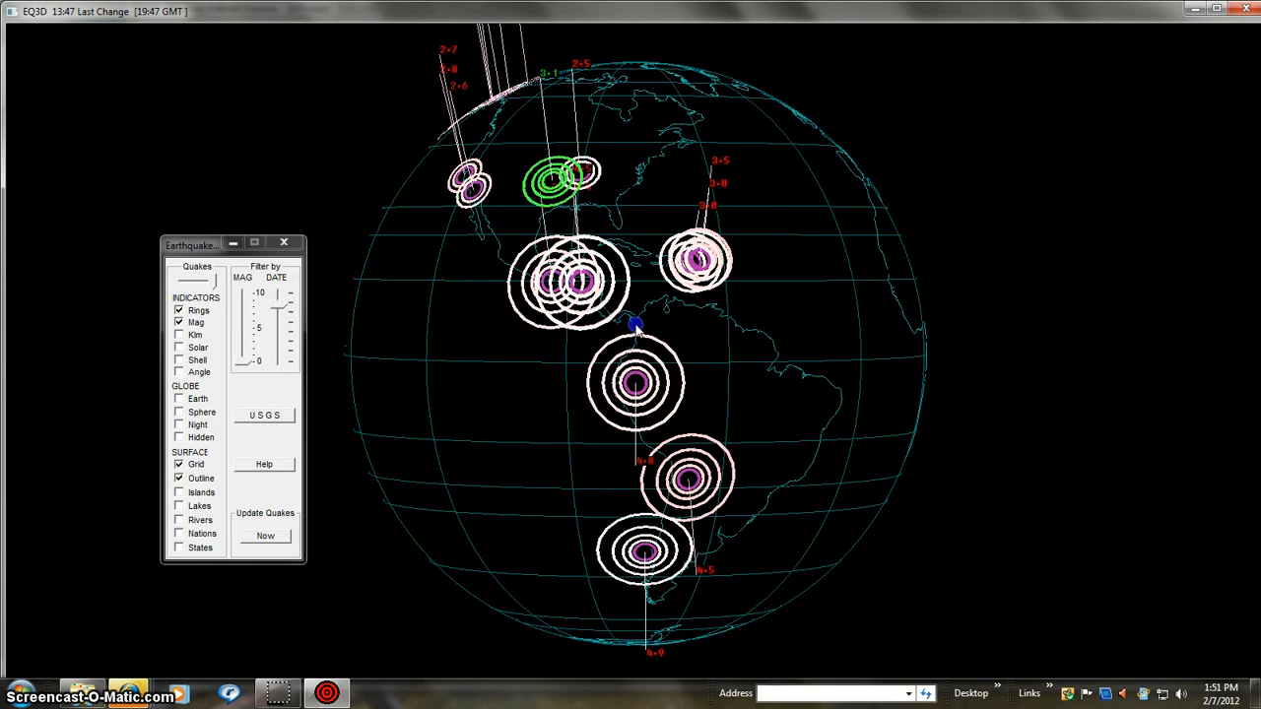
mouse_move(668, 323)
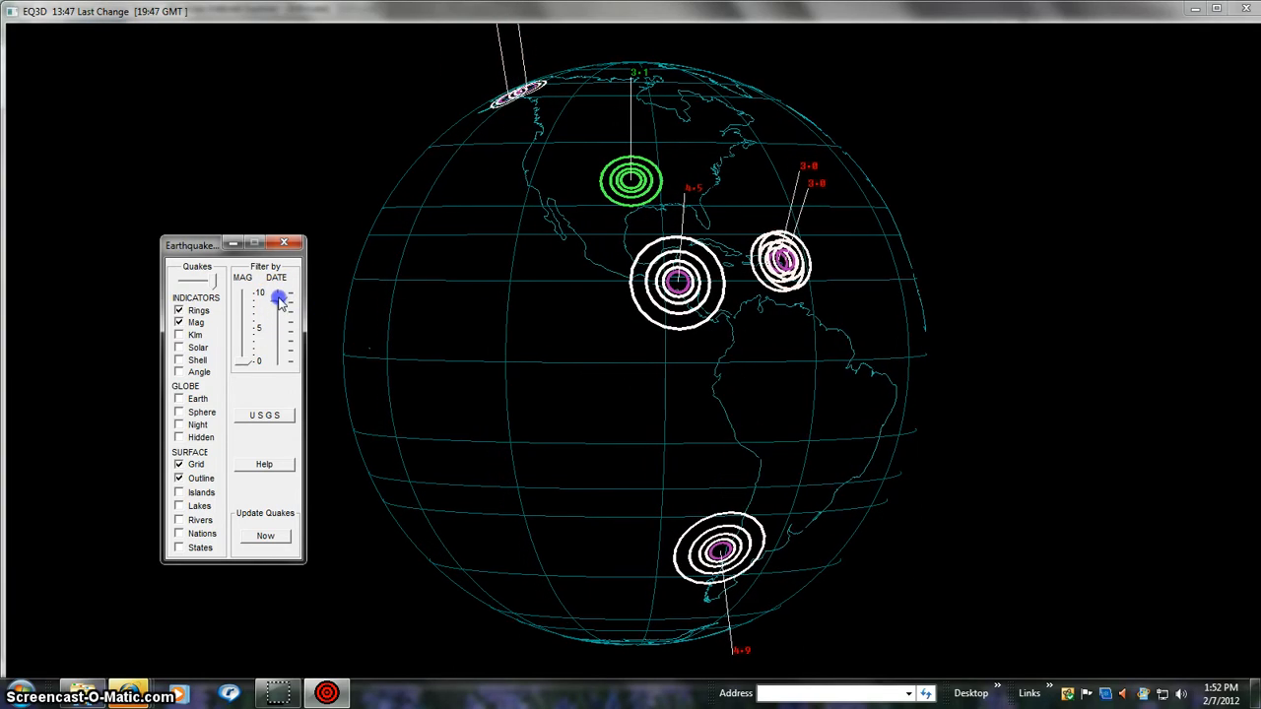
drag(281, 300, 281, 330)
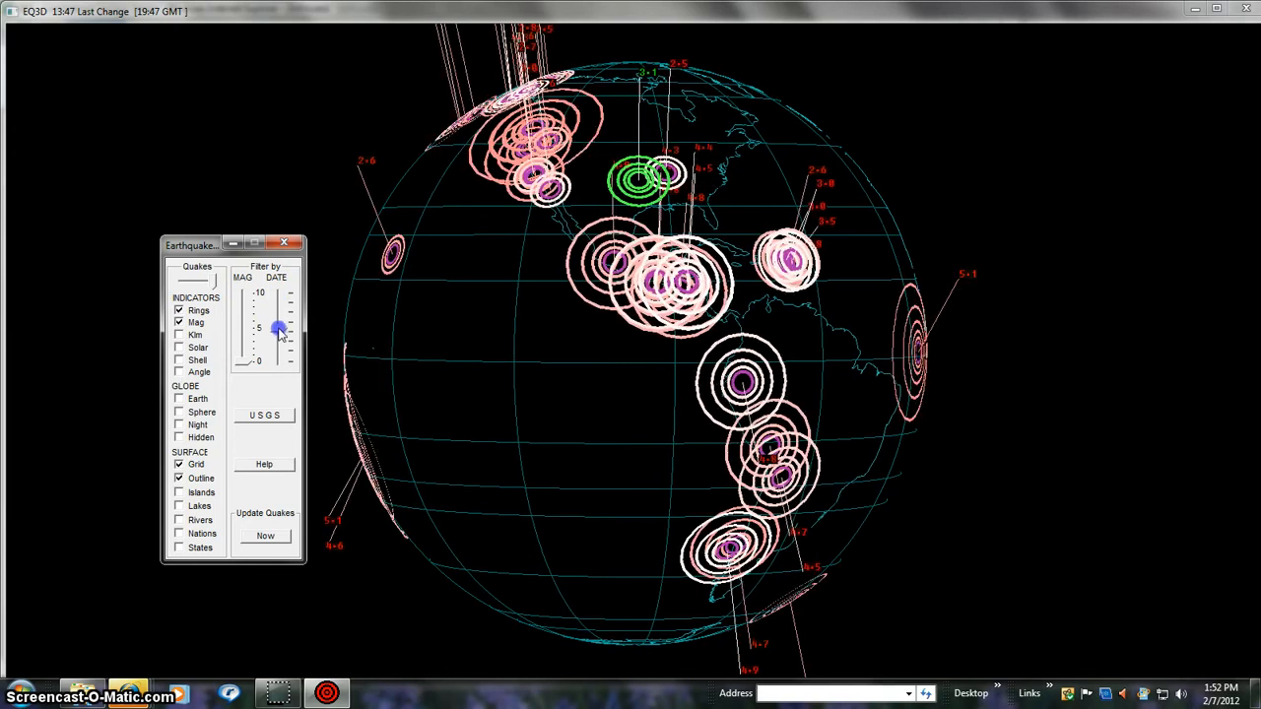
drag(279, 328, 279, 359)
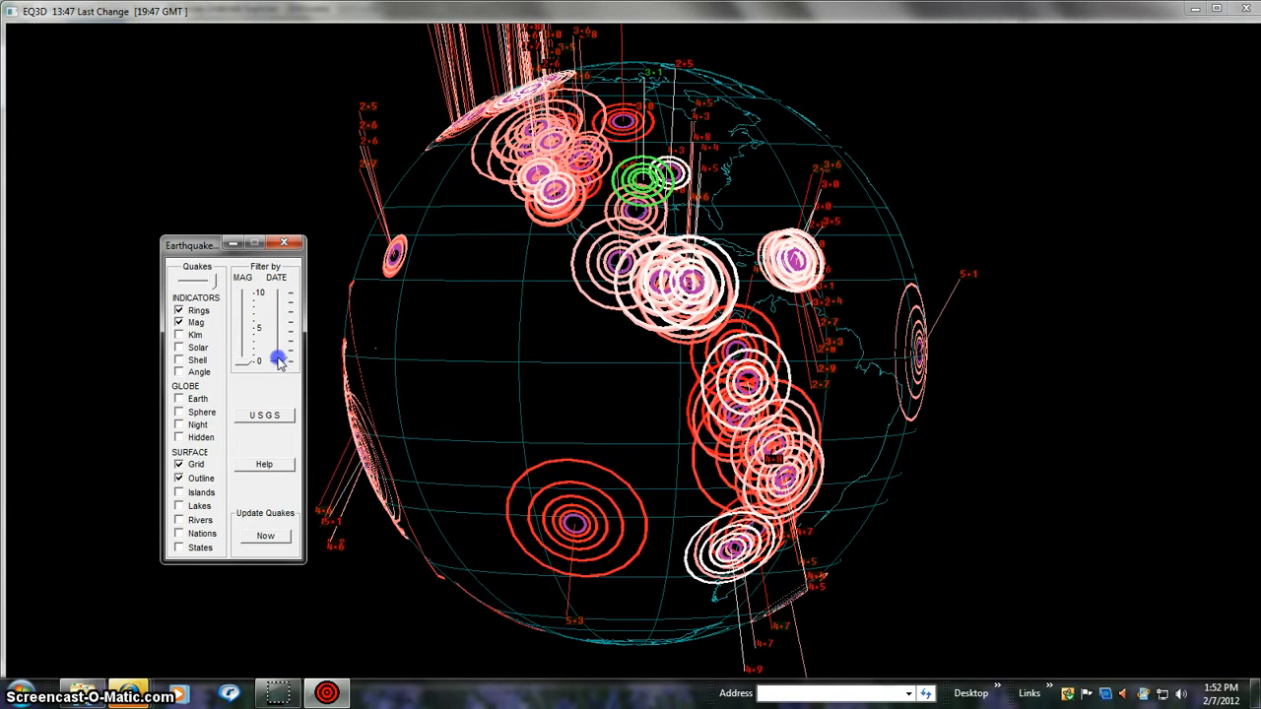
drag(281, 359, 281, 311)
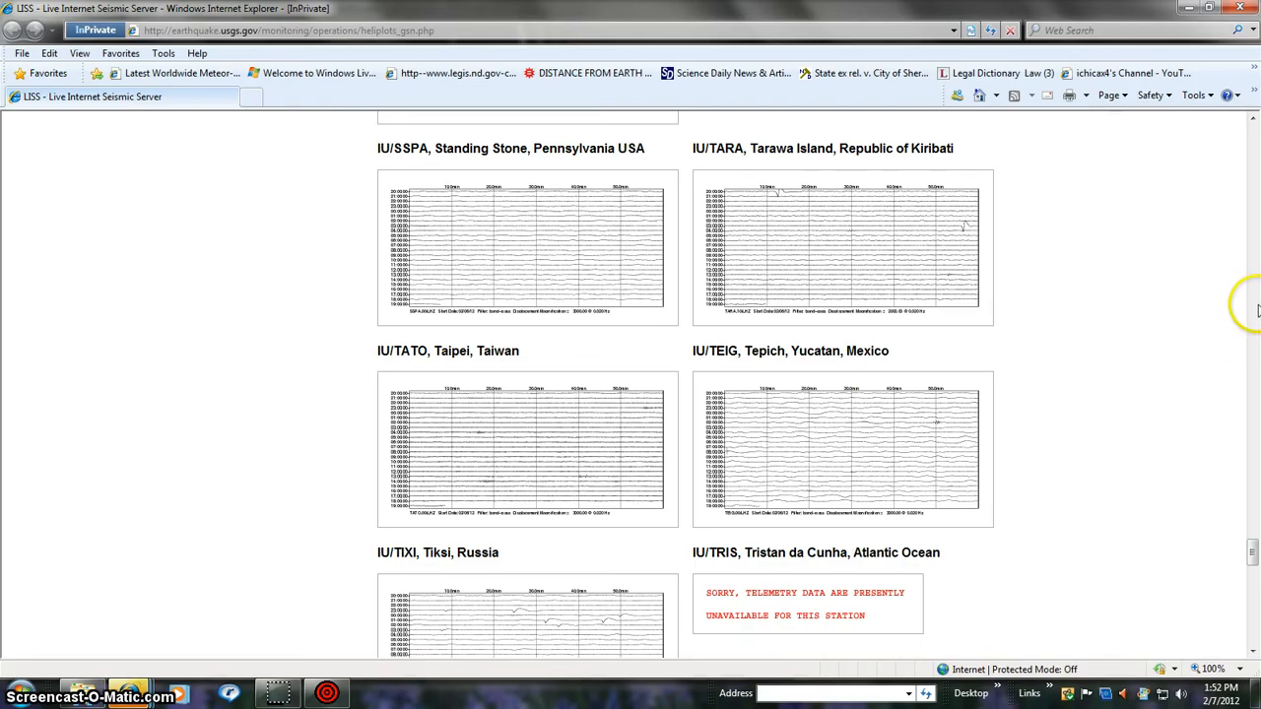
Enlarge the LISS seismogram page to 200% magnification
scroll(down, 3)
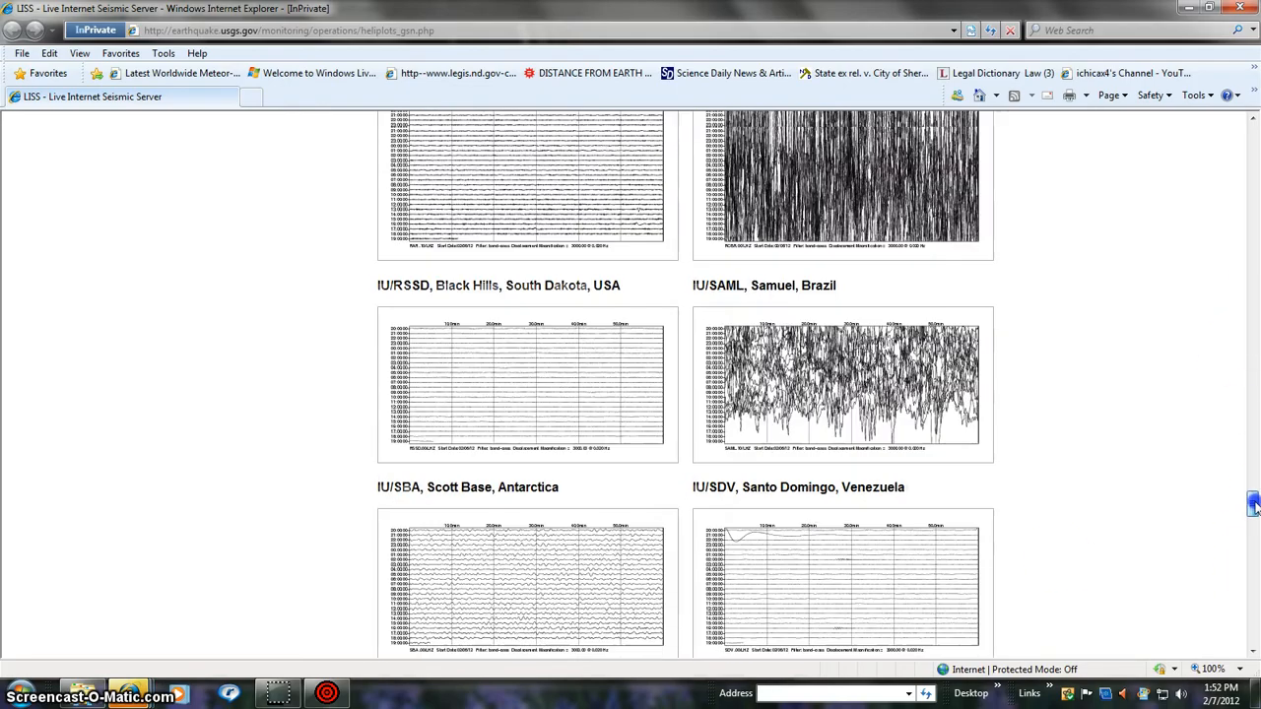
scroll(up, 3)
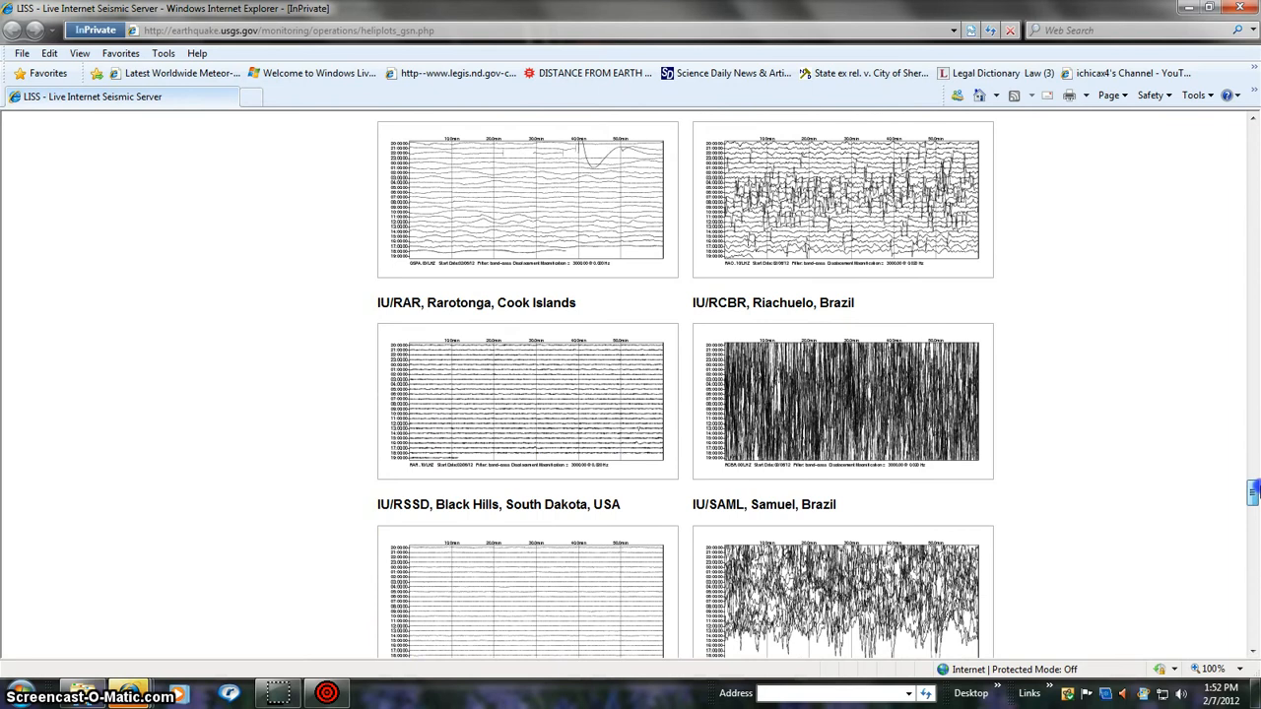
scroll(up, 3)
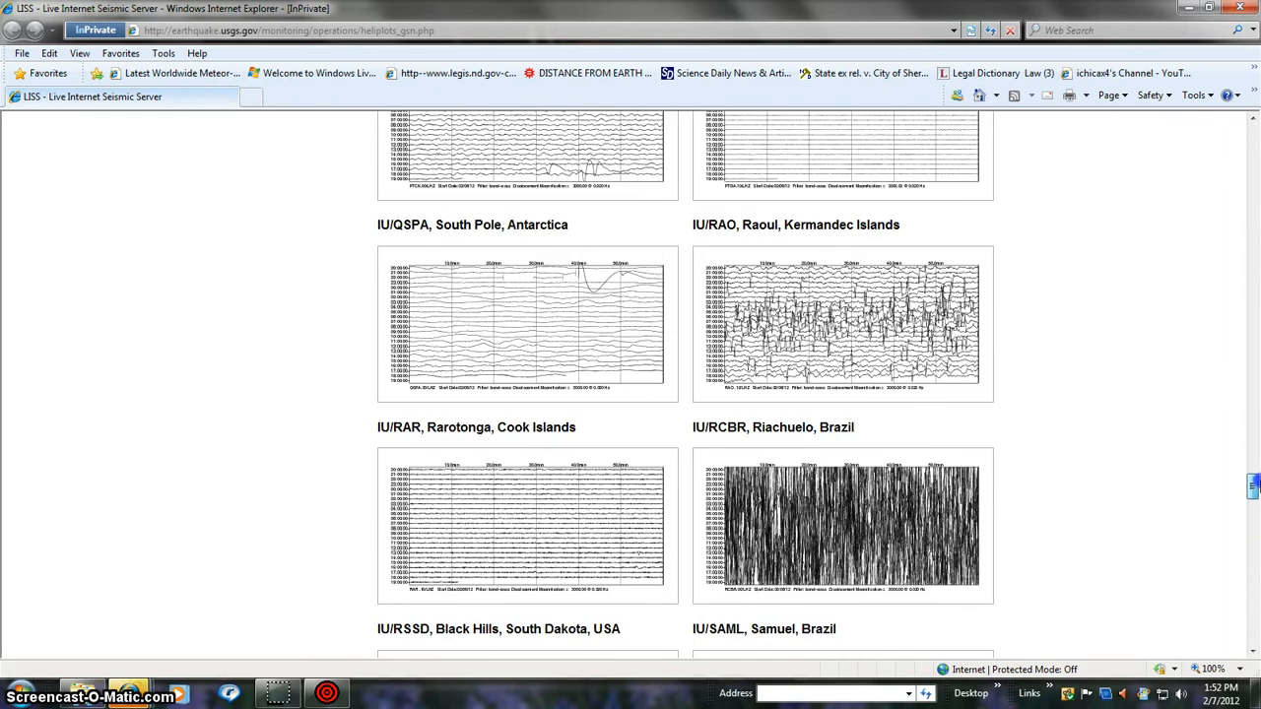
scroll(down, 3)
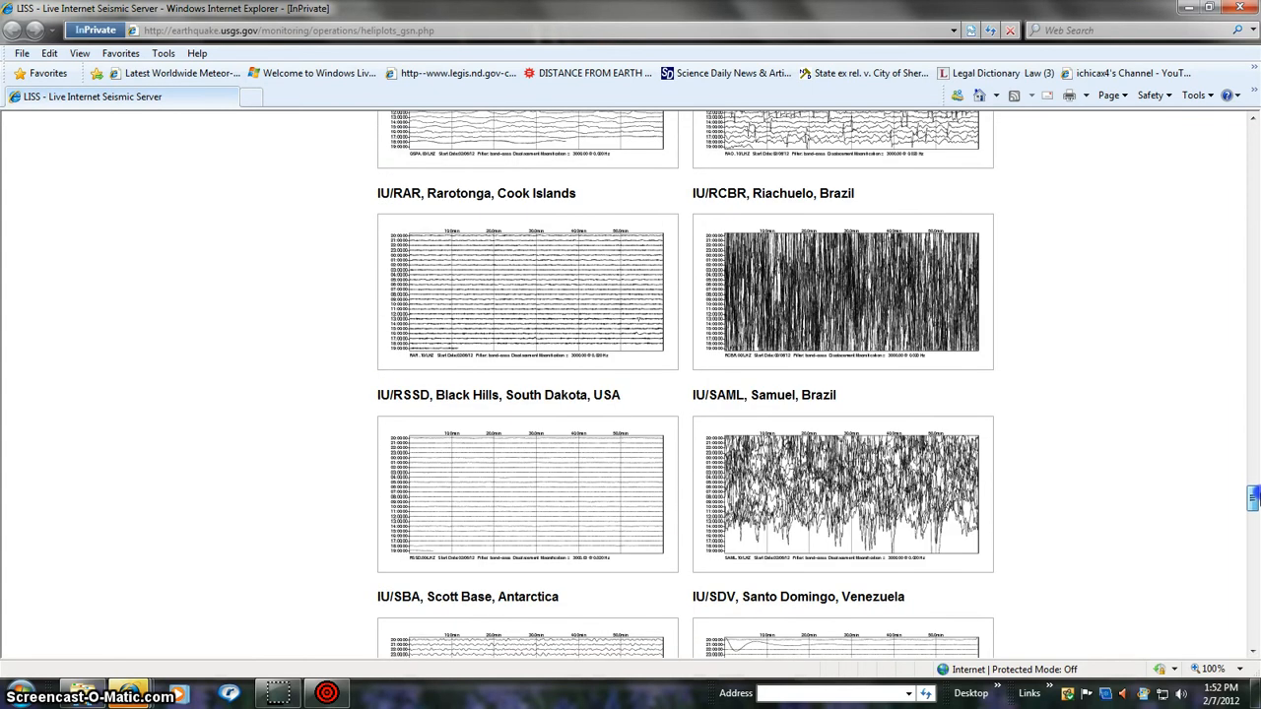
click(1233, 669)
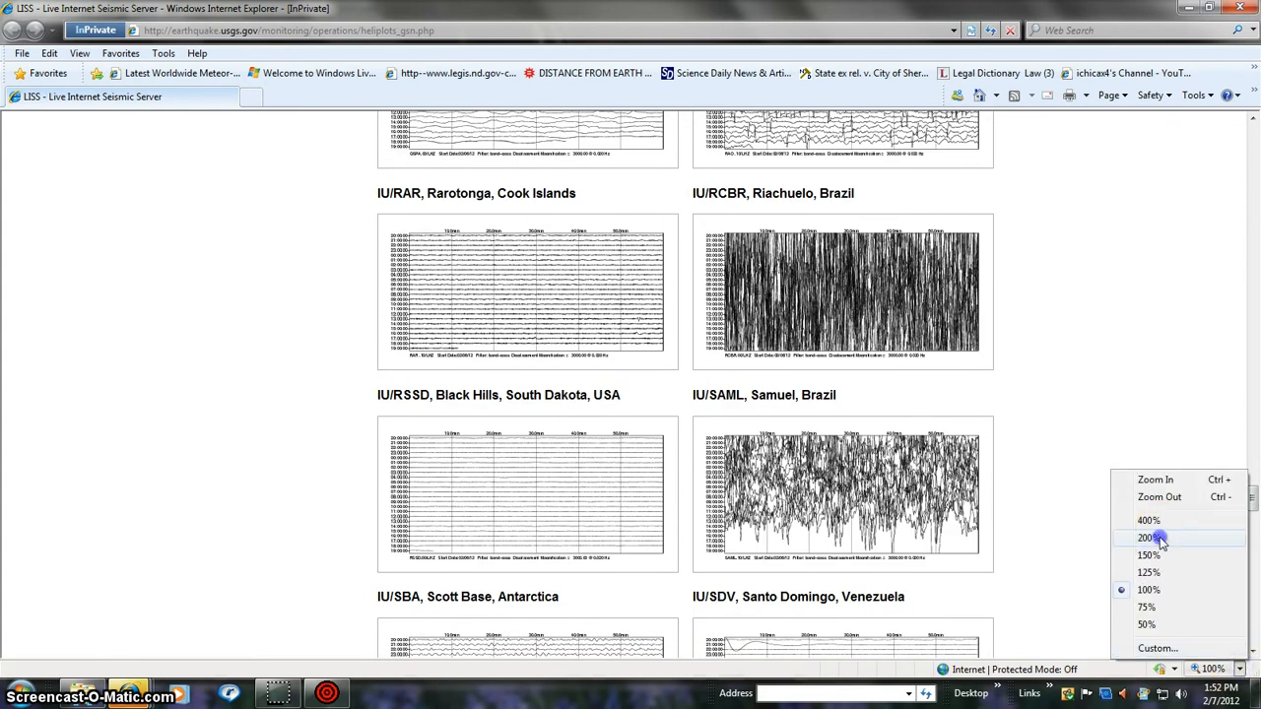
click(1148, 538)
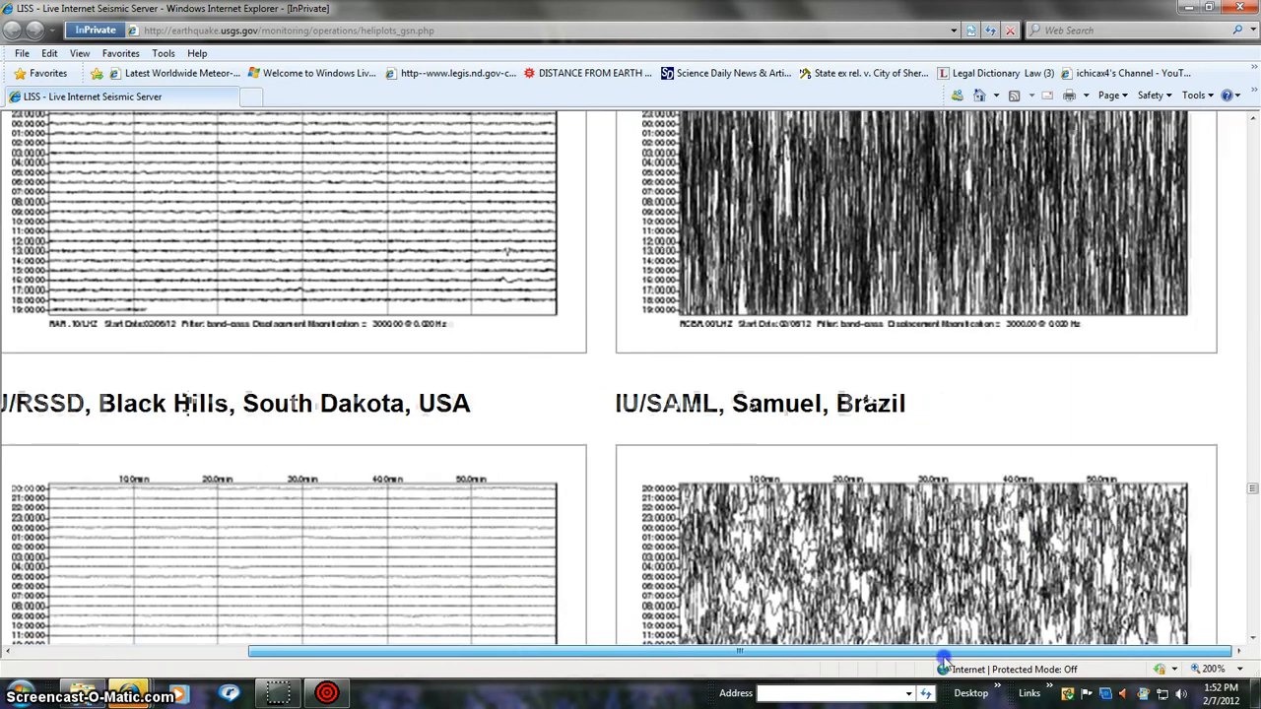
Scroll down the station seismograms to Qiongzhong, China and the Aleutian Islands, Alaska
scroll(up, 3)
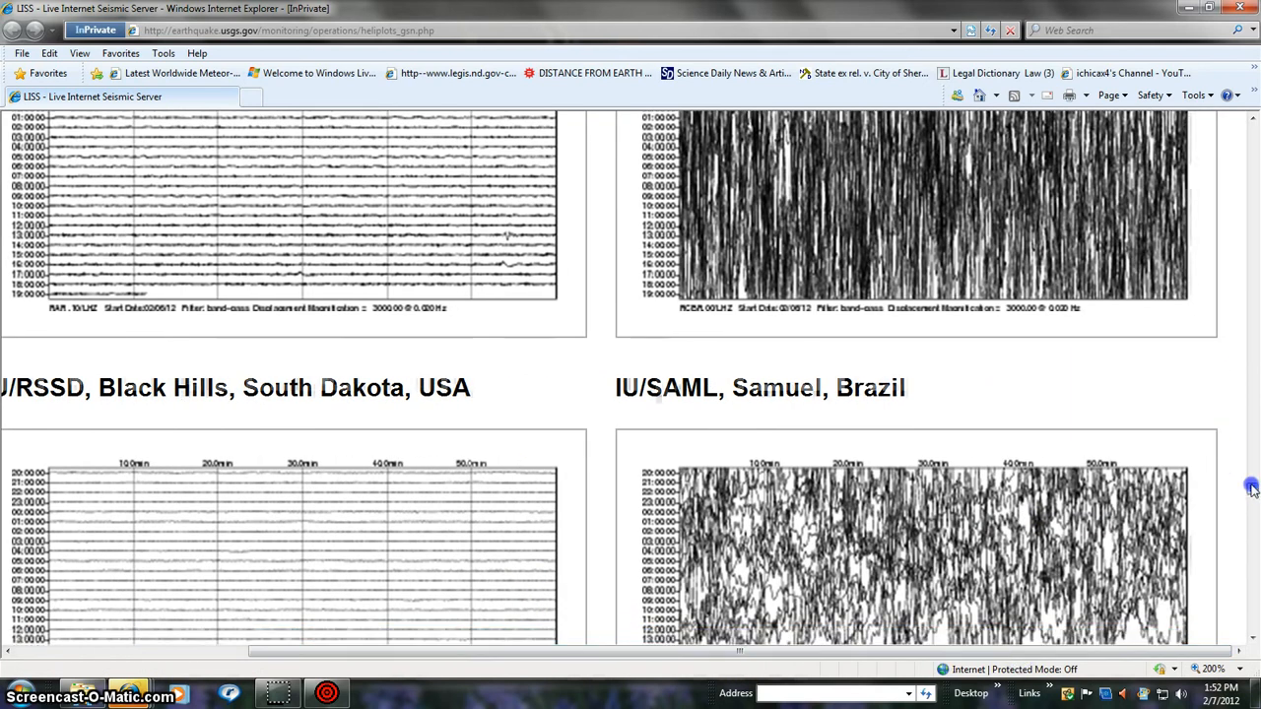
scroll(down, 3)
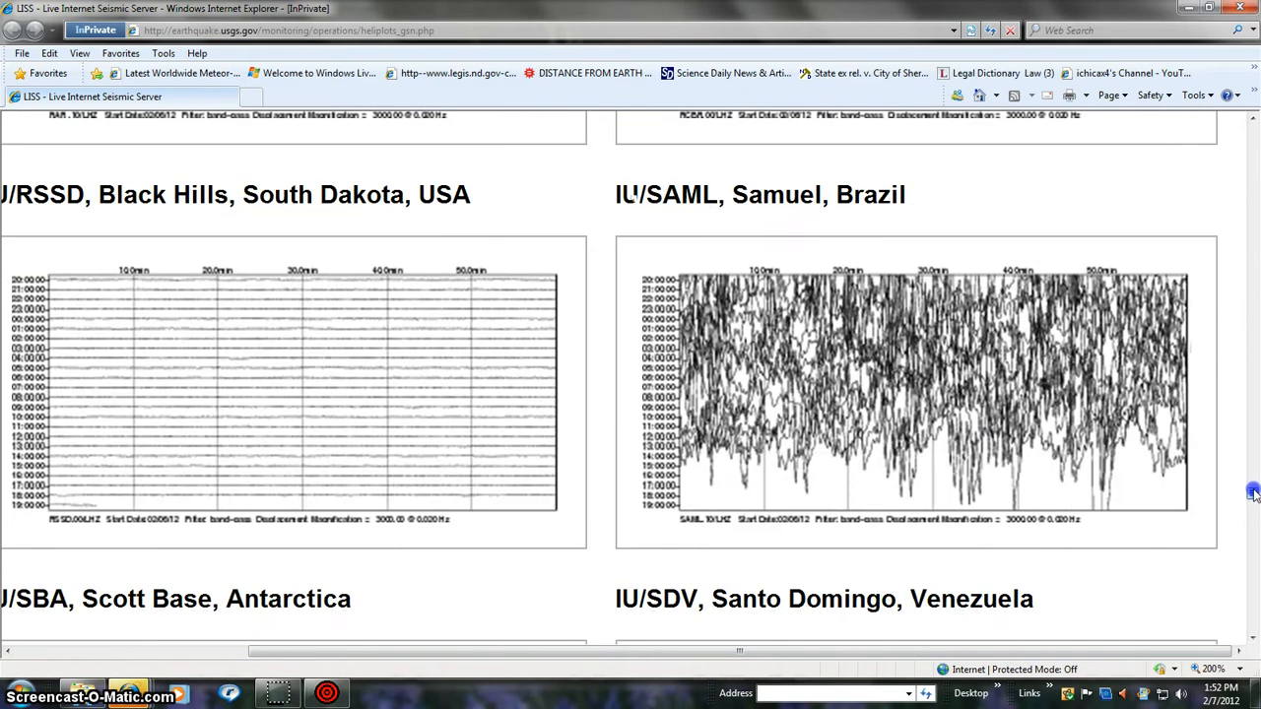
scroll(down, 3)
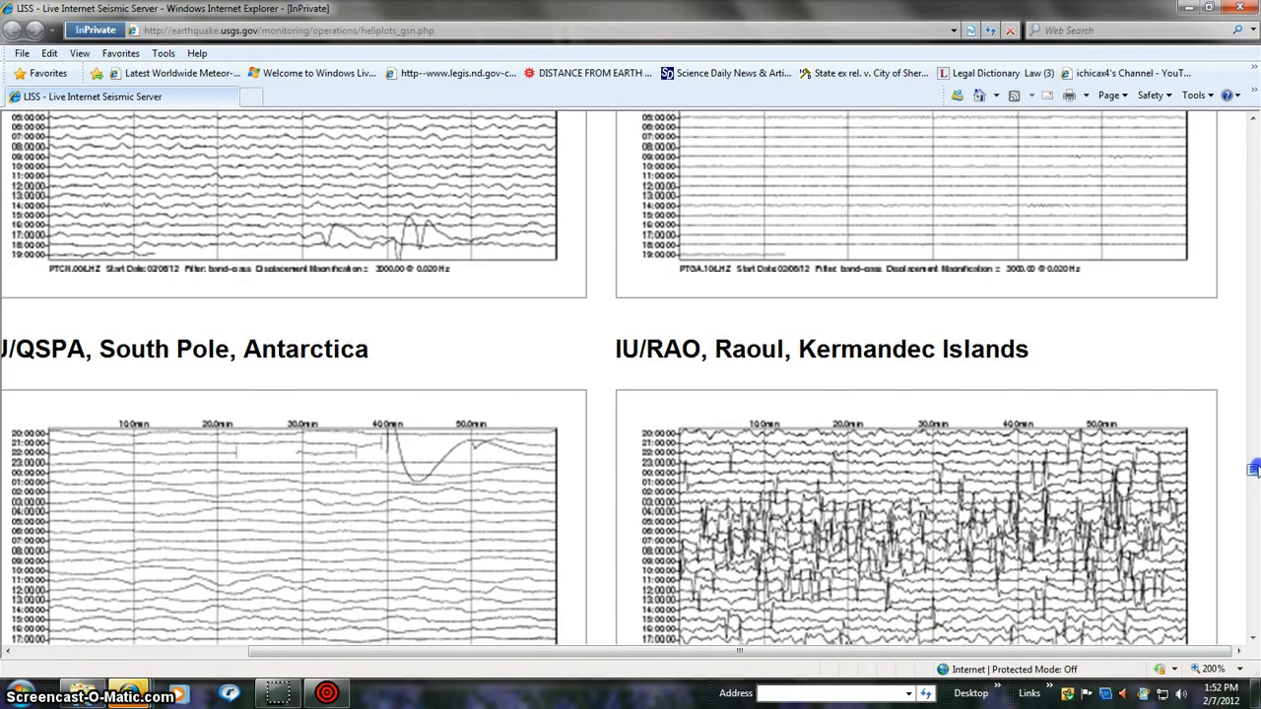
scroll(down, 3)
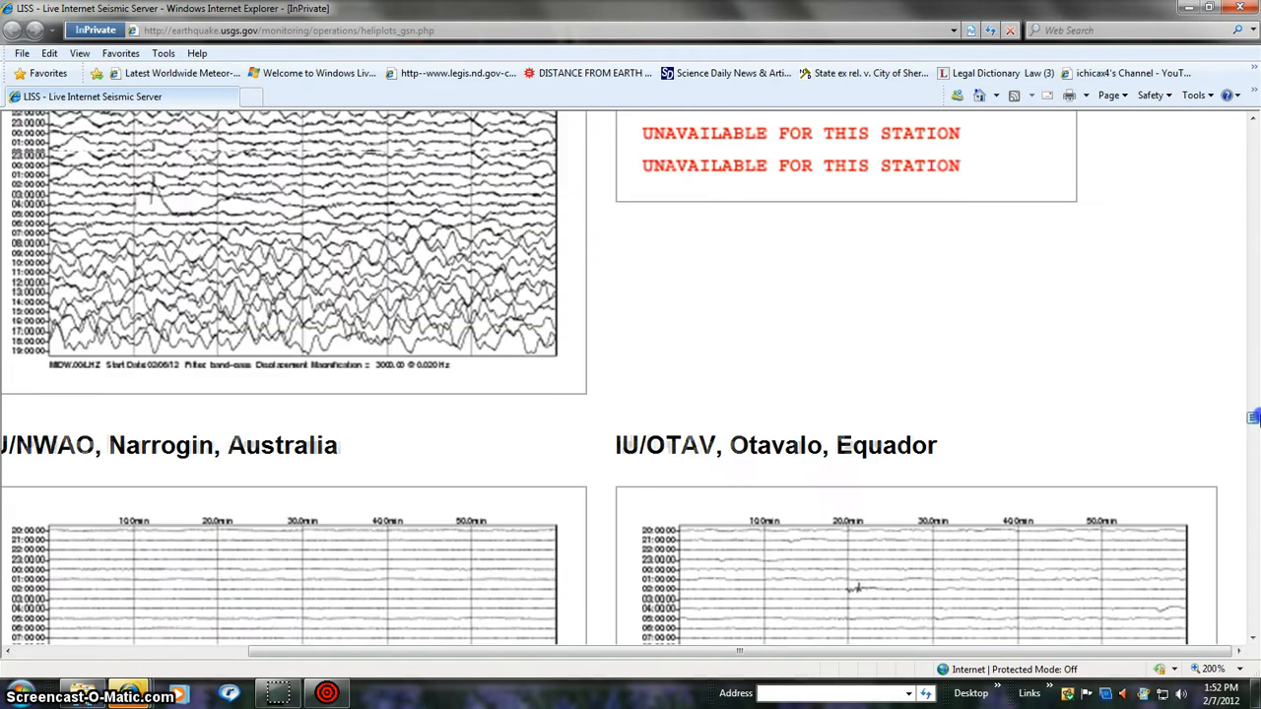
scroll(down, 3)
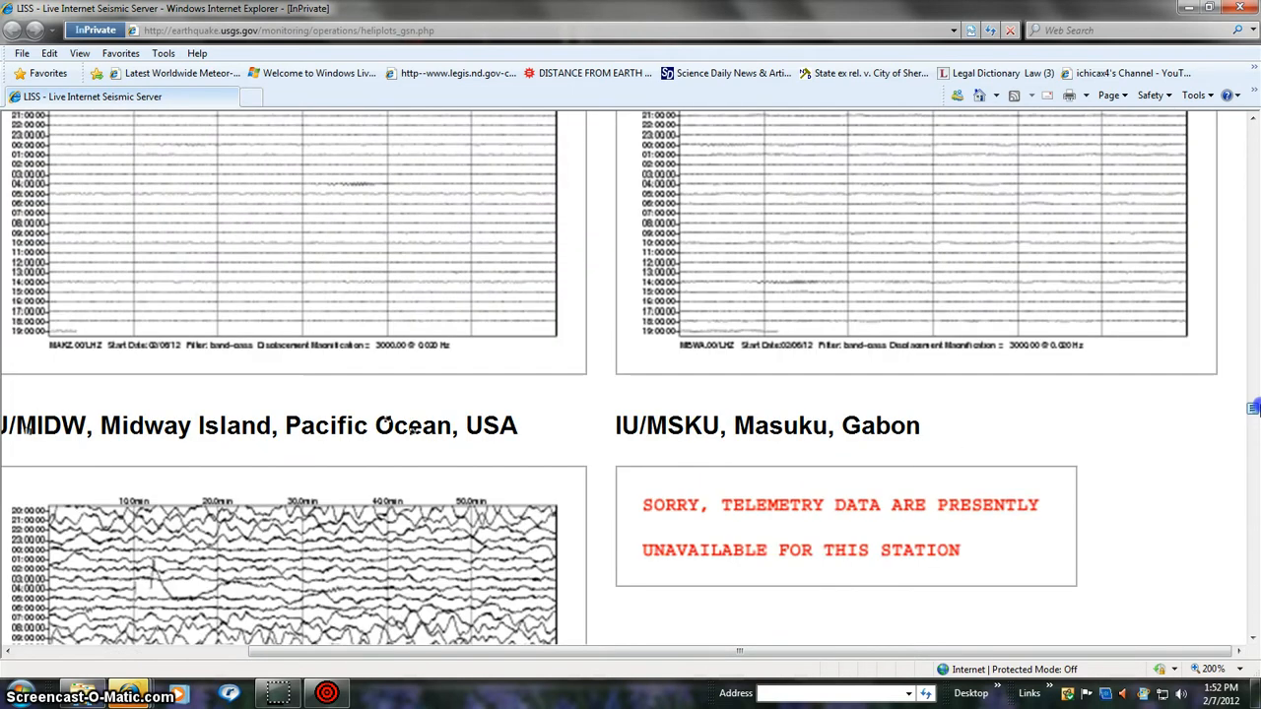
scroll(down, 3)
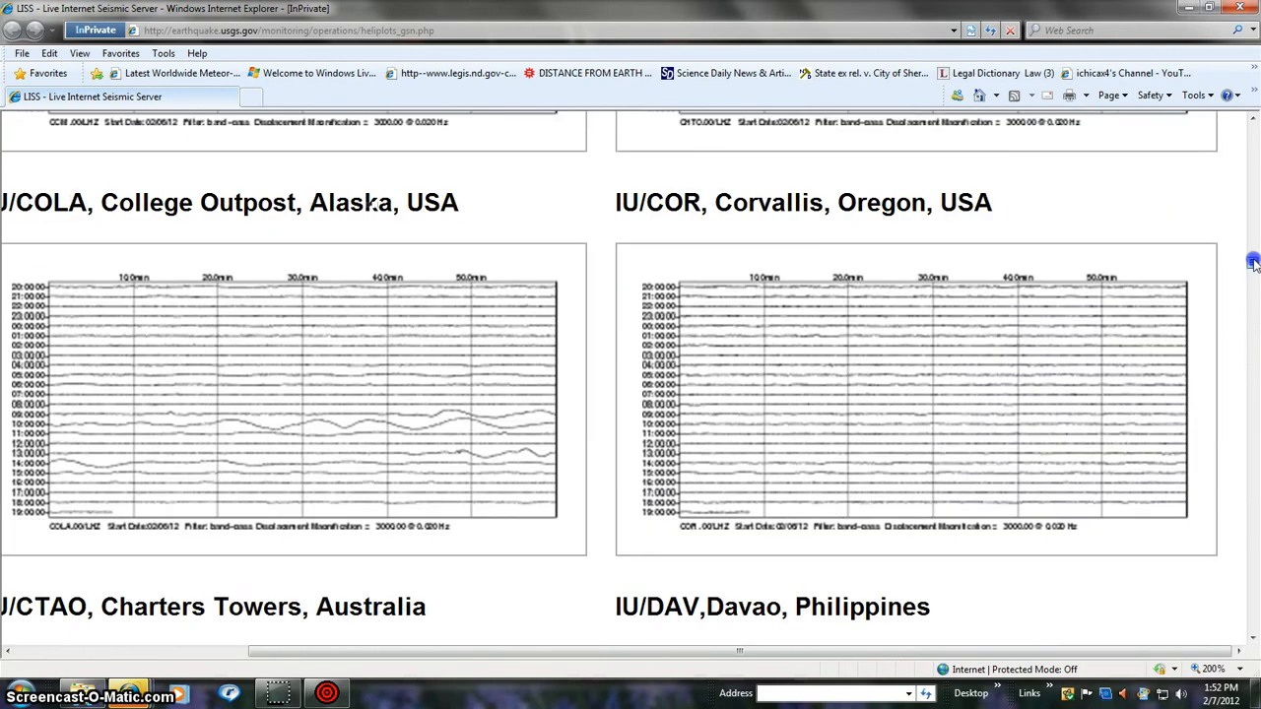
scroll(down, 3)
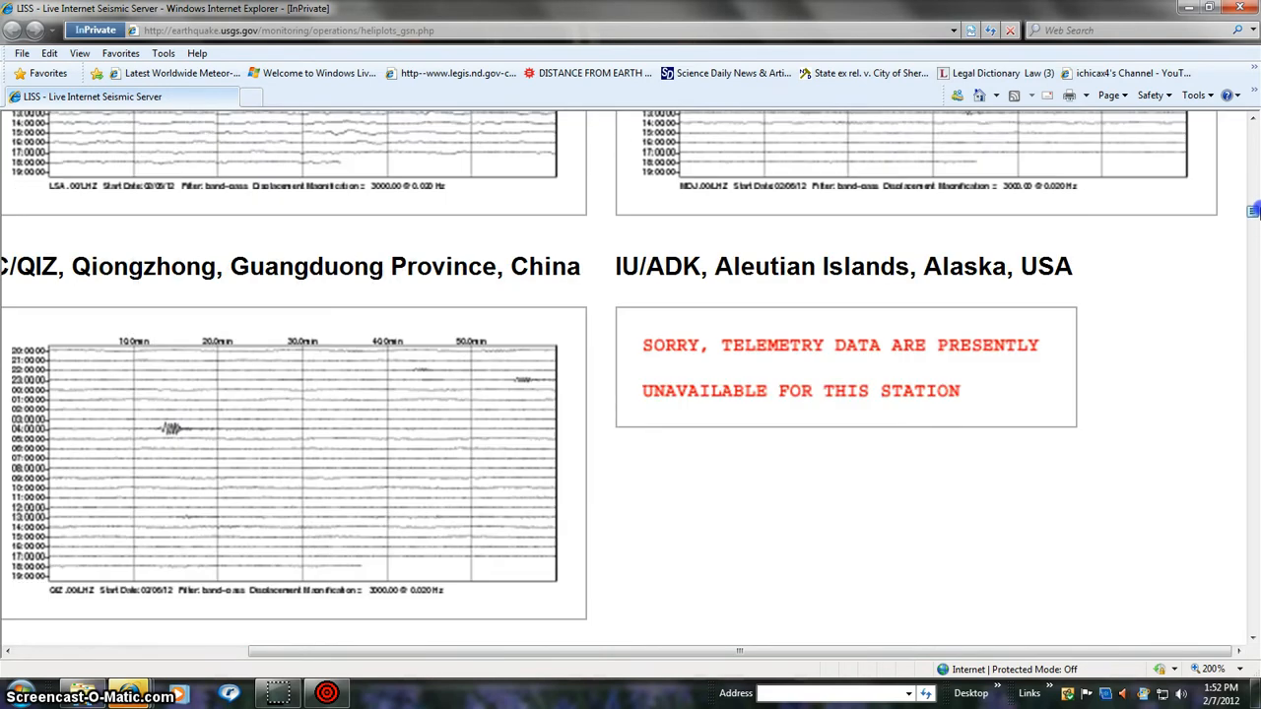
scroll(down, 3)
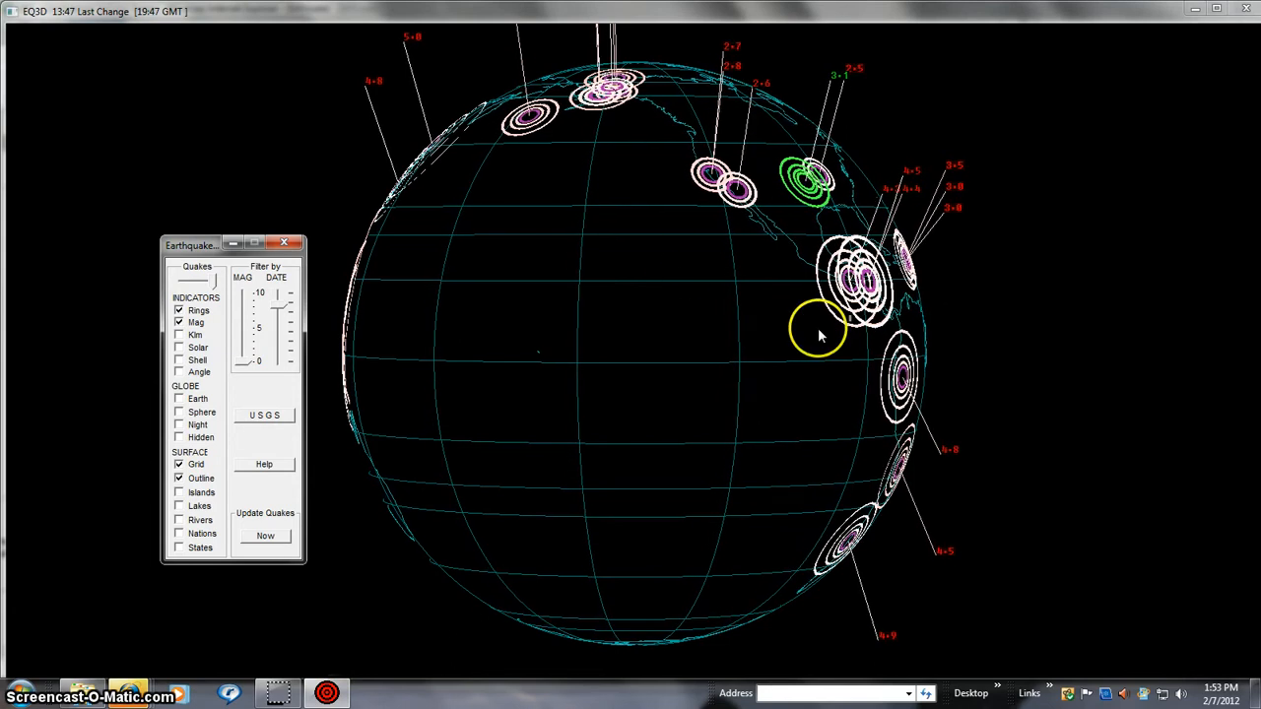
Turn the EQ3D globe toward the overlapping red and white quake-ring clusters
drag(277, 296, 278, 325)
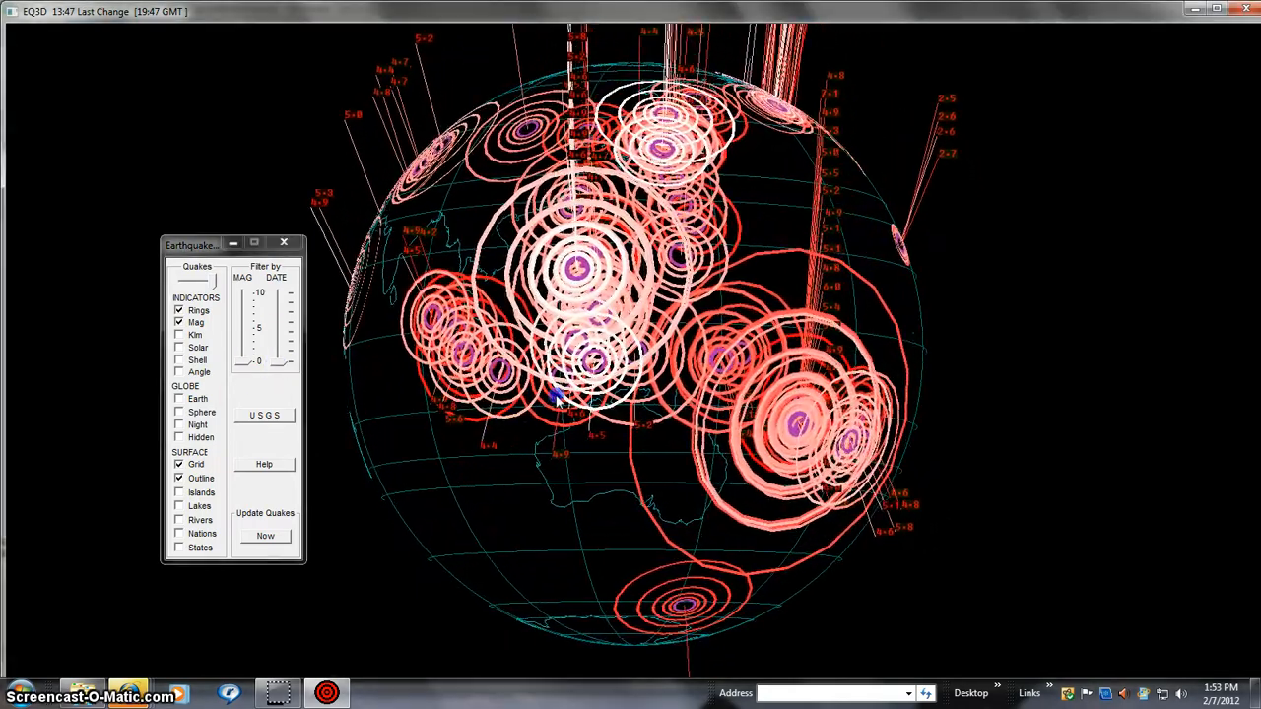
drag(557, 399, 680, 522)
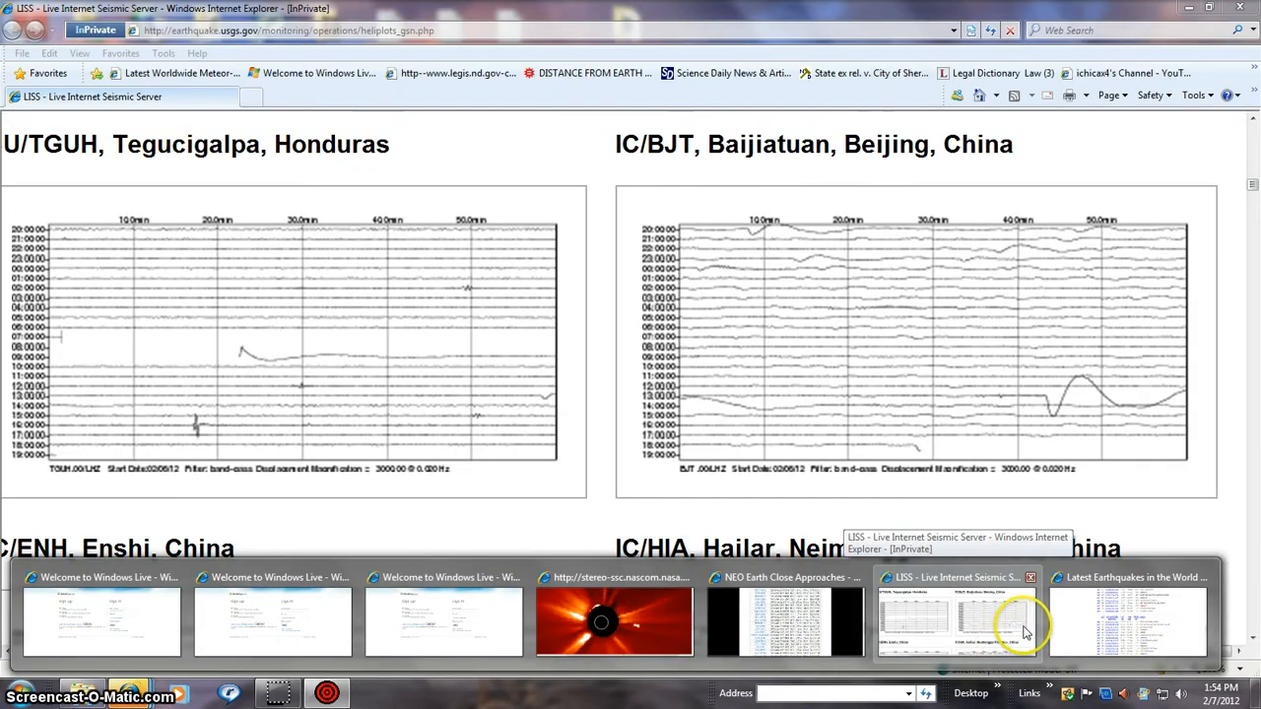
Switch to the stereo-ssc.nasa.gov window with the enlarged STEREO Ahead COR2 image
click(614, 615)
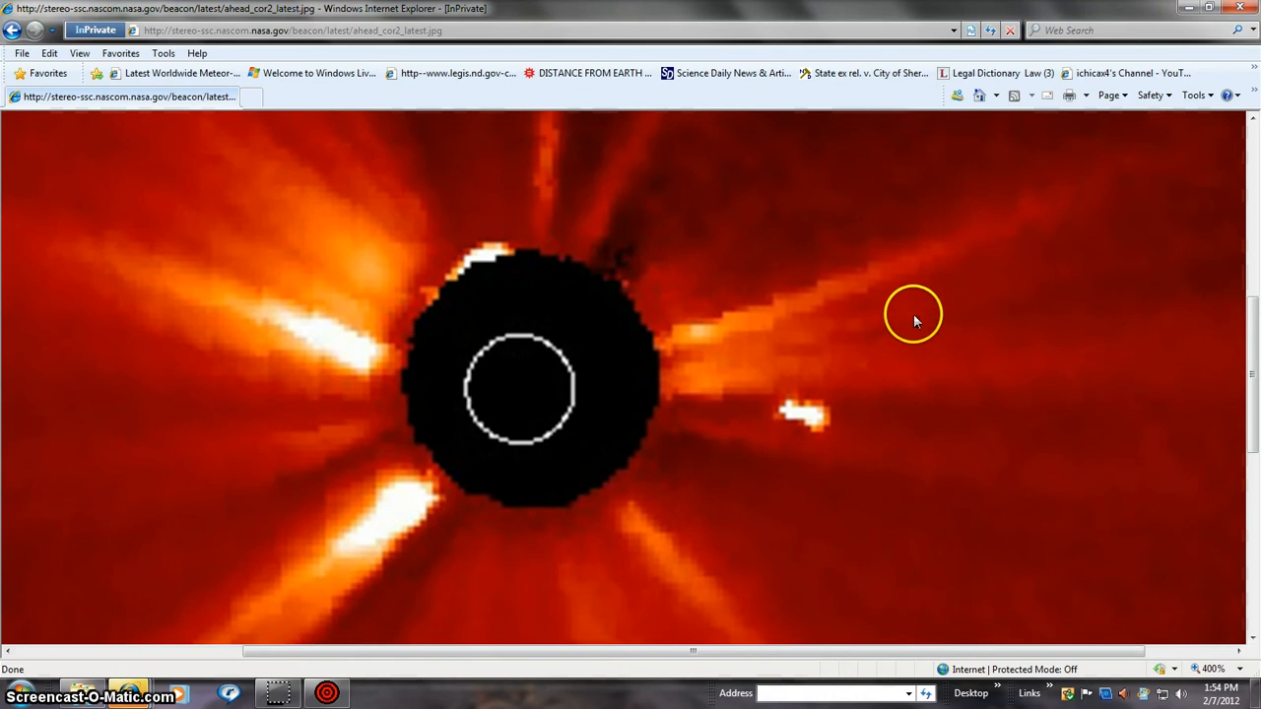
mouse_move(831, 328)
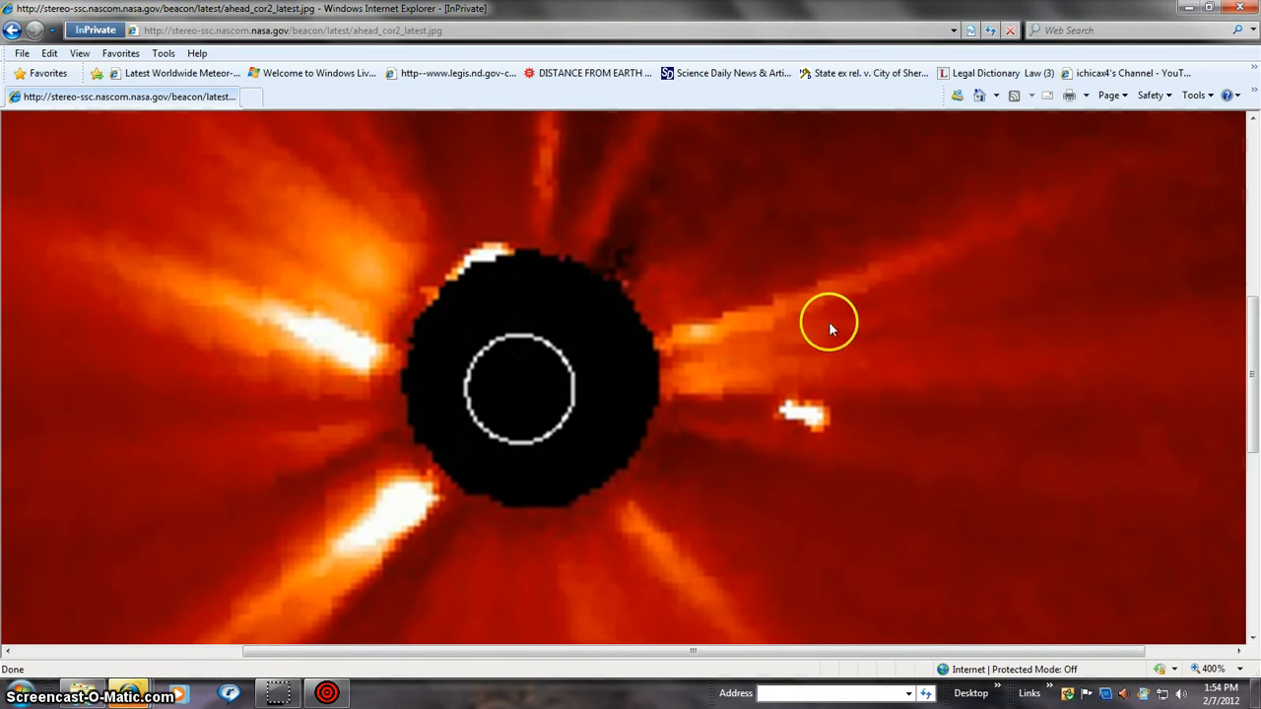
mouse_move(234, 633)
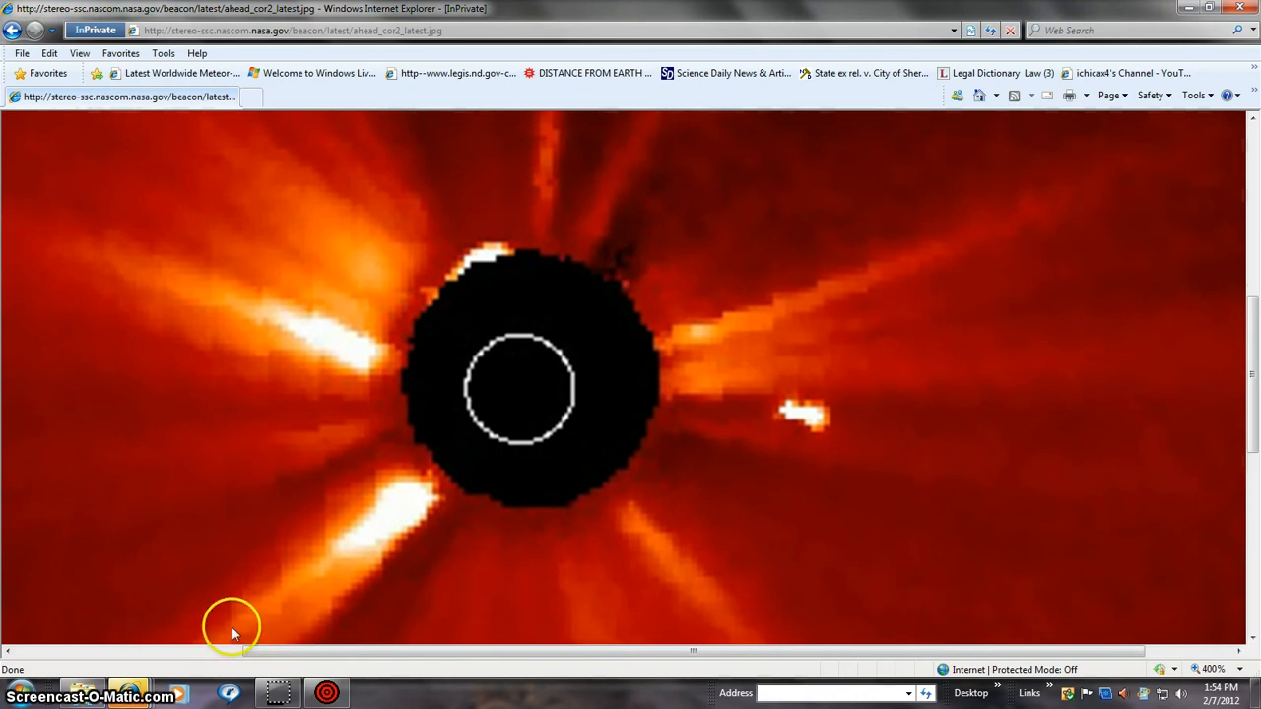
mouse_move(410, 513)
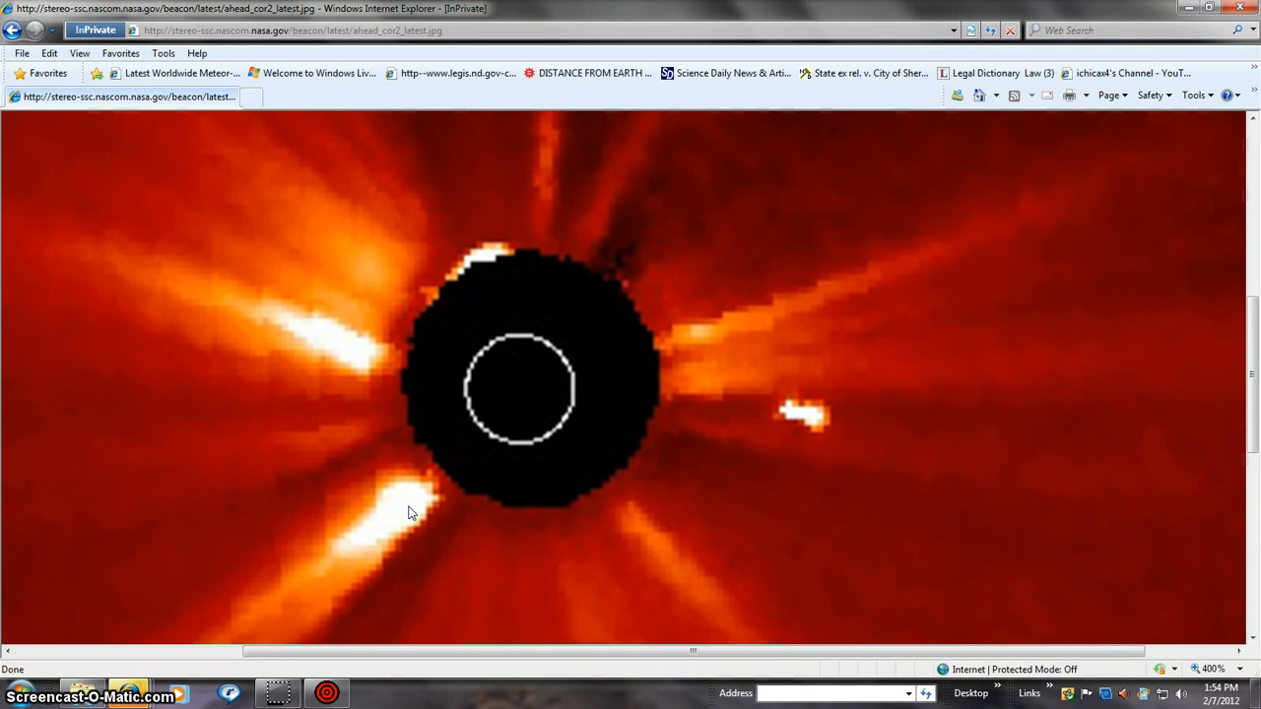
mouse_move(899, 505)
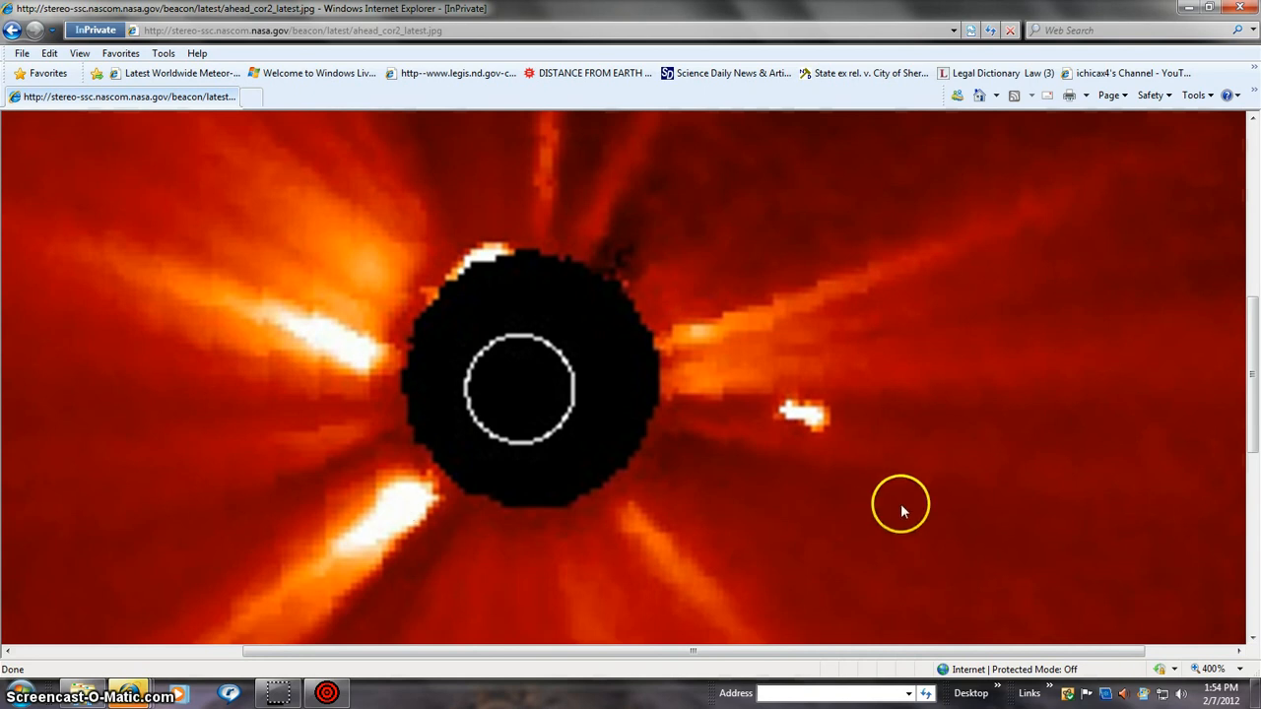
mouse_move(859, 425)
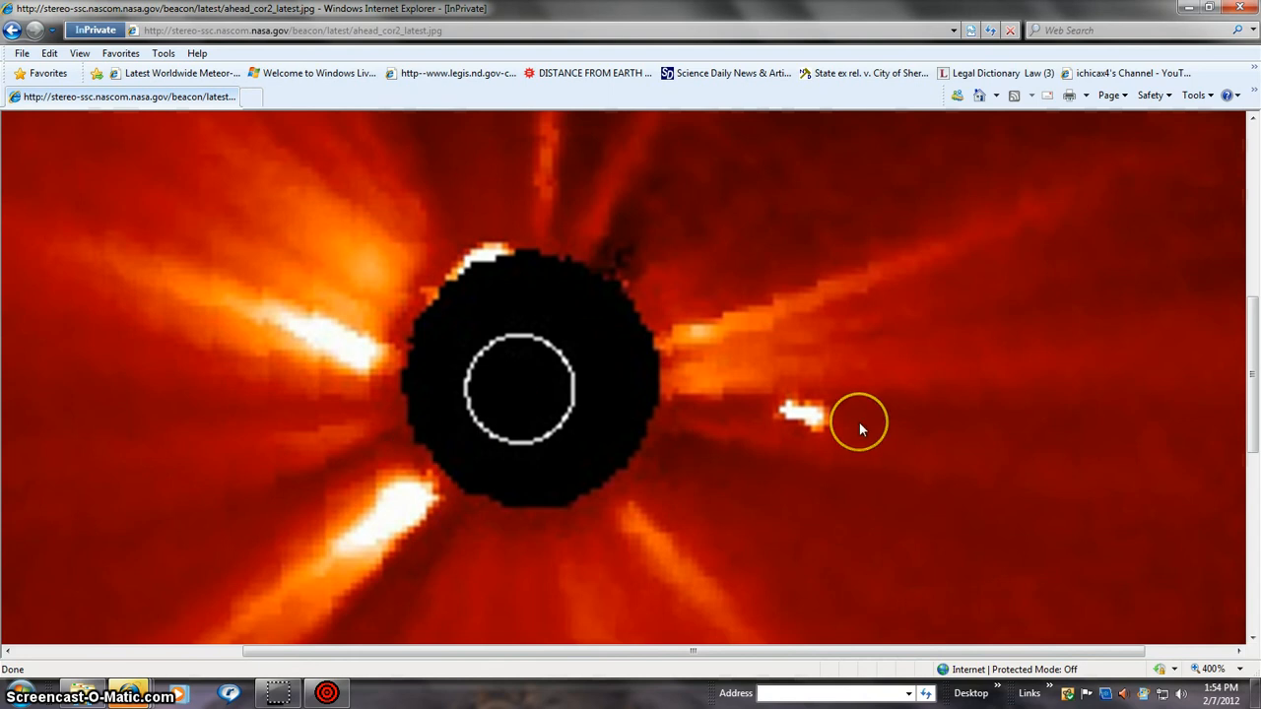
mouse_move(862, 429)
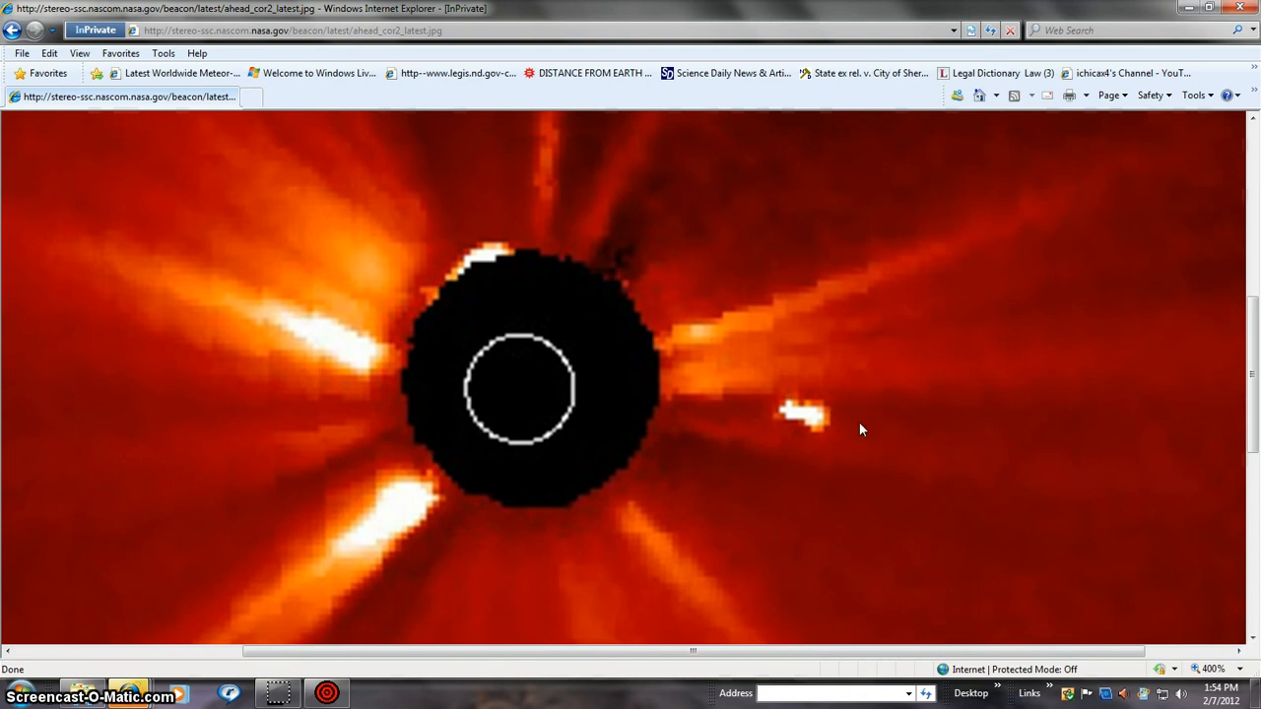
mouse_move(359, 300)
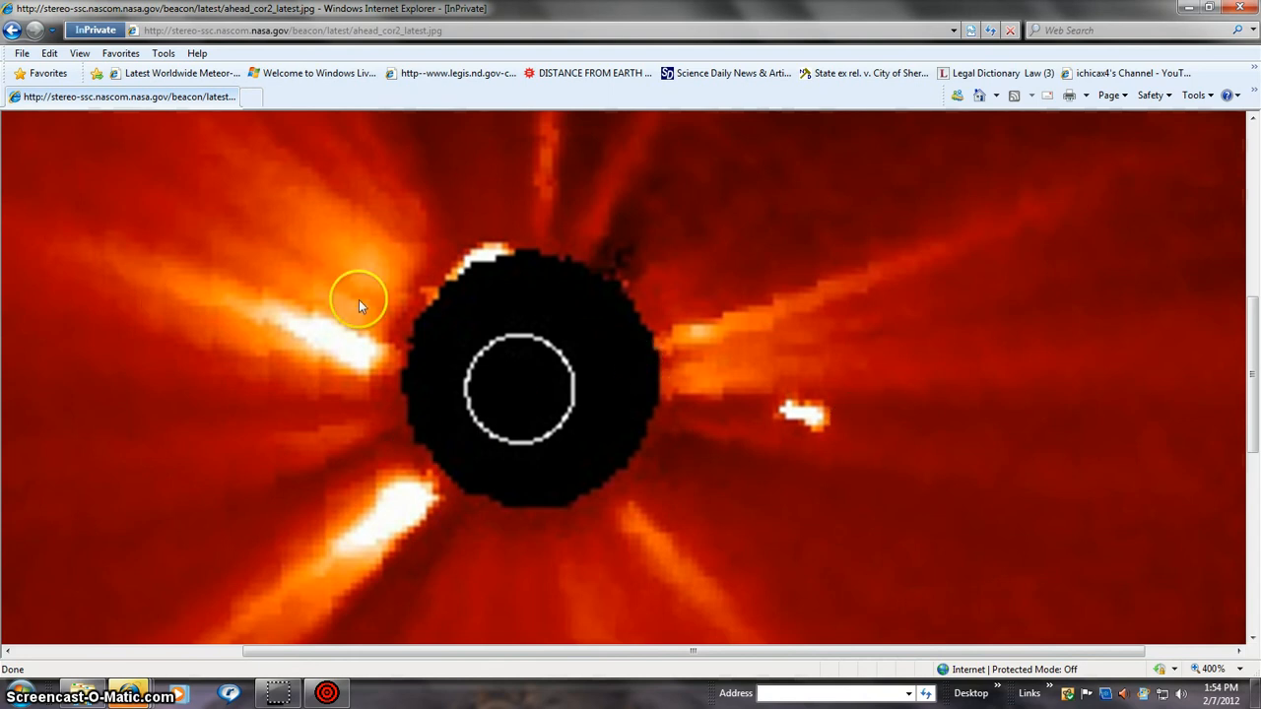
mouse_move(670, 355)
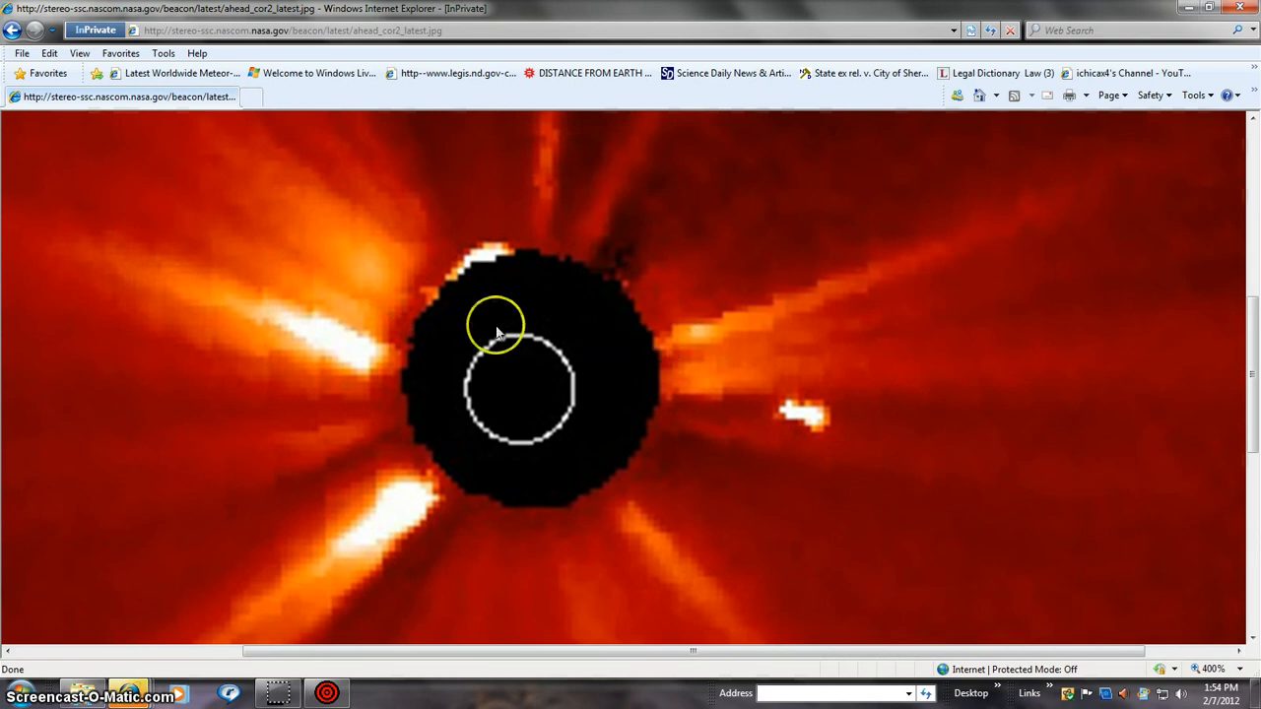
mouse_move(592, 591)
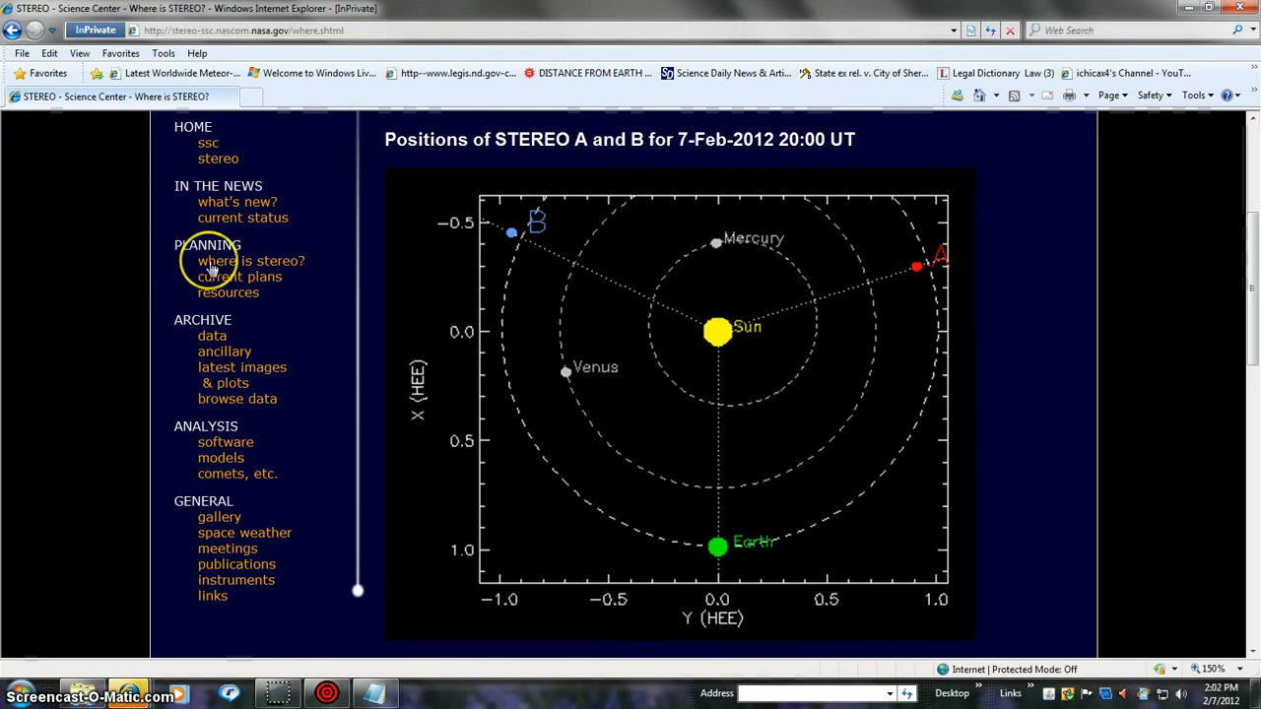
mouse_move(581, 392)
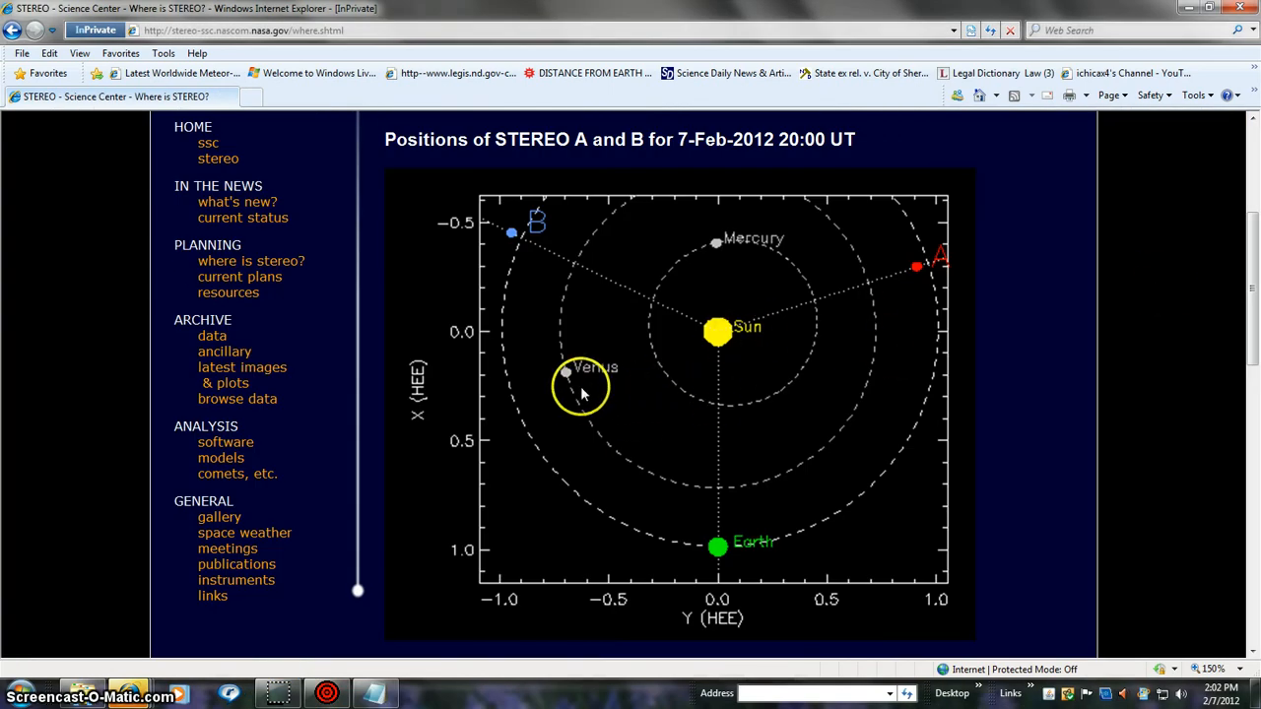
mouse_move(834, 395)
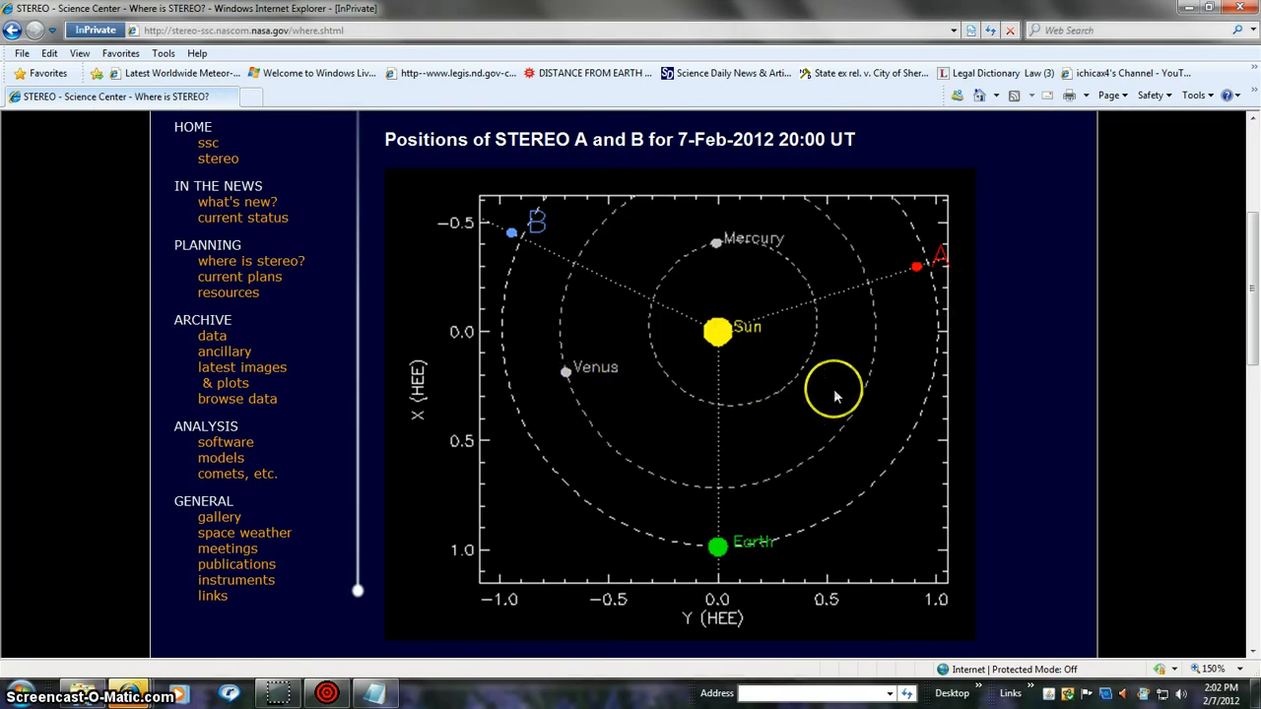
mouse_move(905, 244)
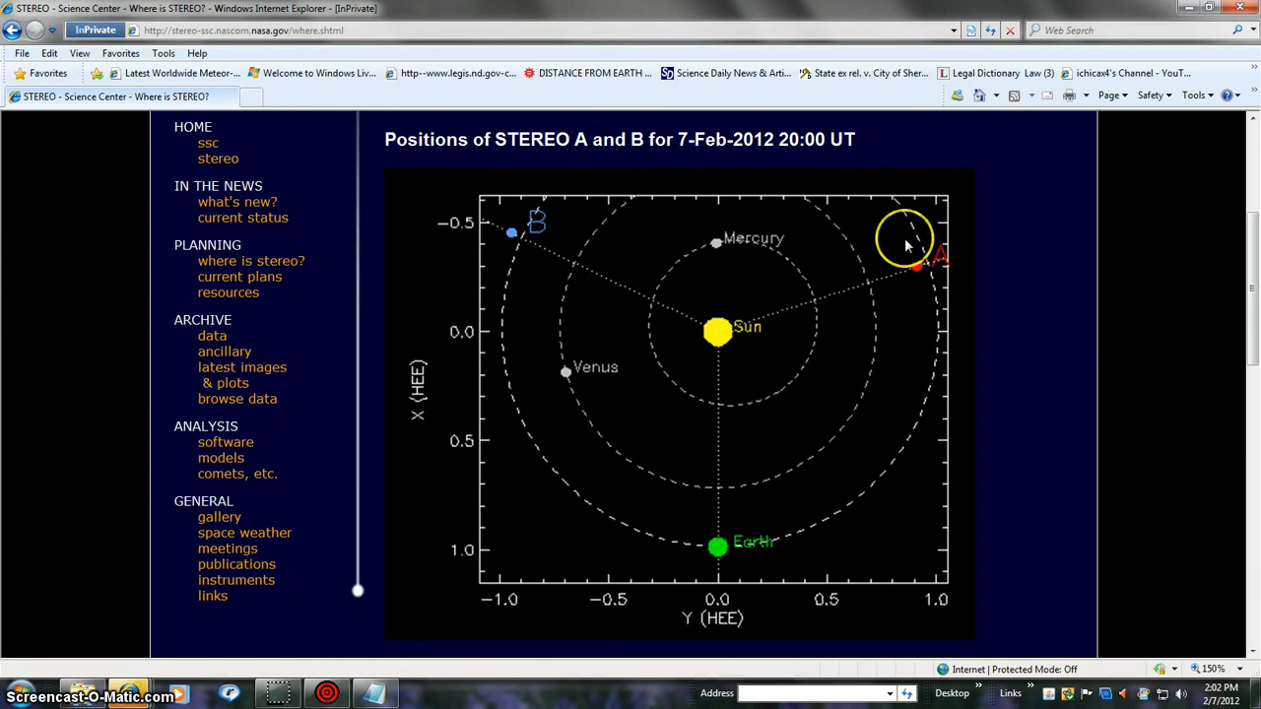
mouse_move(759, 254)
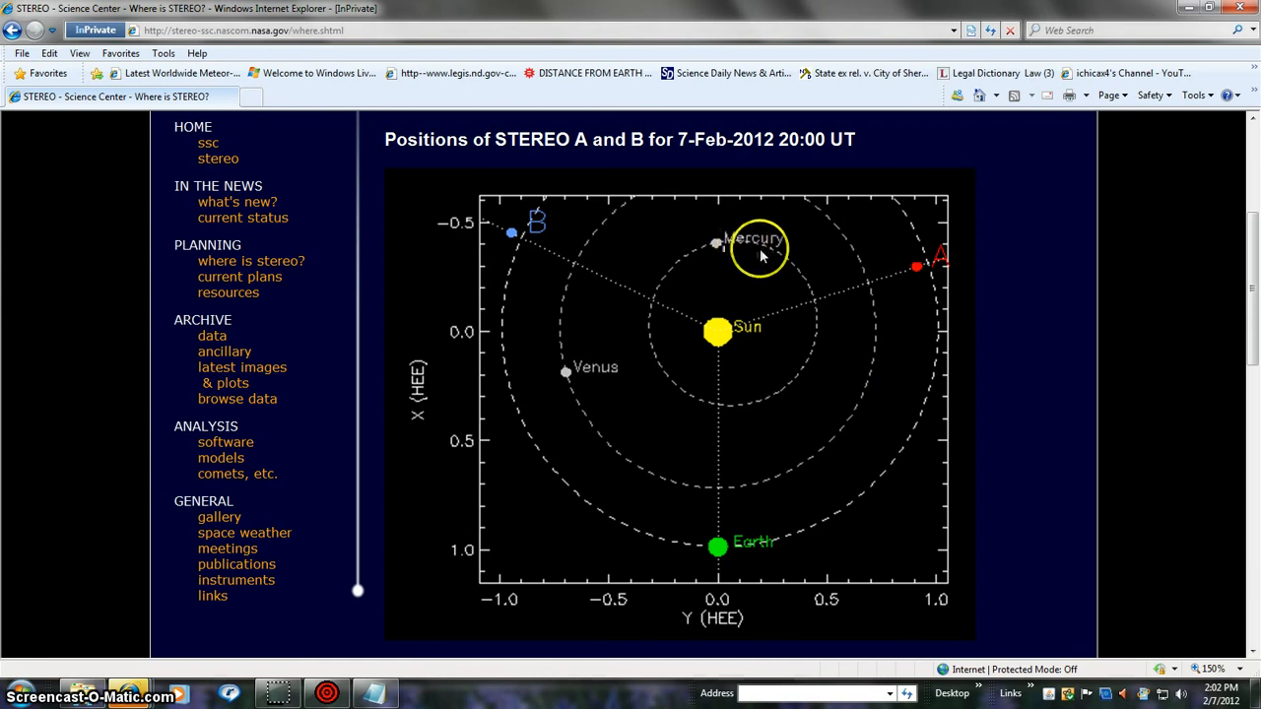
mouse_move(718, 248)
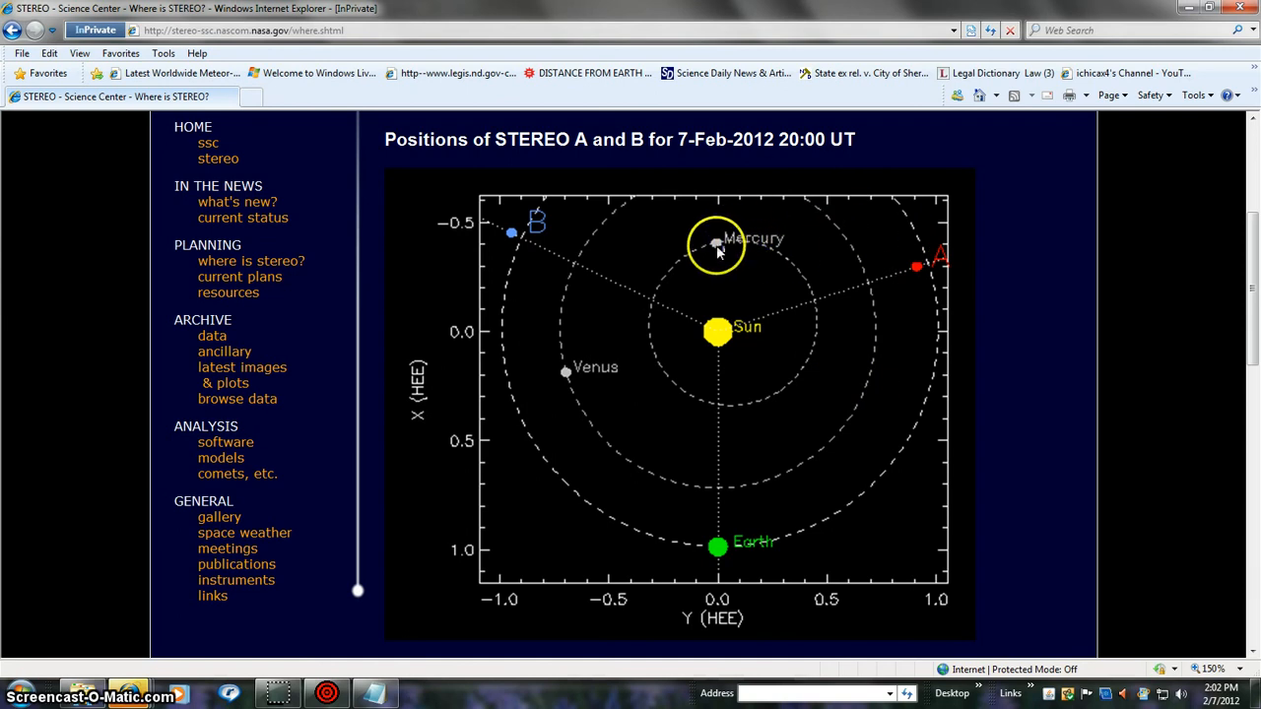
mouse_move(865, 304)
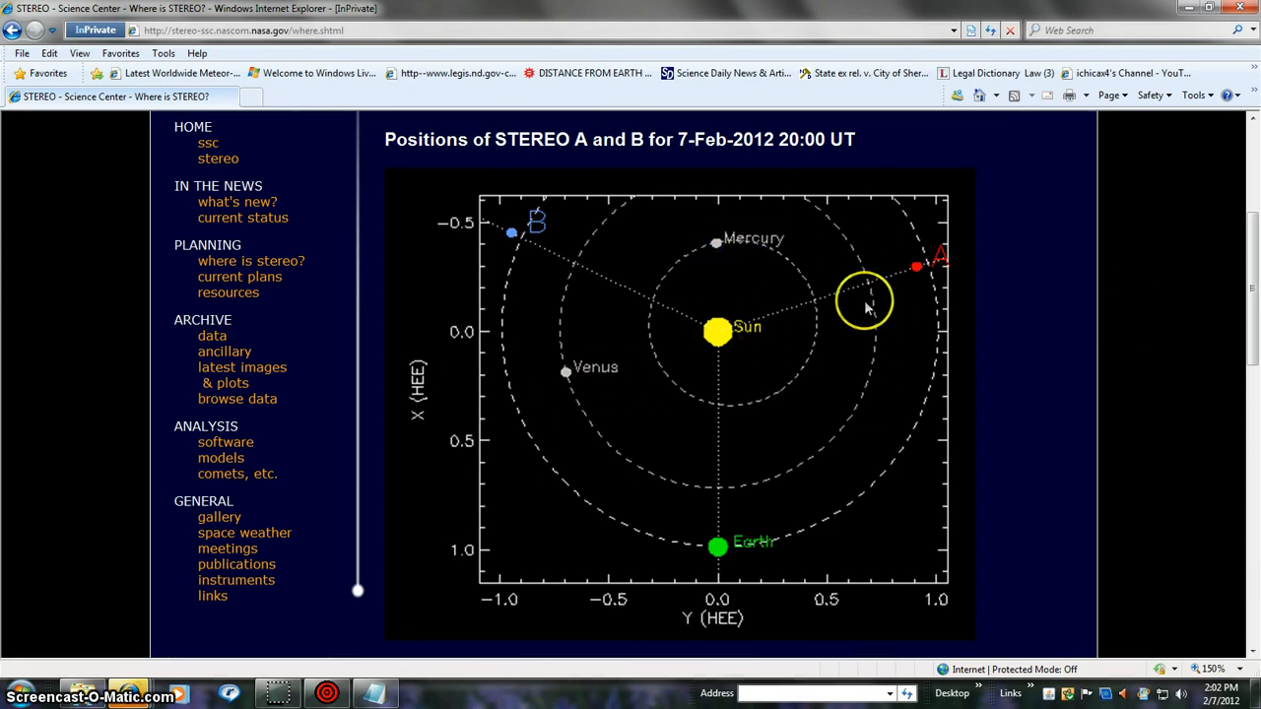
mouse_move(511, 279)
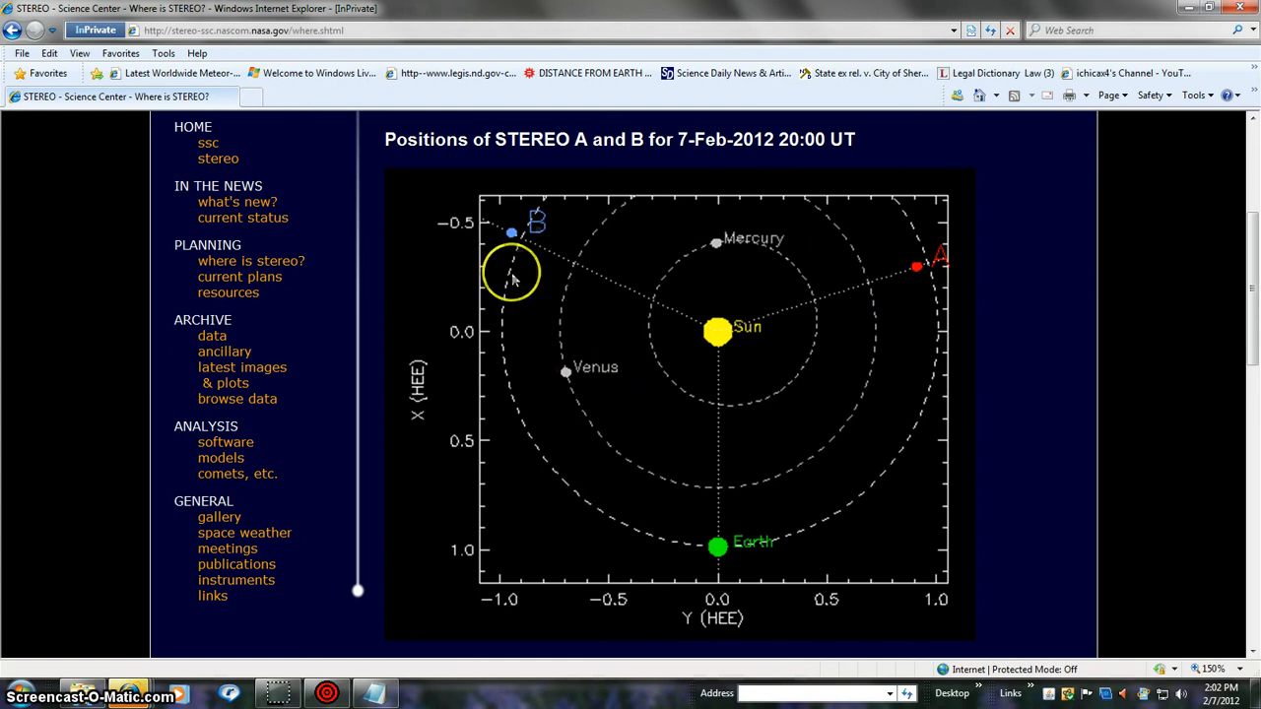
mouse_move(835, 500)
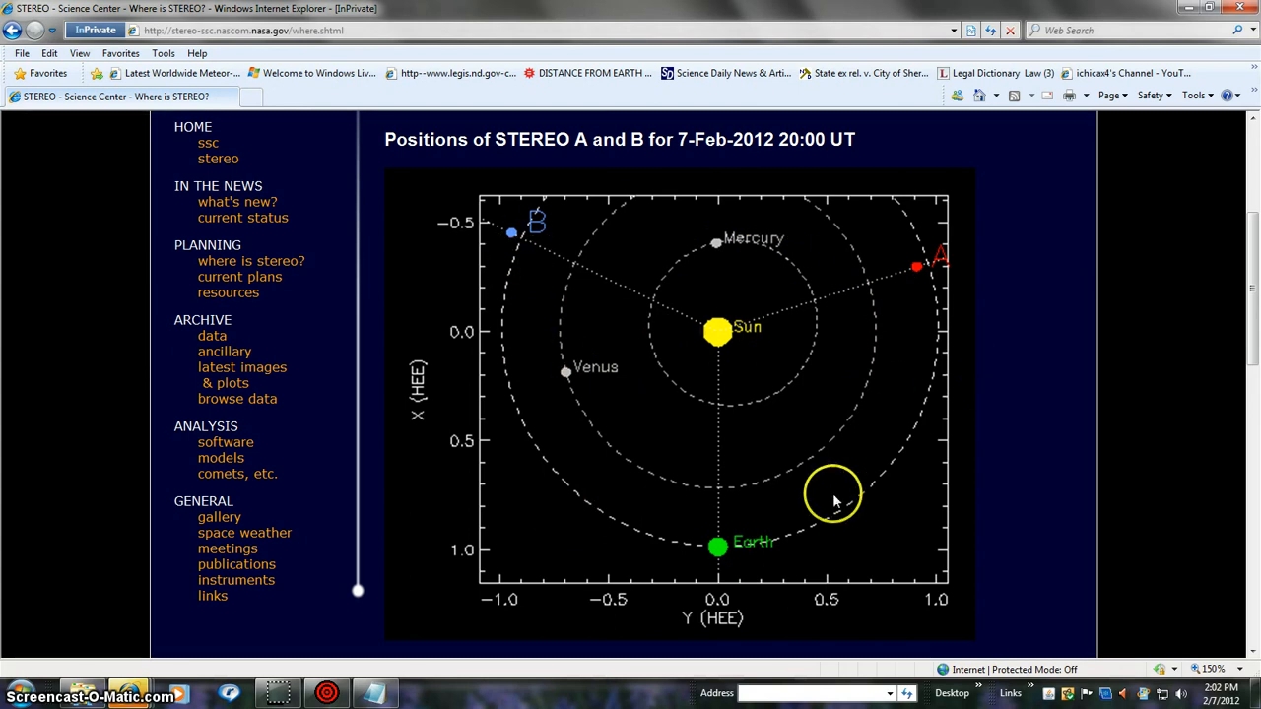
mouse_move(468, 588)
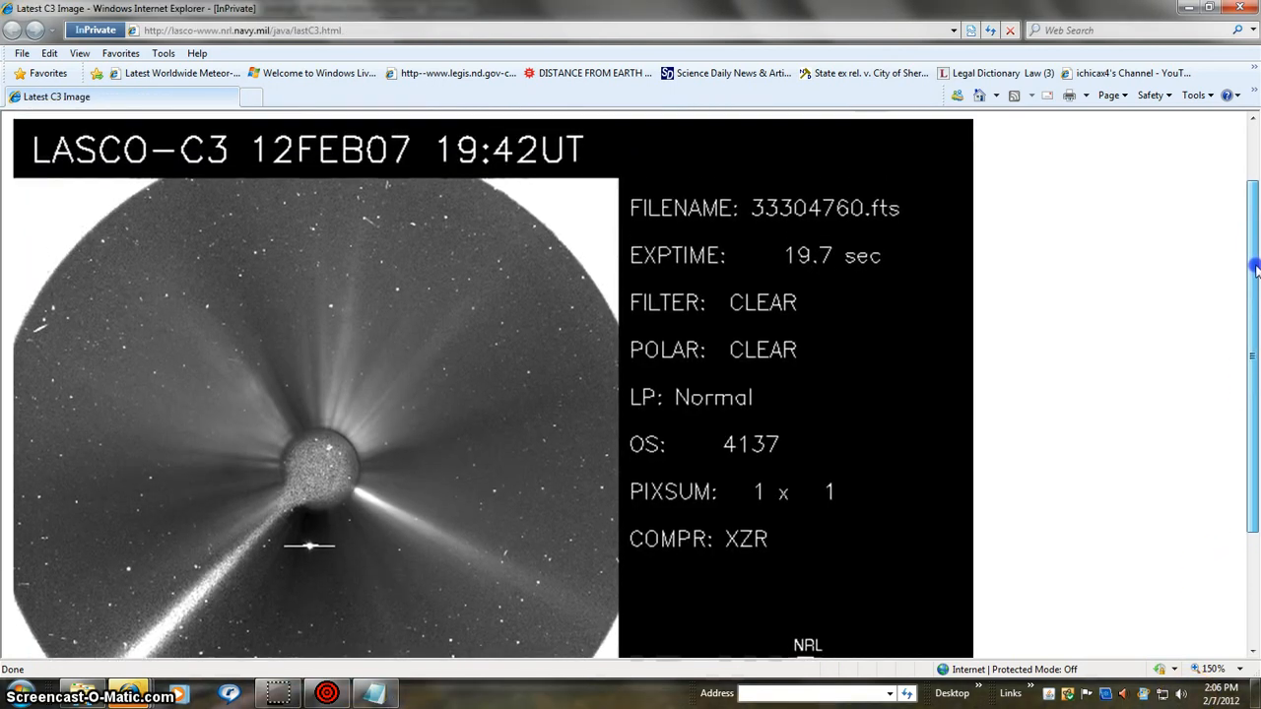
Scroll the LASCO C3 page past the filename to the LASCO logo
scroll(down, 3)
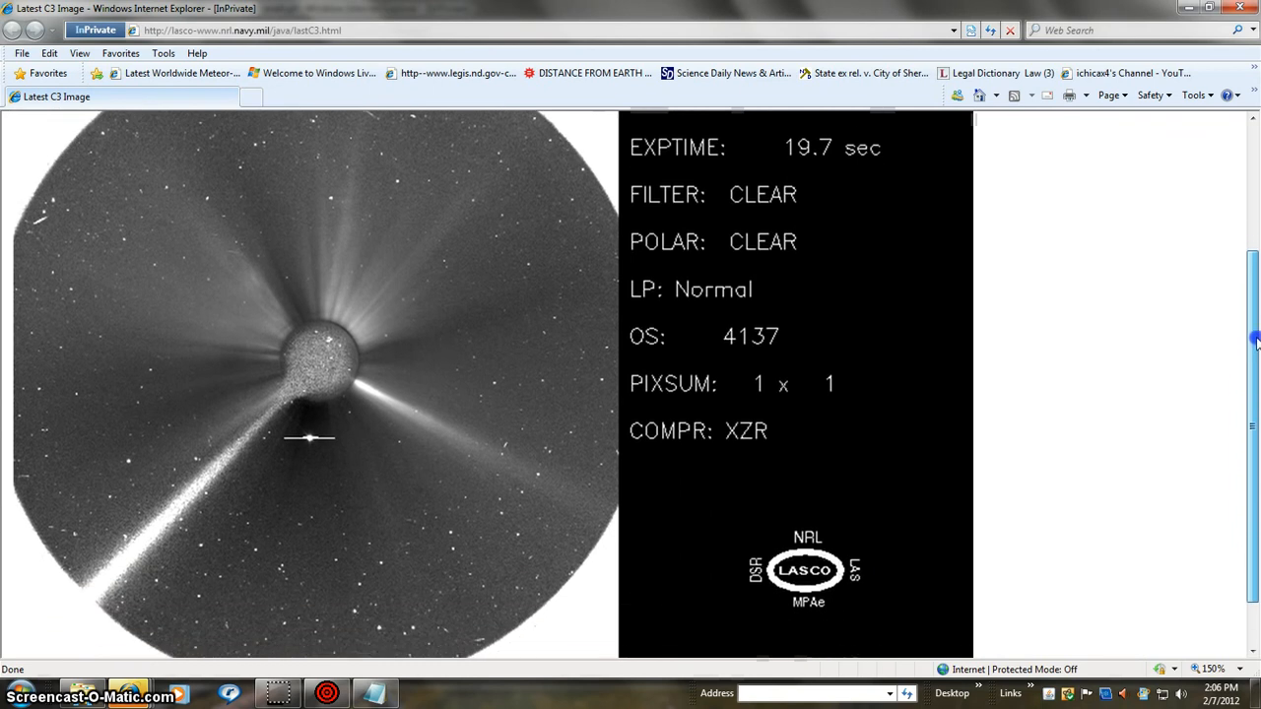